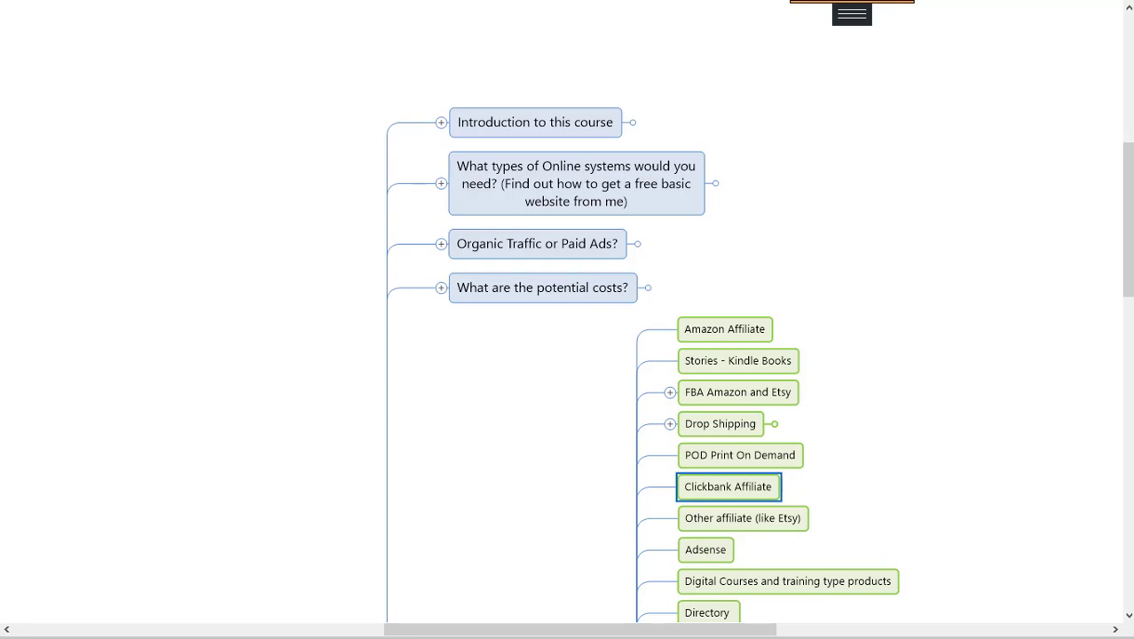
Run a Google search for 'dog kennels' from the 'dog ke' suggestion
{"action": "scroll", "scroll_direction": "down", "scroll_amount": 3}
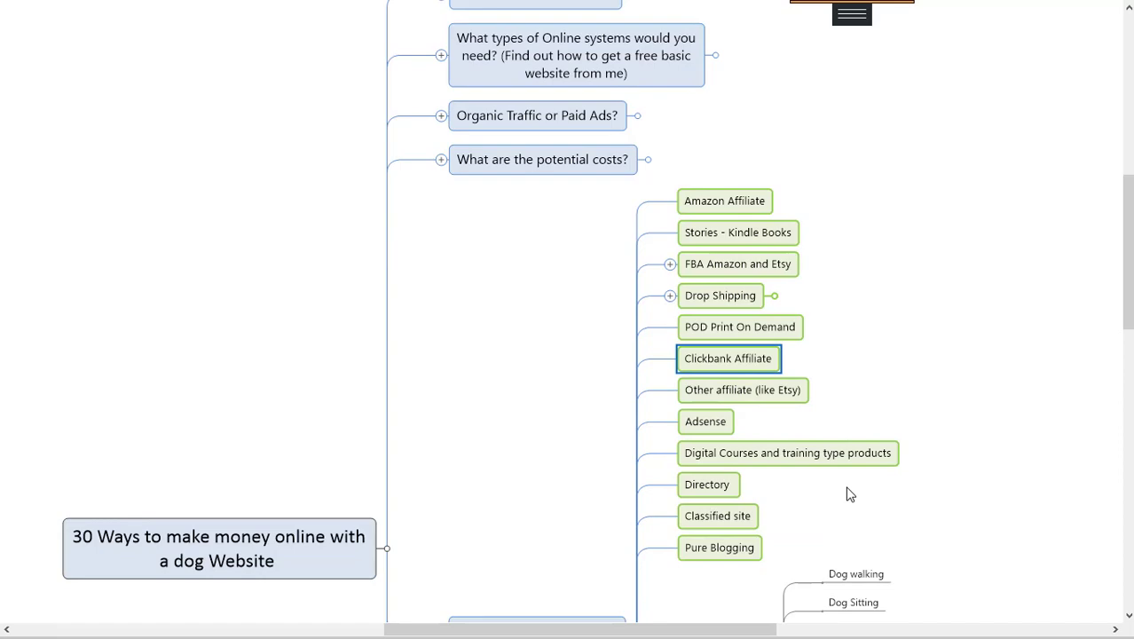
{"action": "scroll", "scroll_direction": "down", "scroll_amount": 3}
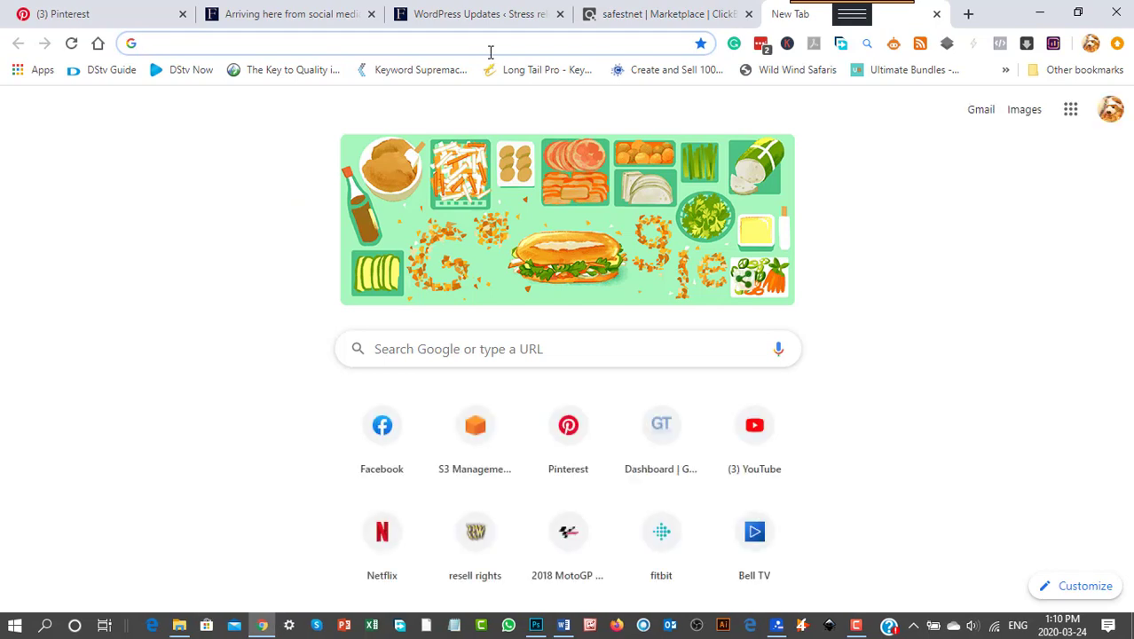
{"action": "type", "text": "dog mom mugs ideas"}
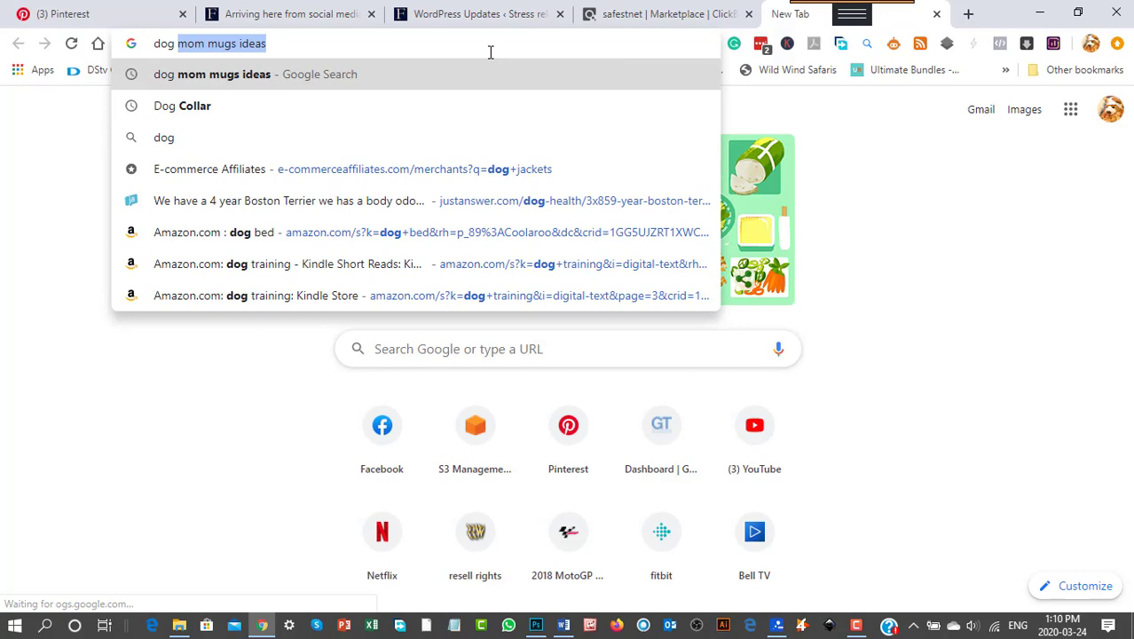
{"action": "type", "text": "dog ke"}
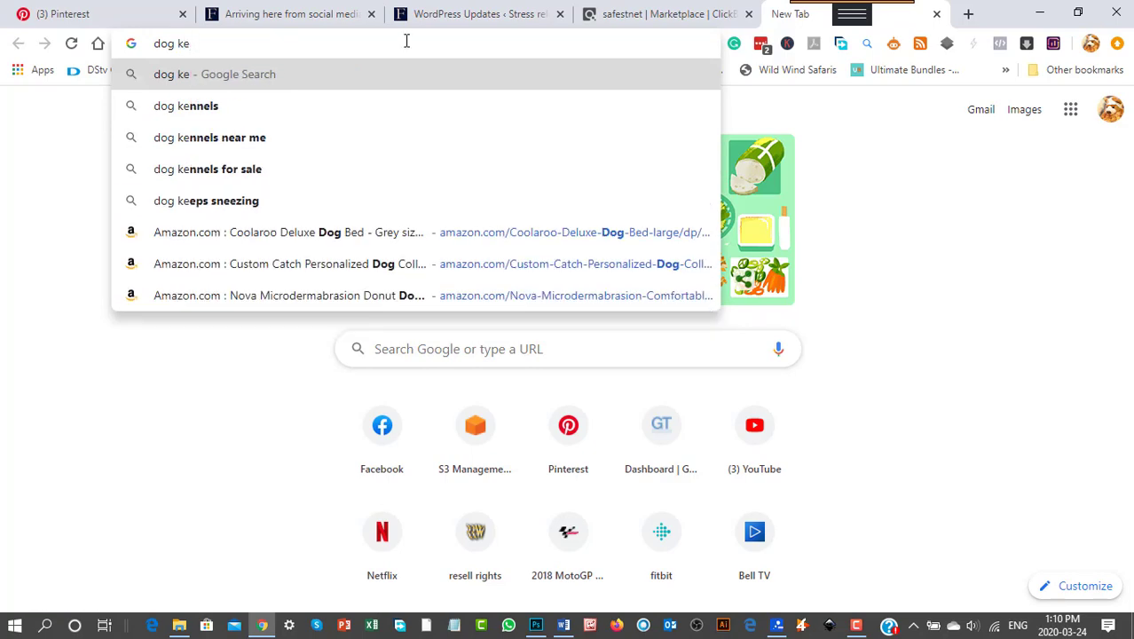
{"action": "left_click", "coordinate": [186, 106]}
{"action": "type", "text": "dog a"}
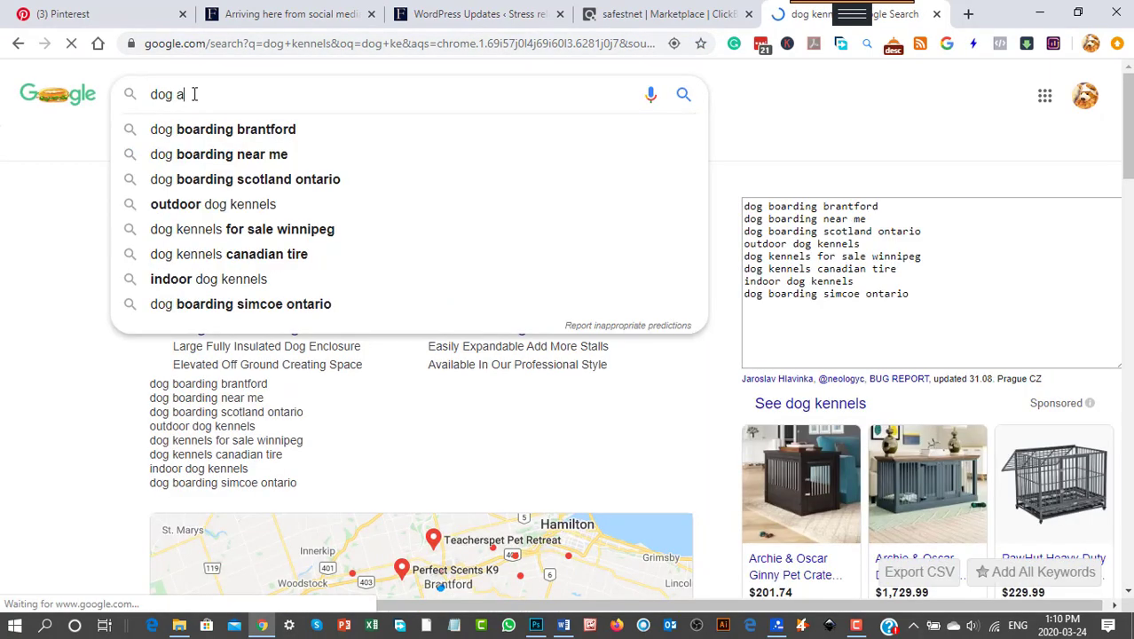
Search Google for 'dog affiliate programs' from the results-page search box
{"action": "type", "text": "ffiliate programs"}
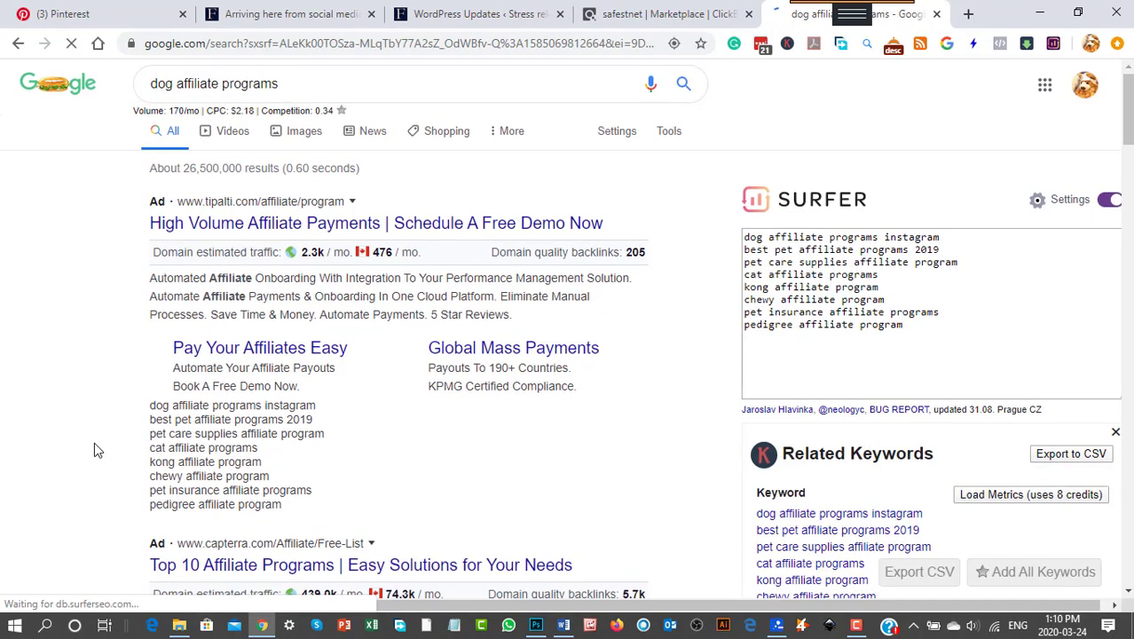
Select Fitbark in the 'Pet Affiliate Programs' featured snippet list
{"action": "scroll", "scroll_direction": "down", "scroll_amount": 3}
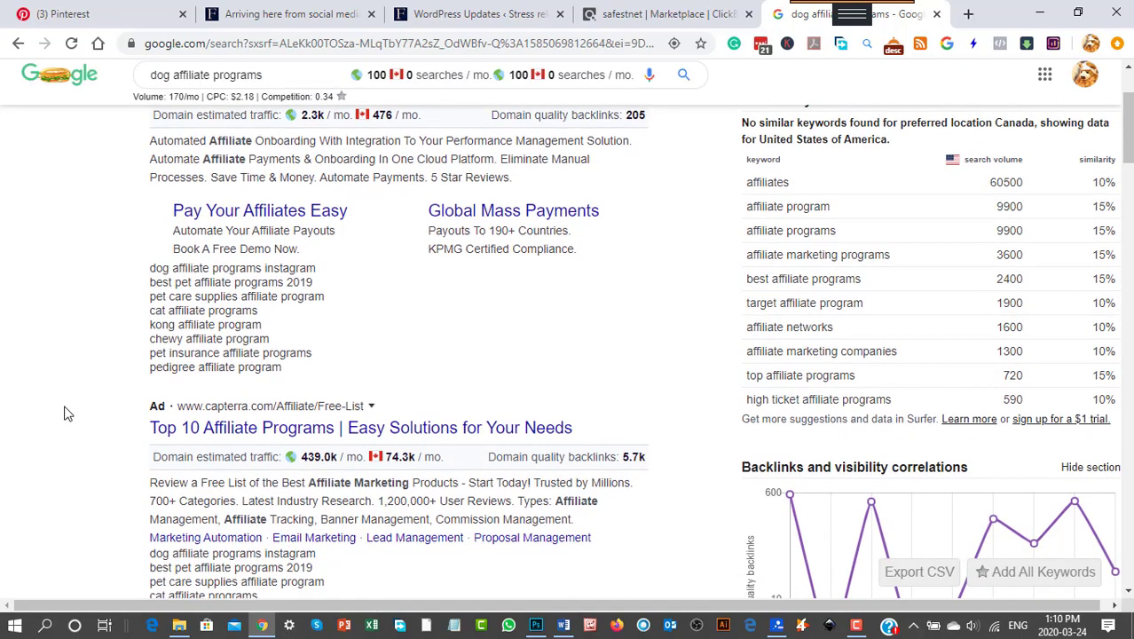
{"action": "scroll", "scroll_direction": "down", "scroll_amount": 3}
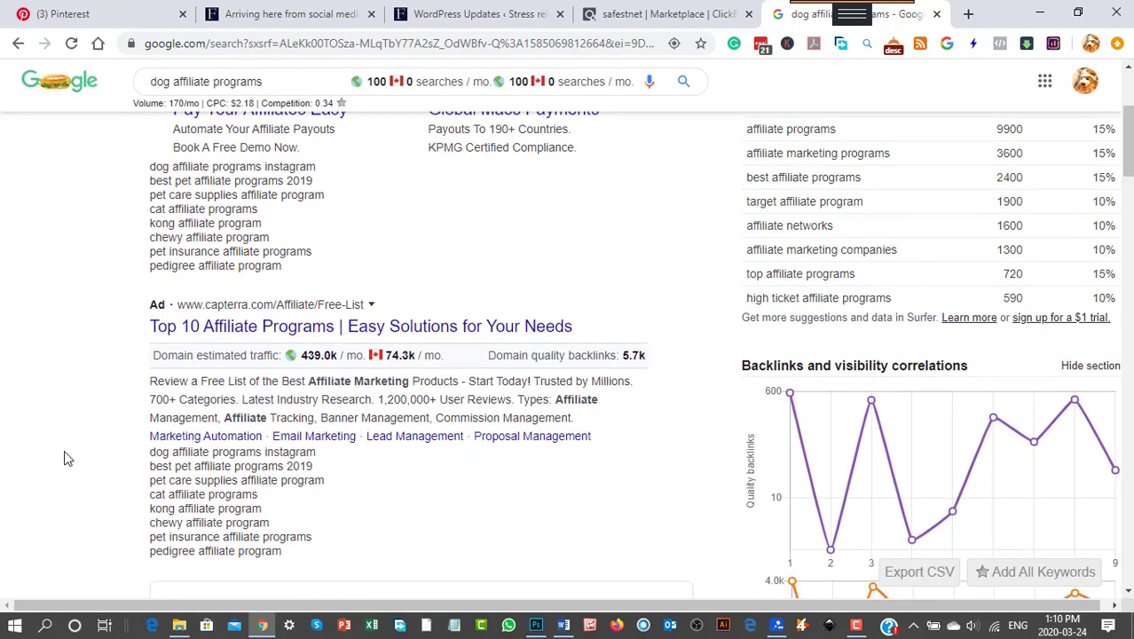
{"action": "scroll", "scroll_direction": "down", "scroll_amount": 3}
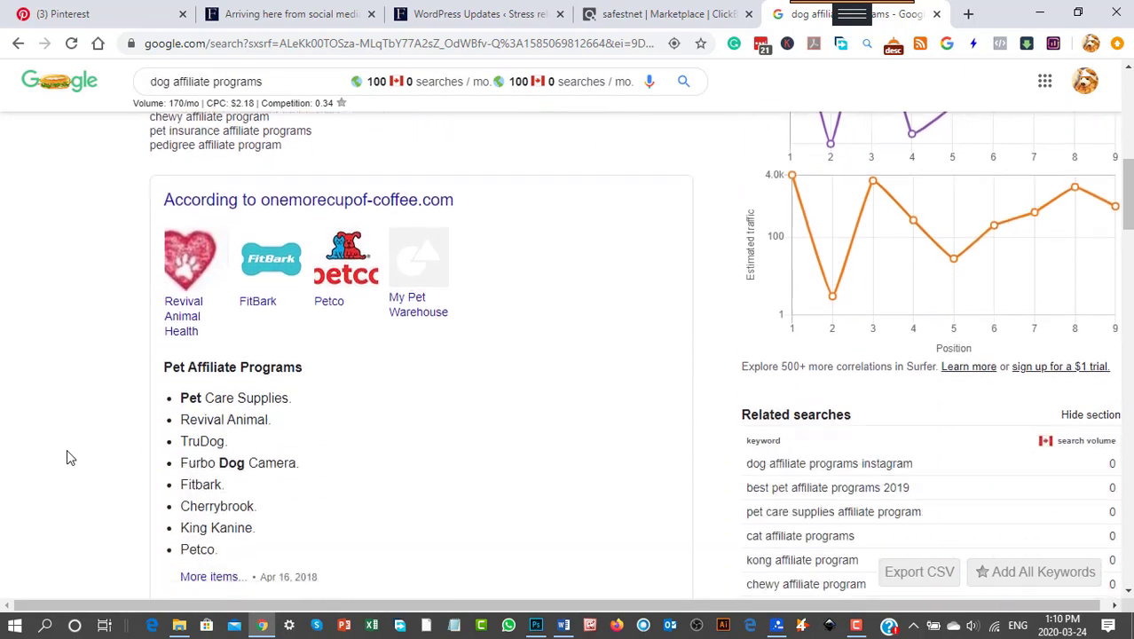
{"action": "scroll", "scroll_direction": "down", "scroll_amount": 3}
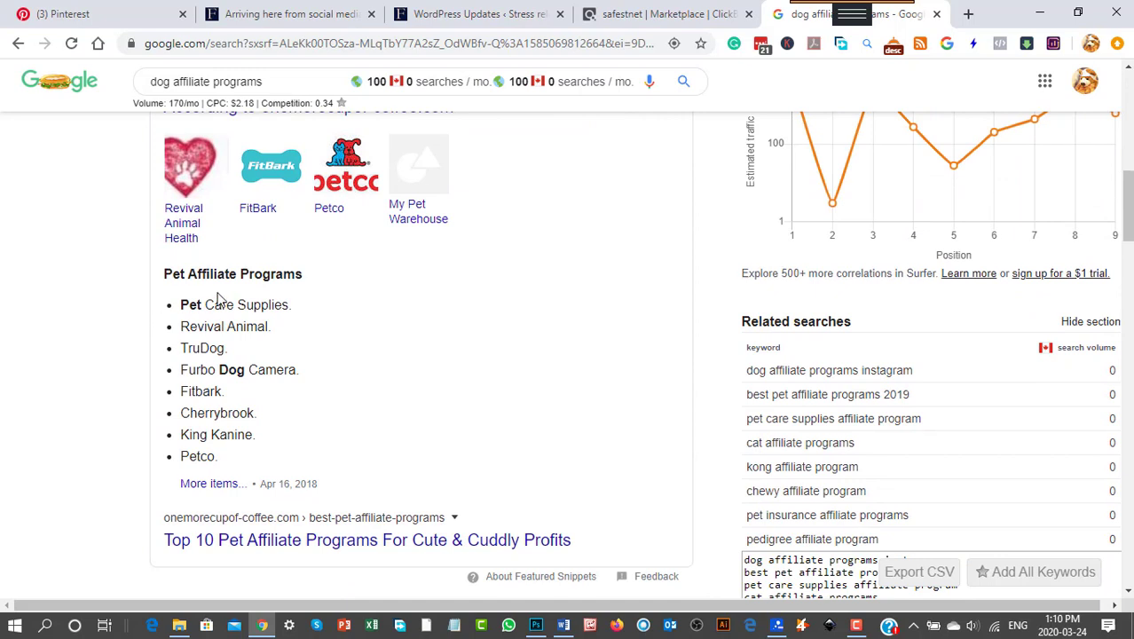
{"action": "mouse_move", "coordinate": [238, 362]}
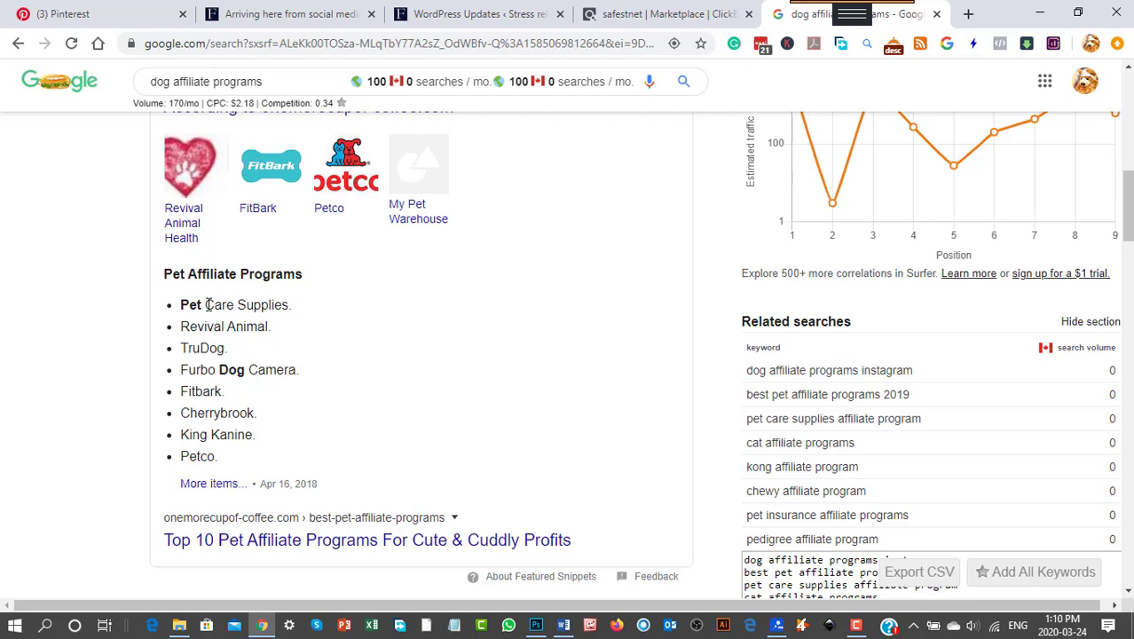
{"action": "double_click", "coordinate": [201, 392]}
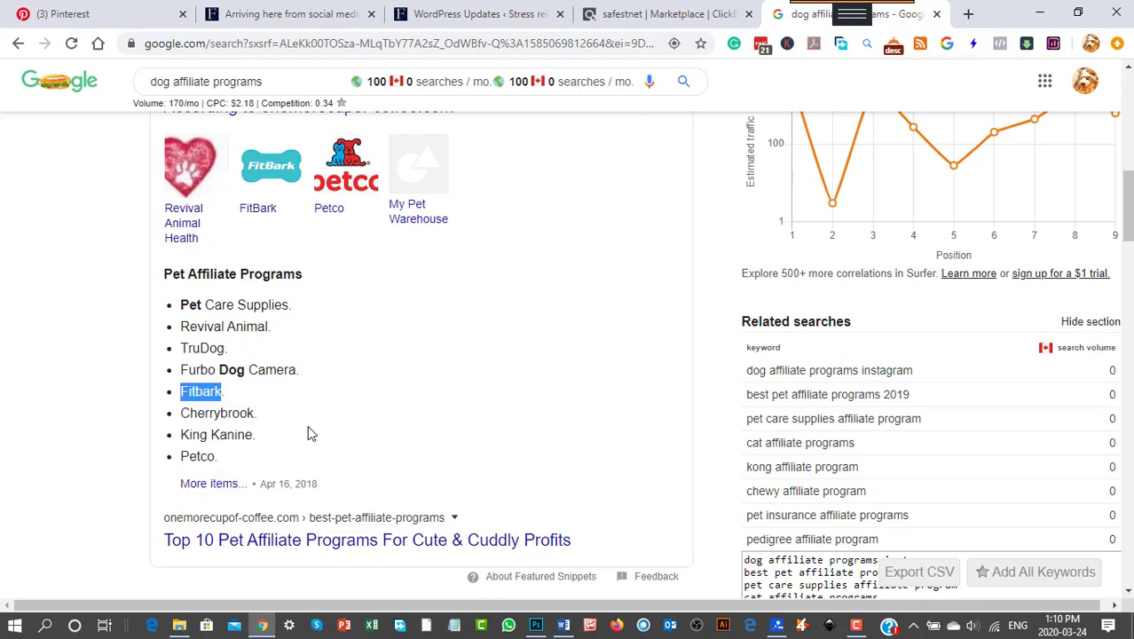
{"action": "left_click", "coordinate": [200, 392]}
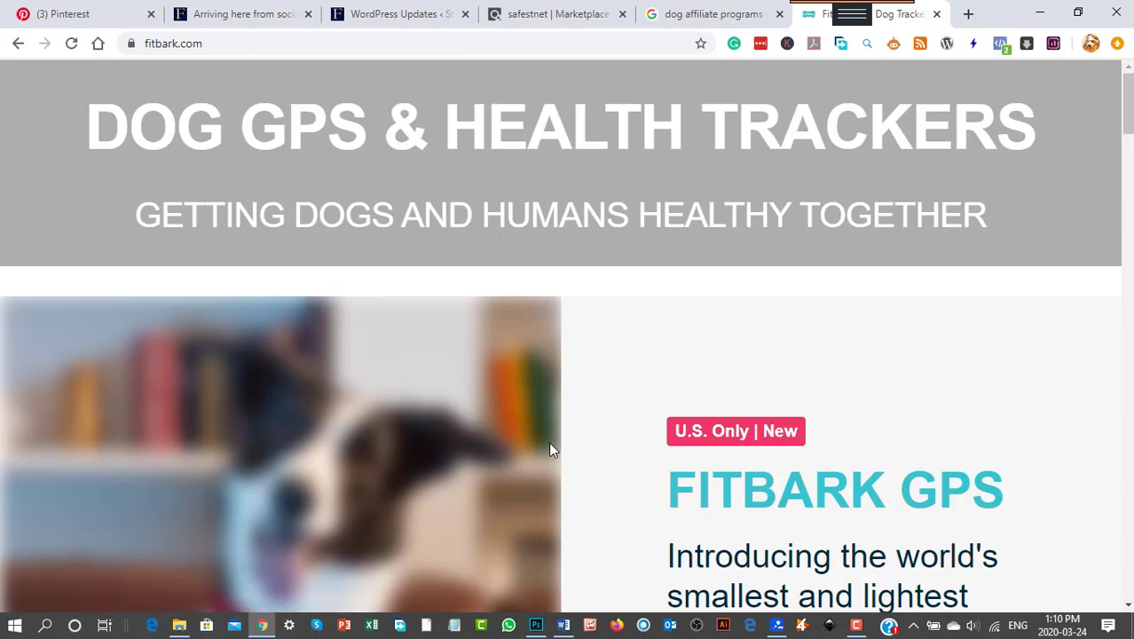
{"action": "scroll", "scroll_direction": "up", "scroll_amount": 3}
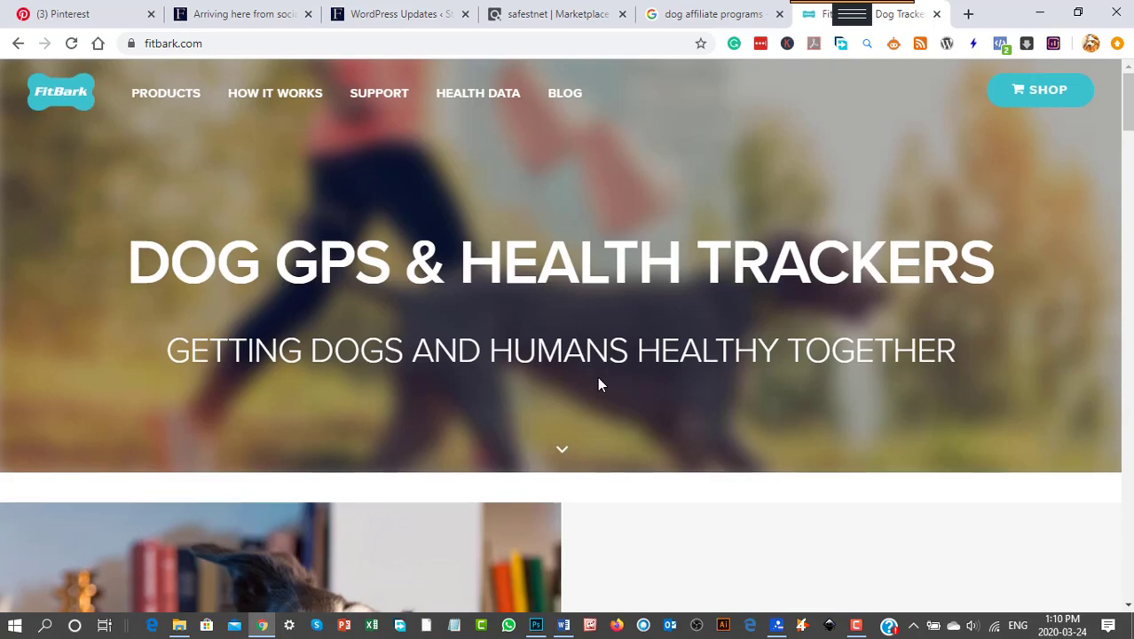
{"action": "scroll", "scroll_direction": "down", "scroll_amount": 3}
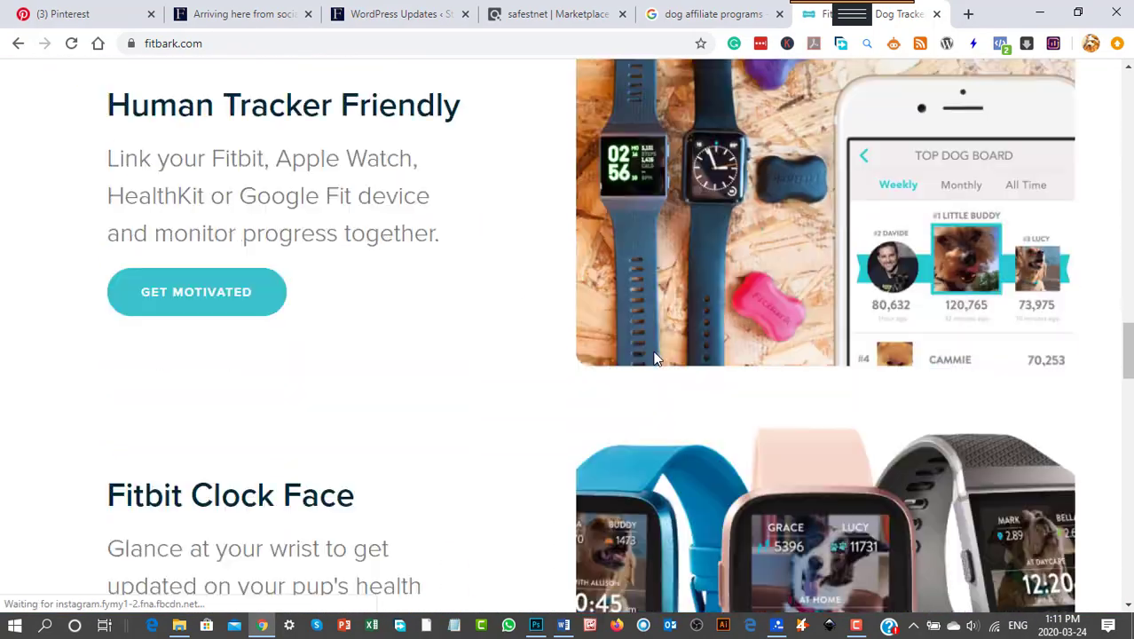
{"action": "scroll", "scroll_direction": "down", "scroll_amount": 3}
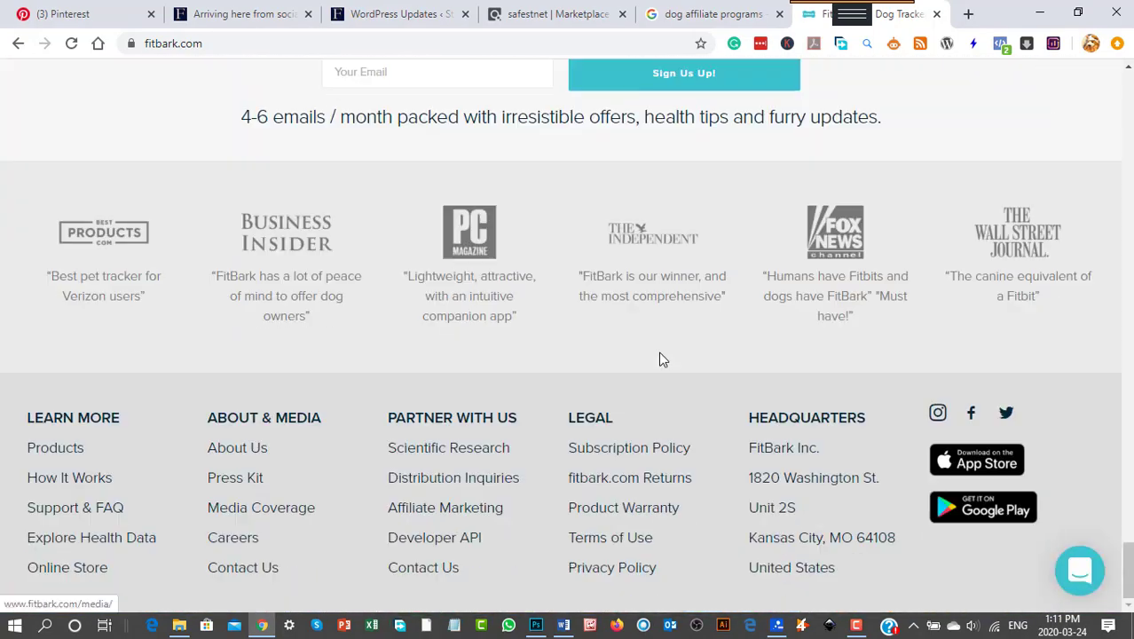
{"action": "mouse_move", "coordinate": [435, 538]}
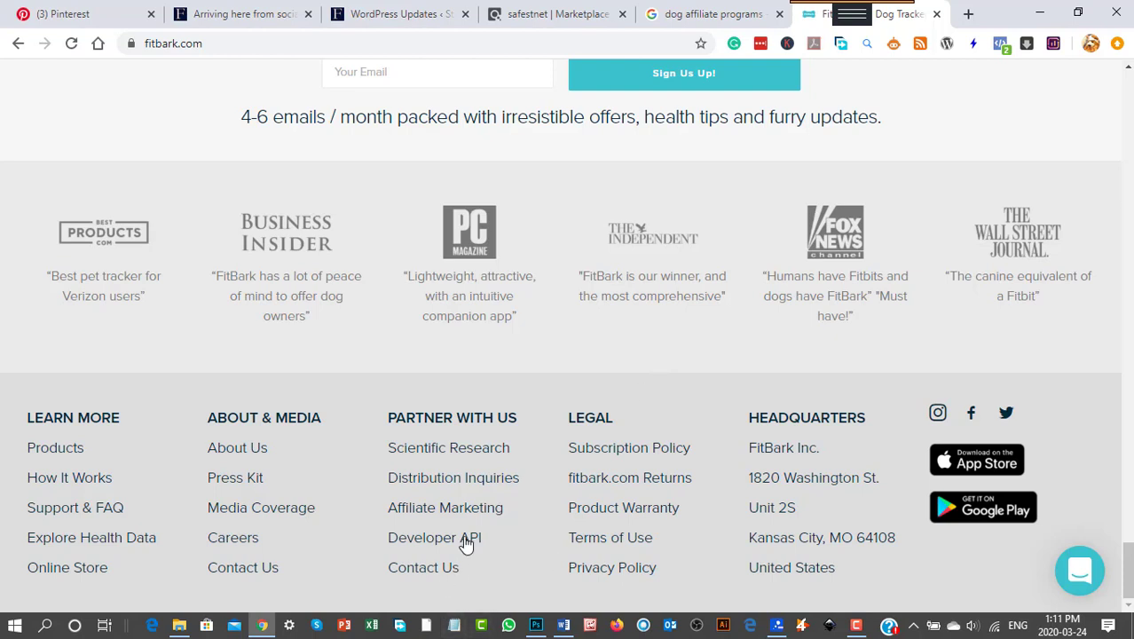
{"action": "mouse_move", "coordinate": [446, 508]}
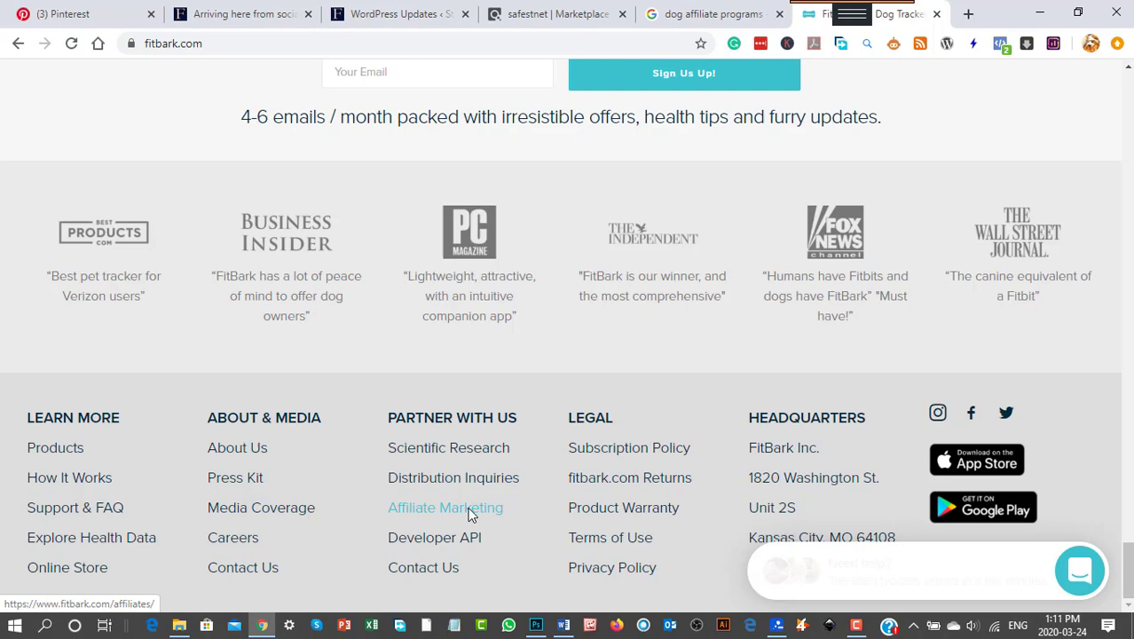
Review FitBark's affiliate program page down to 'Here's How It Works', highlighting the $100 average order size
{"action": "left_click", "coordinate": [445, 507]}
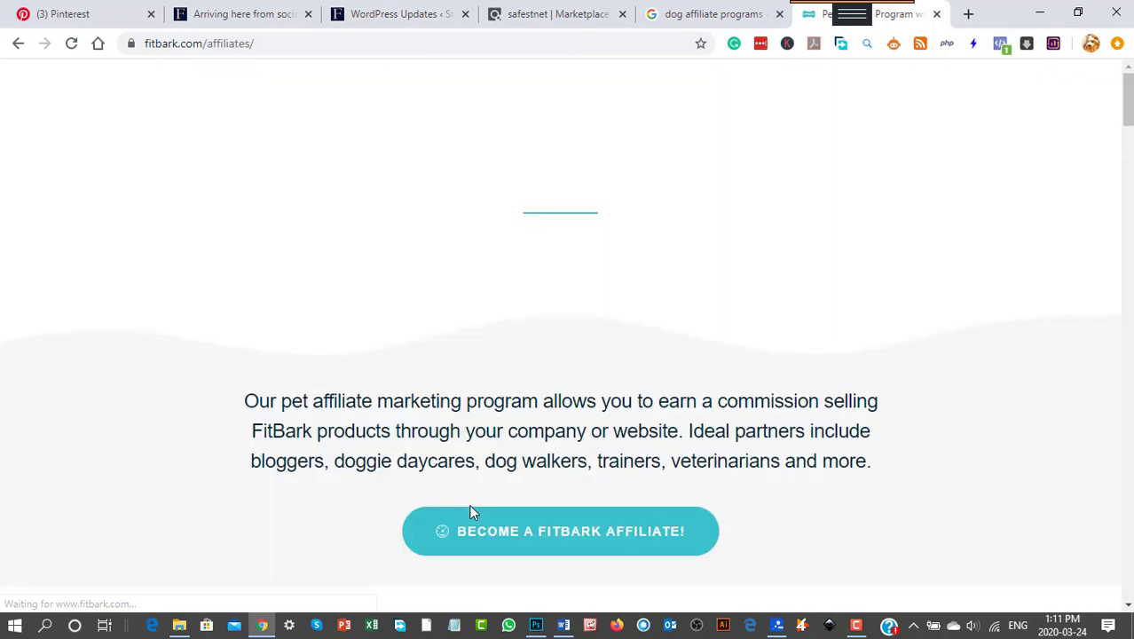
{"action": "scroll", "scroll_direction": "up", "scroll_amount": 3}
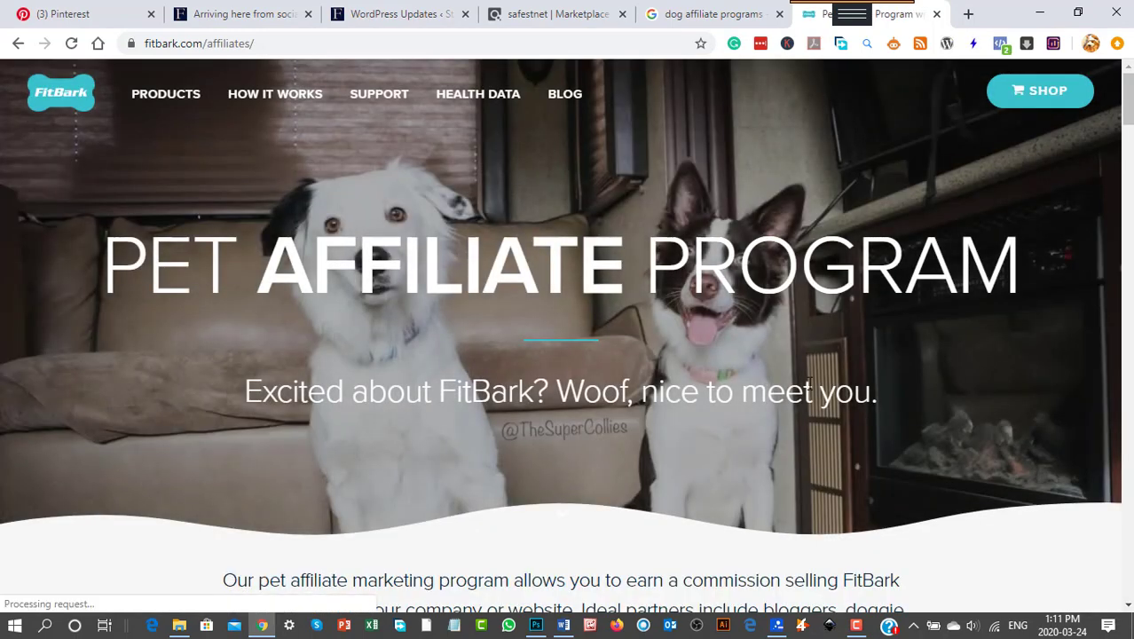
{"action": "scroll", "scroll_direction": "down", "scroll_amount": 3}
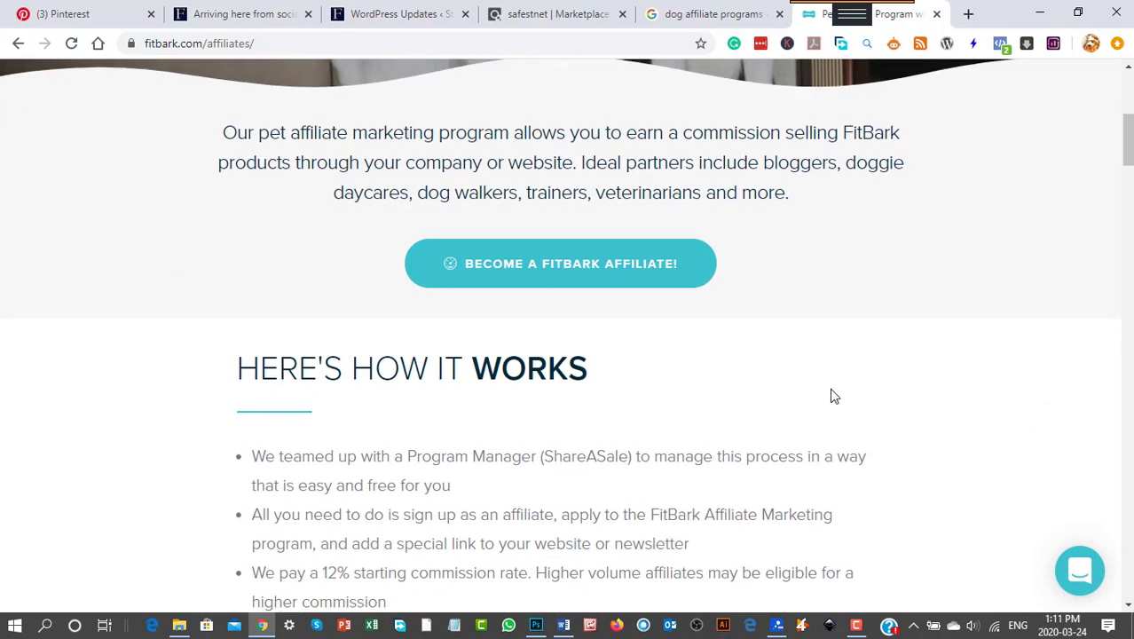
{"action": "scroll", "scroll_direction": "down", "scroll_amount": 3}
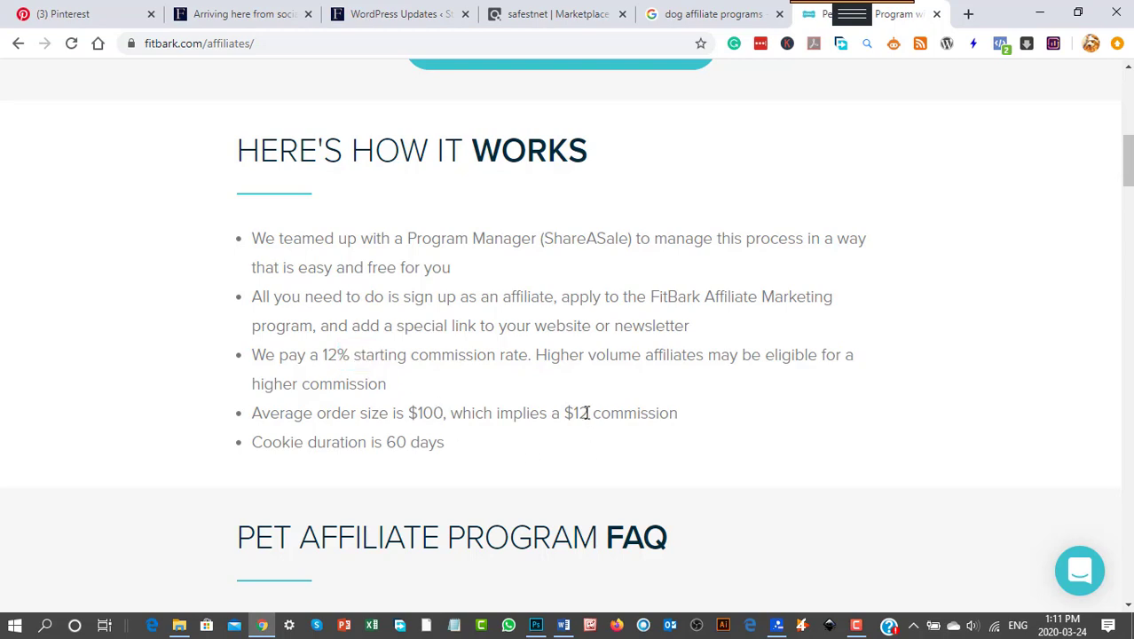
{"action": "double_click", "coordinate": [582, 412]}
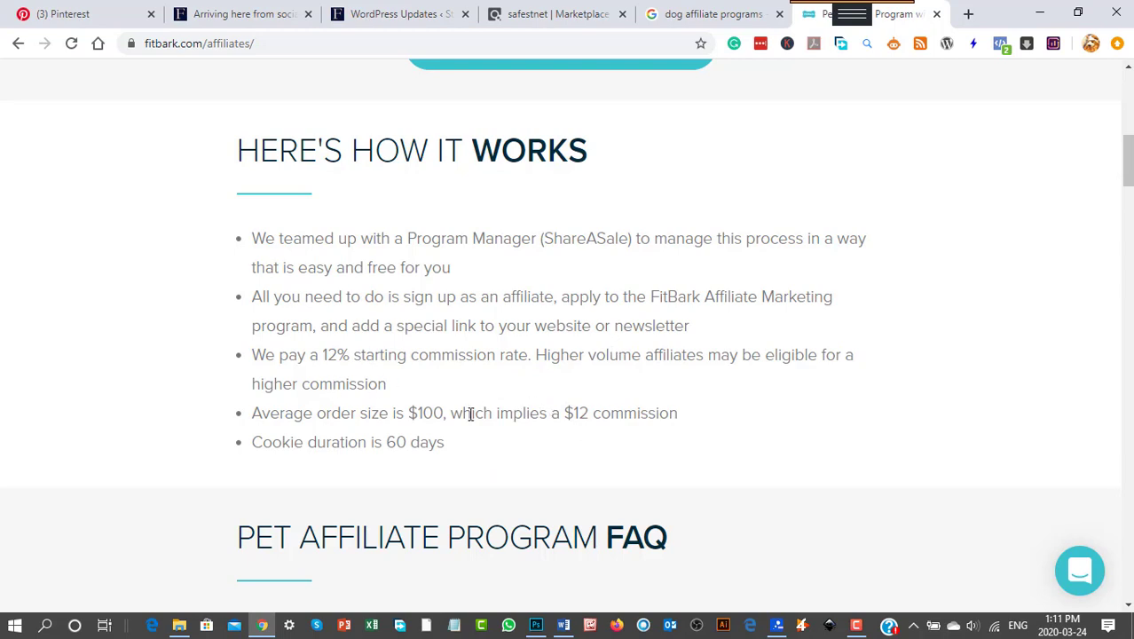
{"action": "double_click", "coordinate": [430, 411]}
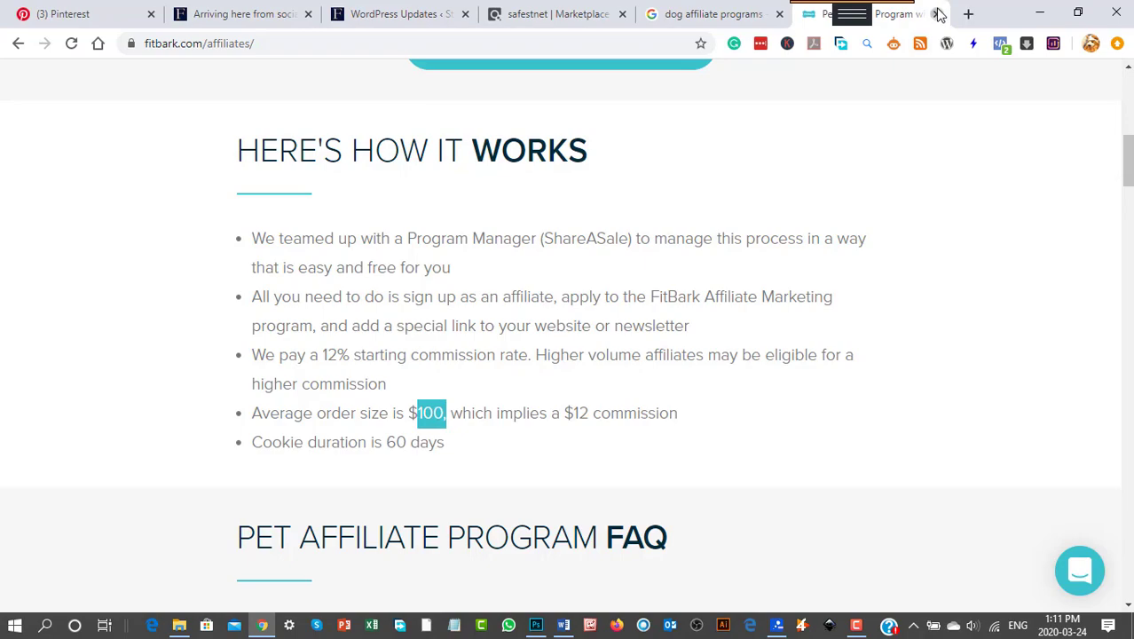
Return to the Google results for dog affiliate programs
{"action": "left_click", "coordinate": [710, 14]}
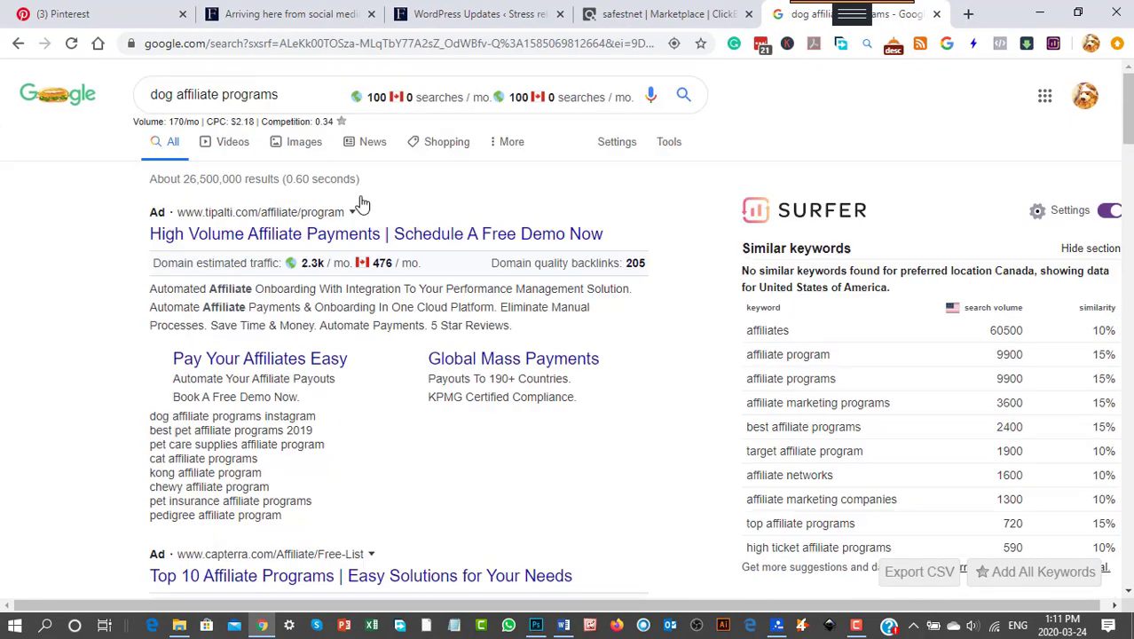
{"action": "scroll", "scroll_direction": "down", "scroll_amount": 3}
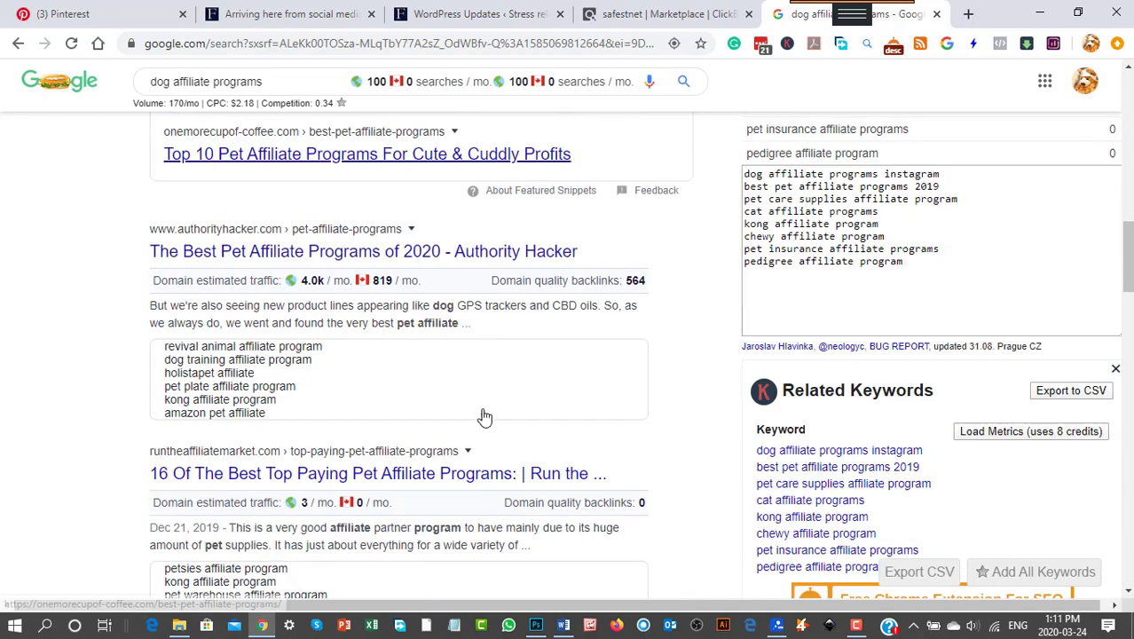
{"action": "scroll", "scroll_direction": "down", "scroll_amount": 3}
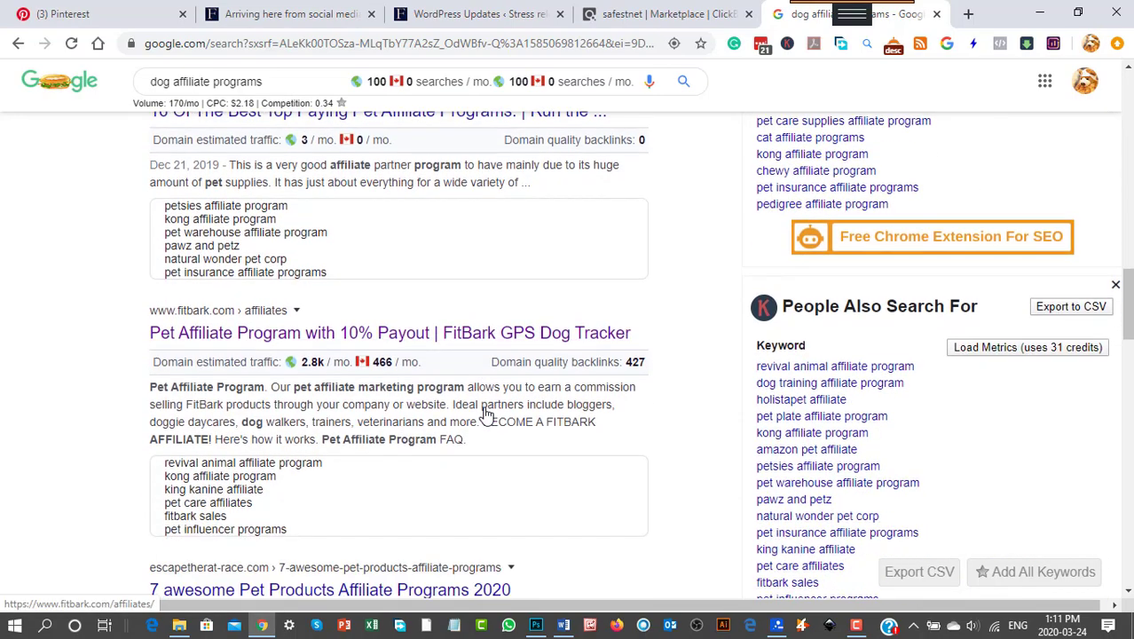
{"action": "scroll", "scroll_direction": "down", "scroll_amount": 3}
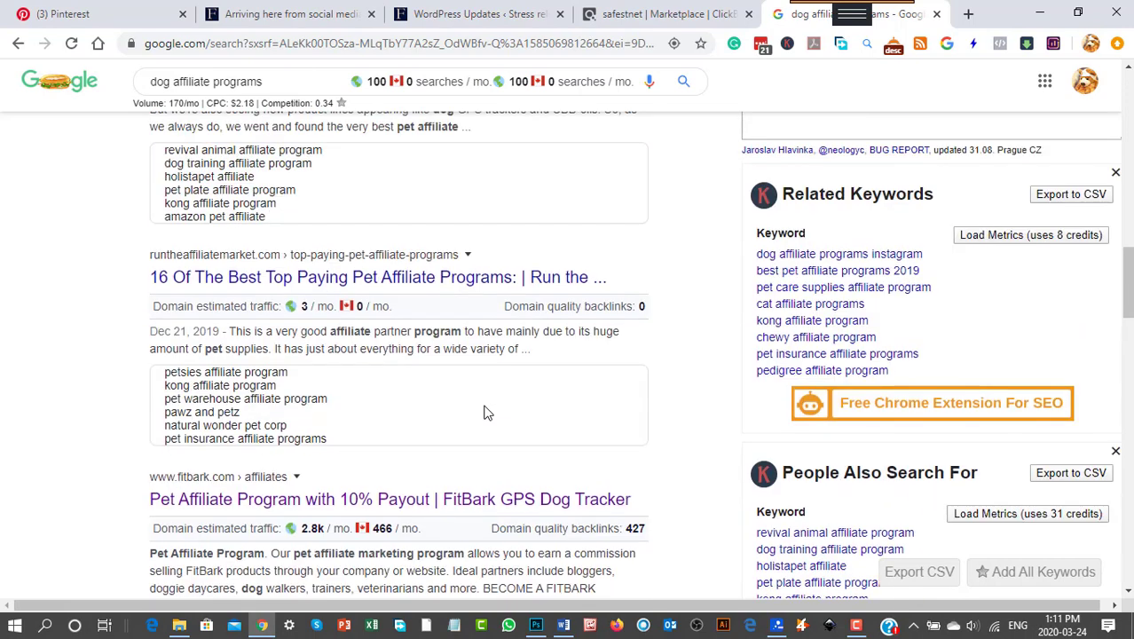
{"action": "mouse_move", "coordinate": [495, 408]}
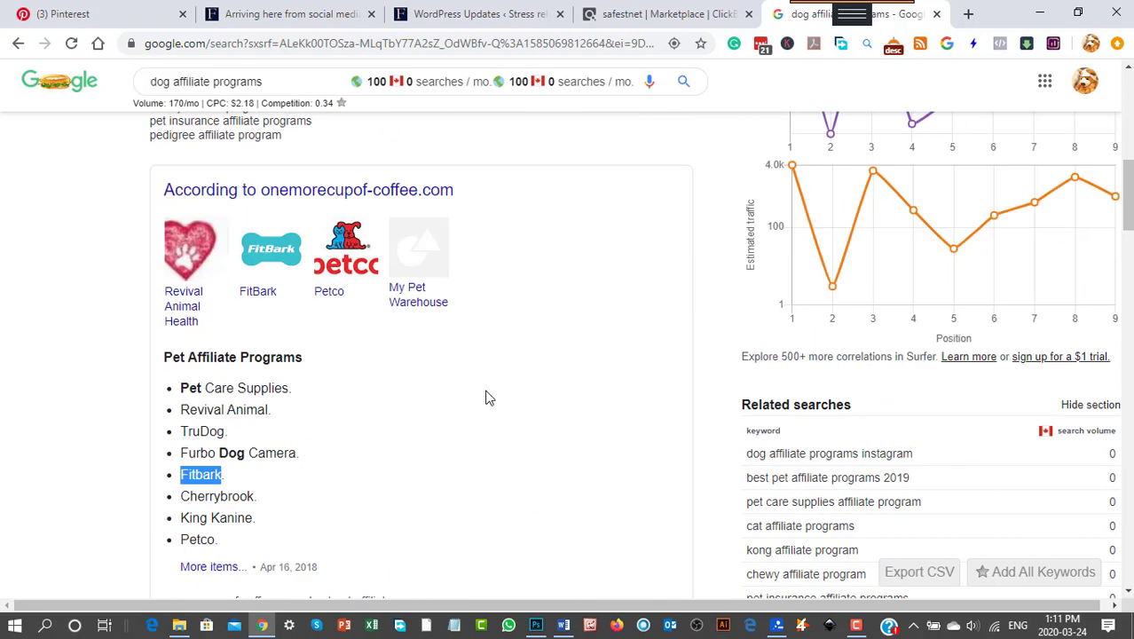
{"action": "mouse_move", "coordinate": [617, 528]}
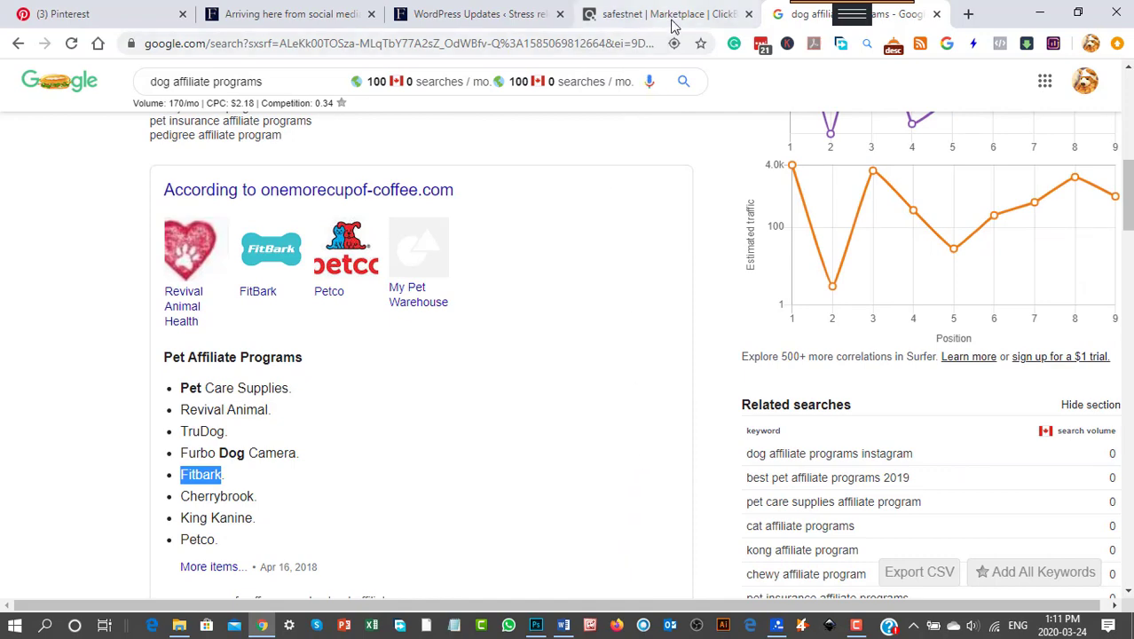
In the ClickBank marketplace sidebar, choose the Parenting & Families category
{"action": "left_click", "coordinate": [660, 14]}
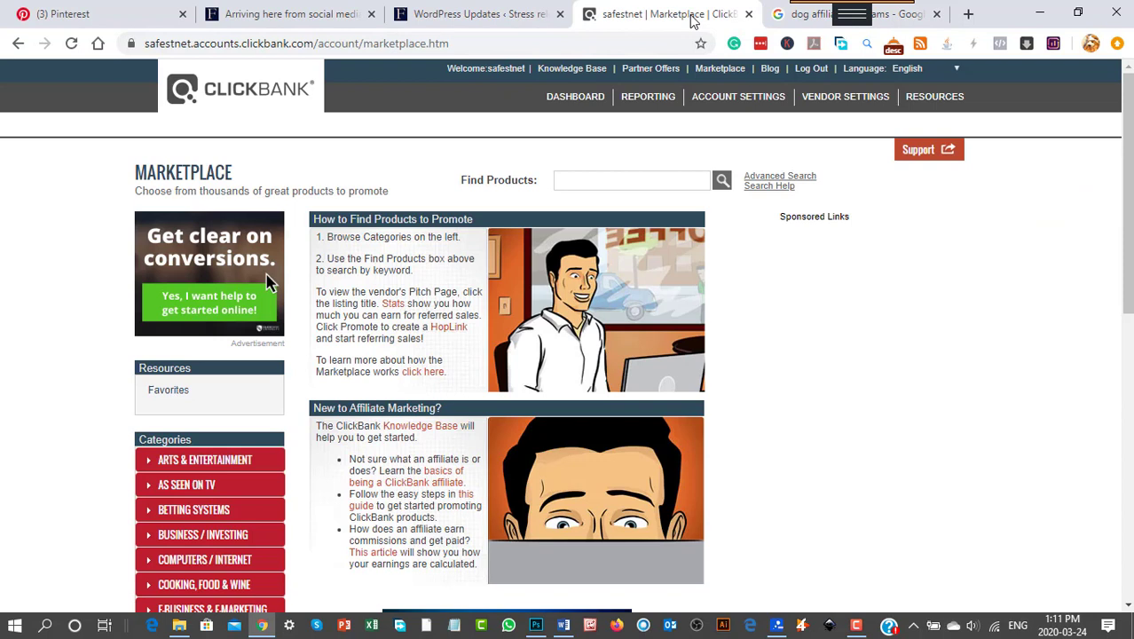
{"action": "mouse_move", "coordinate": [231, 89]}
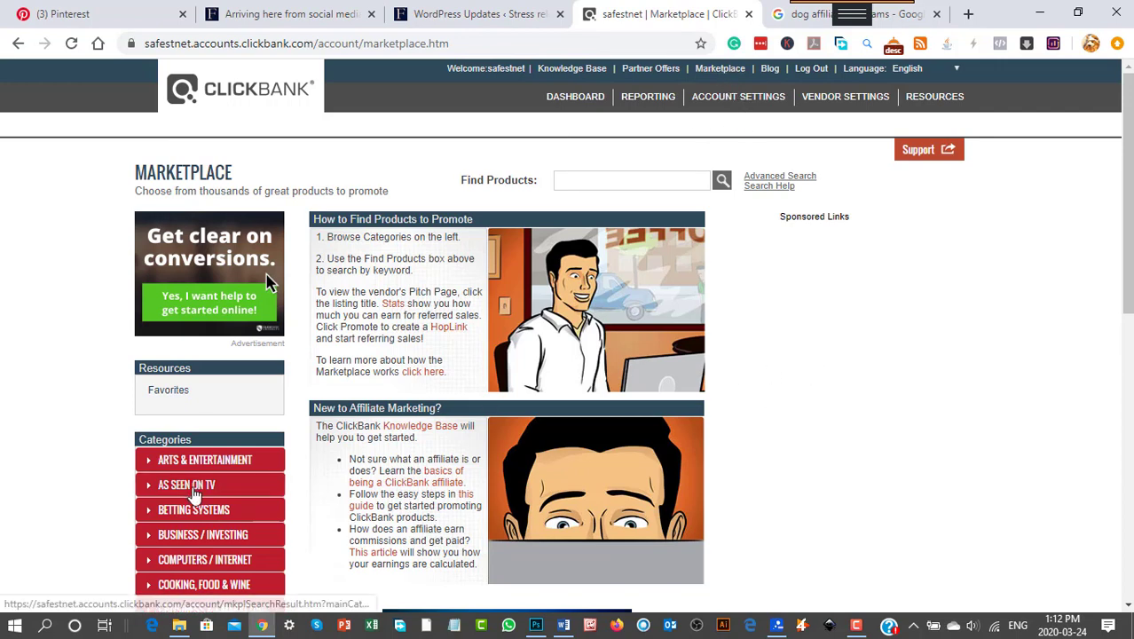
{"action": "scroll", "scroll_direction": "down", "scroll_amount": 3}
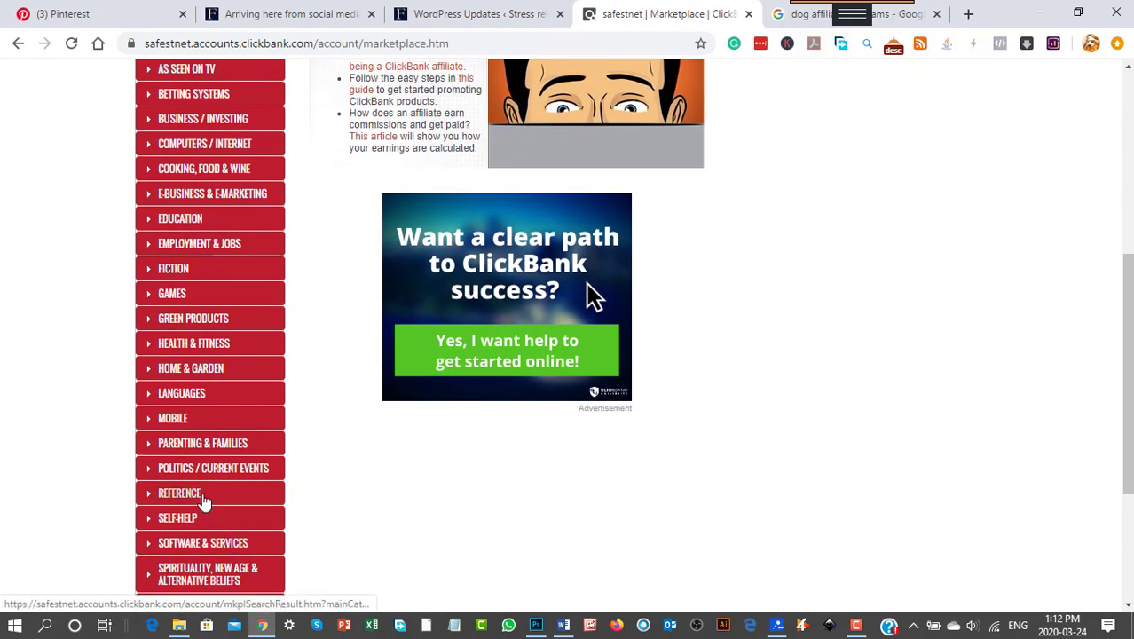
{"action": "mouse_move", "coordinate": [211, 518]}
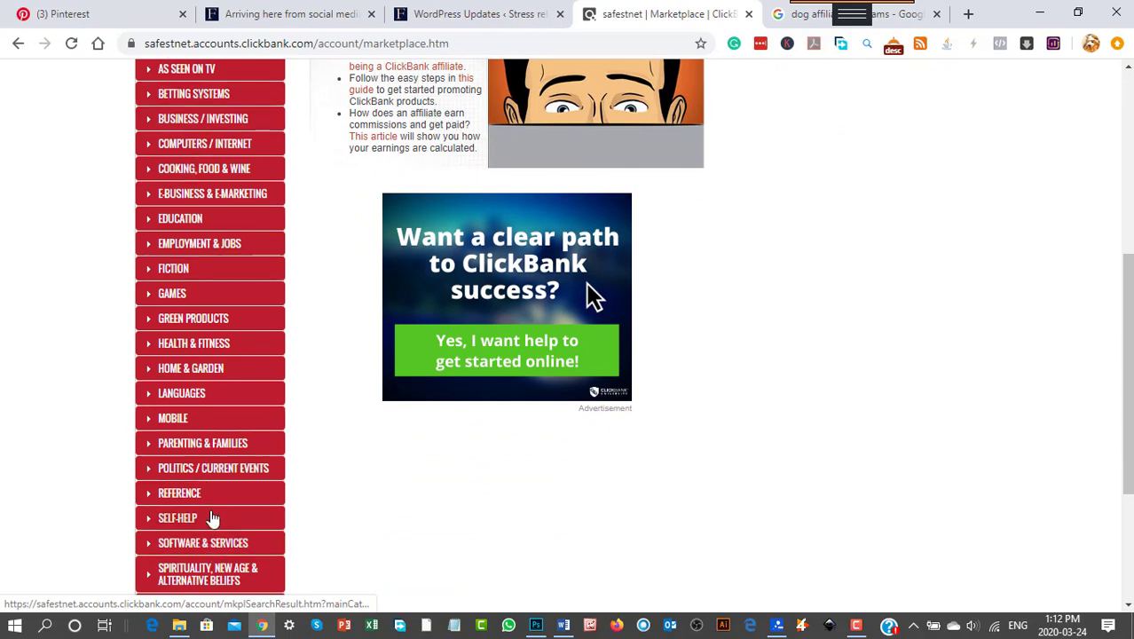
{"action": "mouse_move", "coordinate": [210, 543]}
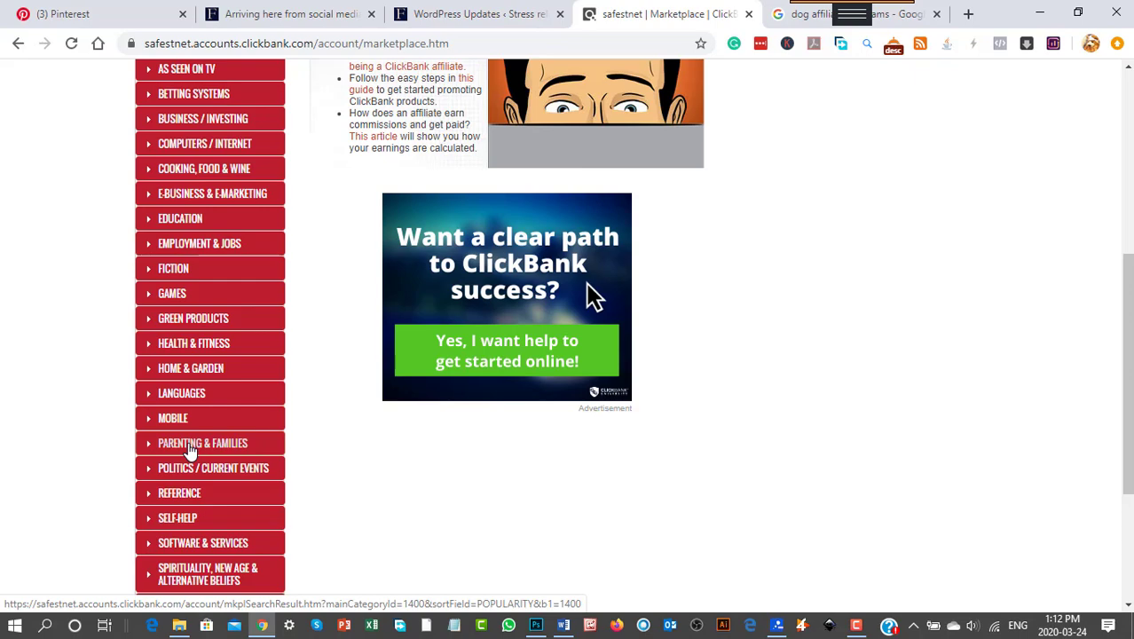
{"action": "left_click", "coordinate": [202, 444]}
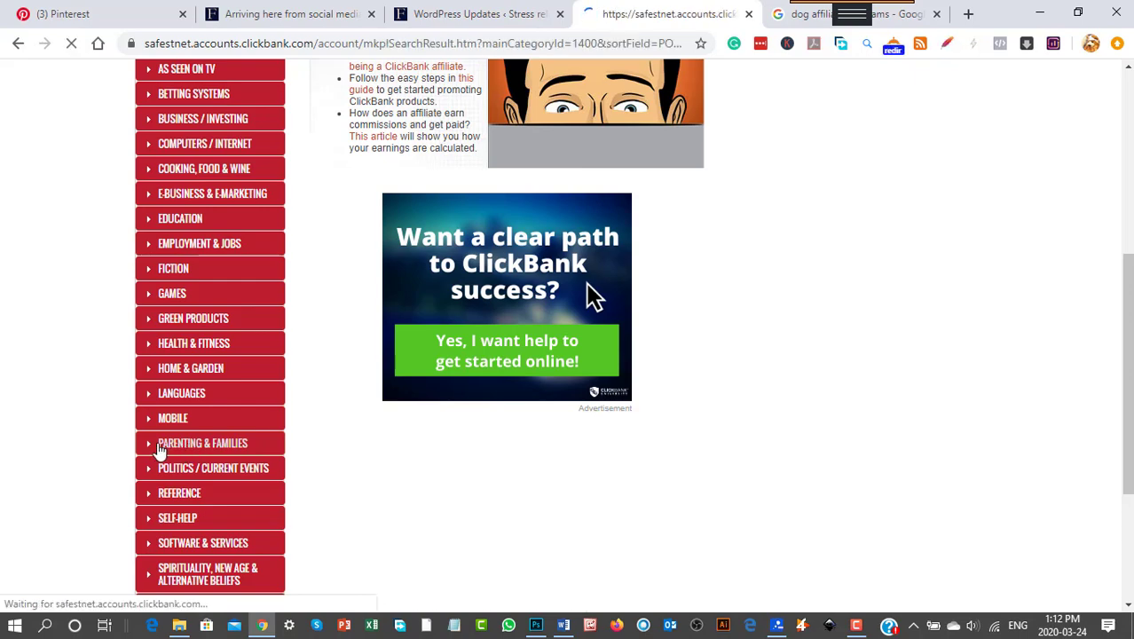
Expand Home & Garden in the categories sidebar and show the Animal Care & Pets listings
{"action": "left_click", "coordinate": [203, 444]}
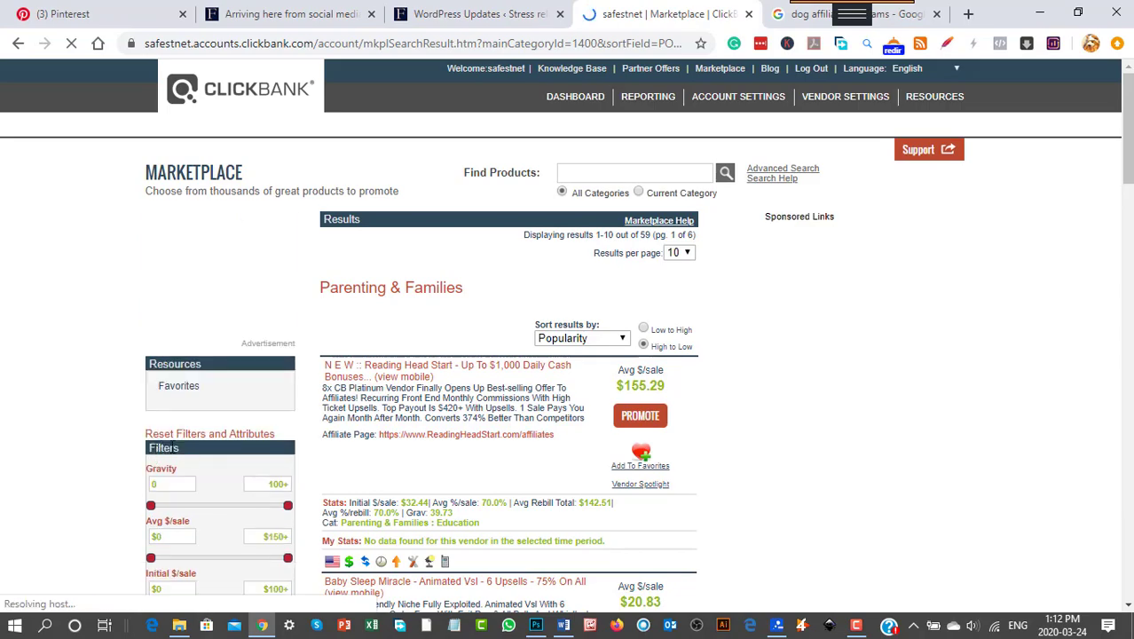
{"action": "scroll", "scroll_direction": "down", "scroll_amount": 3}
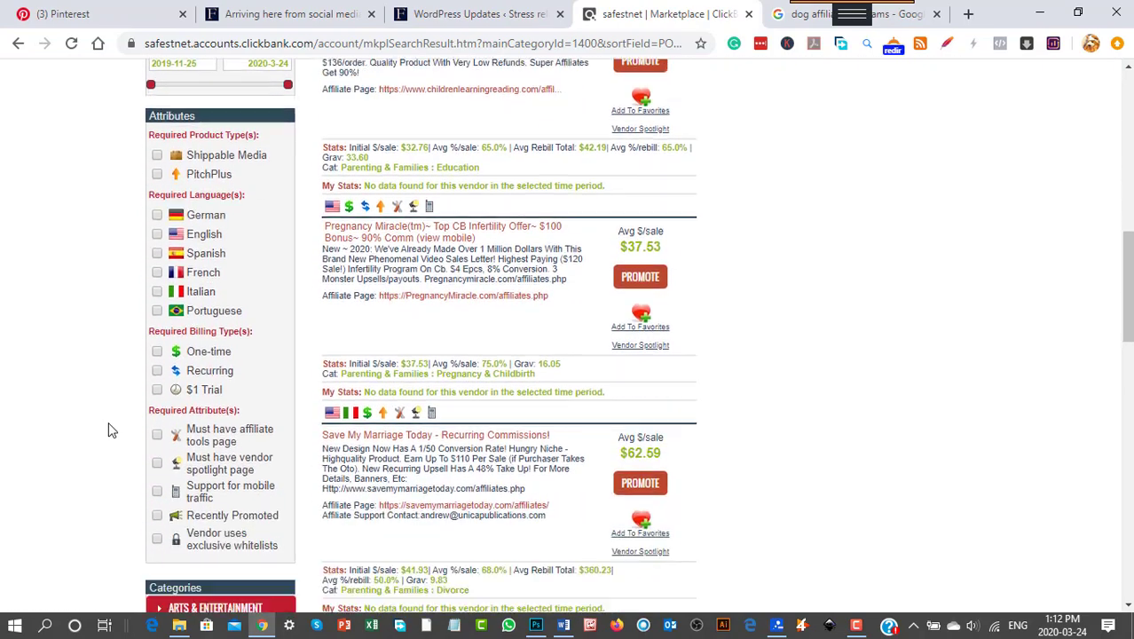
{"action": "scroll", "scroll_direction": "down", "scroll_amount": 3}
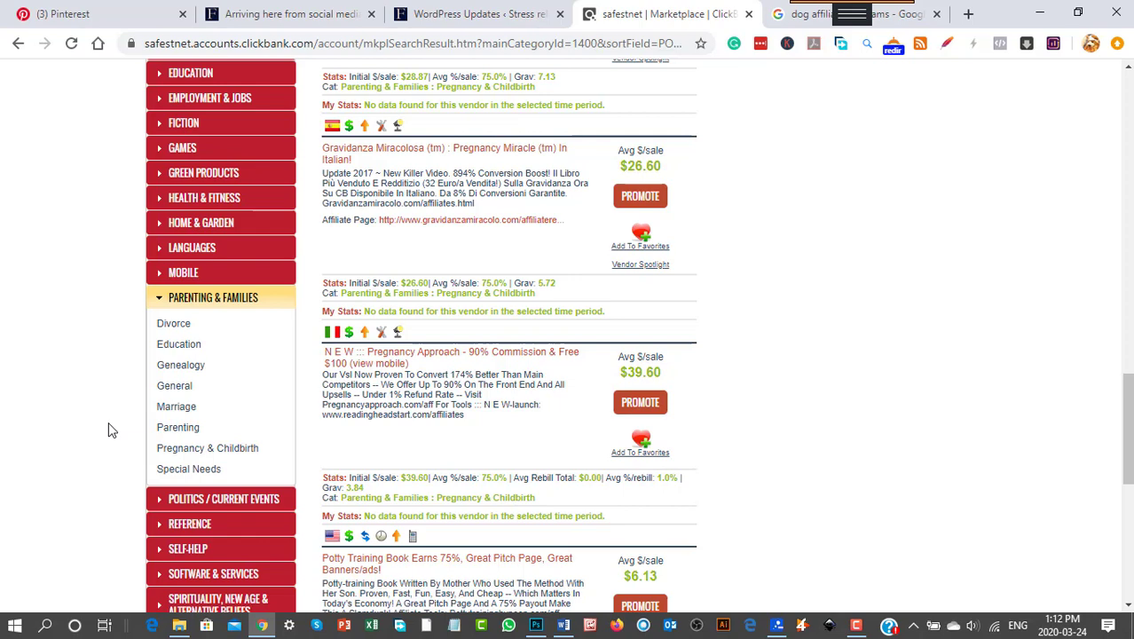
{"action": "scroll", "scroll_direction": "down", "scroll_amount": 3}
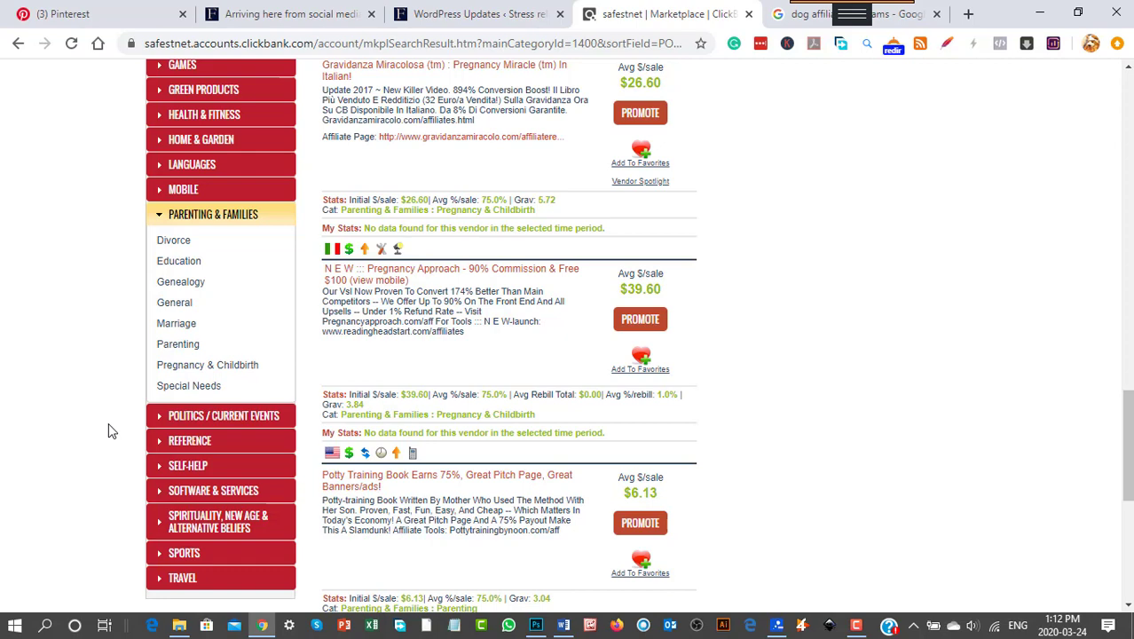
{"action": "scroll", "scroll_direction": "up", "scroll_amount": 3}
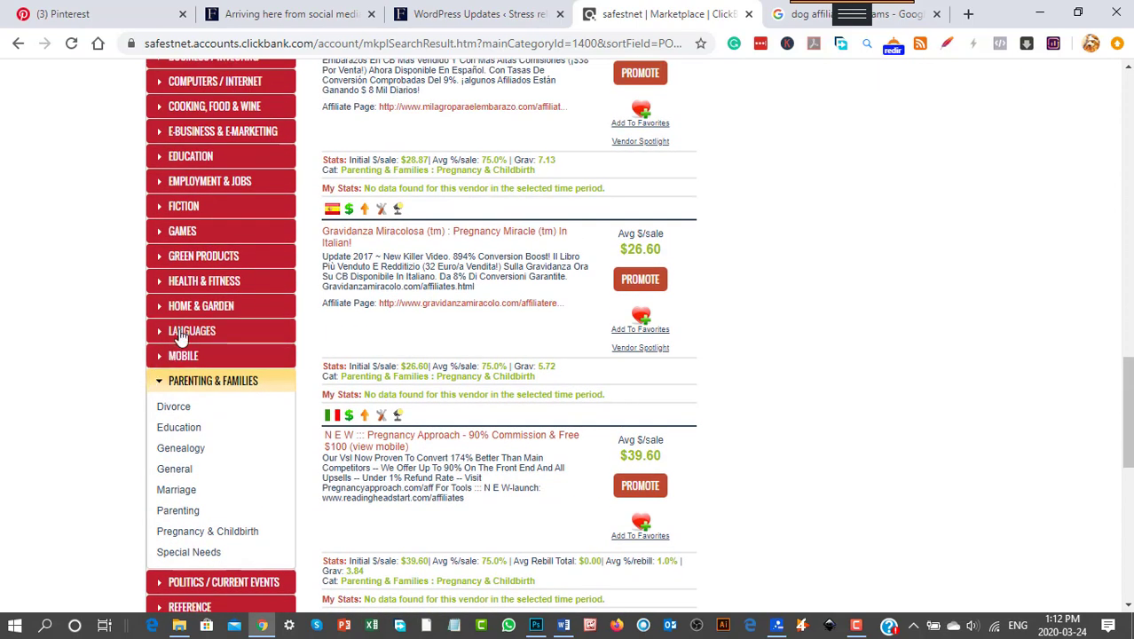
{"action": "left_click", "coordinate": [200, 305]}
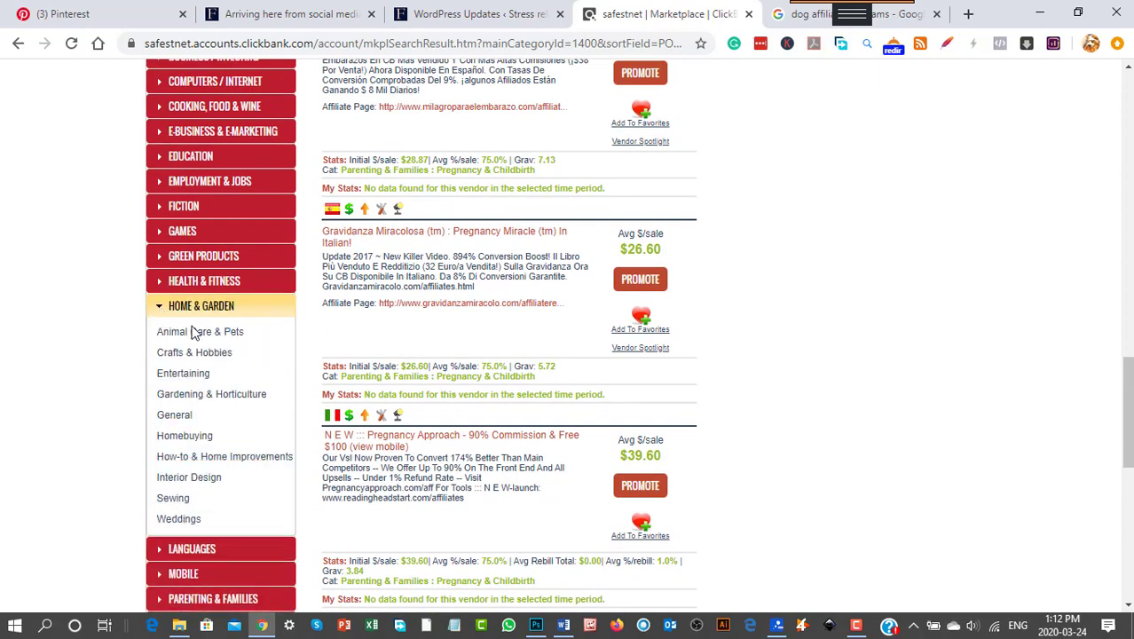
{"action": "left_click", "coordinate": [199, 332]}
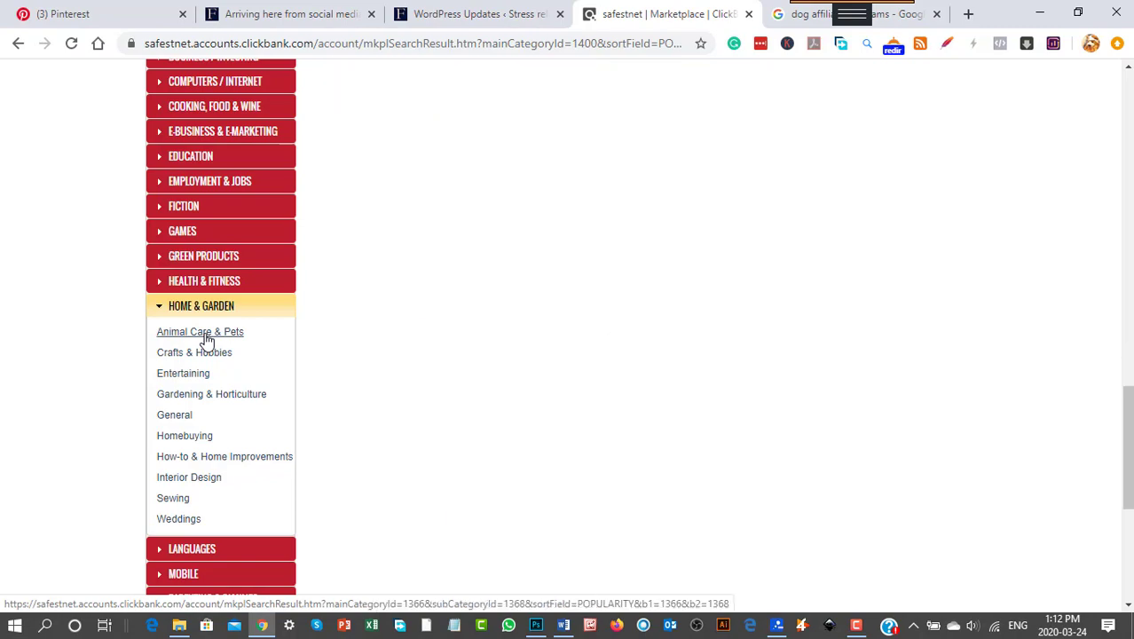
{"action": "left_click", "coordinate": [199, 332]}
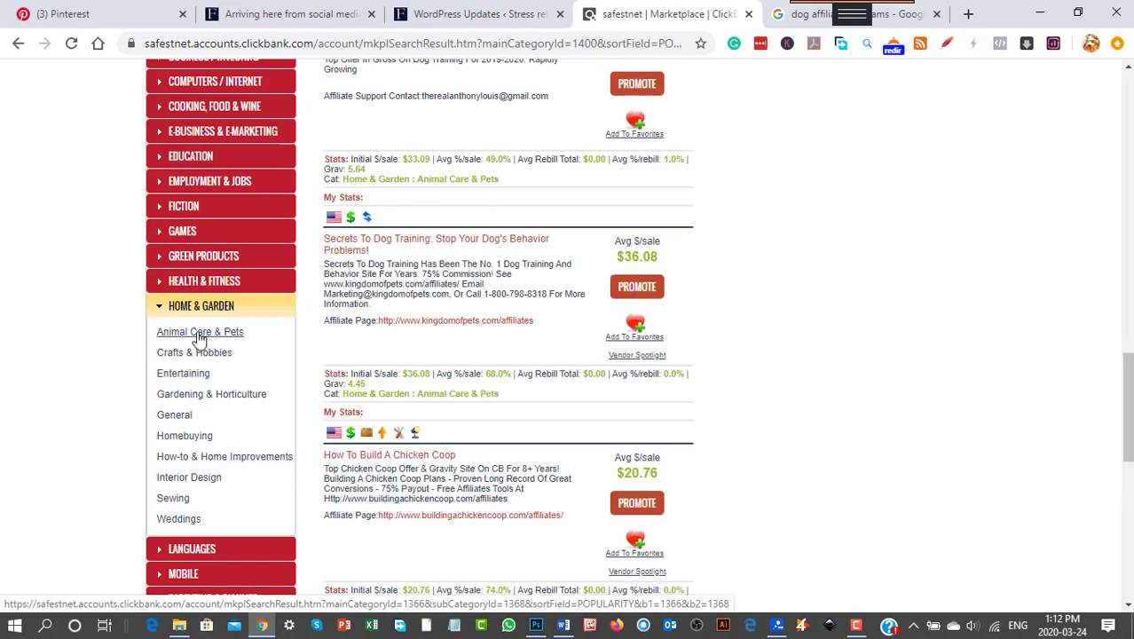
Browse the 74 Animal Care & Pets products, returning to Brain Training For Dogs at the top
{"action": "scroll", "scroll_direction": "up", "scroll_amount": 3}
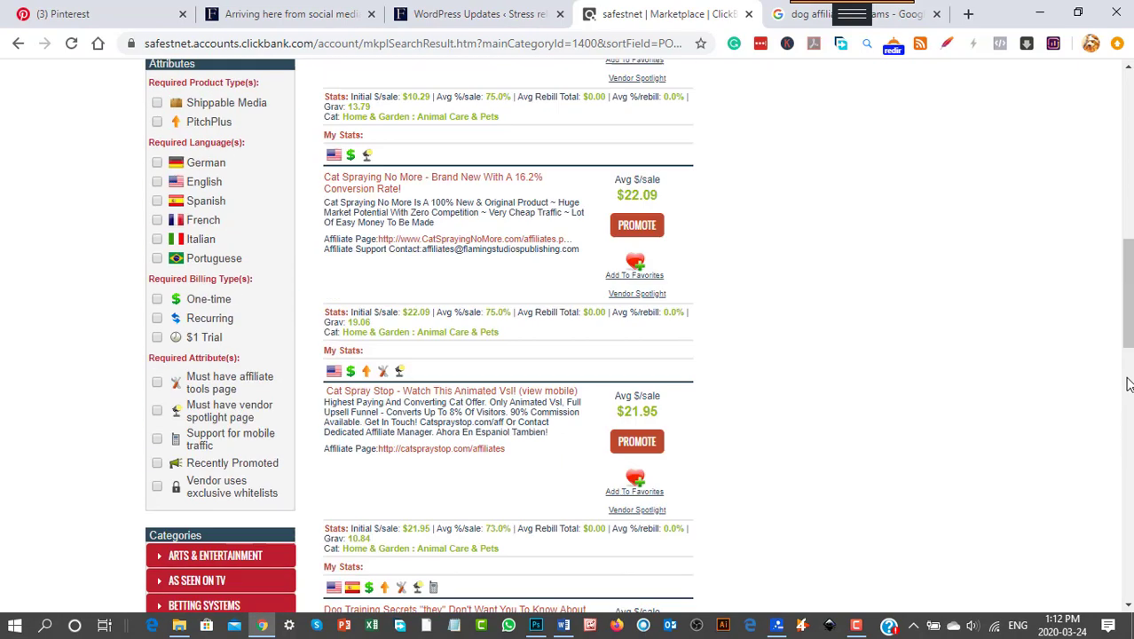
{"action": "scroll", "scroll_direction": "up", "scroll_amount": 3}
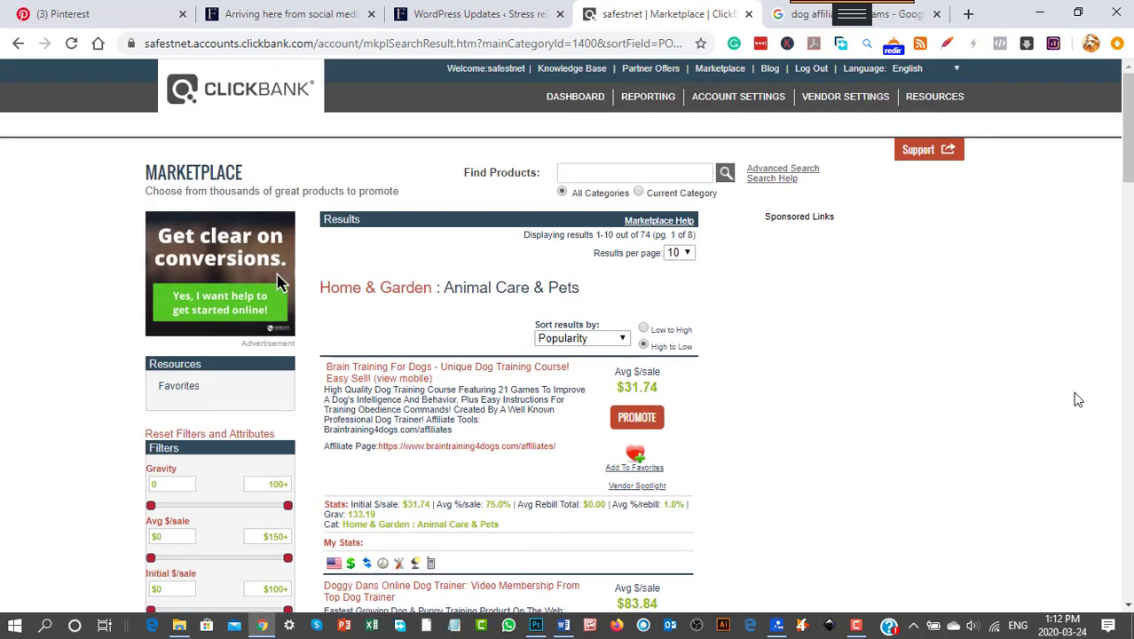
{"action": "scroll", "scroll_direction": "down", "scroll_amount": 3}
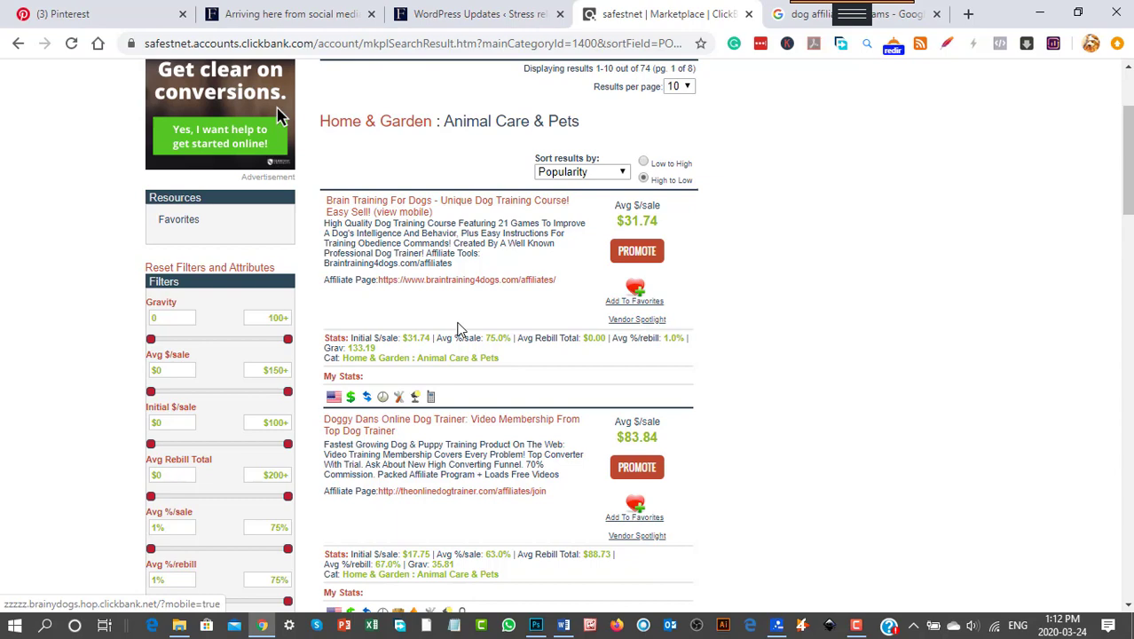
{"action": "mouse_move", "coordinate": [979, 450]}
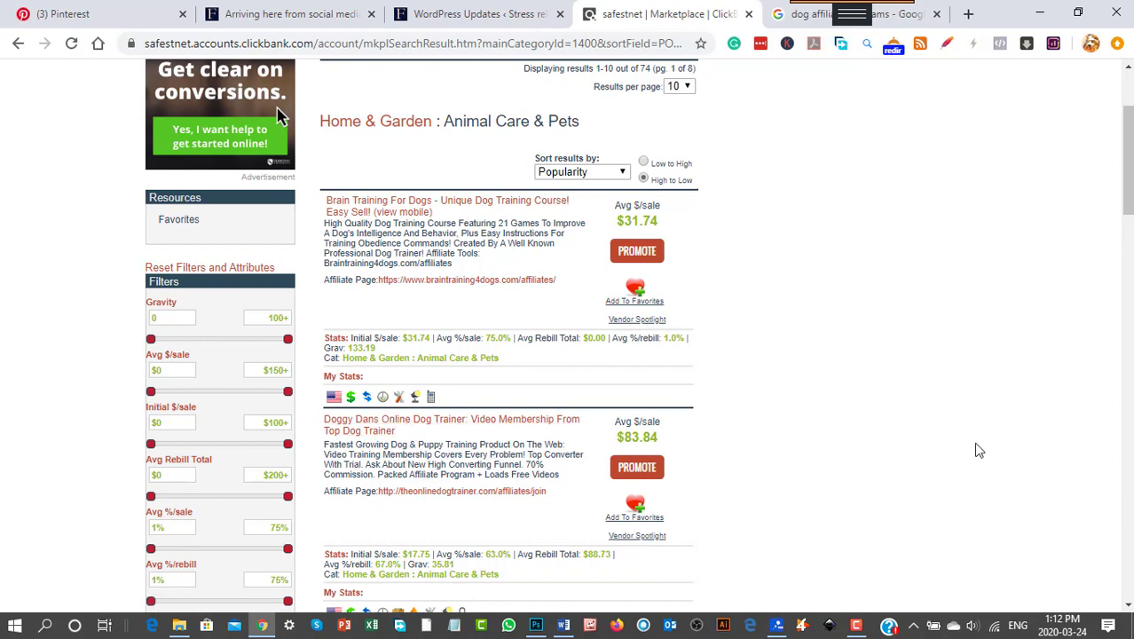
{"action": "scroll", "scroll_direction": "down", "scroll_amount": 3}
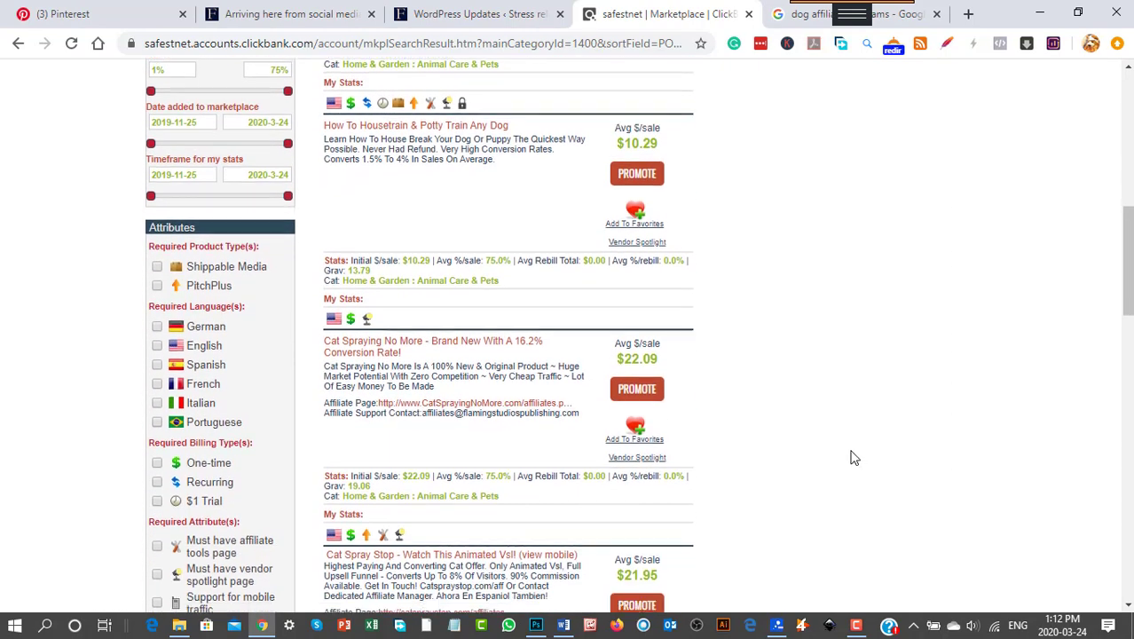
{"action": "scroll", "scroll_direction": "down", "scroll_amount": 3}
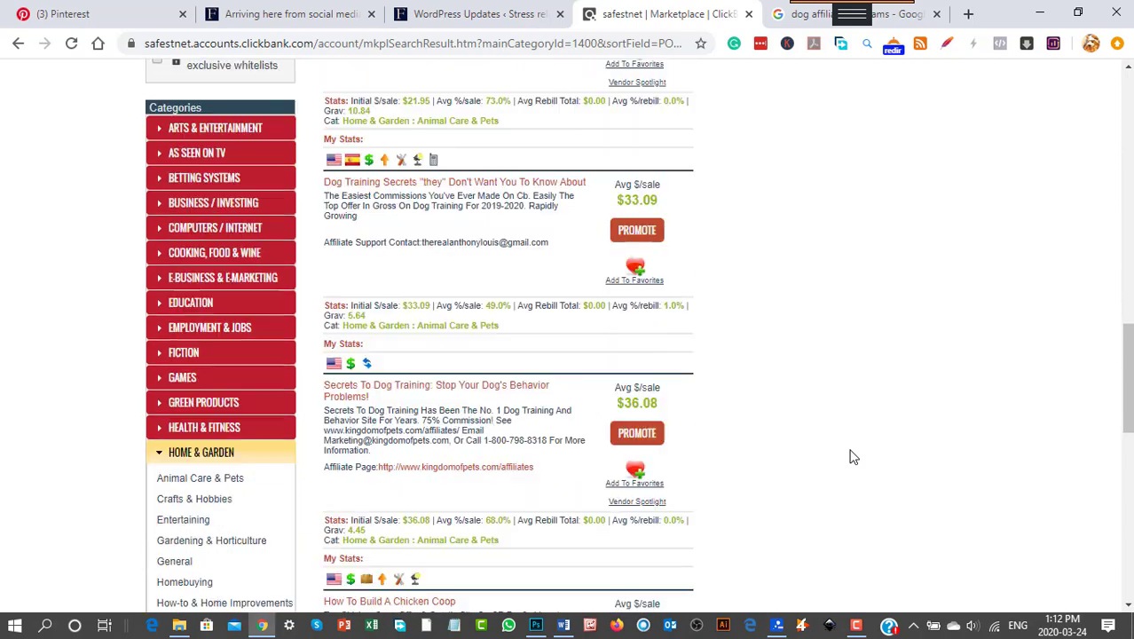
{"action": "scroll", "scroll_direction": "down", "scroll_amount": 3}
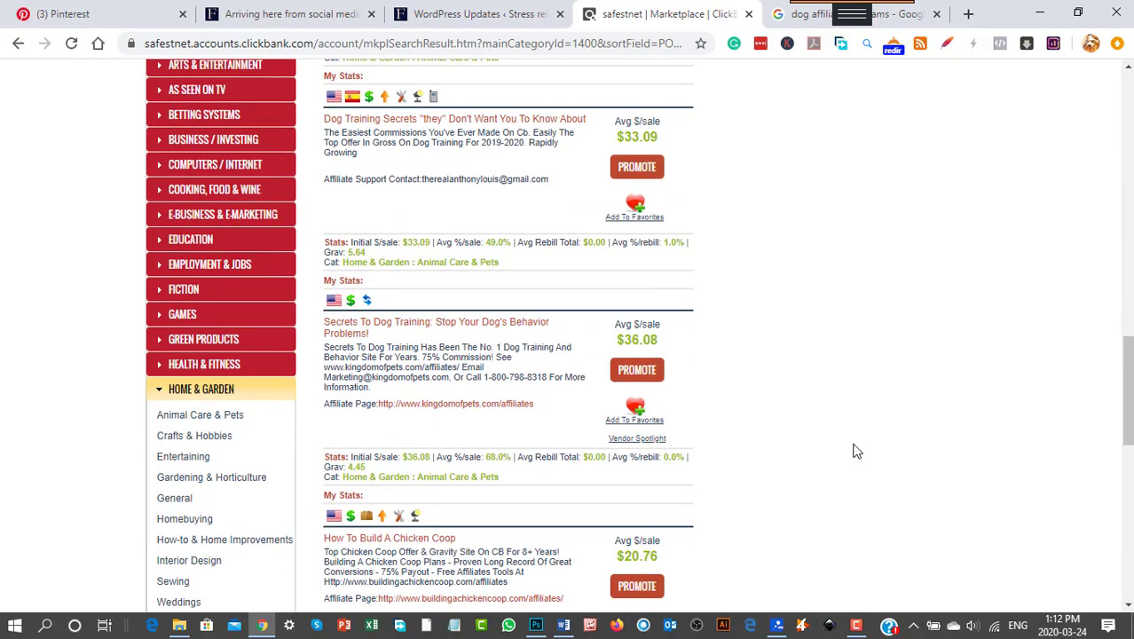
{"action": "scroll", "scroll_direction": "up", "scroll_amount": 3}
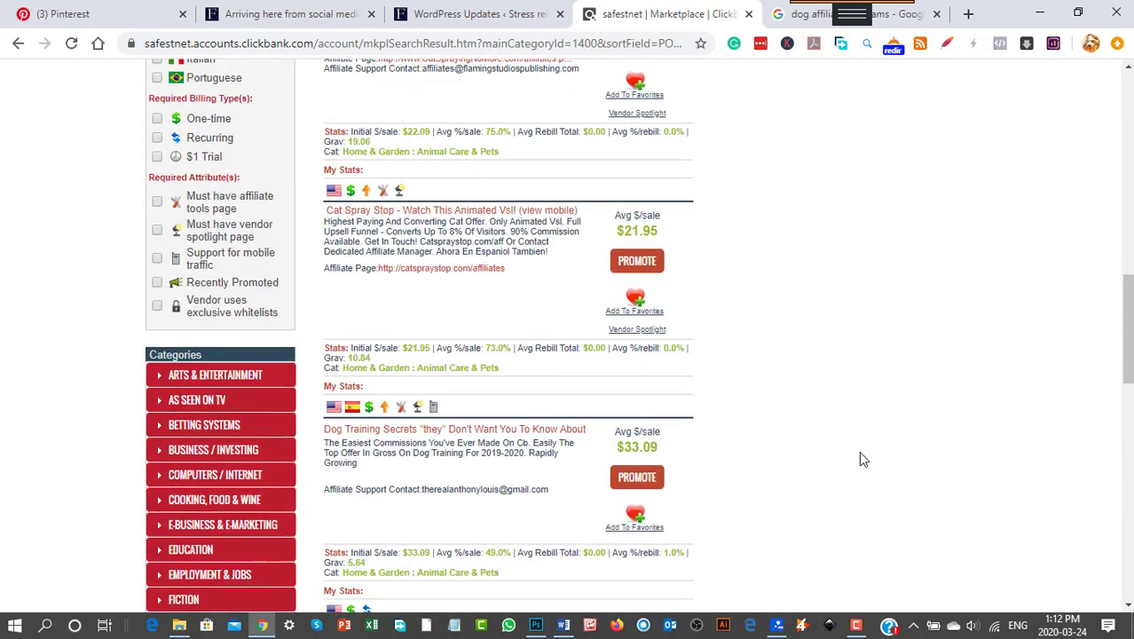
{"action": "scroll", "scroll_direction": "up", "scroll_amount": 3}
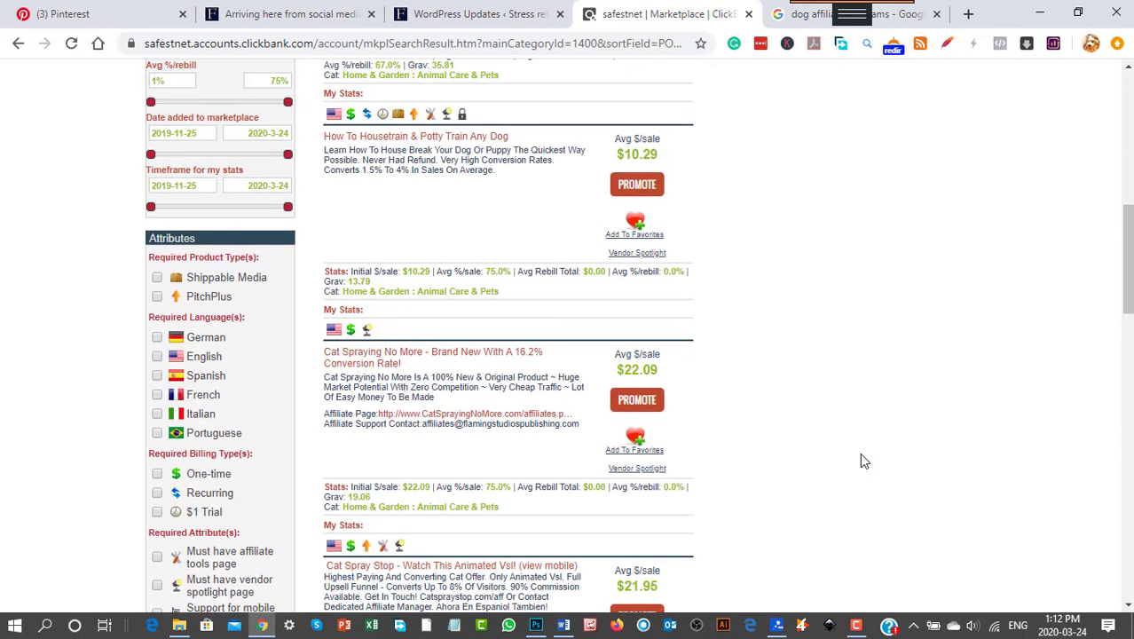
{"action": "scroll", "scroll_direction": "up", "scroll_amount": 3}
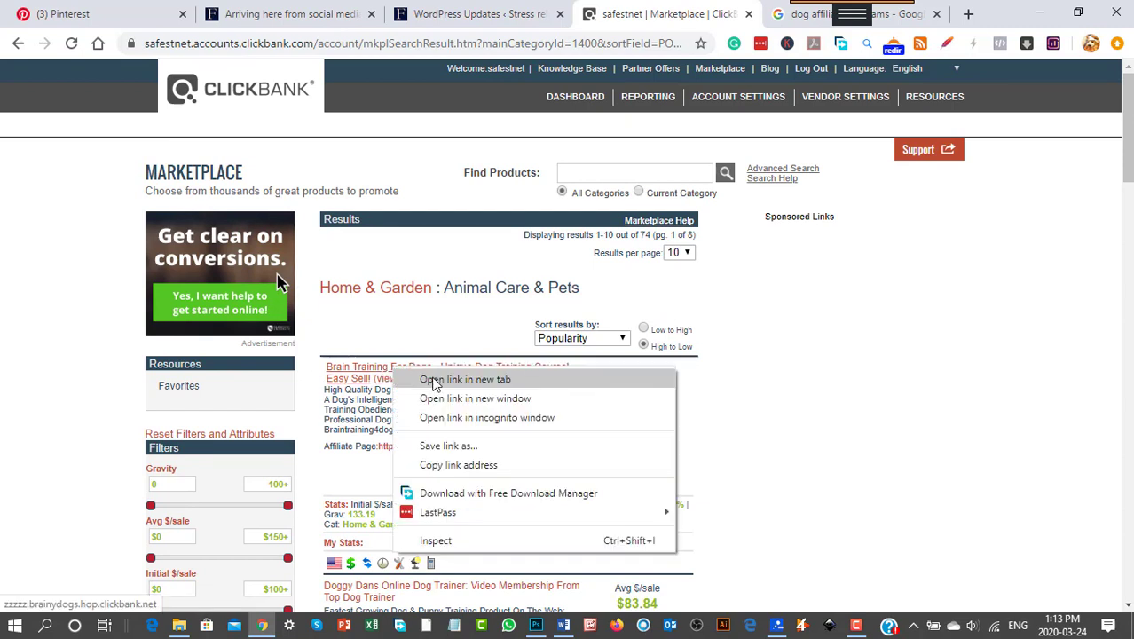
View the Brain Training for Dogs sales page down to its 'Does any of the following sound familiar' list
{"action": "left_click", "coordinate": [465, 379]}
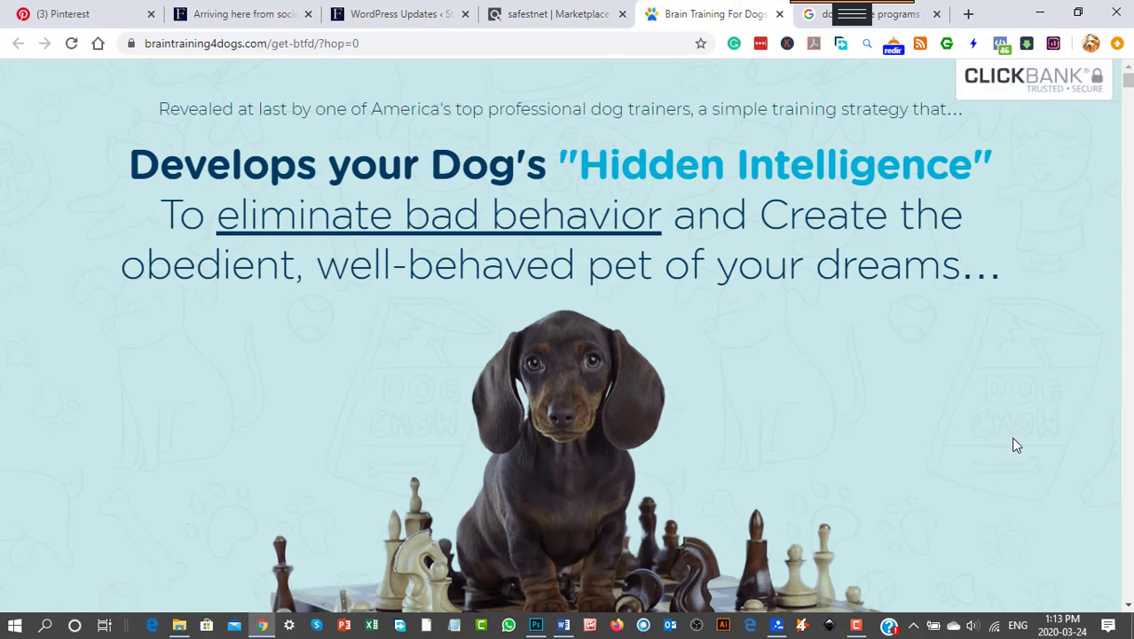
{"action": "mouse_move", "coordinate": [1021, 444]}
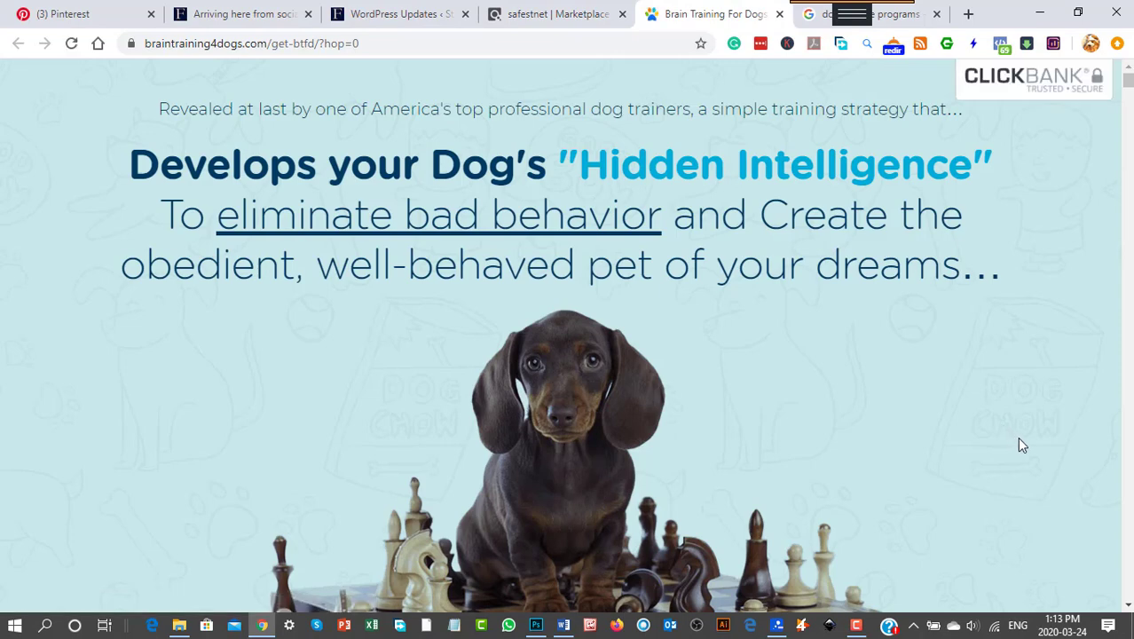
{"action": "scroll", "scroll_direction": "down", "scroll_amount": 3}
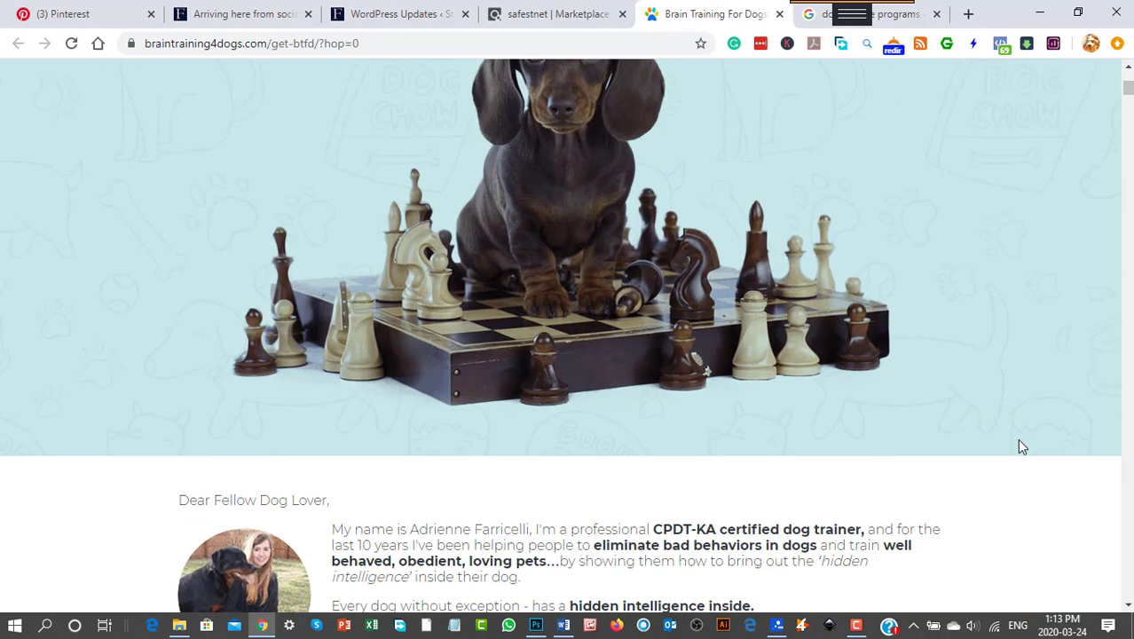
{"action": "scroll", "scroll_direction": "down", "scroll_amount": 3}
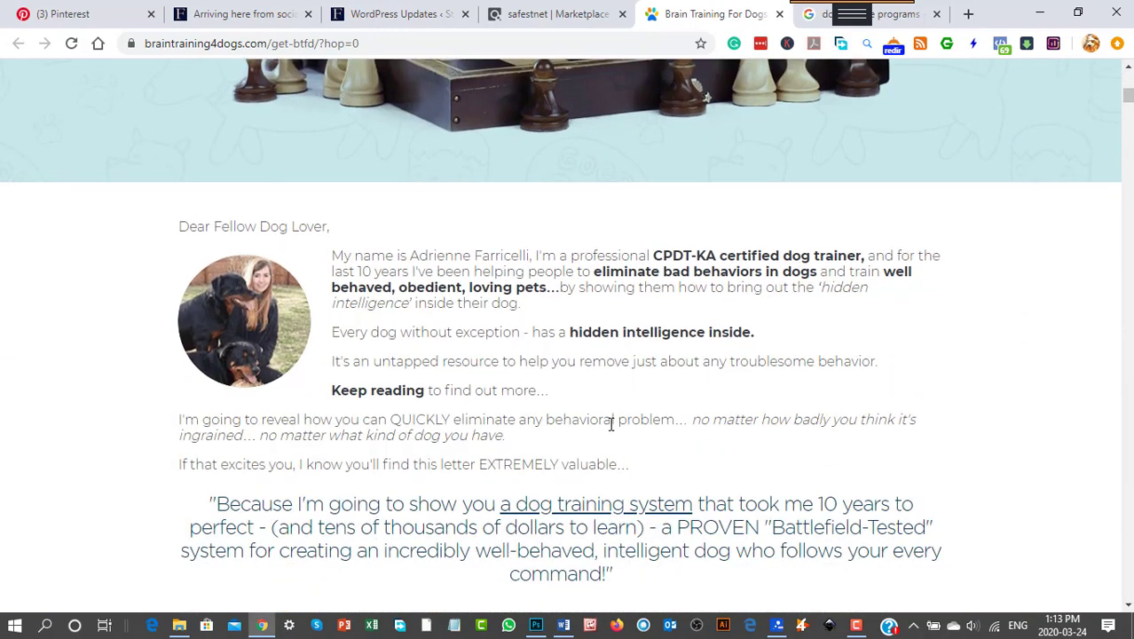
{"action": "scroll", "scroll_direction": "up", "scroll_amount": 3}
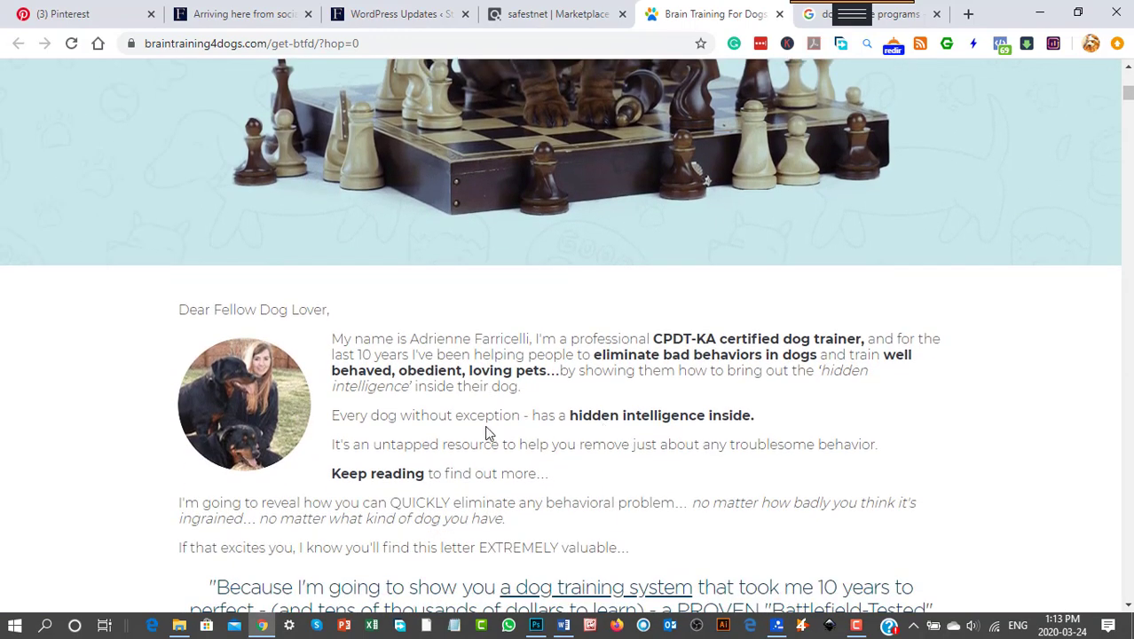
{"action": "mouse_move", "coordinate": [497, 461]}
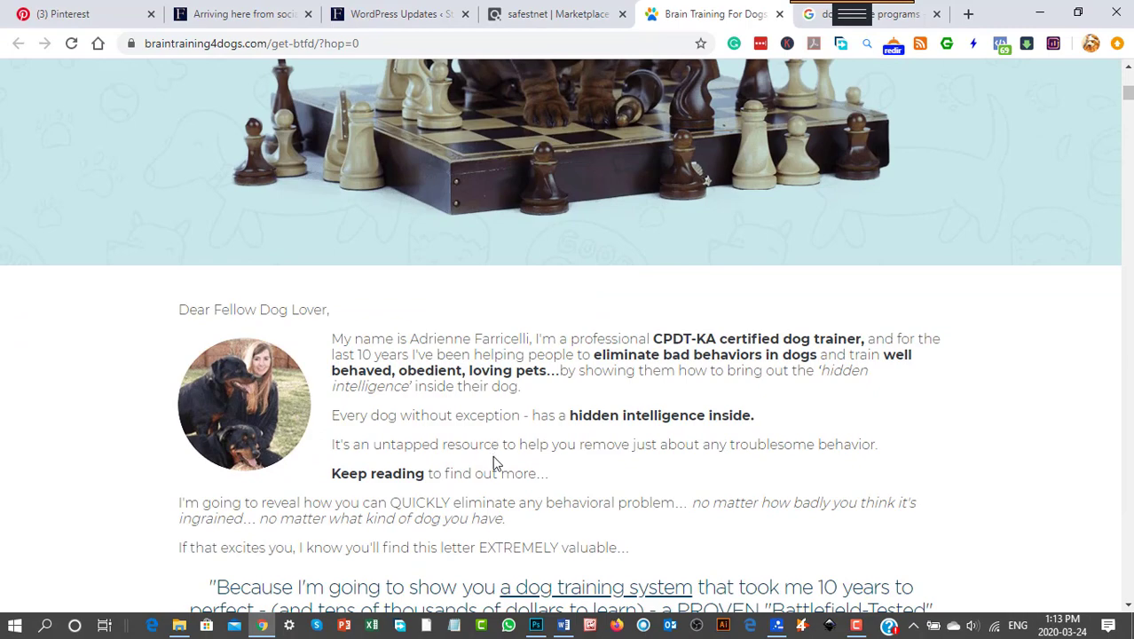
{"action": "mouse_move", "coordinate": [923, 465]}
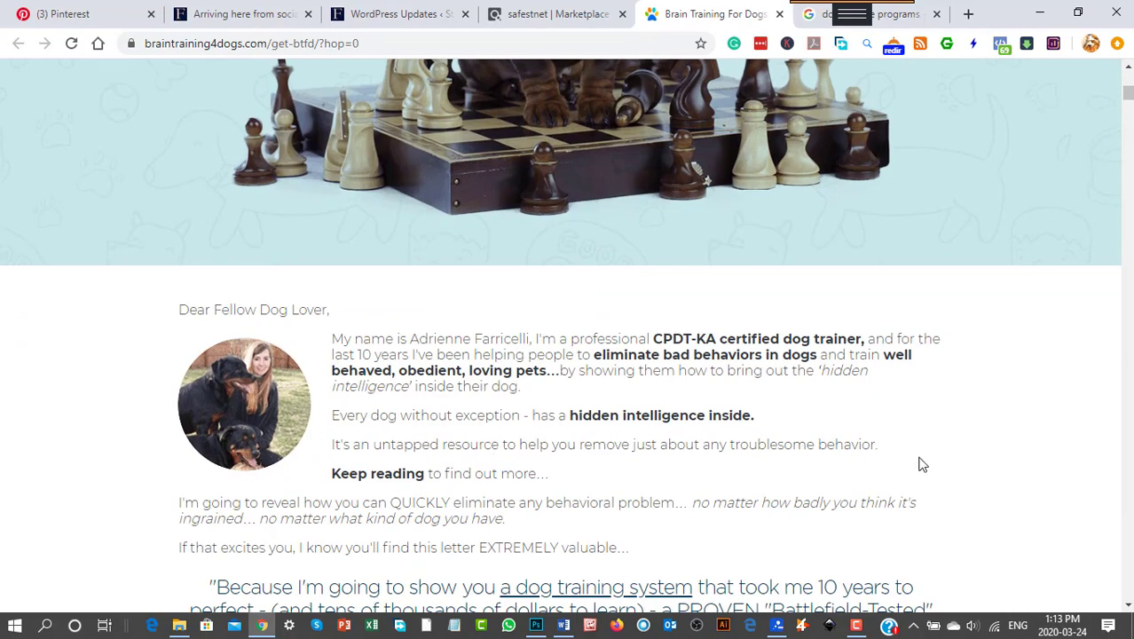
{"action": "scroll", "scroll_direction": "down", "scroll_amount": 3}
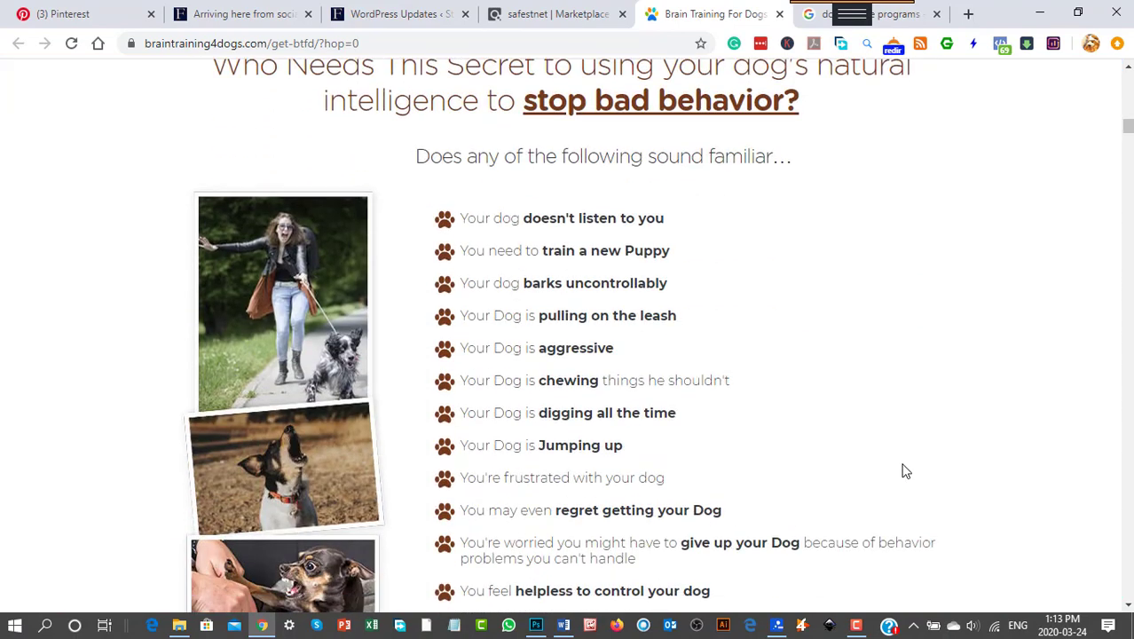
{"action": "mouse_move", "coordinate": [479, 232]}
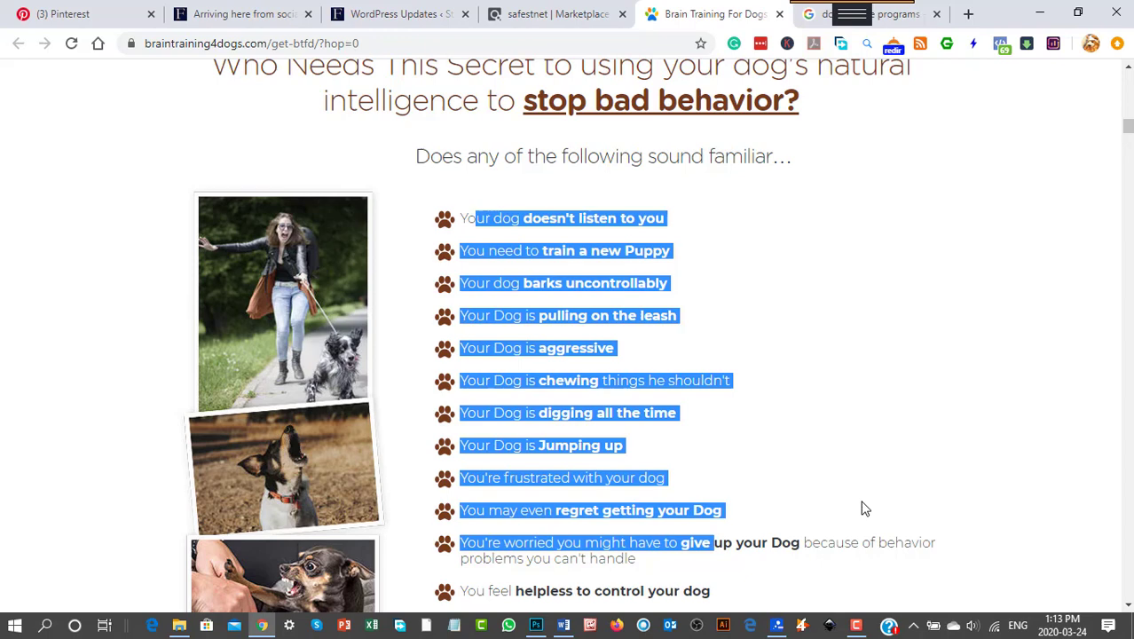
{"action": "left_click", "coordinate": [611, 305]}
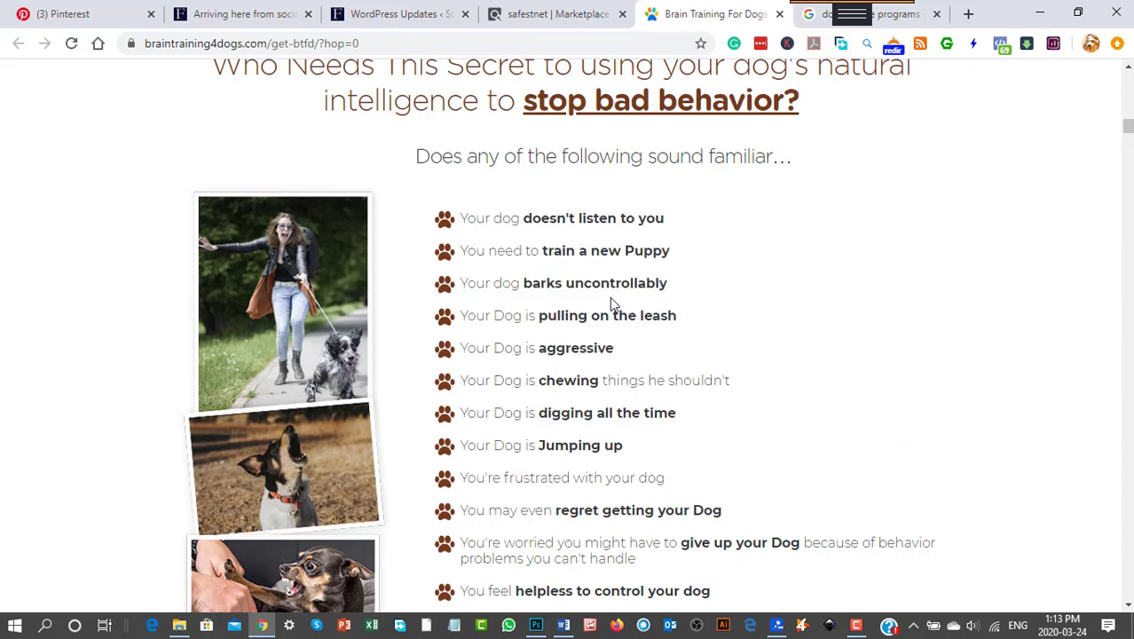
{"action": "mouse_move", "coordinate": [741, 511]}
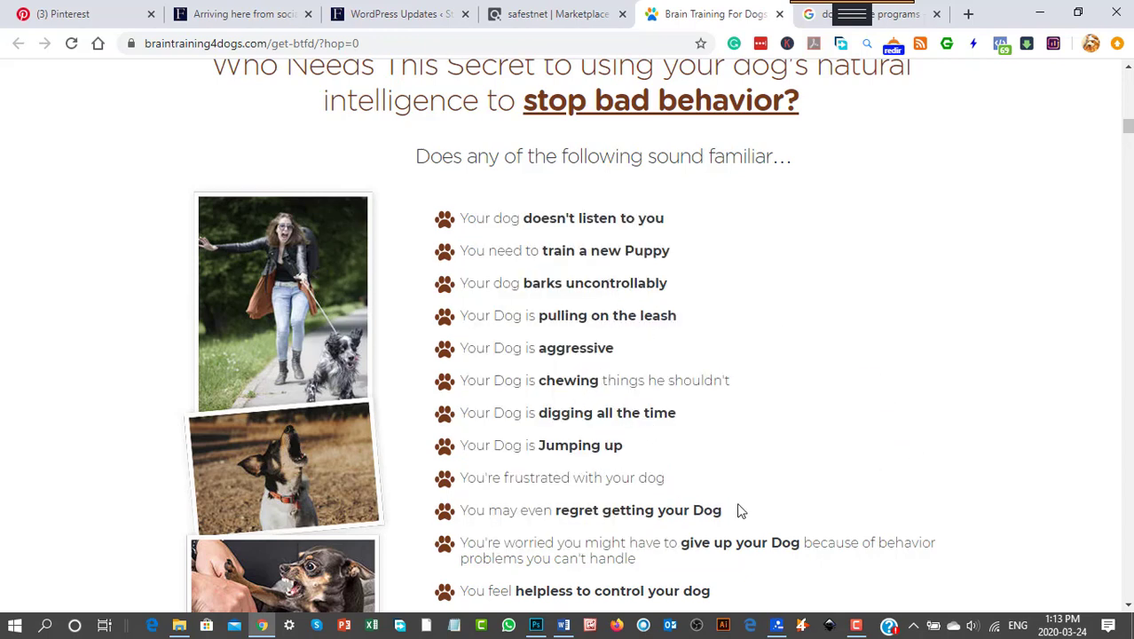
Read down past the modules and testimonials to the closing offer and choose INSTANT ACCESS
{"action": "scroll", "scroll_direction": "down", "scroll_amount": 3}
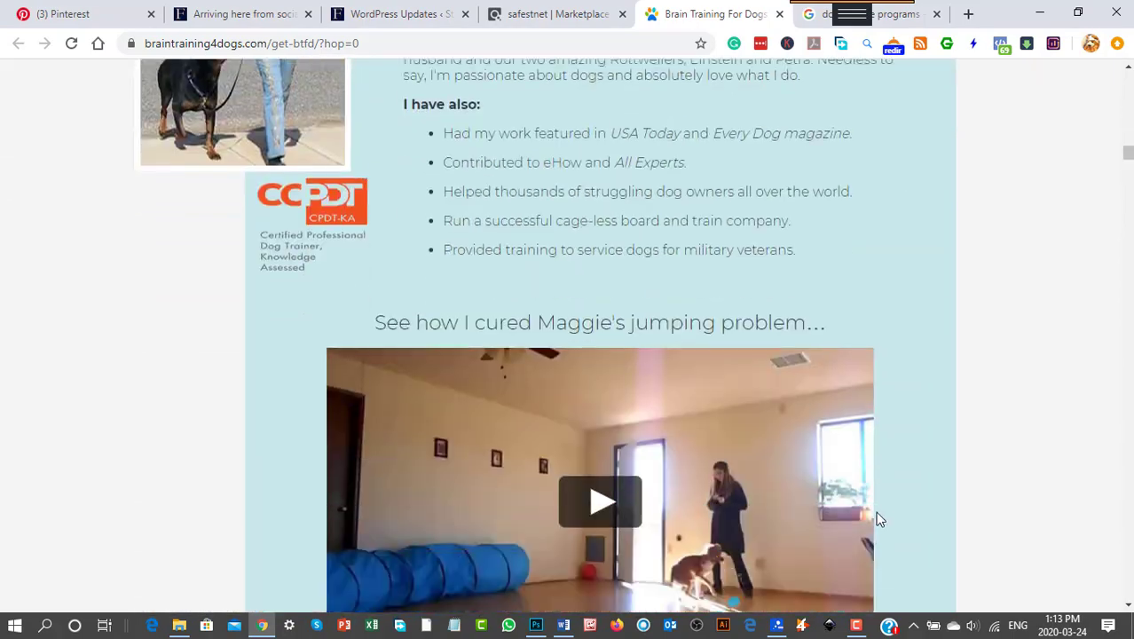
{"action": "scroll", "scroll_direction": "down", "scroll_amount": 3}
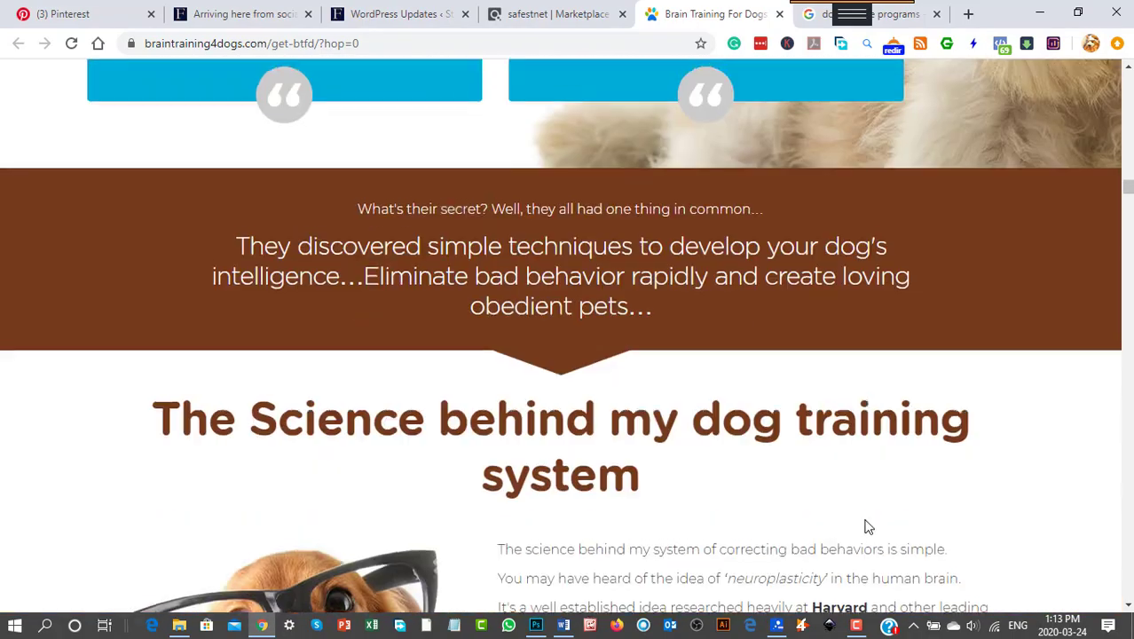
{"action": "scroll", "scroll_direction": "down", "scroll_amount": 3}
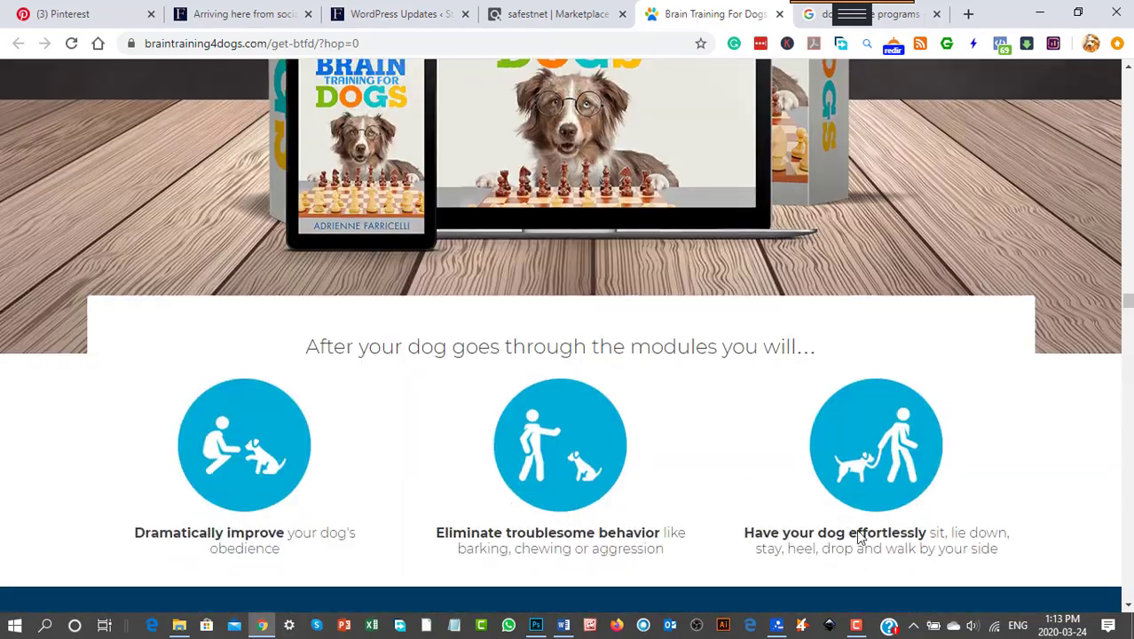
{"action": "scroll", "scroll_direction": "down", "scroll_amount": 3}
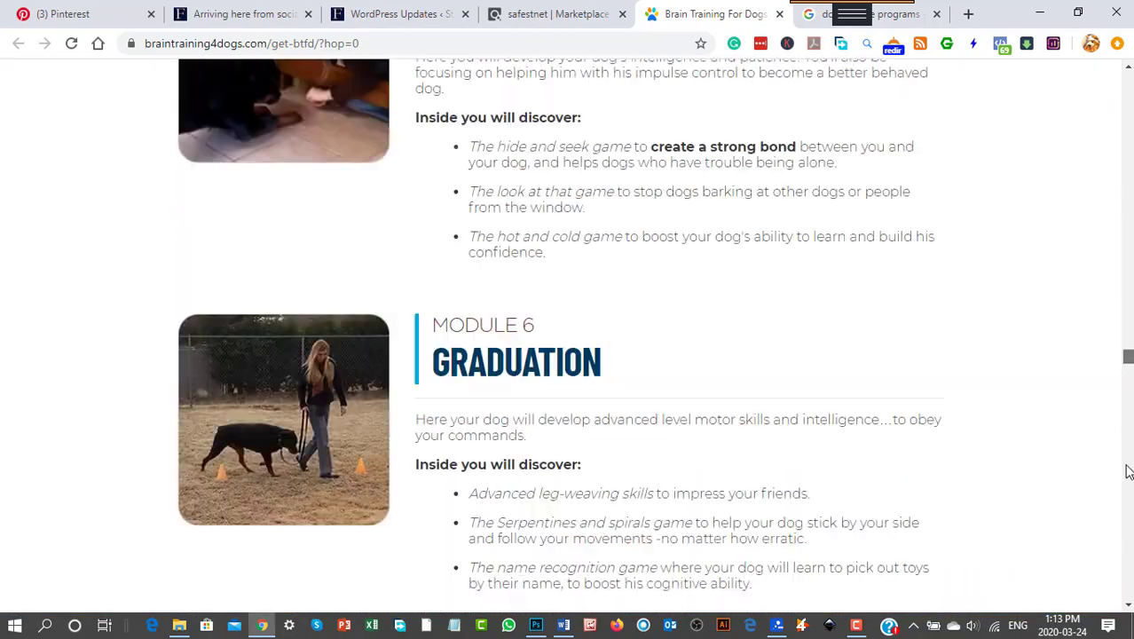
{"action": "scroll", "scroll_direction": "down", "scroll_amount": 3}
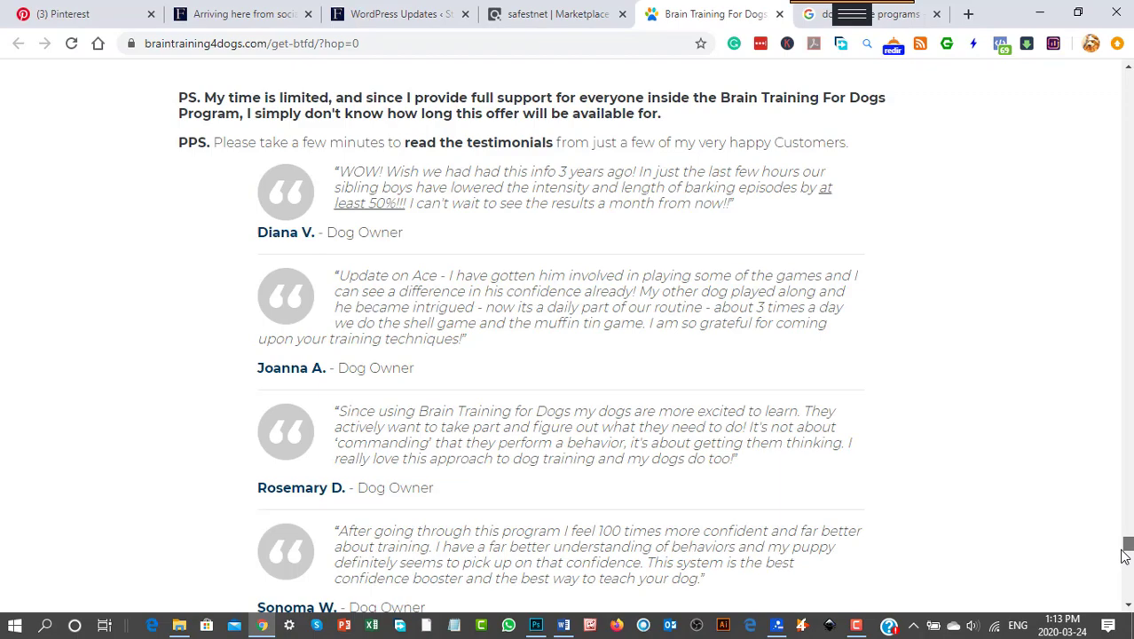
{"action": "scroll", "scroll_direction": "down", "scroll_amount": 3}
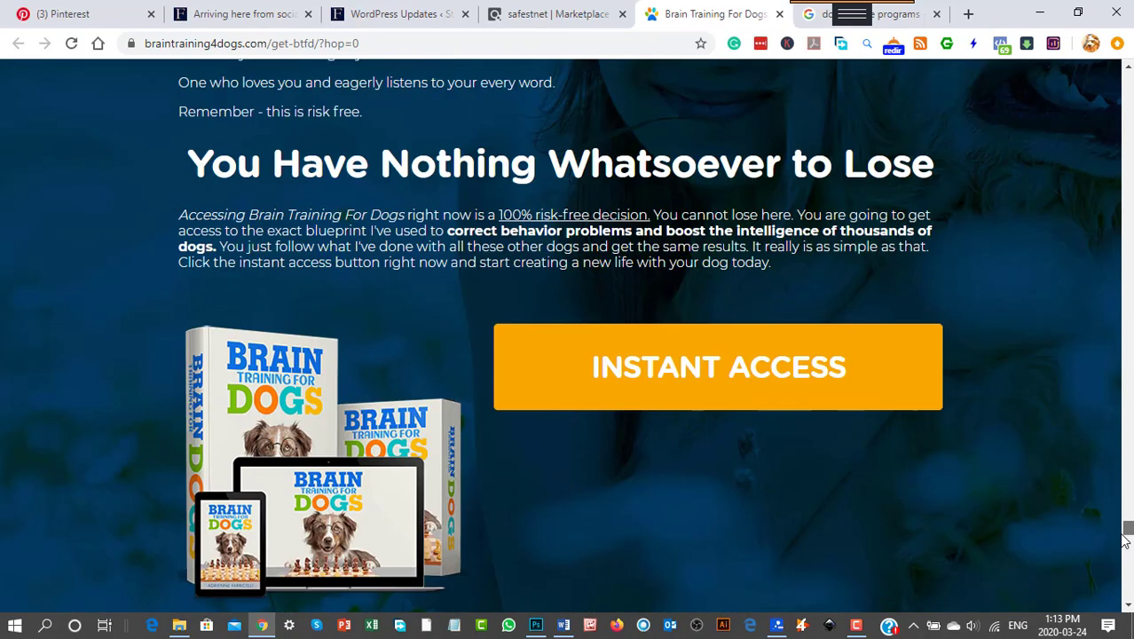
{"action": "scroll", "scroll_direction": "up", "scroll_amount": 3}
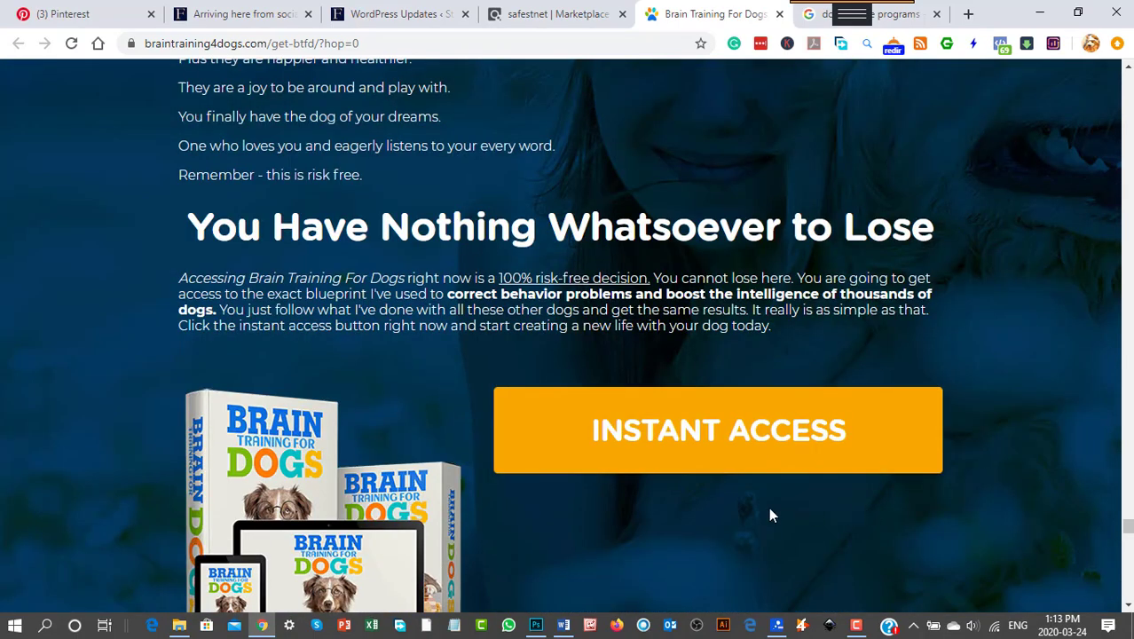
{"action": "left_click", "coordinate": [718, 431]}
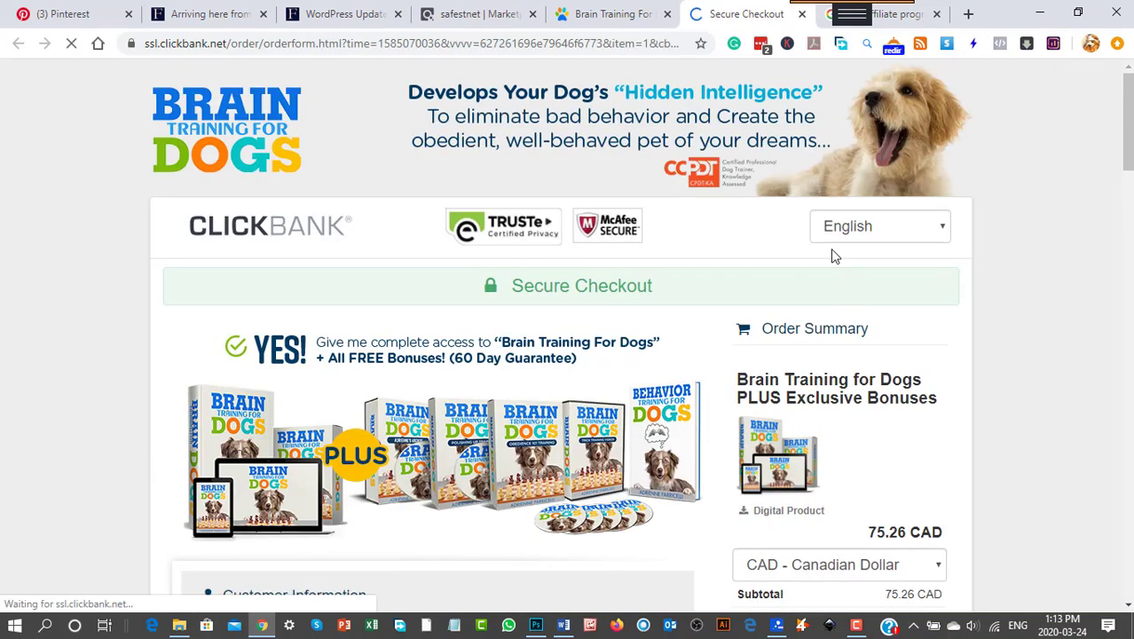
Leave the 75.26 CAD secure checkout and return to the Animal Care & Pets marketplace results
{"action": "left_click", "coordinate": [612, 14]}
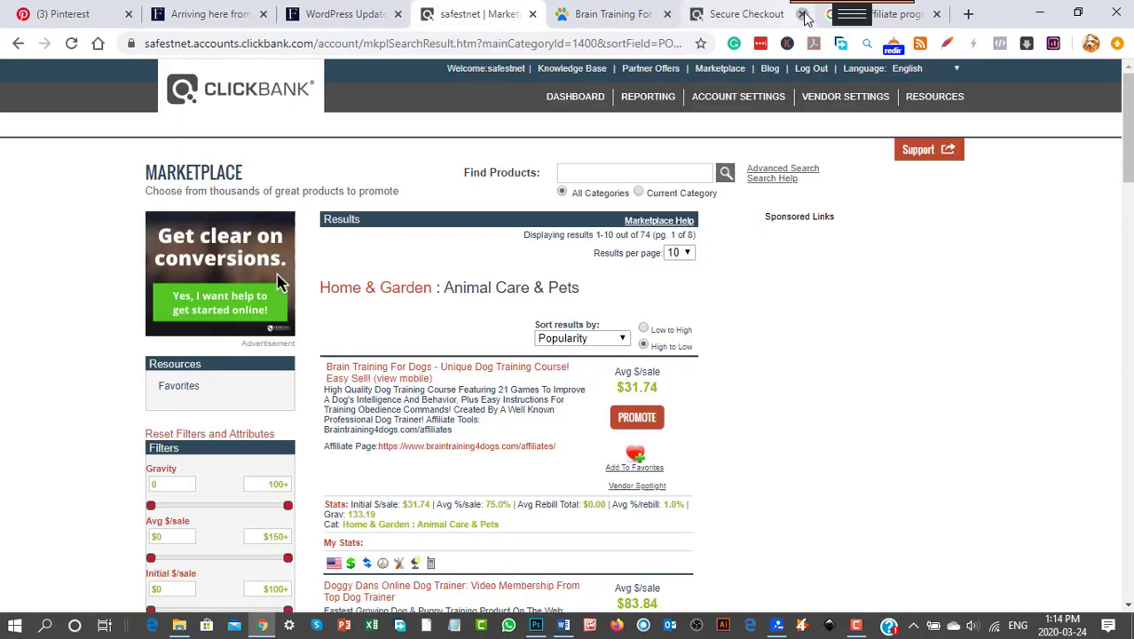
Close the Secure Checkout and follow the Affiliate Page link under Brain Training For Dogs
{"action": "left_click", "coordinate": [804, 15]}
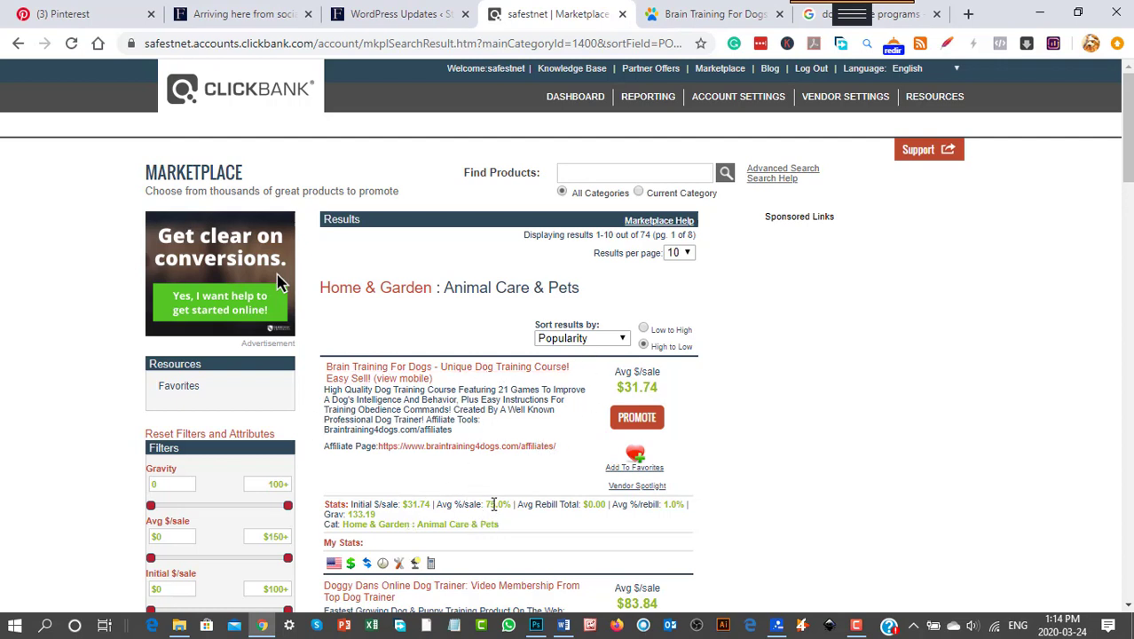
{"action": "mouse_move", "coordinate": [660, 397]}
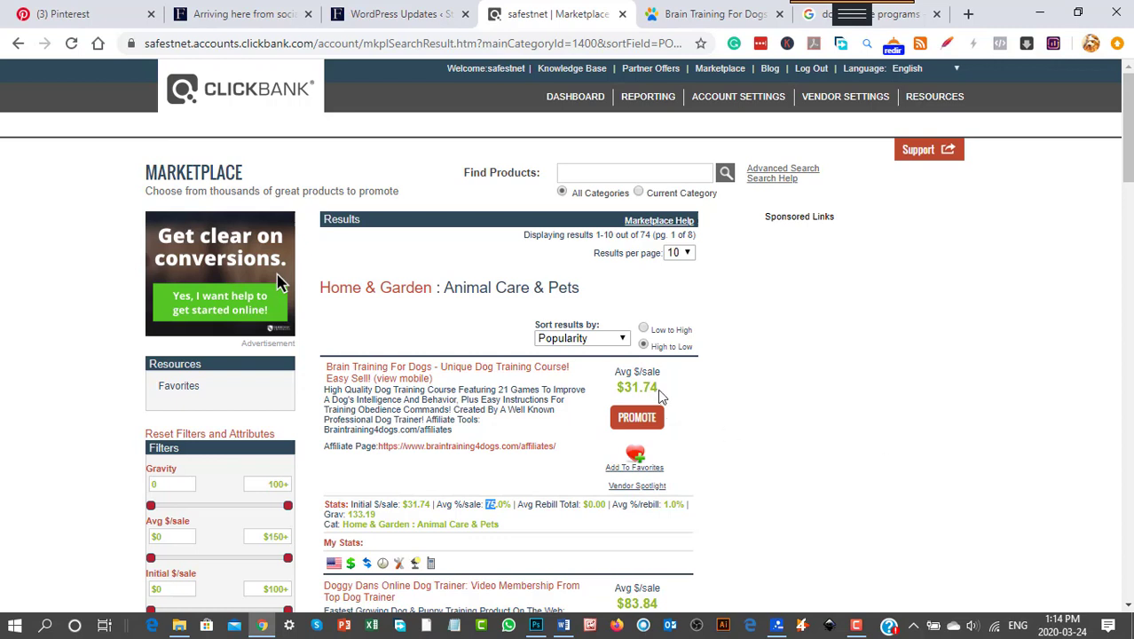
{"action": "mouse_move", "coordinate": [683, 390]}
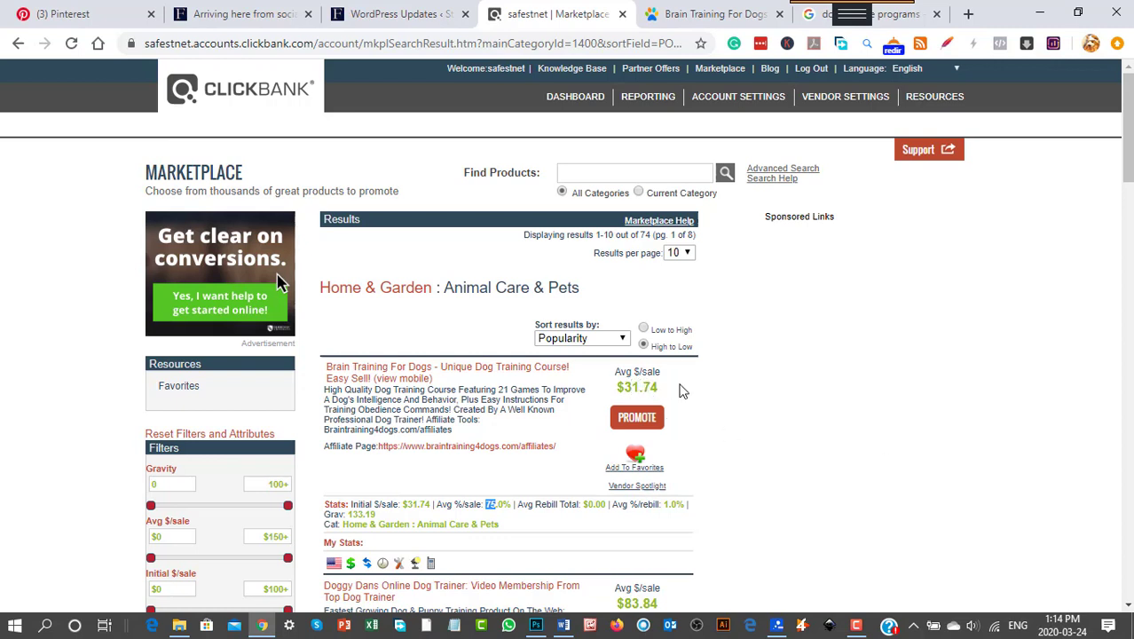
{"action": "mouse_move", "coordinate": [798, 385]}
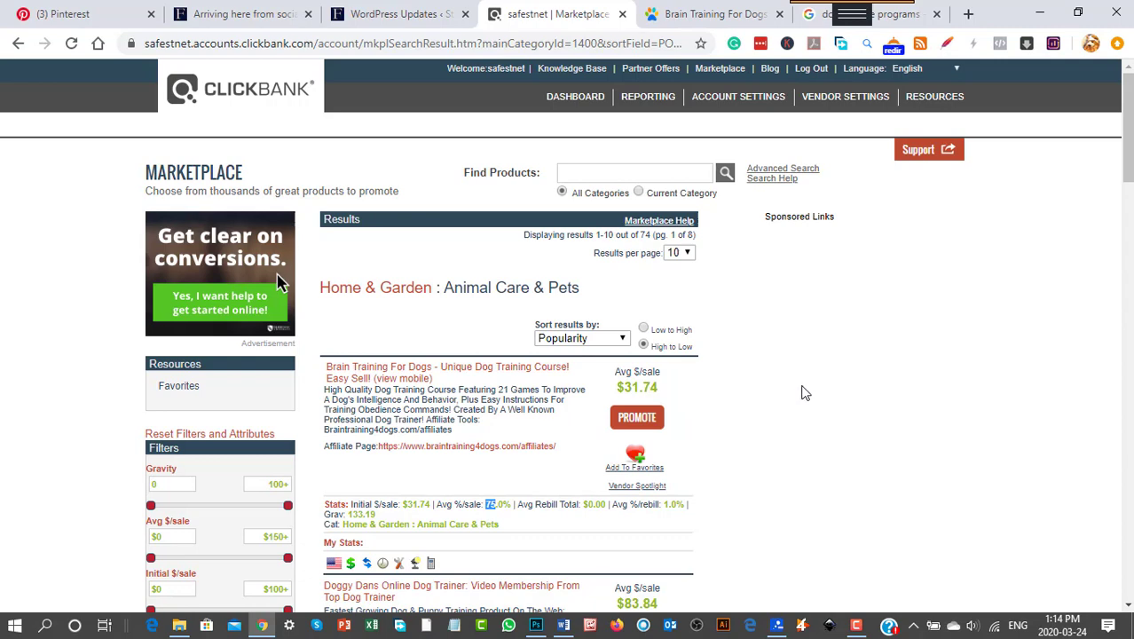
{"action": "scroll", "scroll_direction": "down", "scroll_amount": 3}
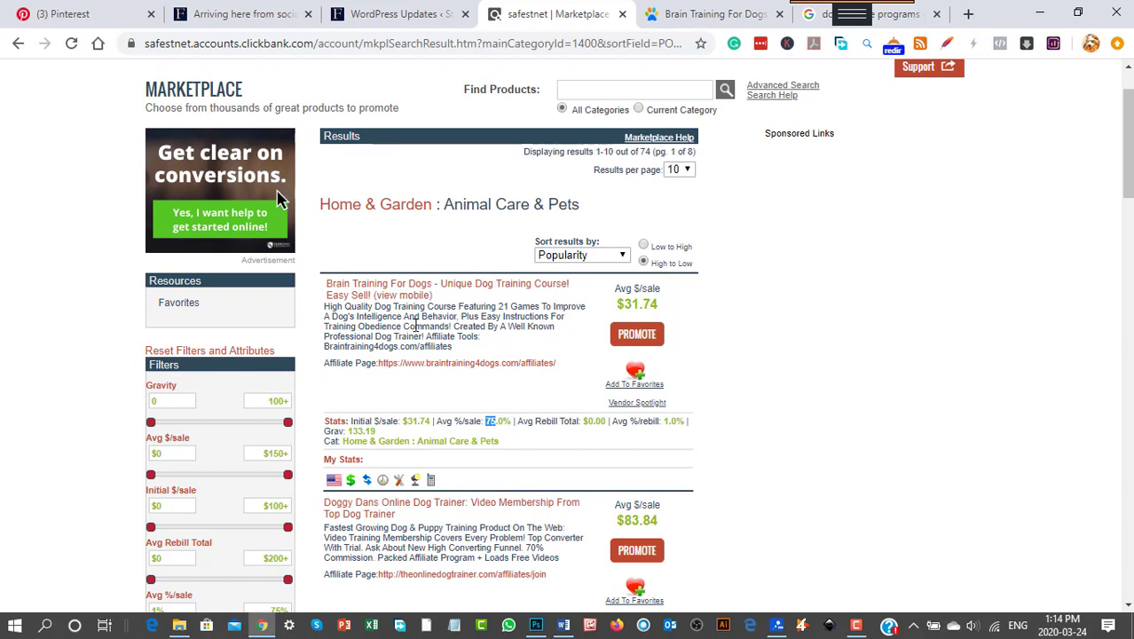
{"action": "mouse_move", "coordinate": [812, 345]}
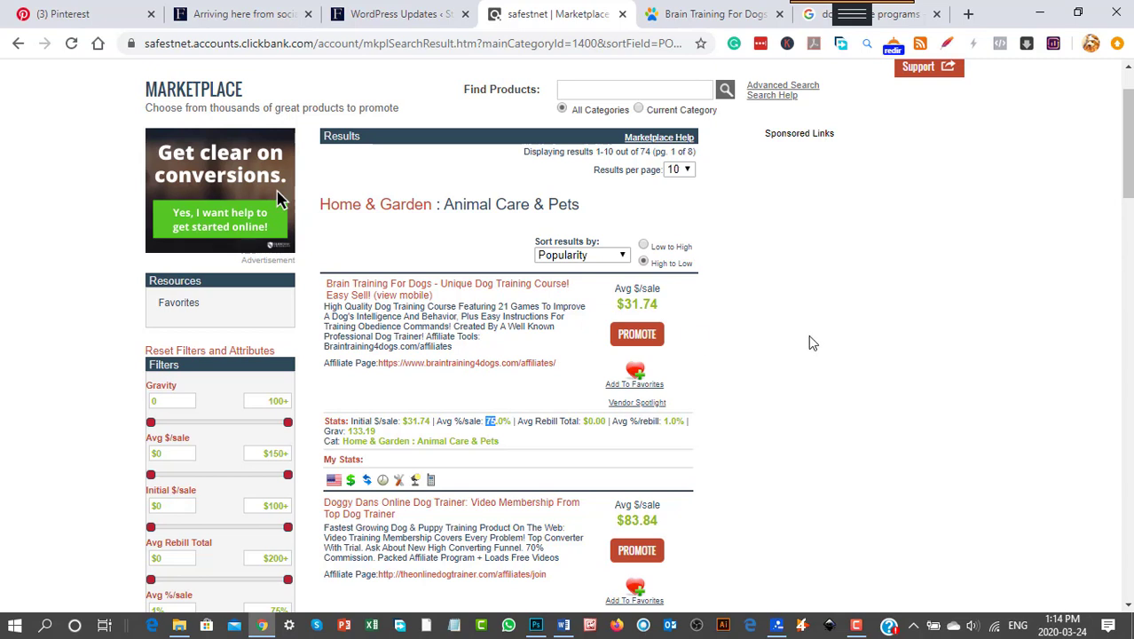
{"action": "mouse_move", "coordinate": [518, 367]}
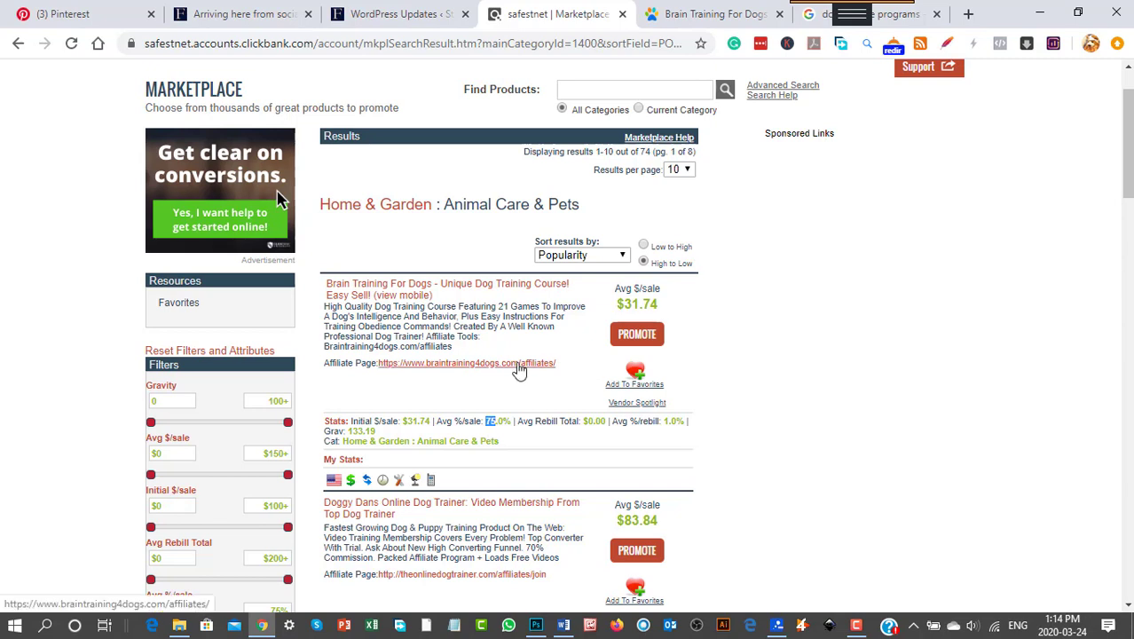
{"action": "left_click", "coordinate": [465, 362]}
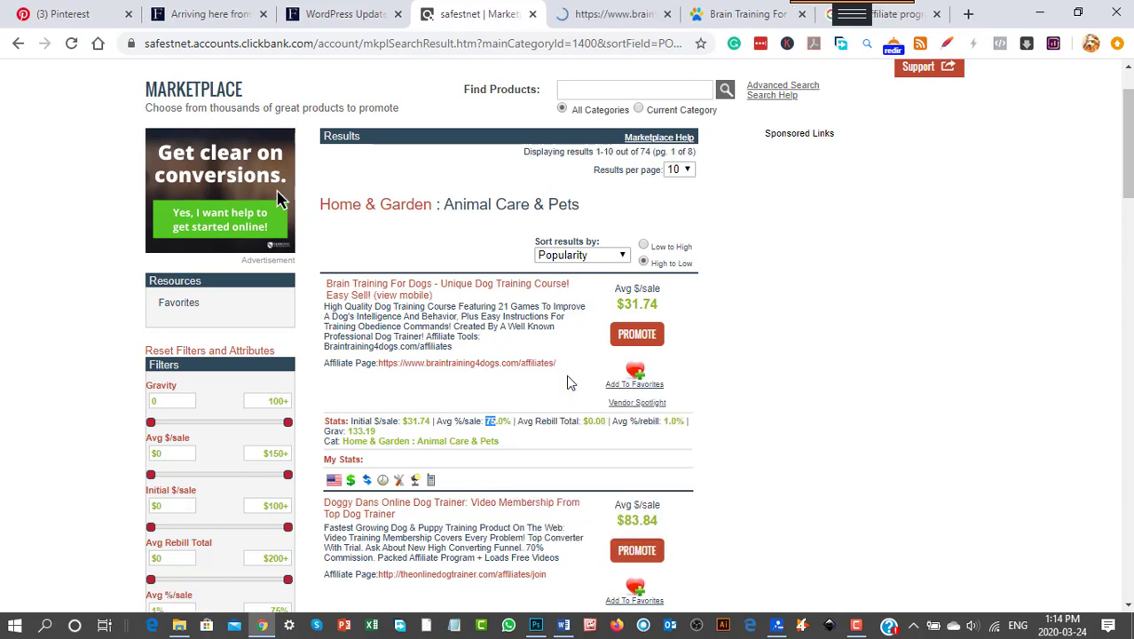
Read the Affiliates page through its 75% commission and resources, then go to 'Go To Banners »'
{"action": "left_click", "coordinate": [465, 362]}
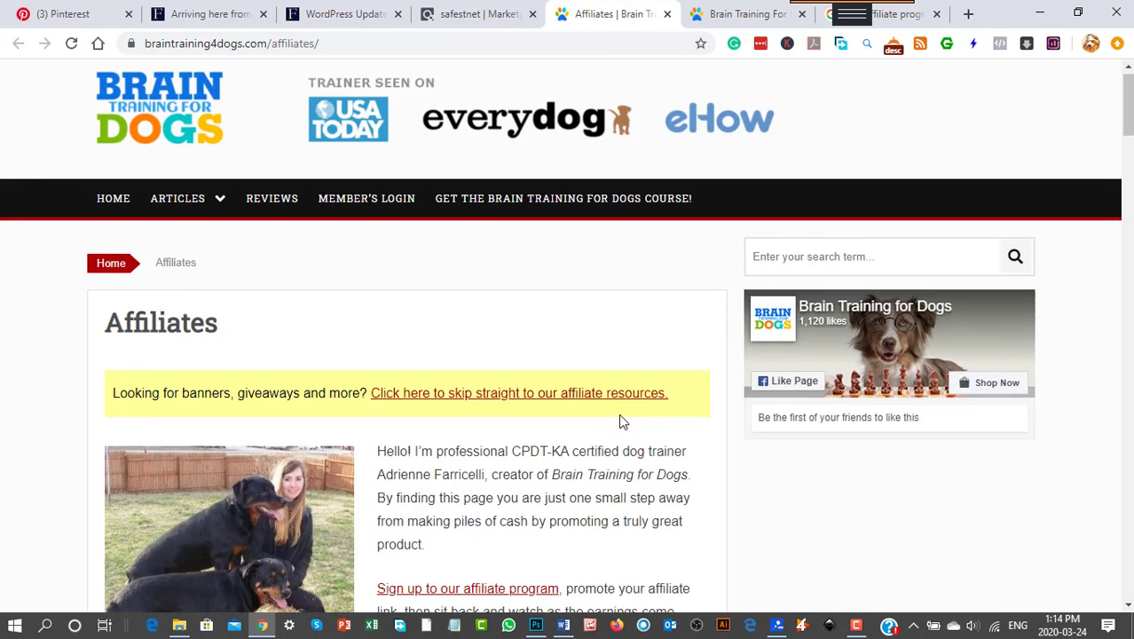
{"action": "scroll", "scroll_direction": "down", "scroll_amount": 3}
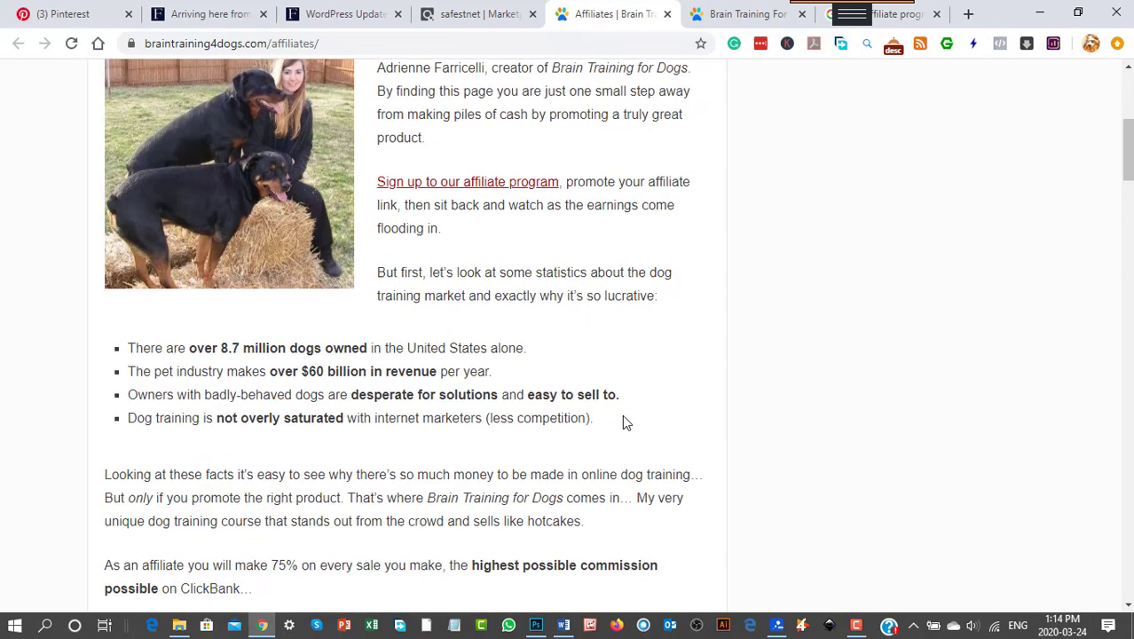
{"action": "scroll", "scroll_direction": "down", "scroll_amount": 3}
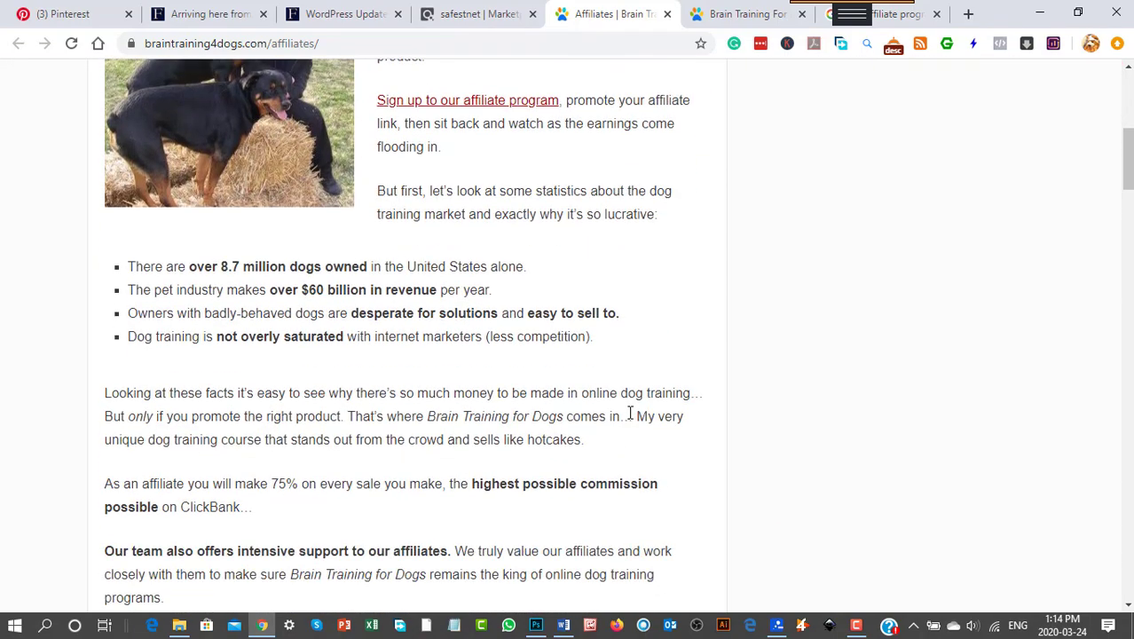
{"action": "scroll", "scroll_direction": "down", "scroll_amount": 3}
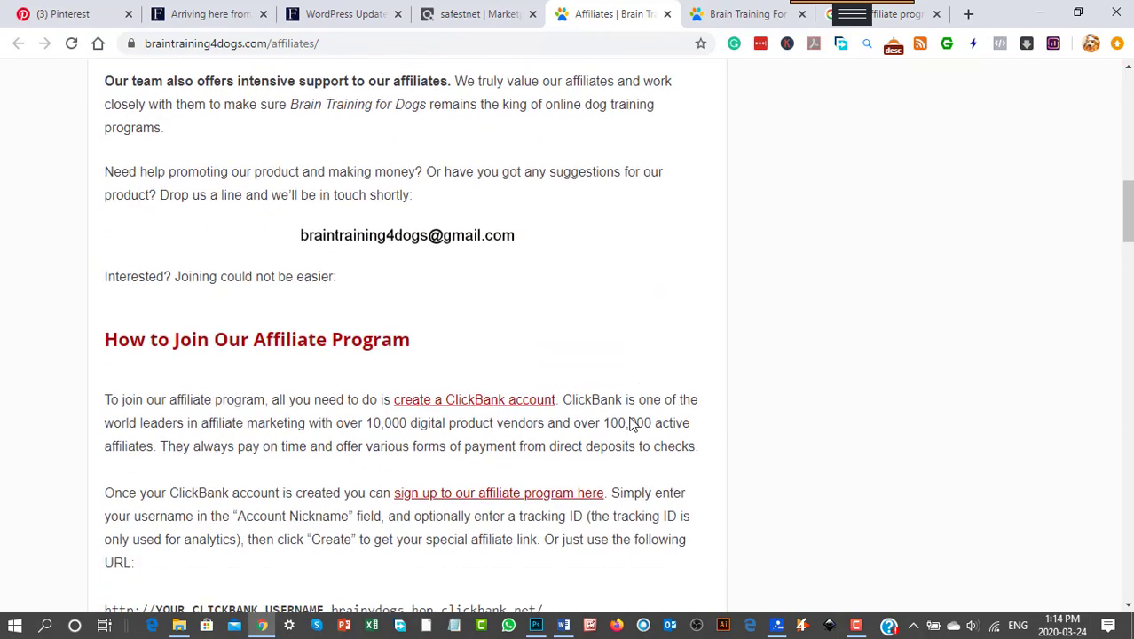
{"action": "scroll", "scroll_direction": "down", "scroll_amount": 3}
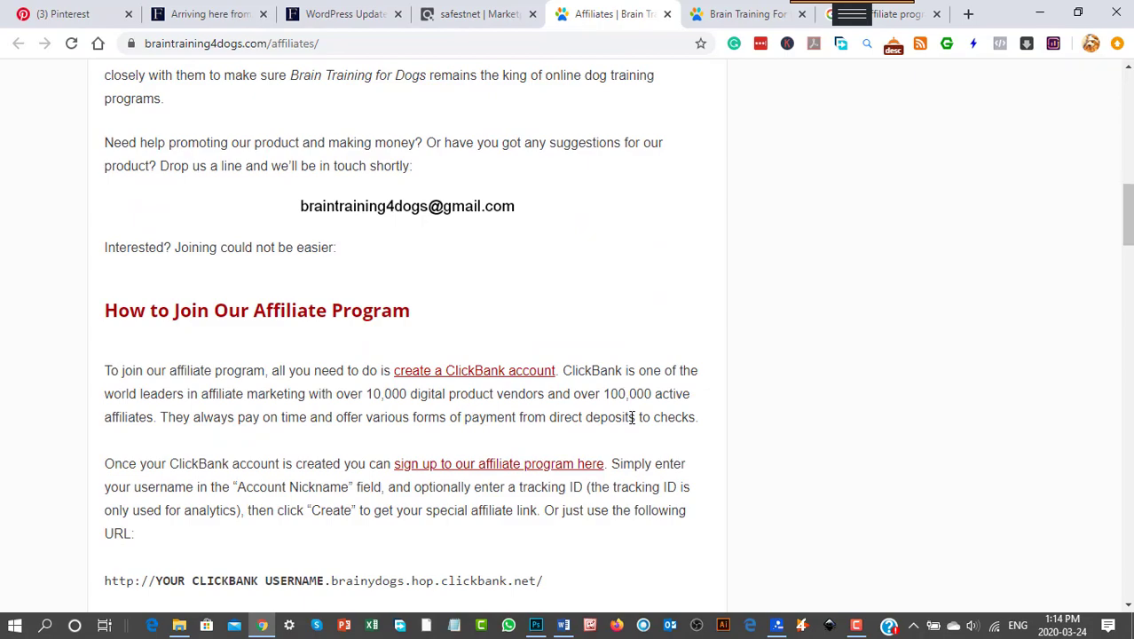
{"action": "scroll", "scroll_direction": "down", "scroll_amount": 3}
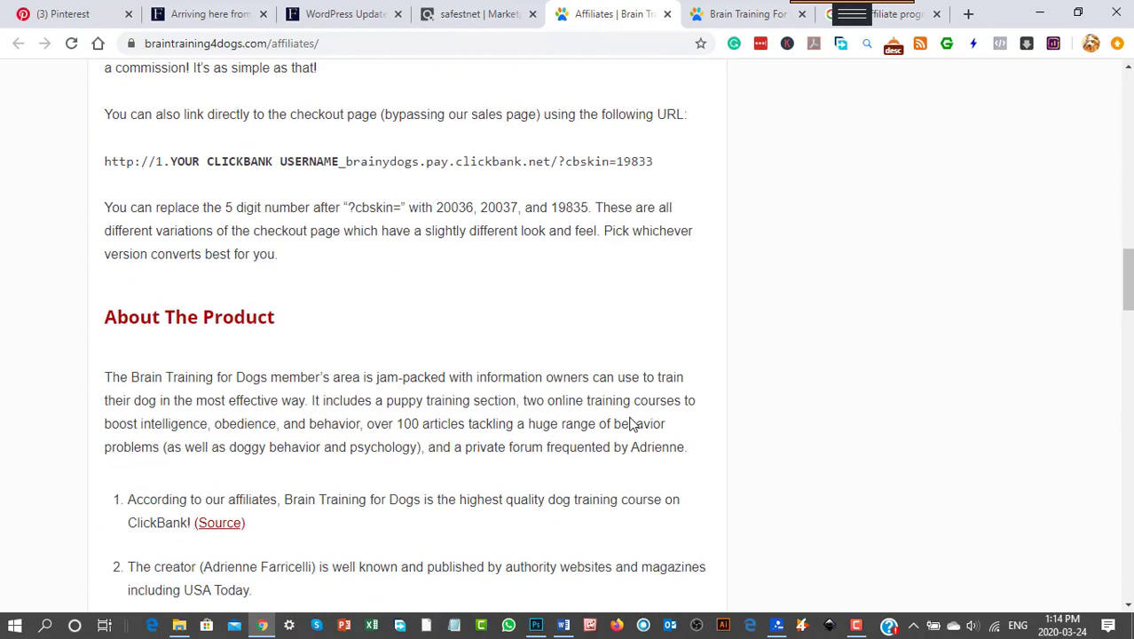
{"action": "scroll", "scroll_direction": "down", "scroll_amount": 3}
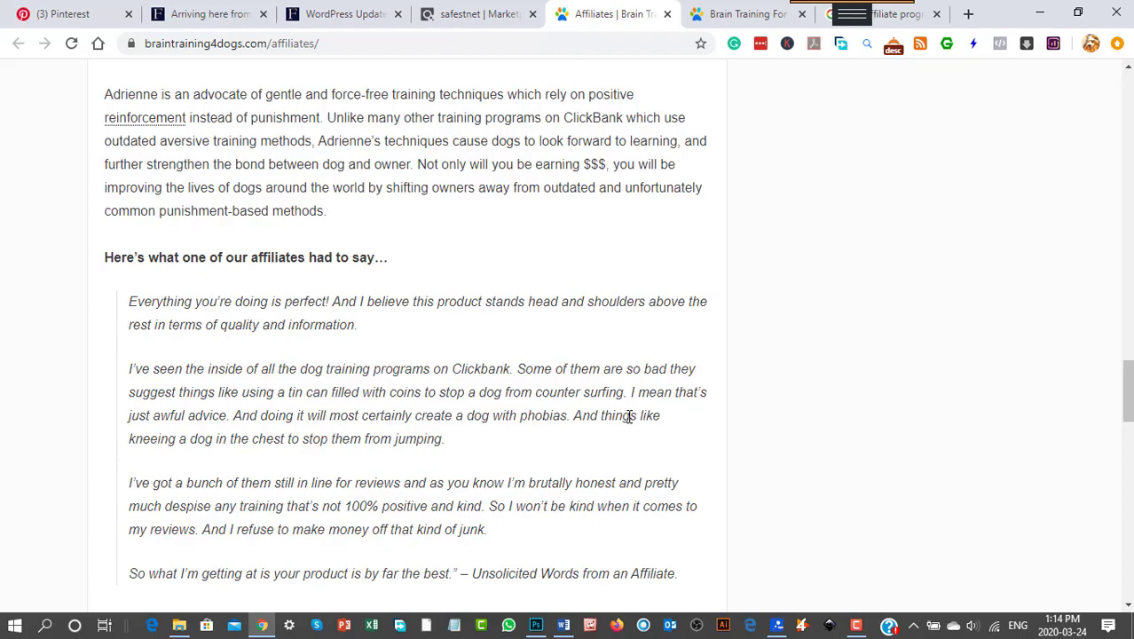
{"action": "scroll", "scroll_direction": "down", "scroll_amount": 3}
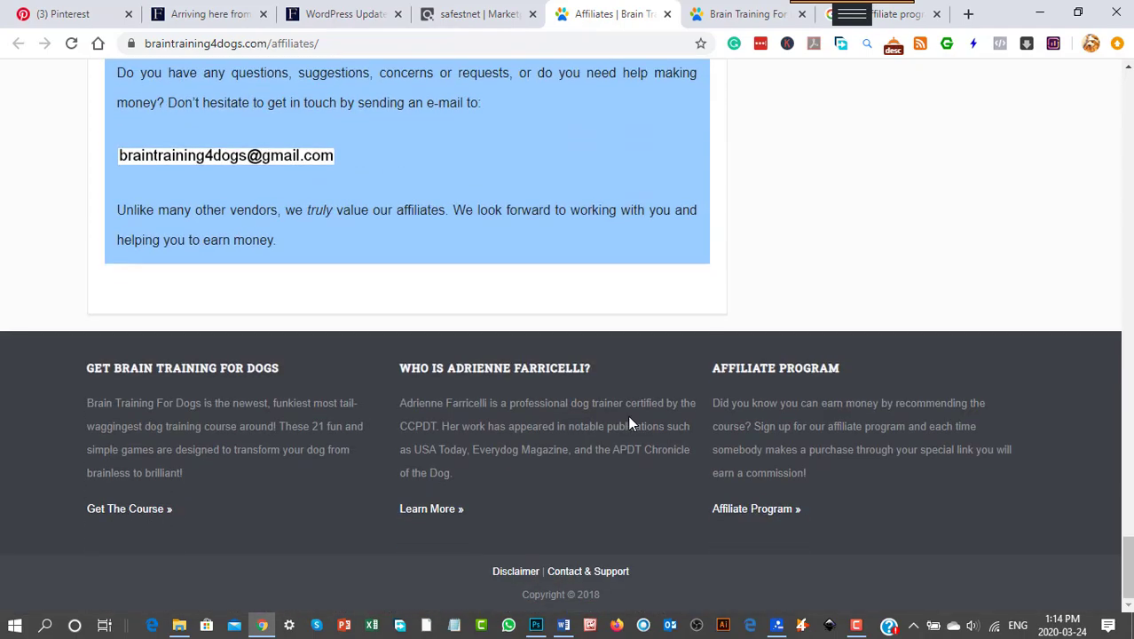
{"action": "scroll", "scroll_direction": "up", "scroll_amount": 3}
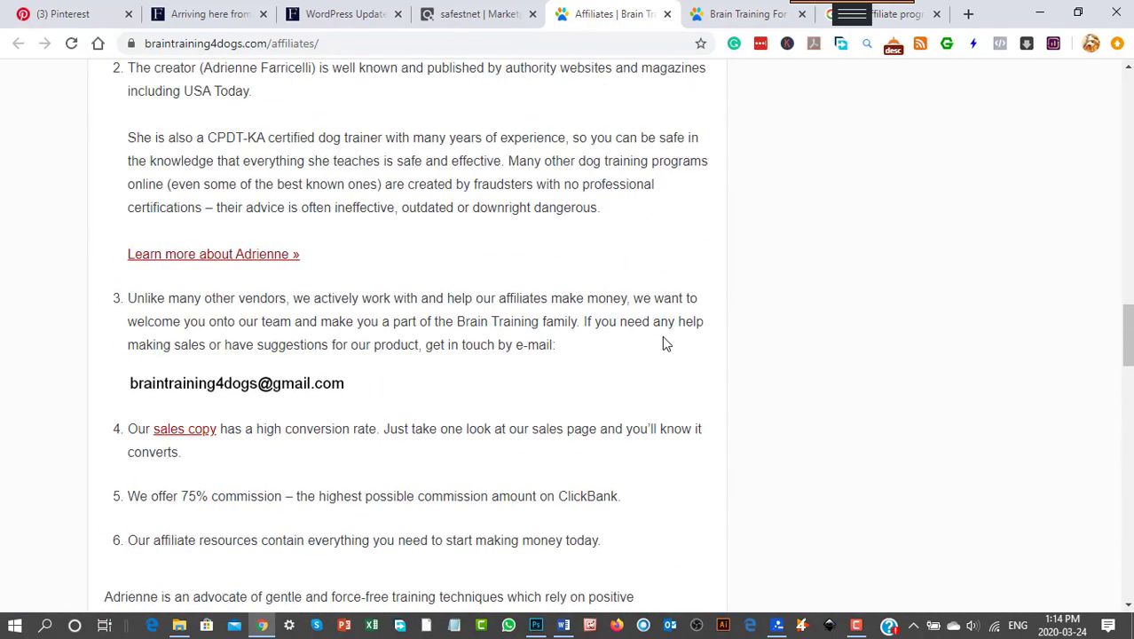
{"action": "scroll", "scroll_direction": "down", "scroll_amount": 3}
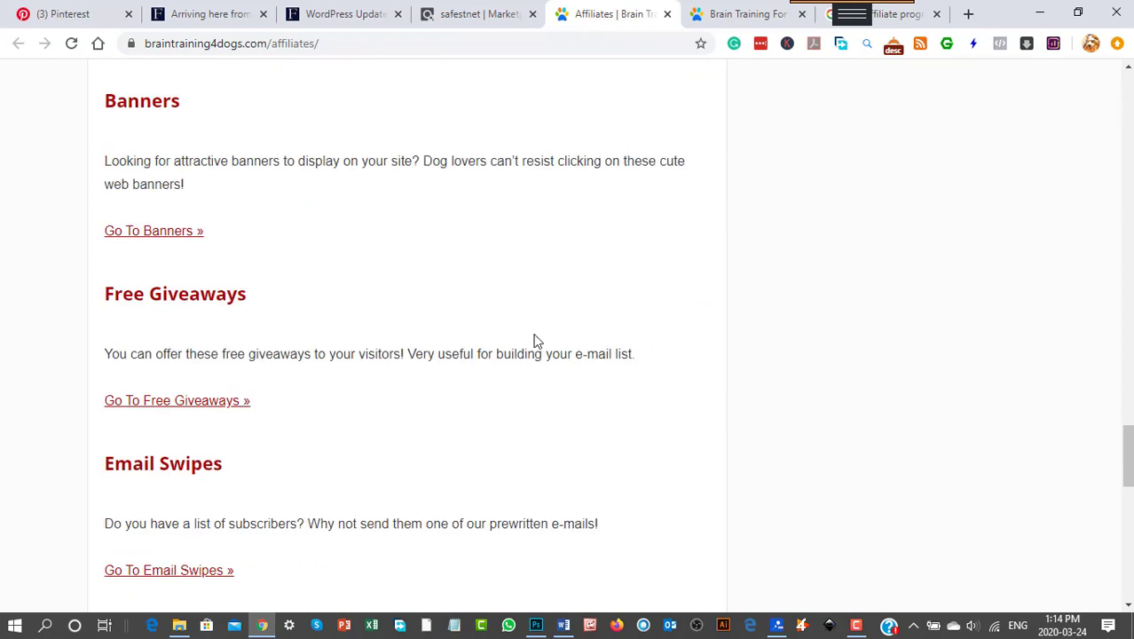
{"action": "left_click", "coordinate": [152, 230]}
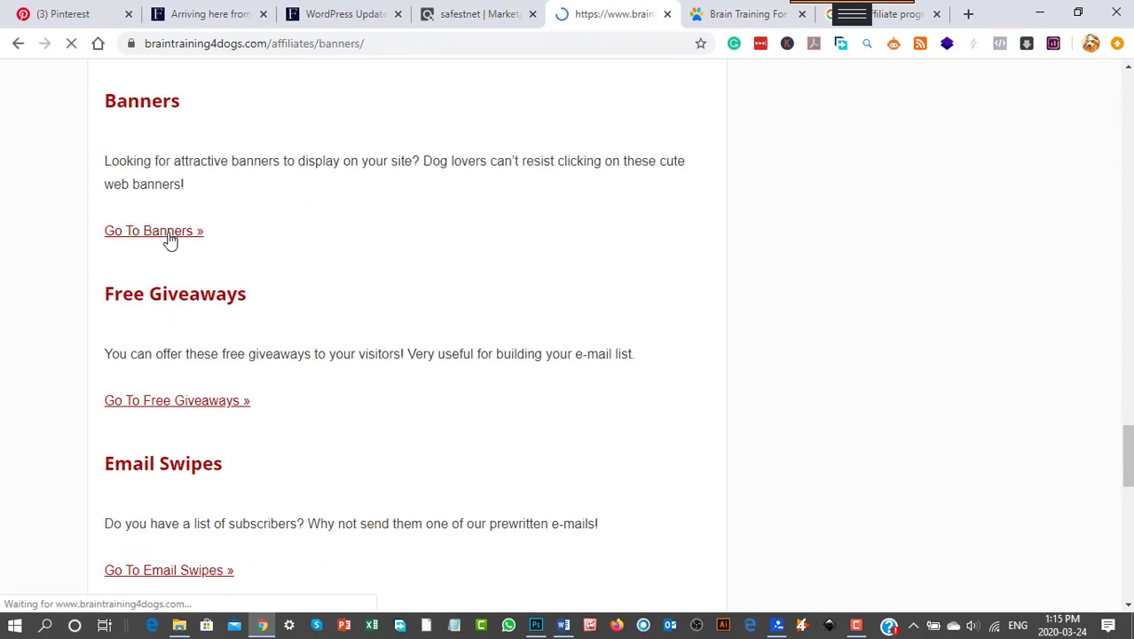
Browse the Brain Training for Dogs banners page past the Stack Rings and Play Piano banner sets
{"action": "left_click", "coordinate": [153, 231]}
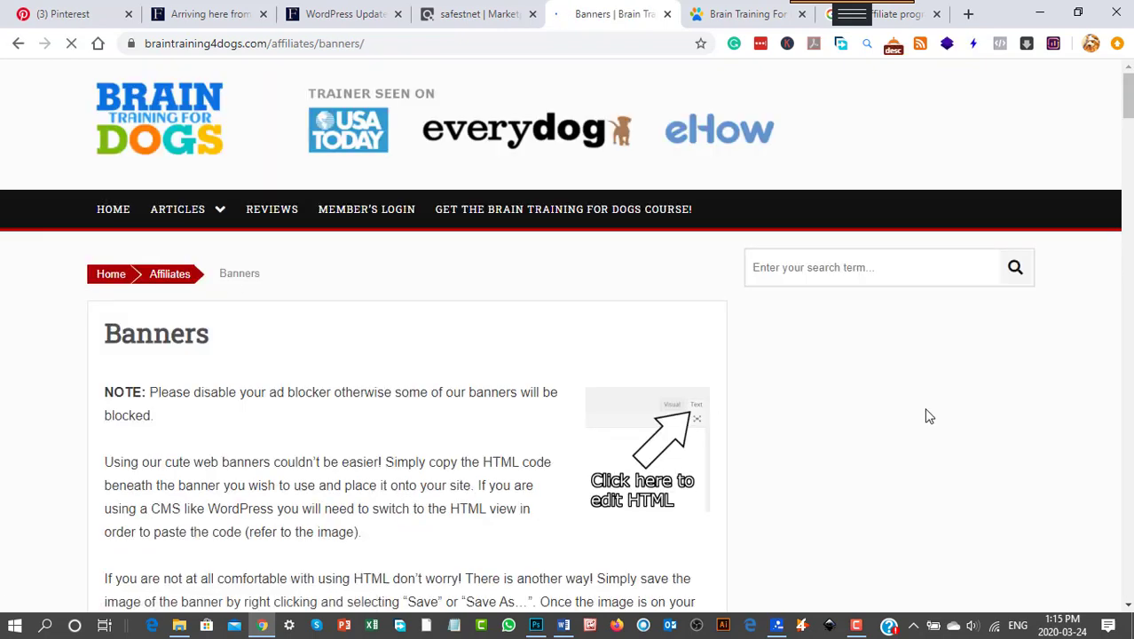
{"action": "scroll", "scroll_direction": "down", "scroll_amount": 3}
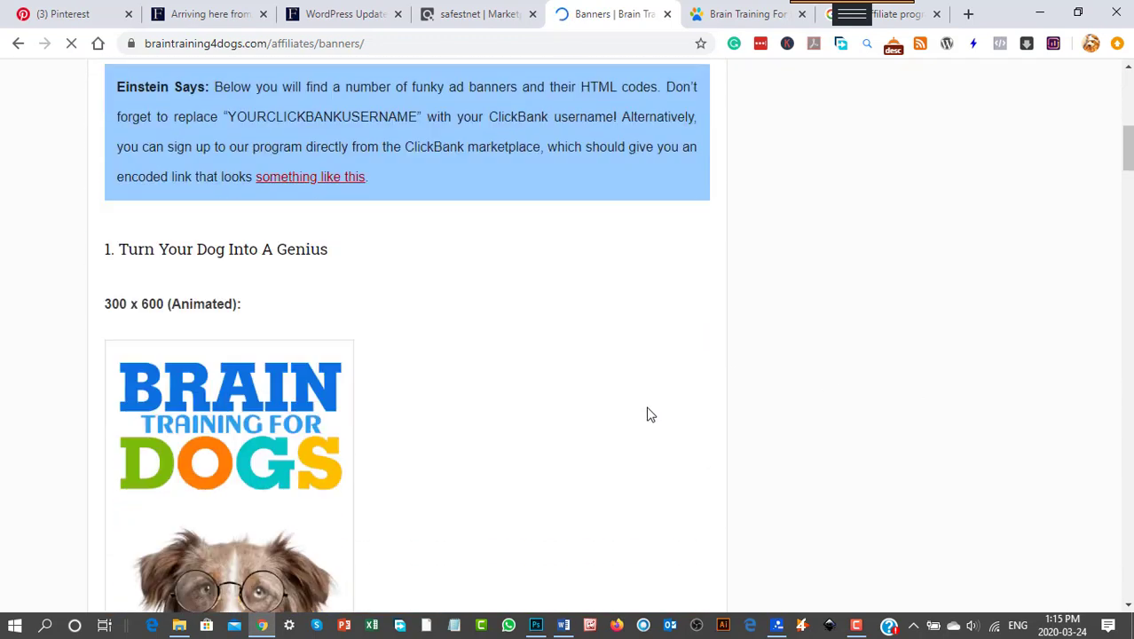
{"action": "scroll", "scroll_direction": "down", "scroll_amount": 3}
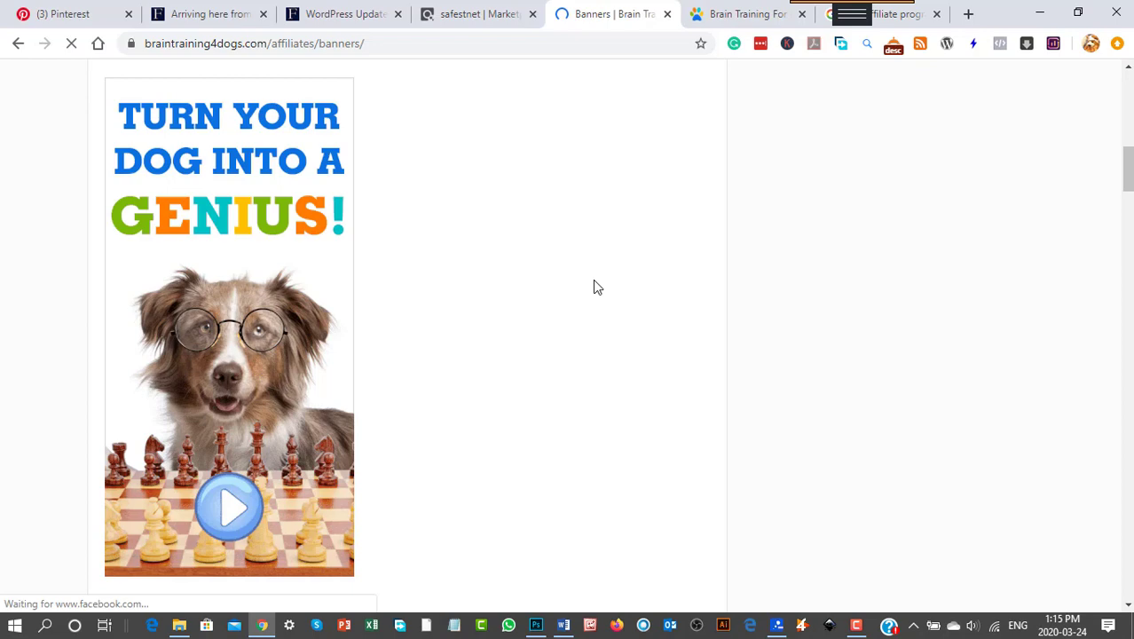
{"action": "scroll", "scroll_direction": "down", "scroll_amount": 3}
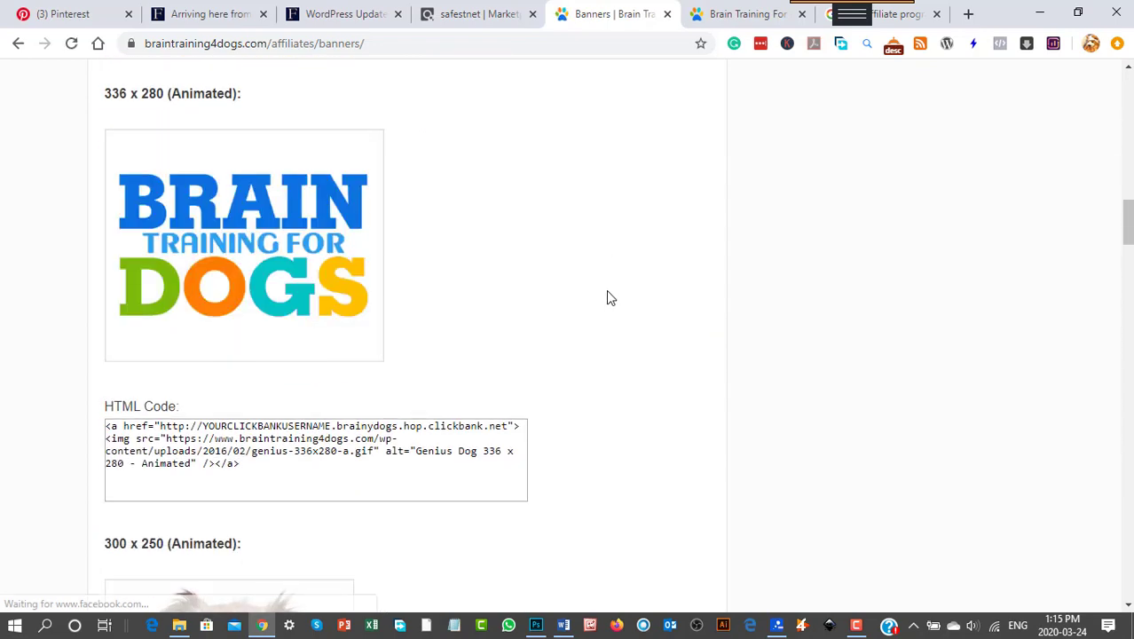
{"action": "scroll", "scroll_direction": "down", "scroll_amount": 3}
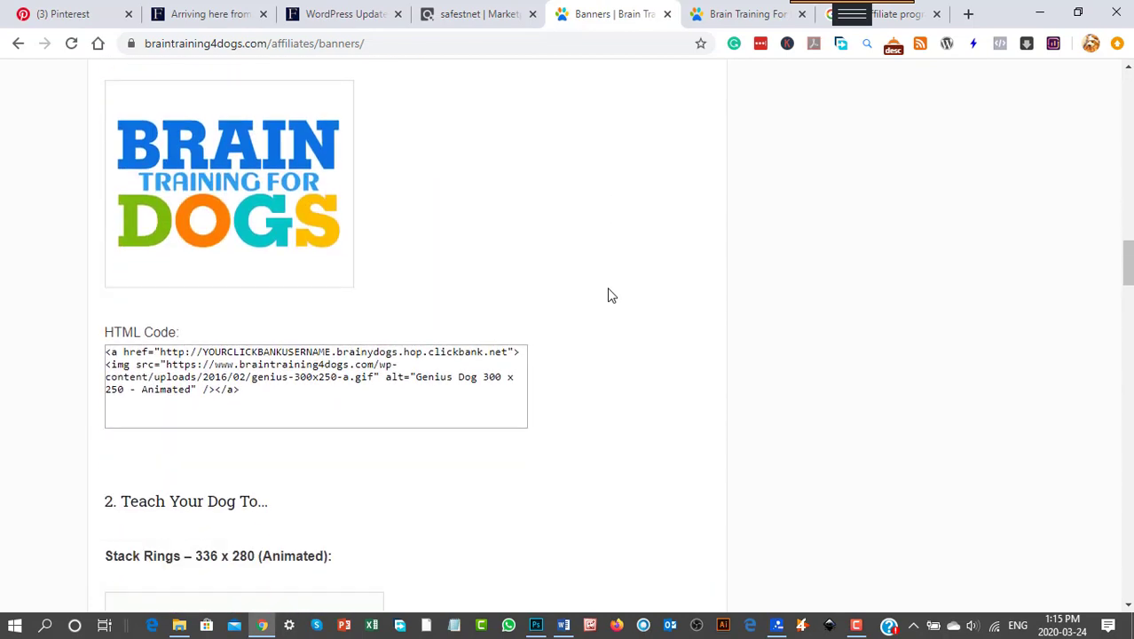
{"action": "scroll", "scroll_direction": "down", "scroll_amount": 3}
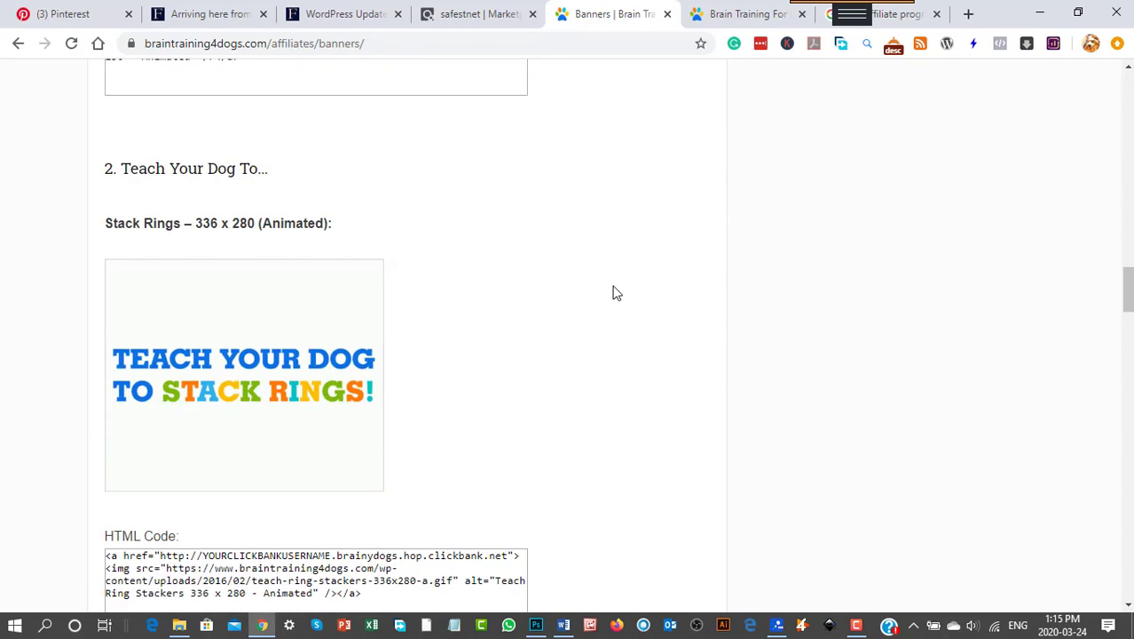
{"action": "scroll", "scroll_direction": "down", "scroll_amount": 3}
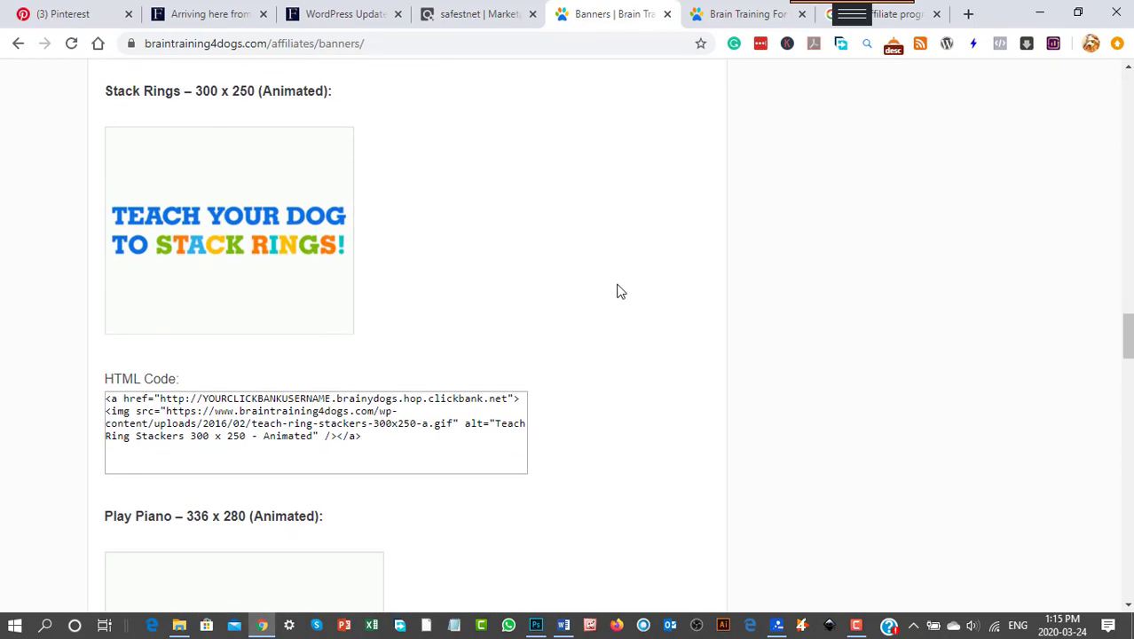
Continue down the banner images and HTML code boxes to the Chess Dog 300x600 banner
{"action": "scroll", "scroll_direction": "down", "scroll_amount": 3}
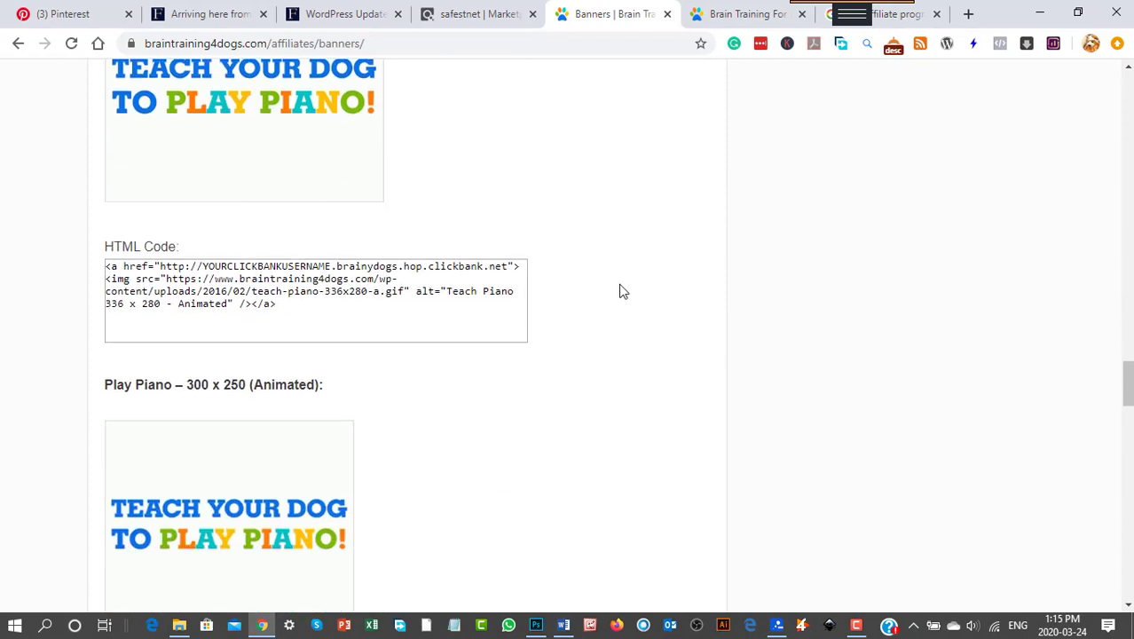
{"action": "scroll", "scroll_direction": "down", "scroll_amount": 3}
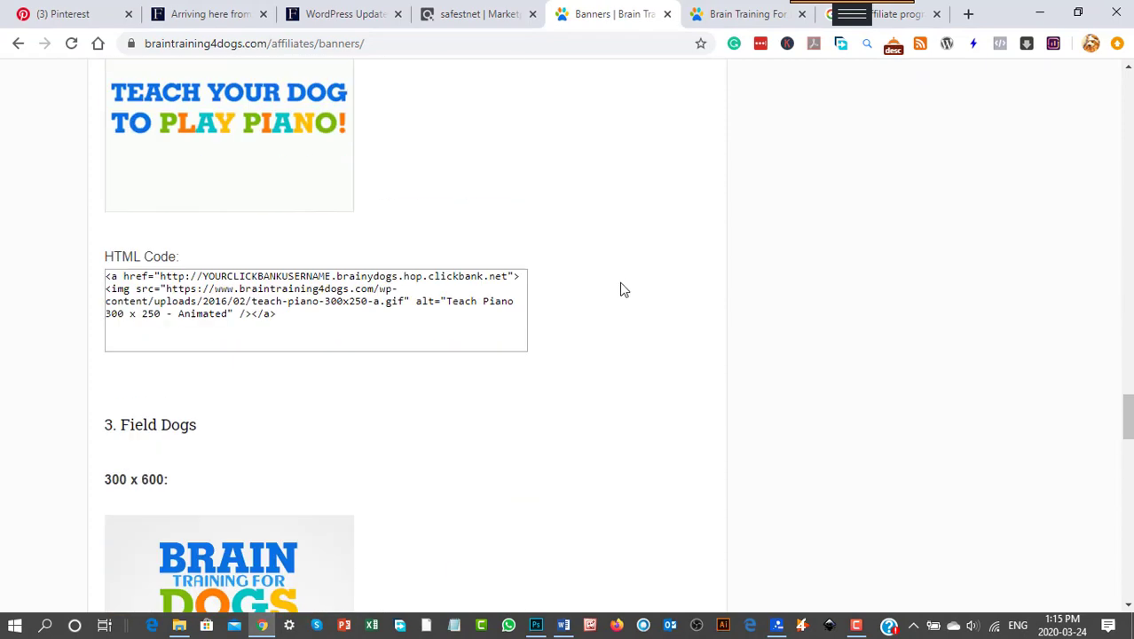
{"action": "scroll", "scroll_direction": "down", "scroll_amount": 3}
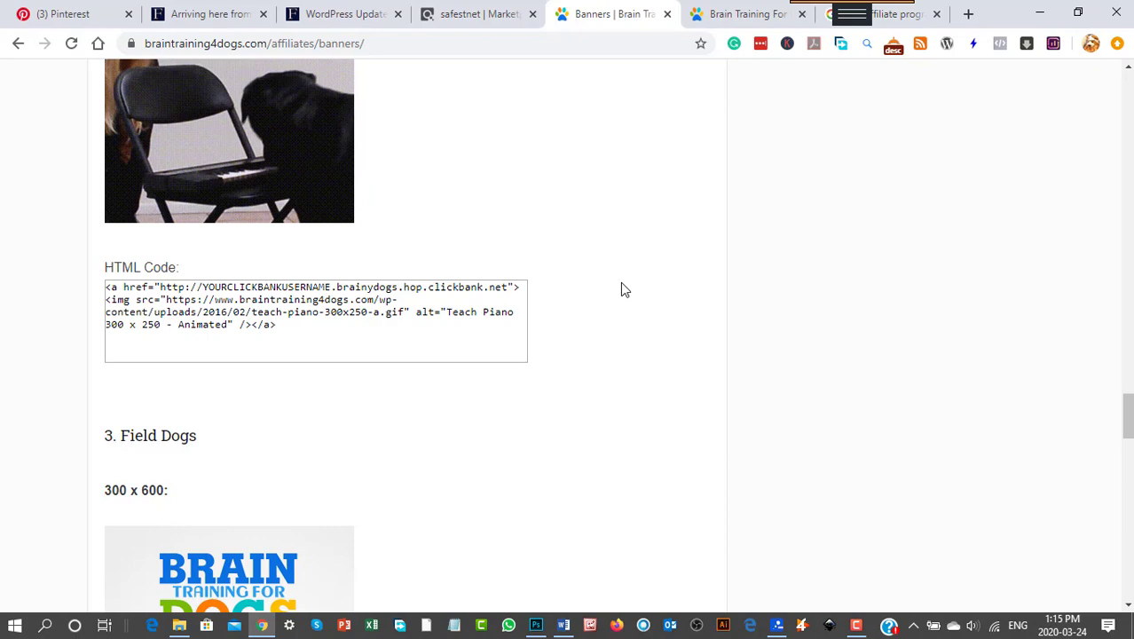
{"action": "scroll", "scroll_direction": "down", "scroll_amount": 3}
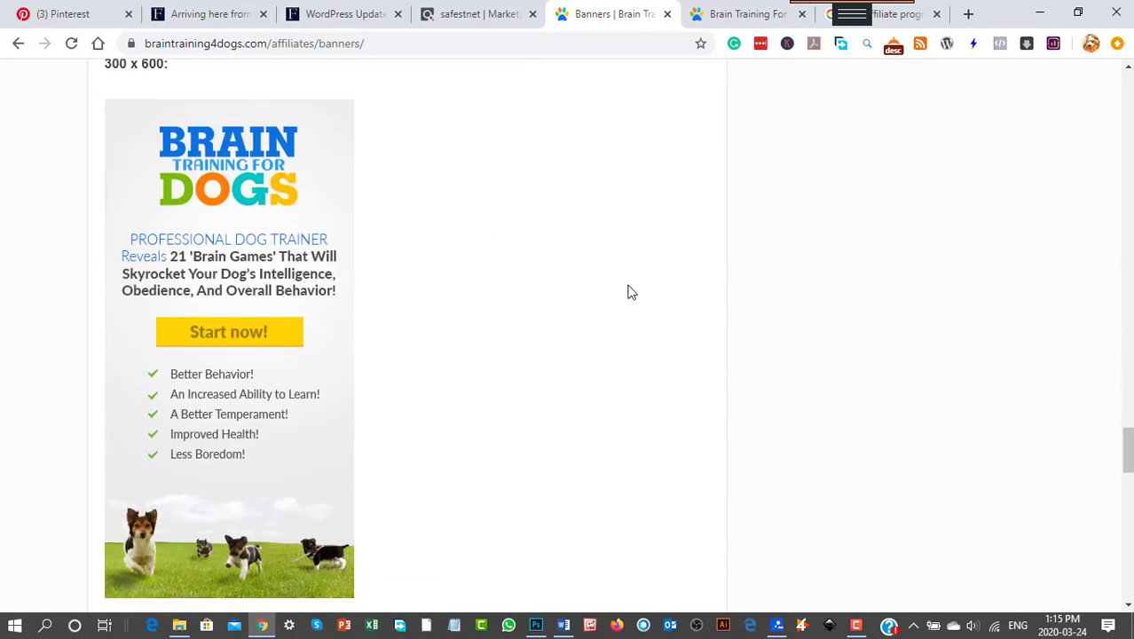
{"action": "scroll", "scroll_direction": "down", "scroll_amount": 3}
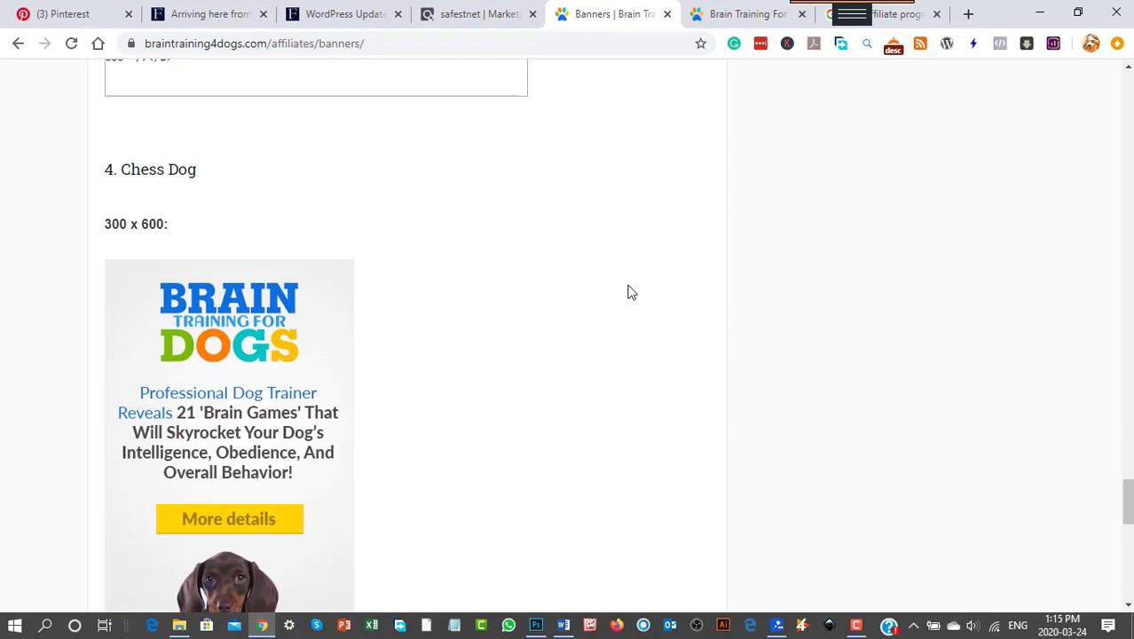
{"action": "scroll", "scroll_direction": "down", "scroll_amount": 3}
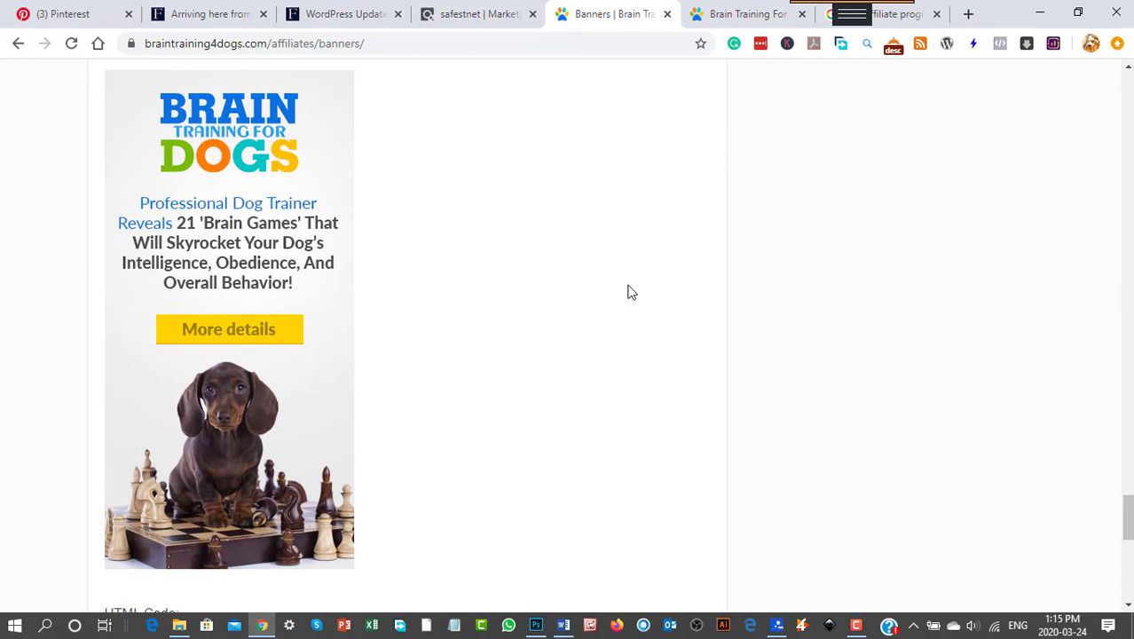
{"action": "mouse_move", "coordinate": [308, 366]}
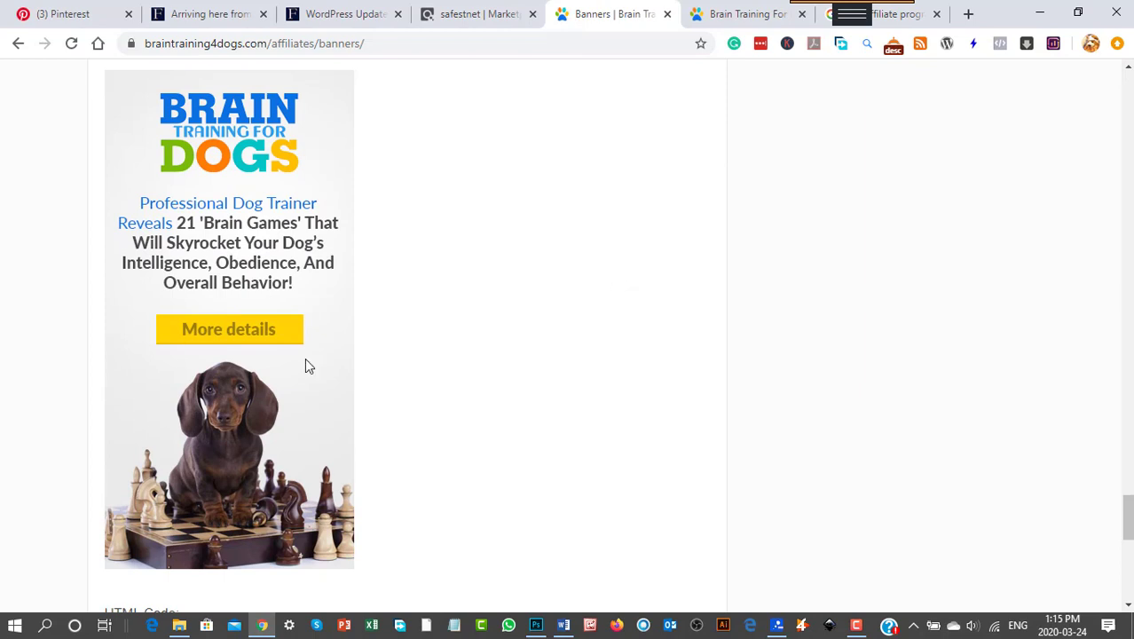
{"action": "mouse_move", "coordinate": [330, 351]}
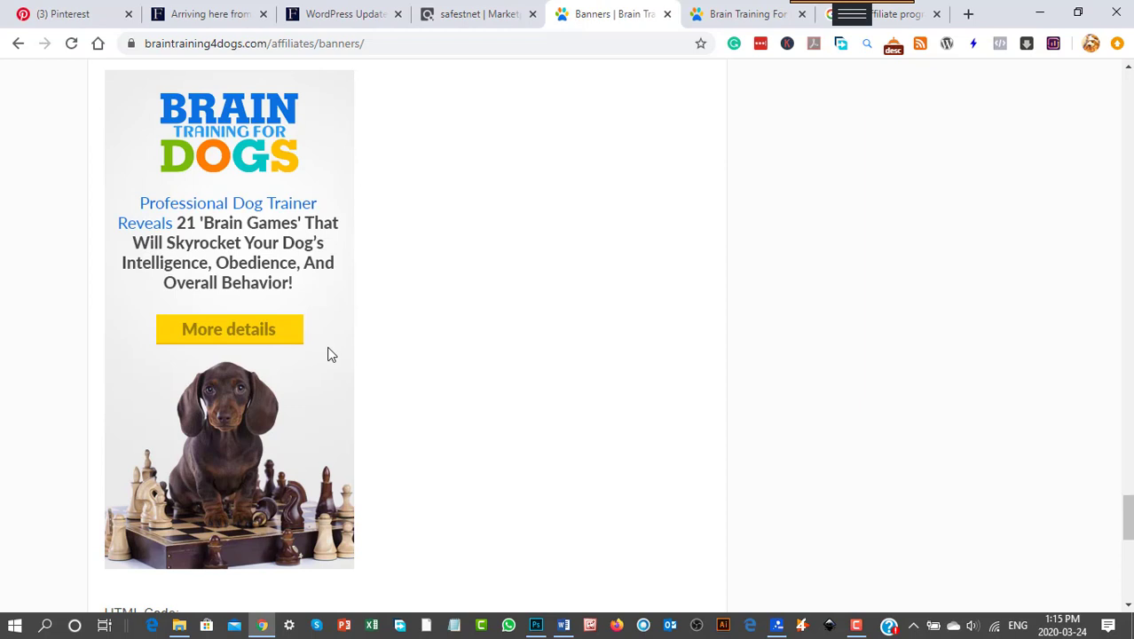
{"action": "mouse_move", "coordinate": [194, 387]}
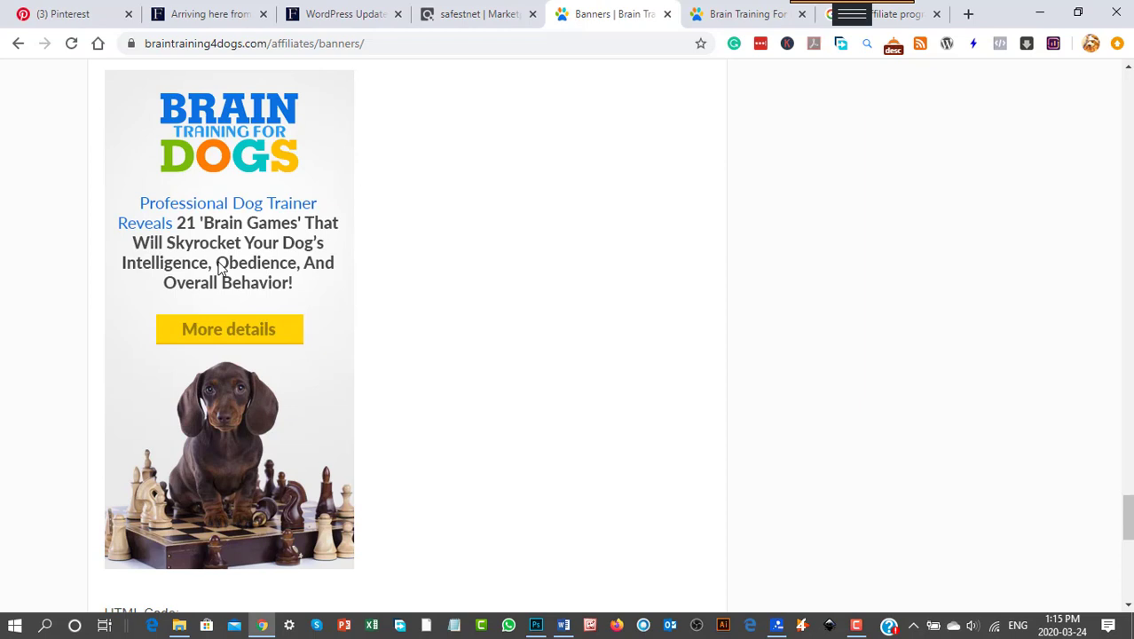
{"action": "mouse_move", "coordinate": [263, 438]}
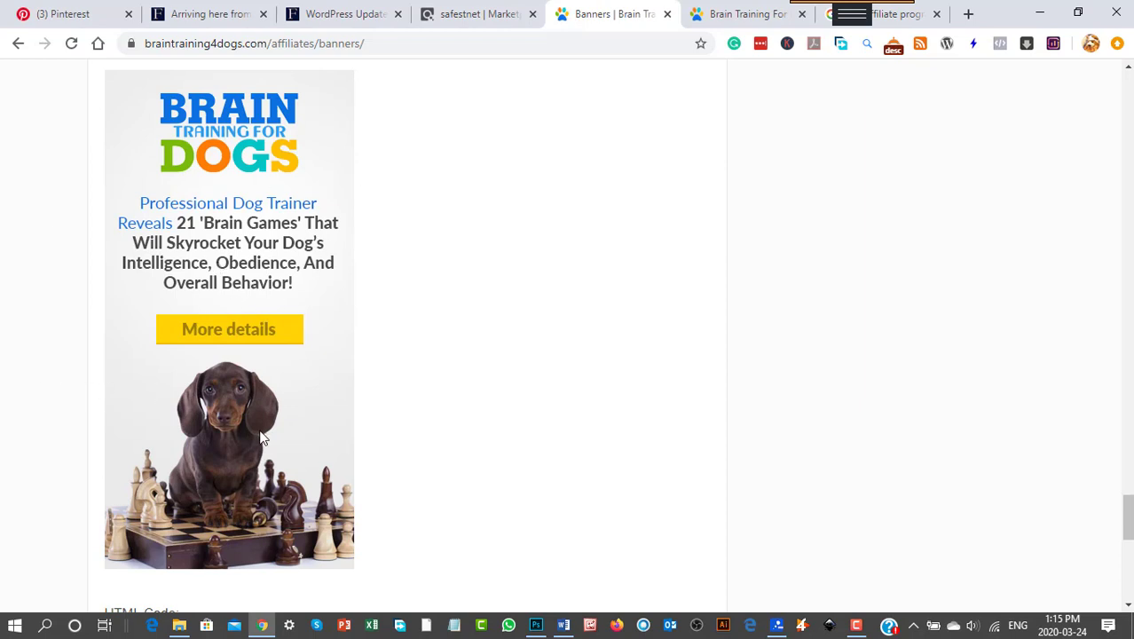
{"action": "mouse_move", "coordinate": [243, 298]}
{"action": "type", "text": "ans"}
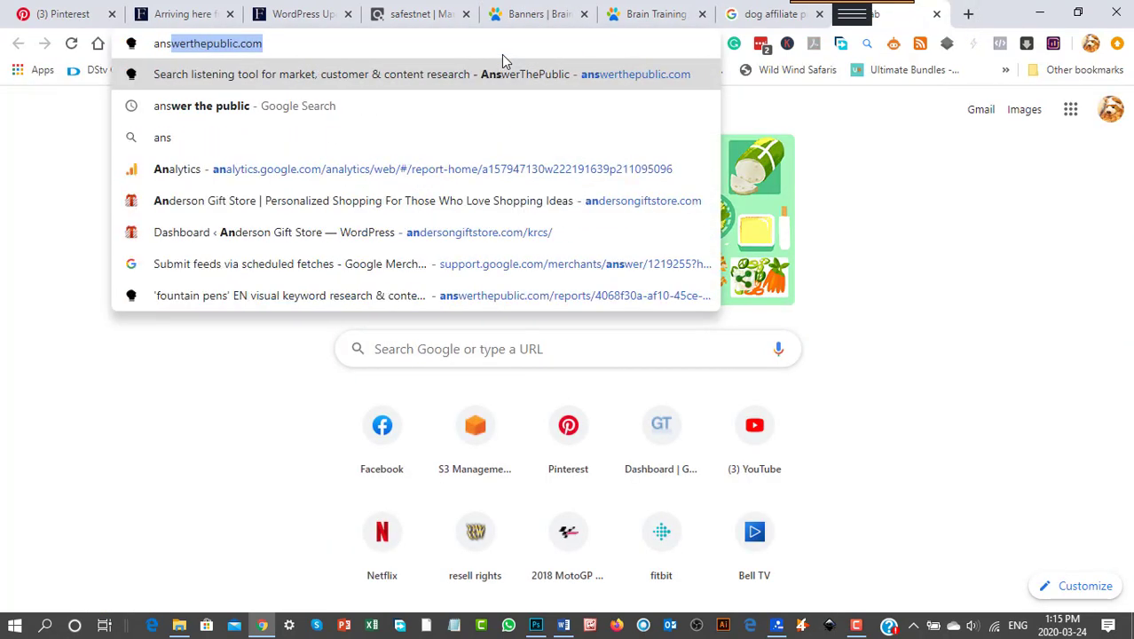
Search Google for 'answer the public' and go to the AnswerThePublic homepage
{"action": "type", "text": "wer"}
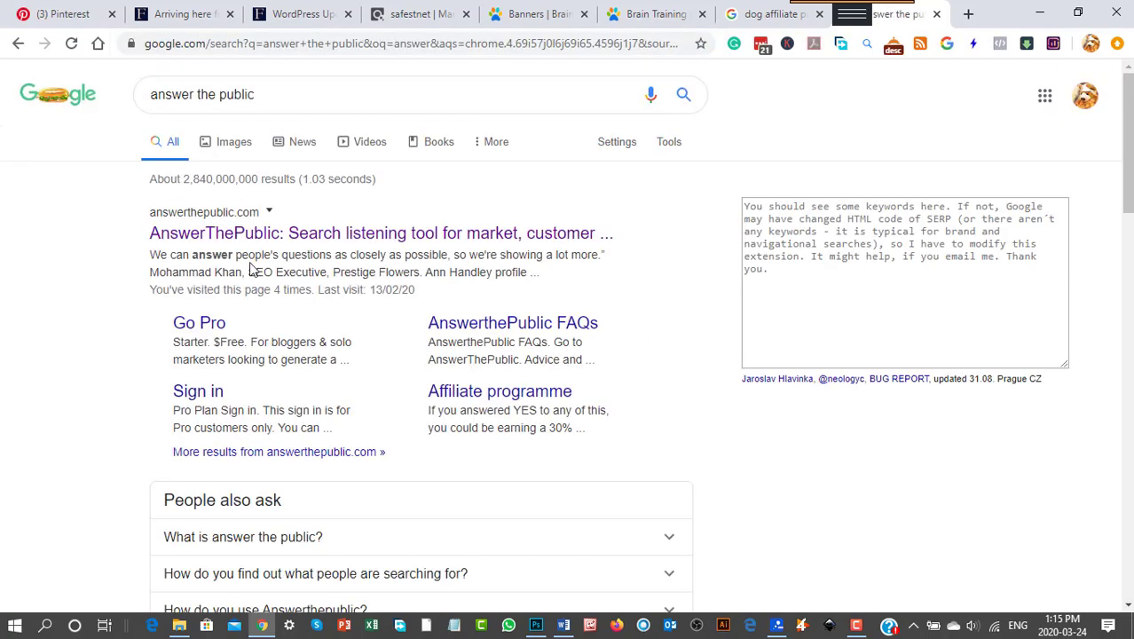
{"action": "left_click", "coordinate": [381, 233]}
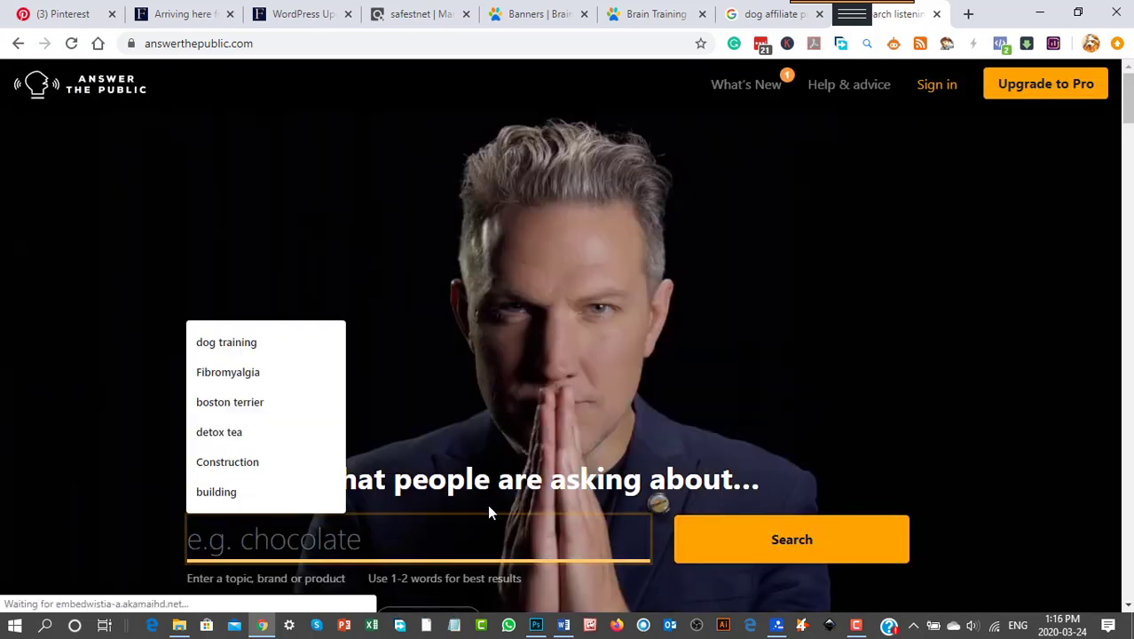
Run an AnswerThePublic search for 'dog training' and view its report of questions, prepositions and comparisons
{"action": "type", "text": "dog tr"}
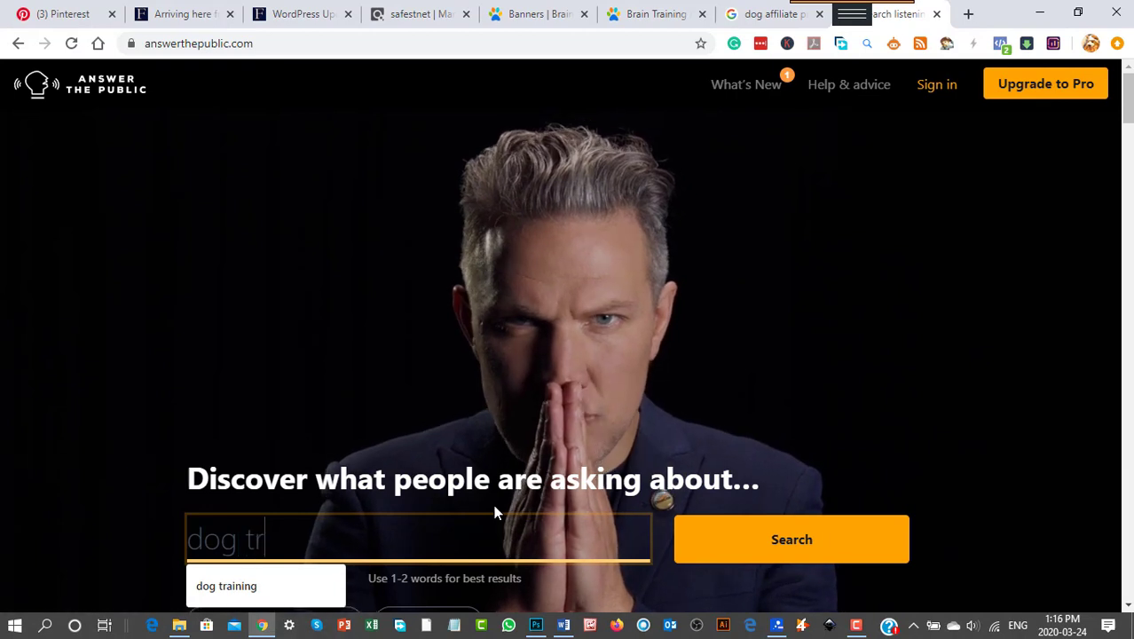
{"action": "left_click", "coordinate": [228, 586]}
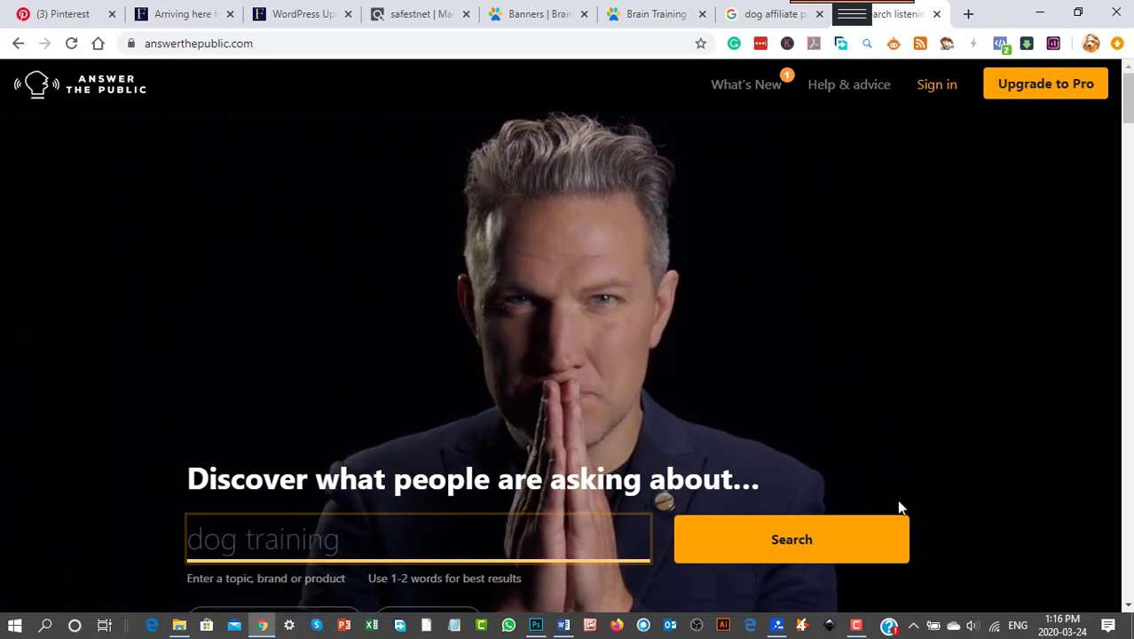
{"action": "left_click", "coordinate": [792, 539]}
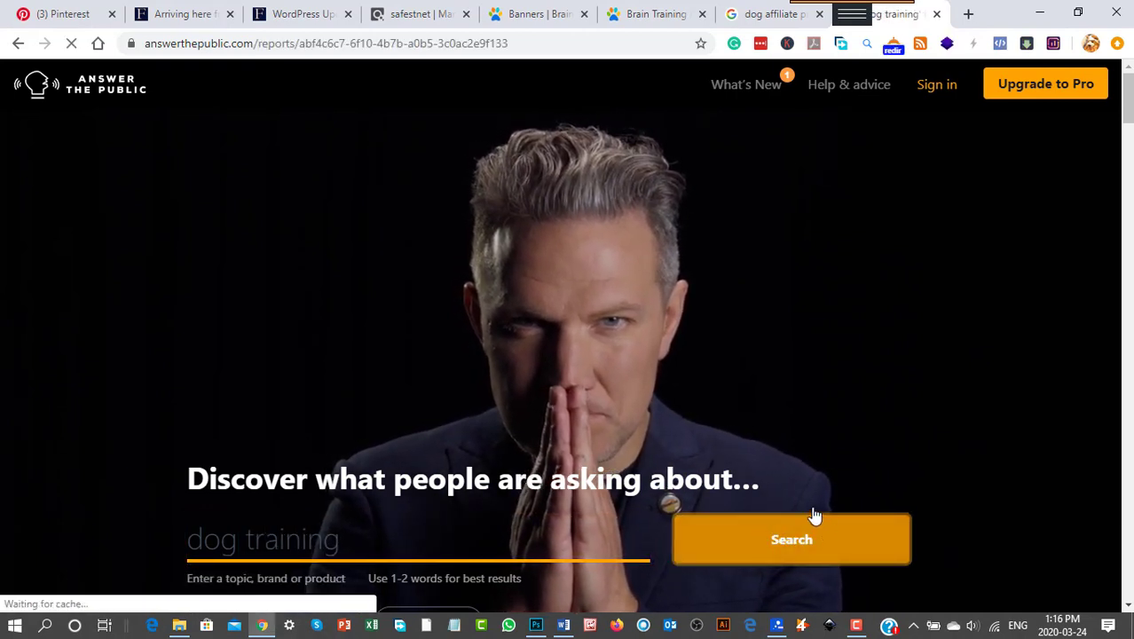
{"action": "left_click", "coordinate": [791, 539]}
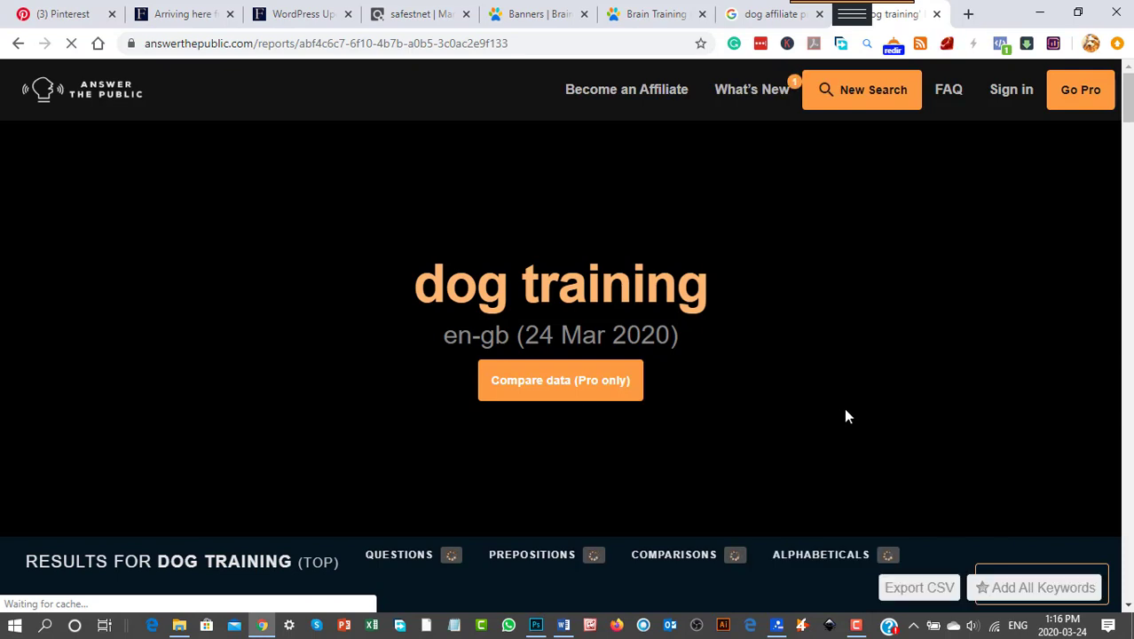
{"action": "scroll", "scroll_direction": "down", "scroll_amount": 3}
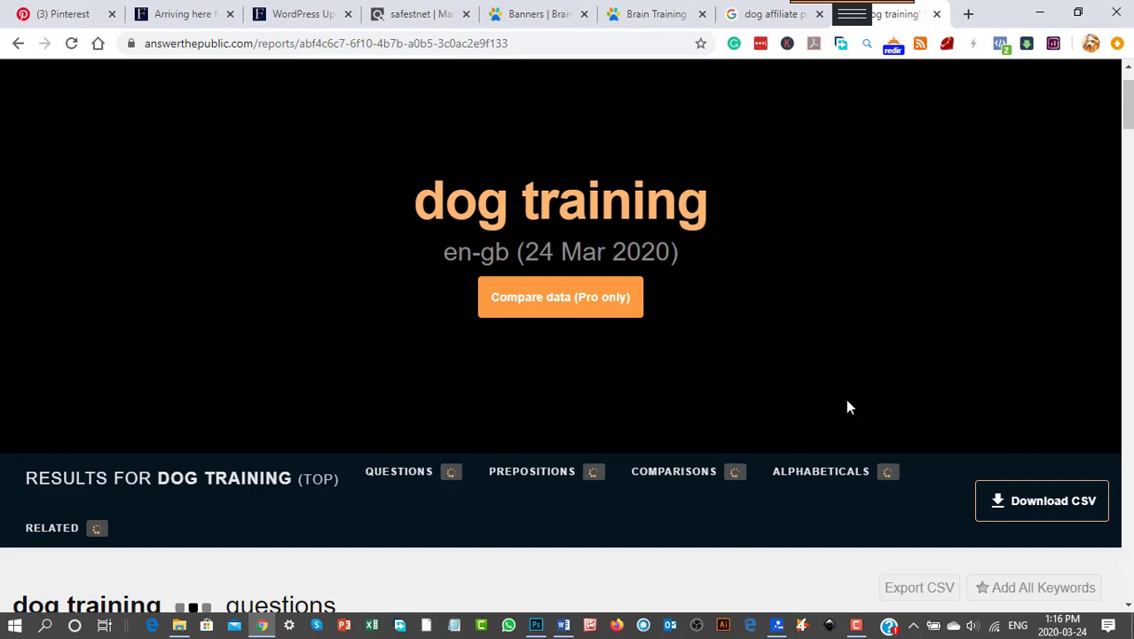
{"action": "mouse_move", "coordinate": [809, 410]}
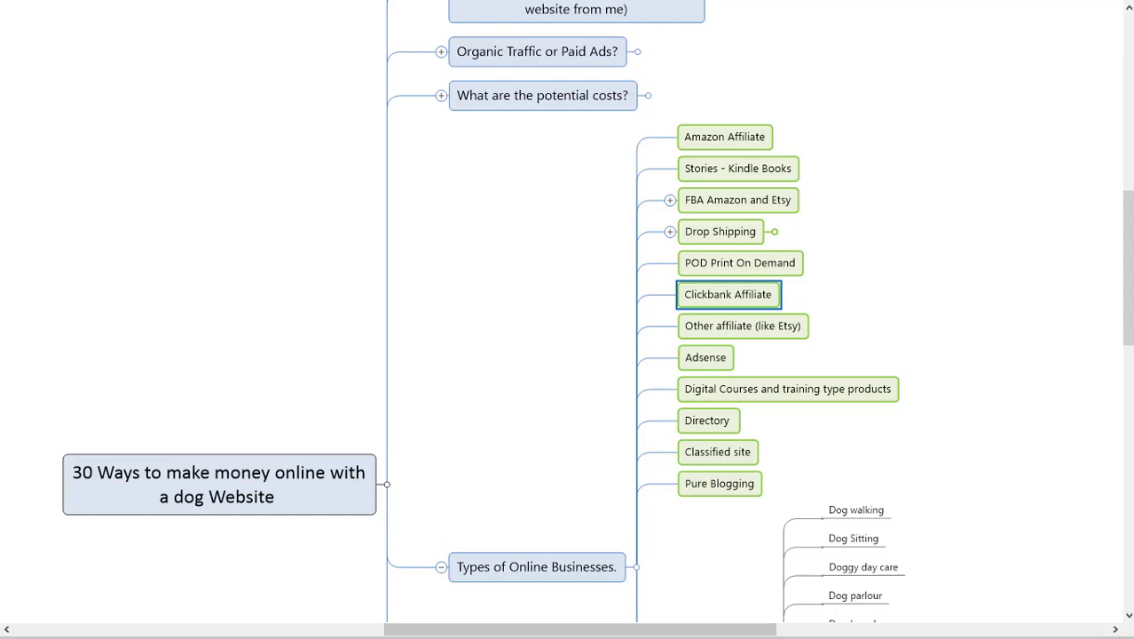
{"action": "left_click", "coordinate": [887, 14]}
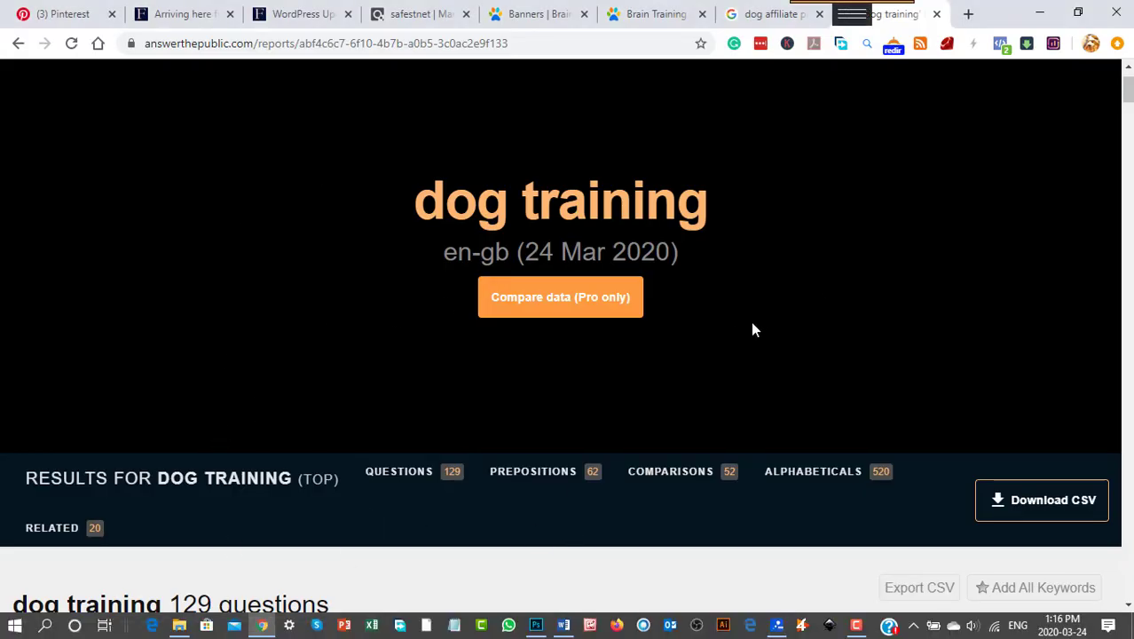
Bring the dog training Questions visualisation into view and switch it to the data list
{"action": "scroll", "scroll_direction": "down", "scroll_amount": 3}
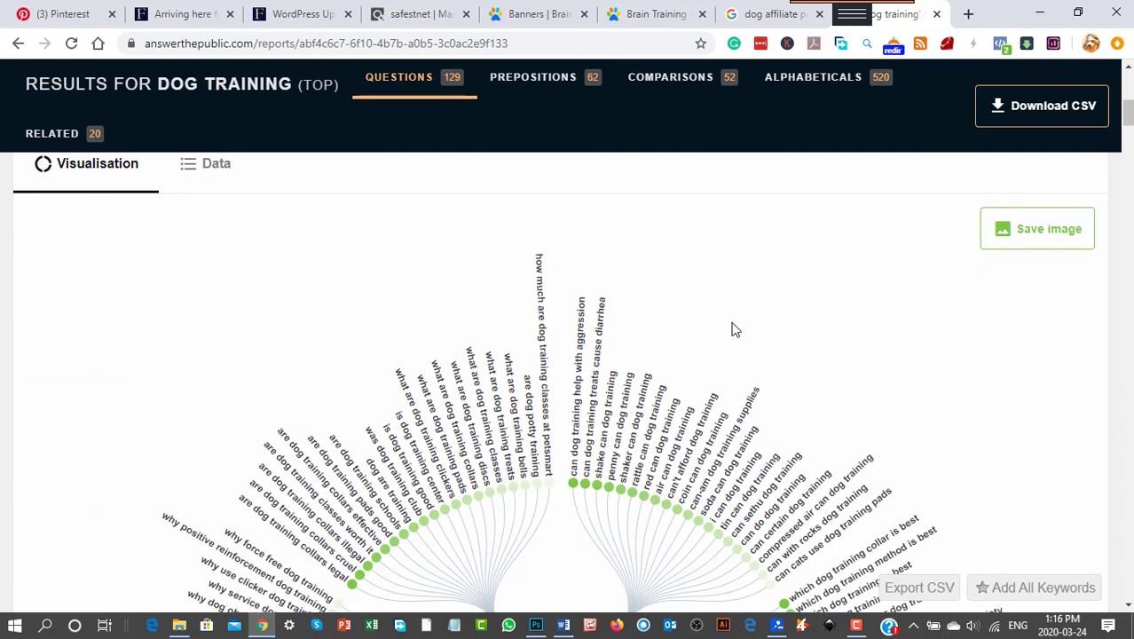
{"action": "scroll", "scroll_direction": "down", "scroll_amount": 3}
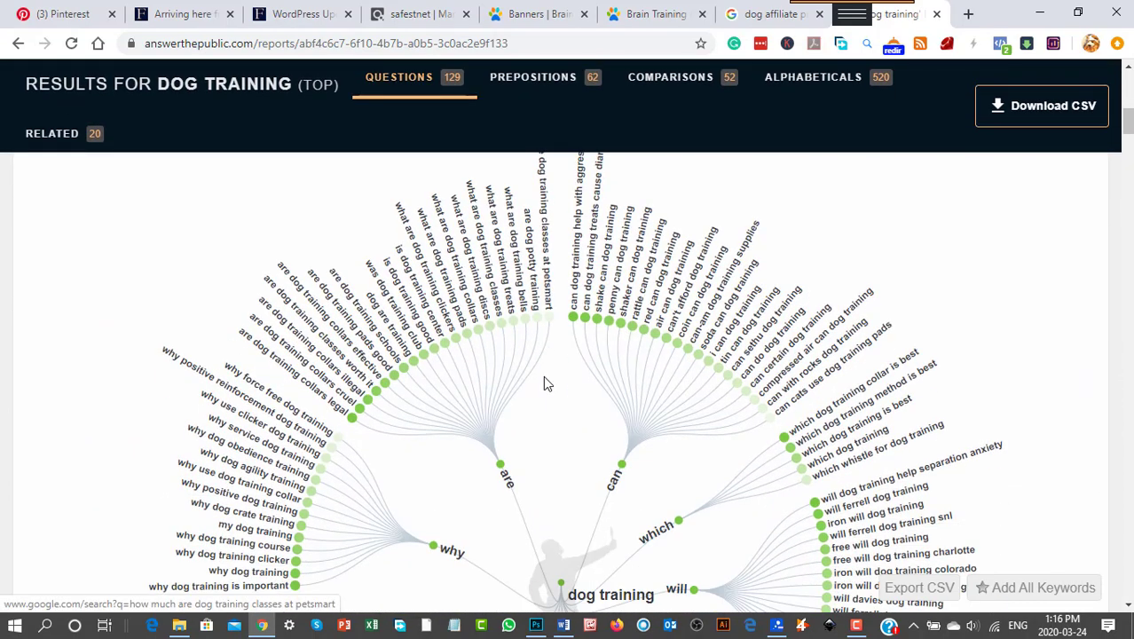
{"action": "mouse_move", "coordinate": [274, 440]}
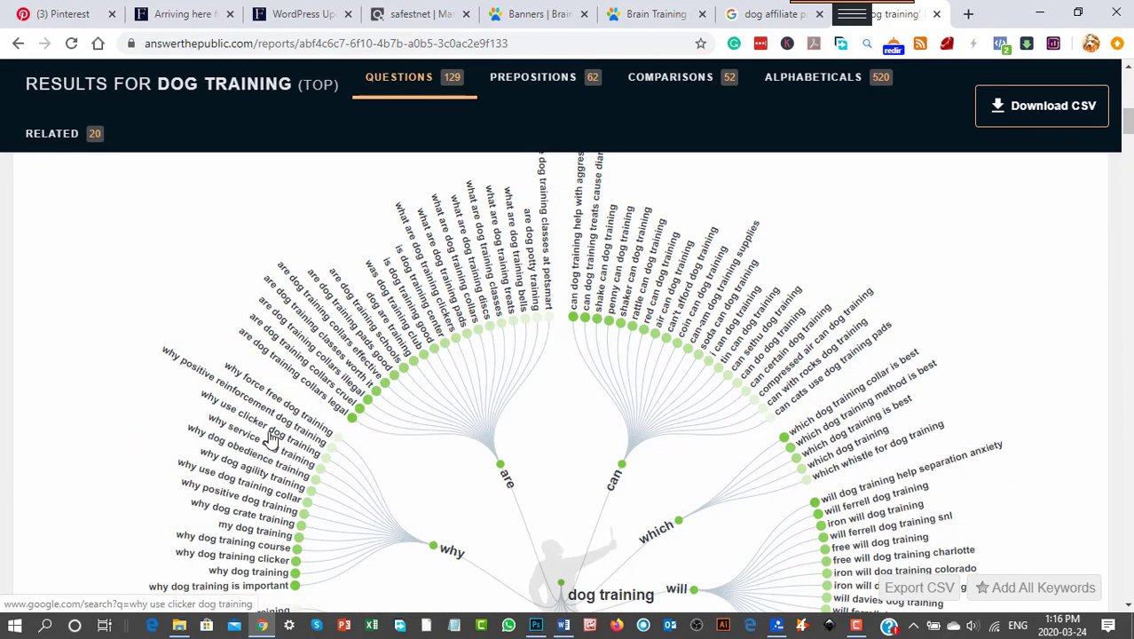
{"action": "mouse_move", "coordinate": [305, 433]}
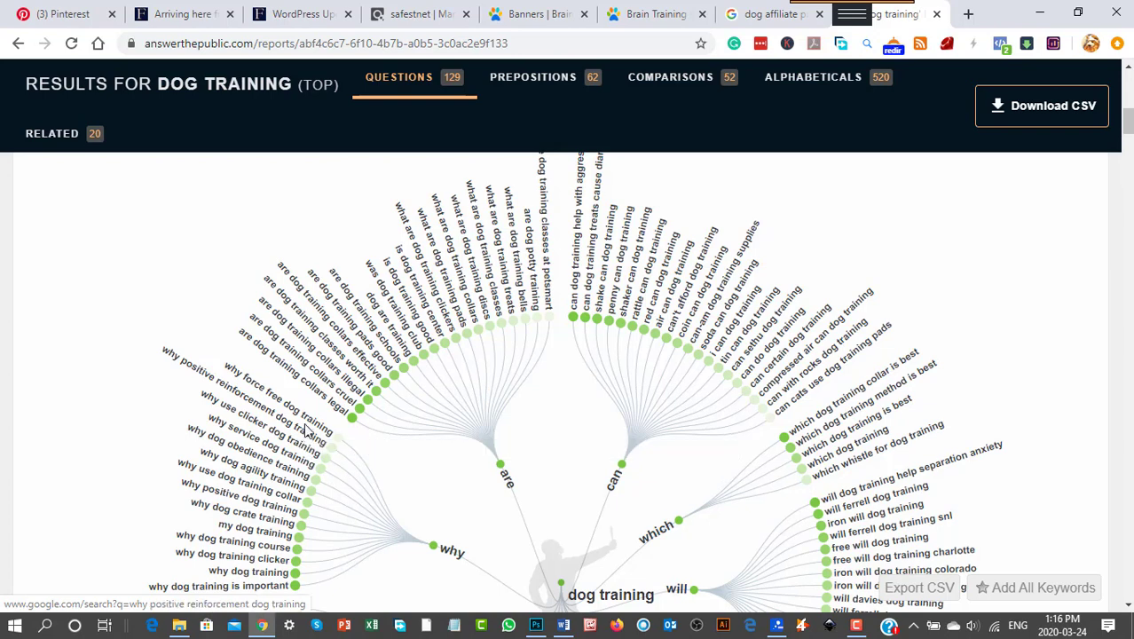
{"action": "mouse_move", "coordinate": [335, 401]}
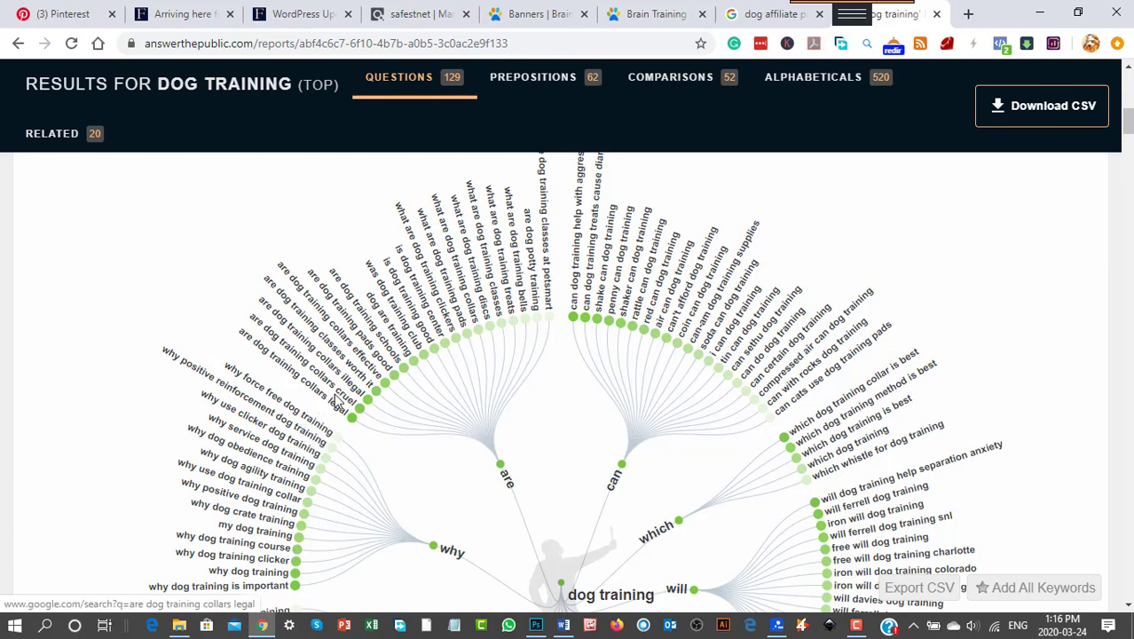
{"action": "mouse_move", "coordinate": [777, 344]}
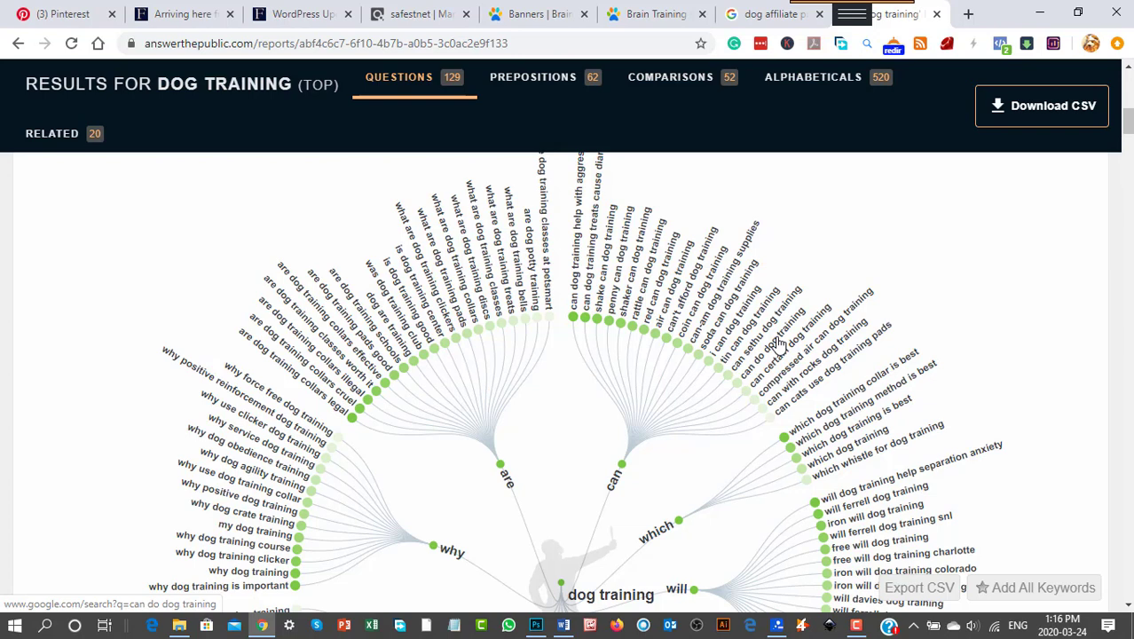
{"action": "mouse_move", "coordinate": [237, 128]}
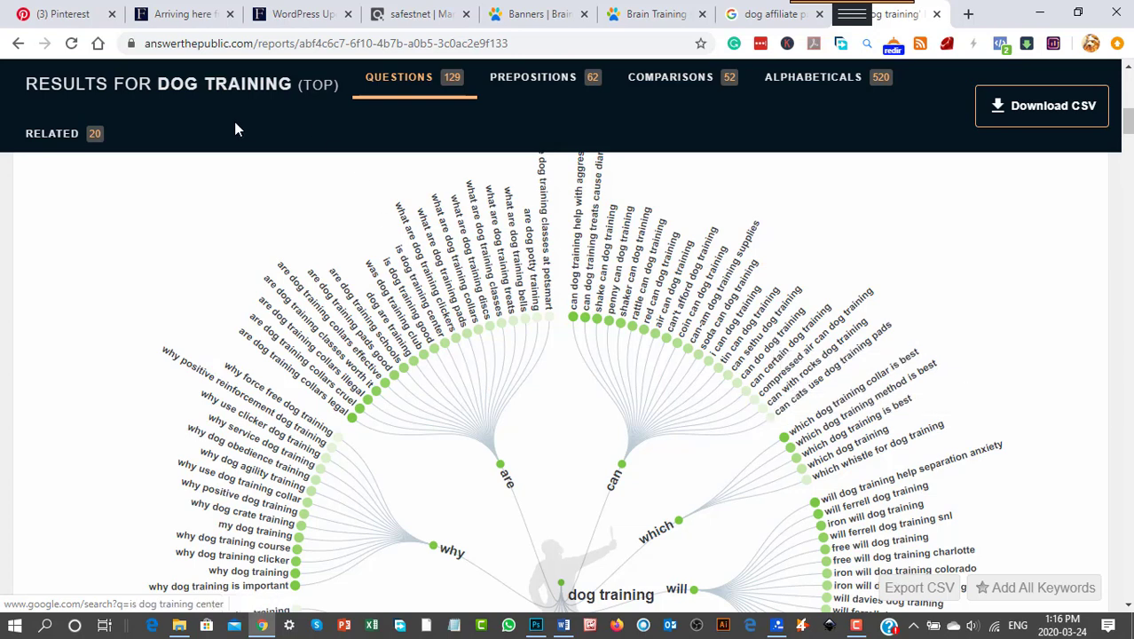
{"action": "left_click", "coordinate": [216, 163]}
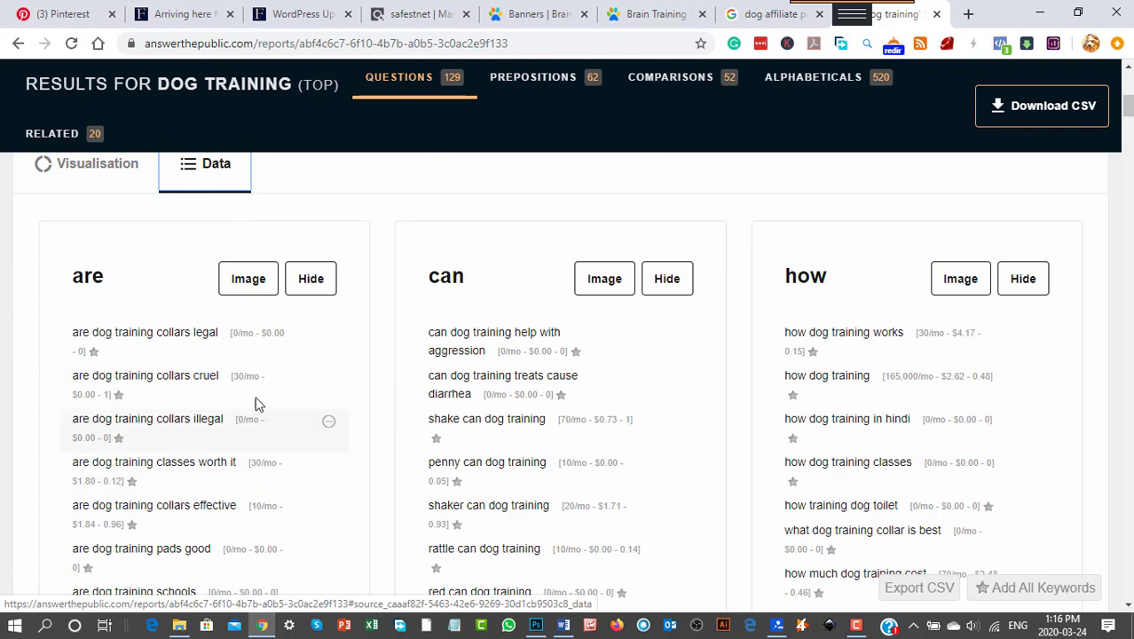
{"action": "mouse_move", "coordinate": [245, 390]}
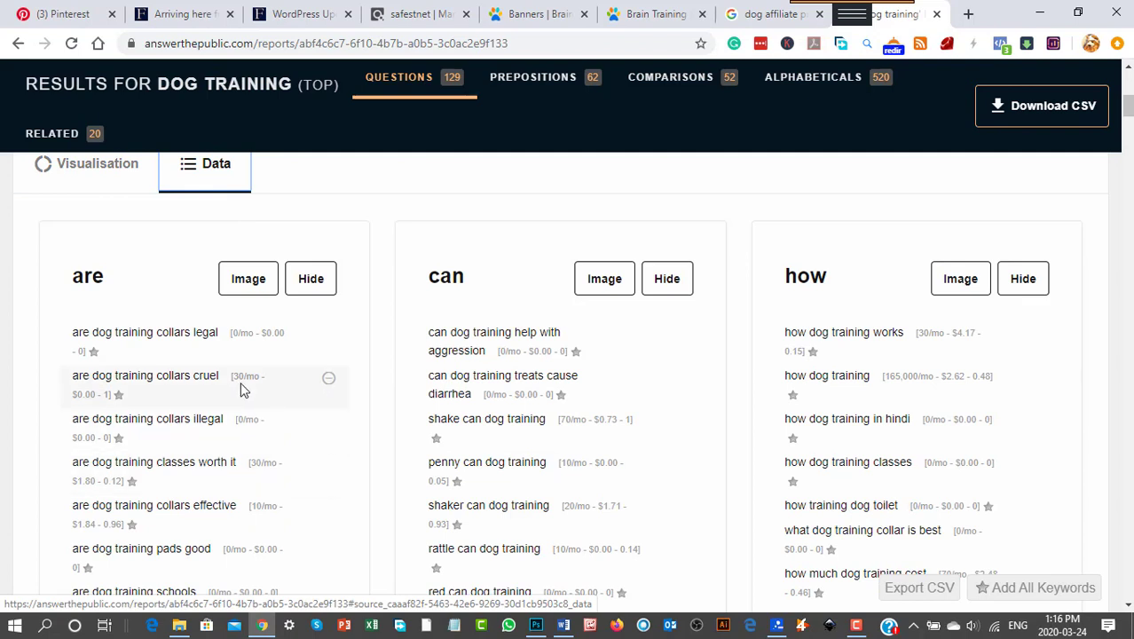
{"action": "mouse_move", "coordinate": [310, 478]}
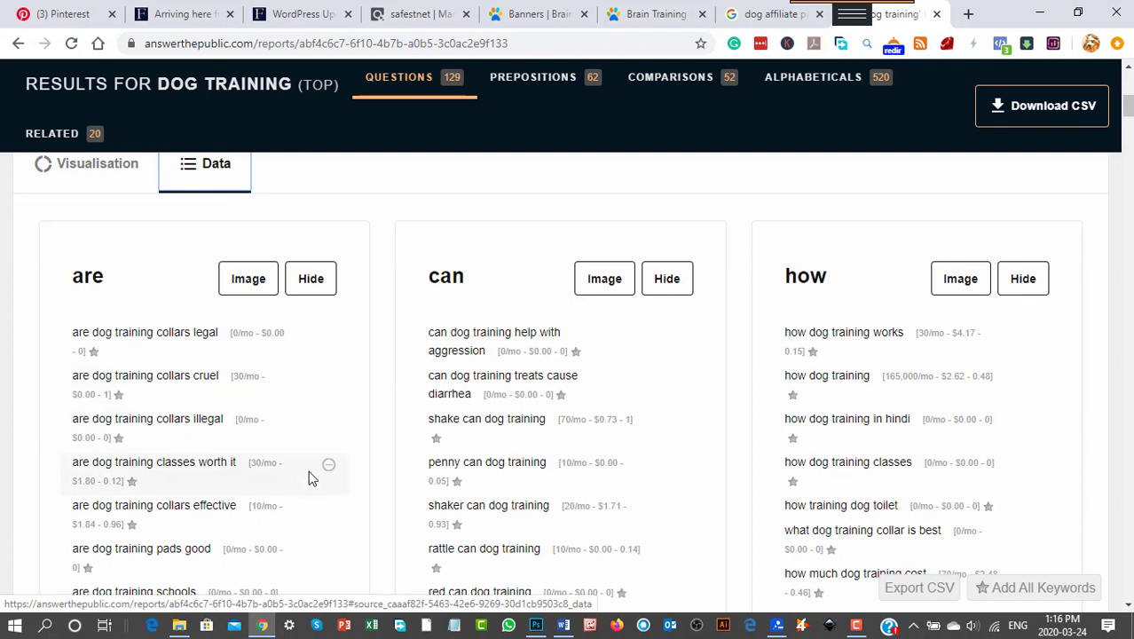
{"action": "mouse_move", "coordinate": [323, 479]}
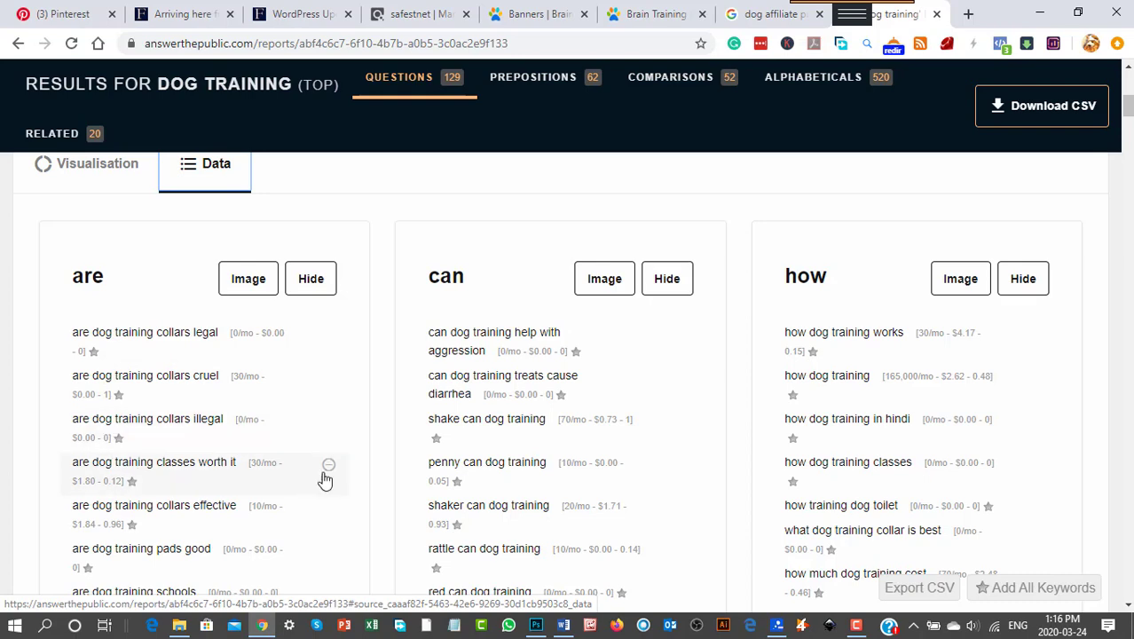
Browse the Questions data and single out 'how to dog training at home'
{"action": "scroll", "scroll_direction": "down", "scroll_amount": 3}
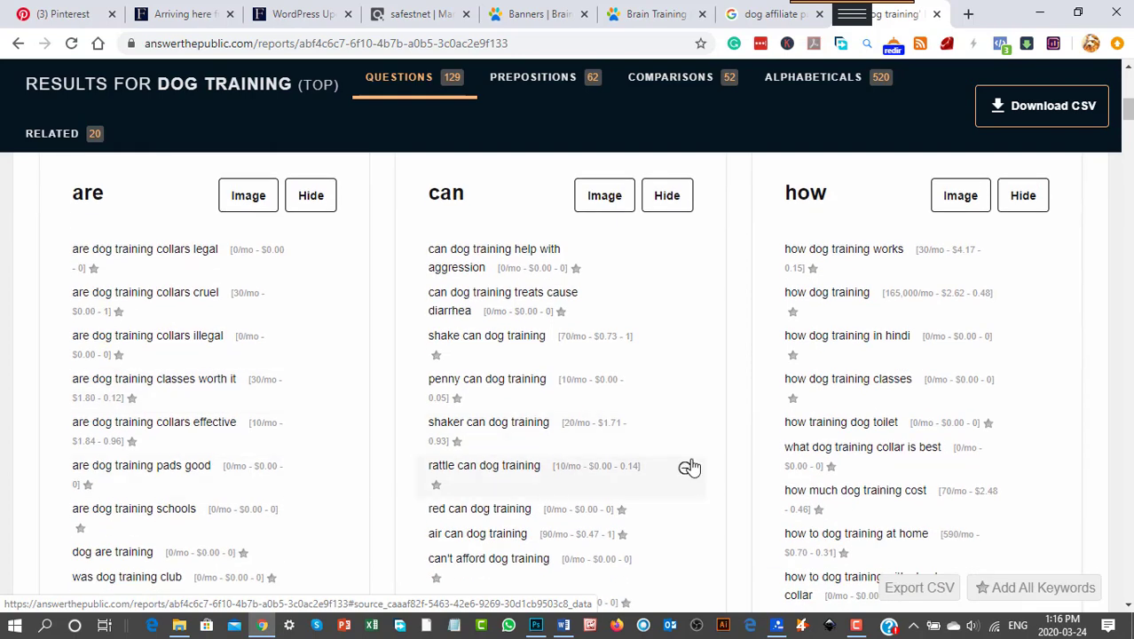
{"action": "scroll", "scroll_direction": "down", "scroll_amount": 3}
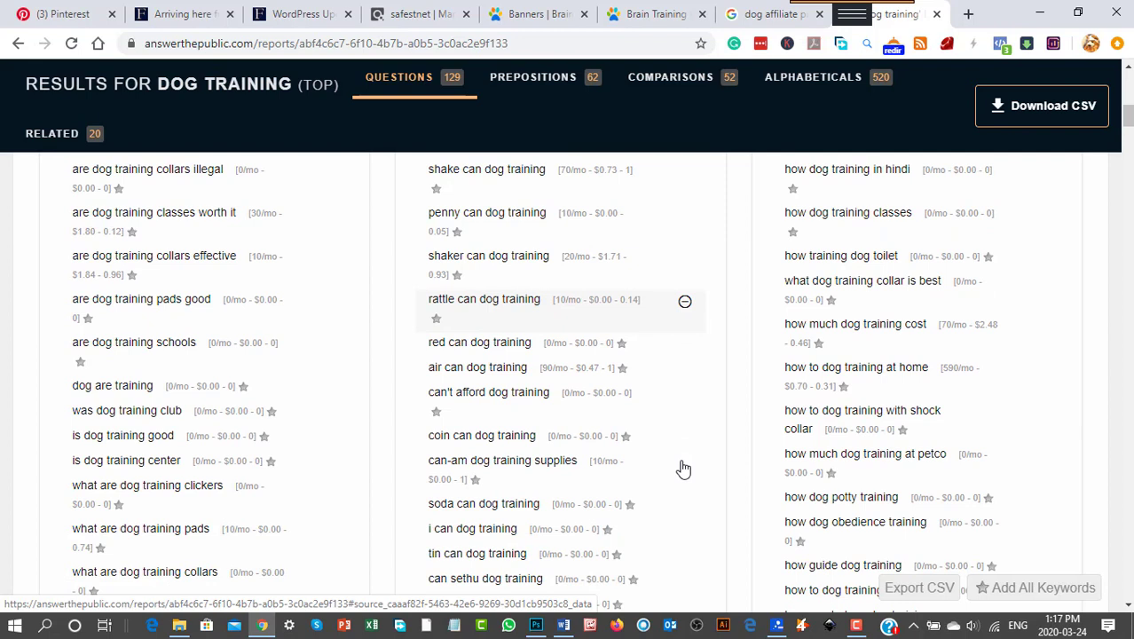
{"action": "mouse_move", "coordinate": [921, 425]}
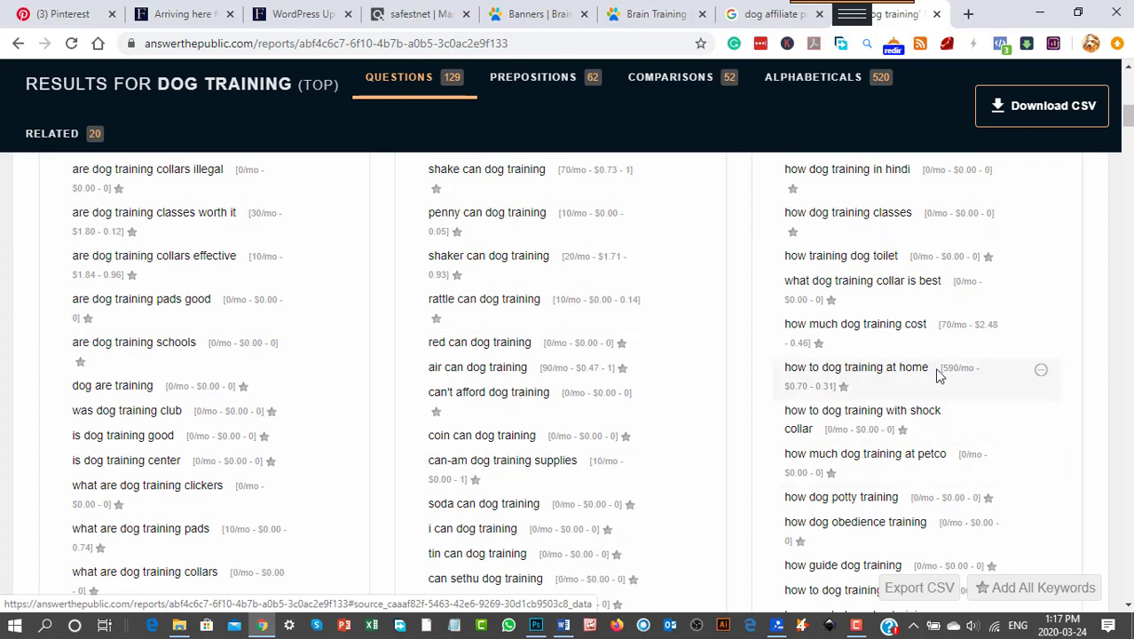
{"action": "double_click", "coordinate": [855, 365]}
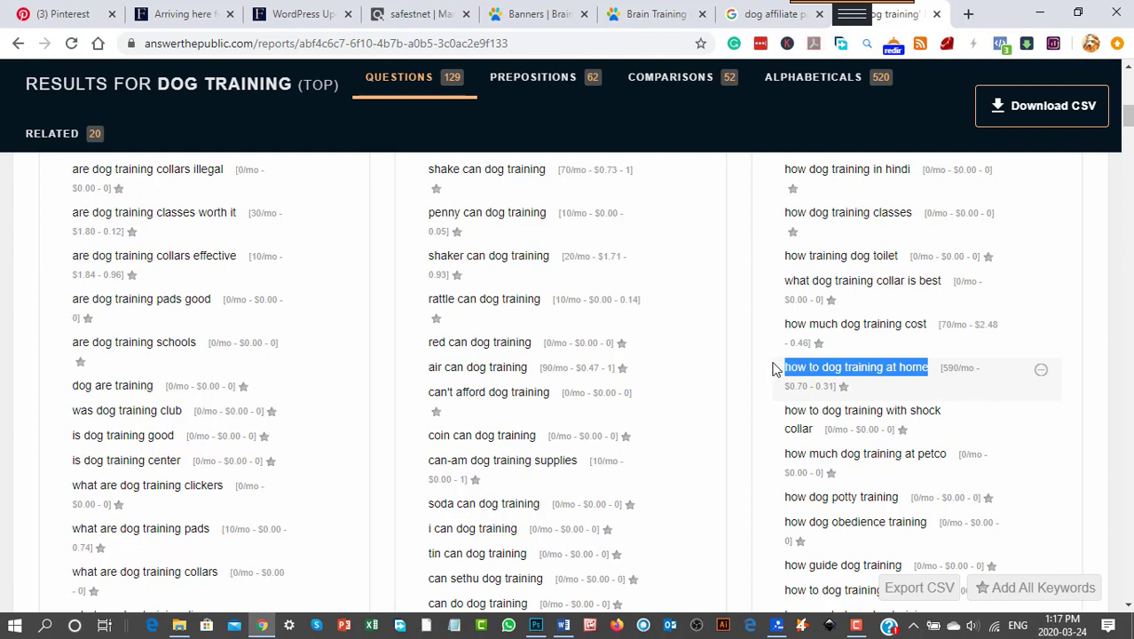
{"action": "mouse_move", "coordinate": [908, 447]}
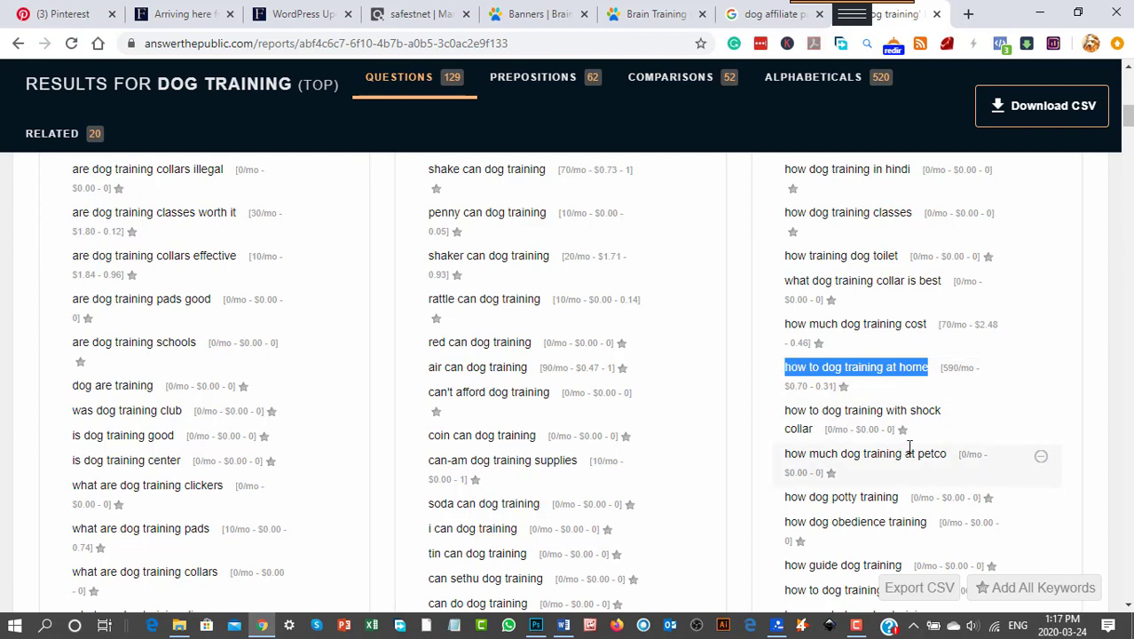
{"action": "mouse_move", "coordinate": [944, 383]}
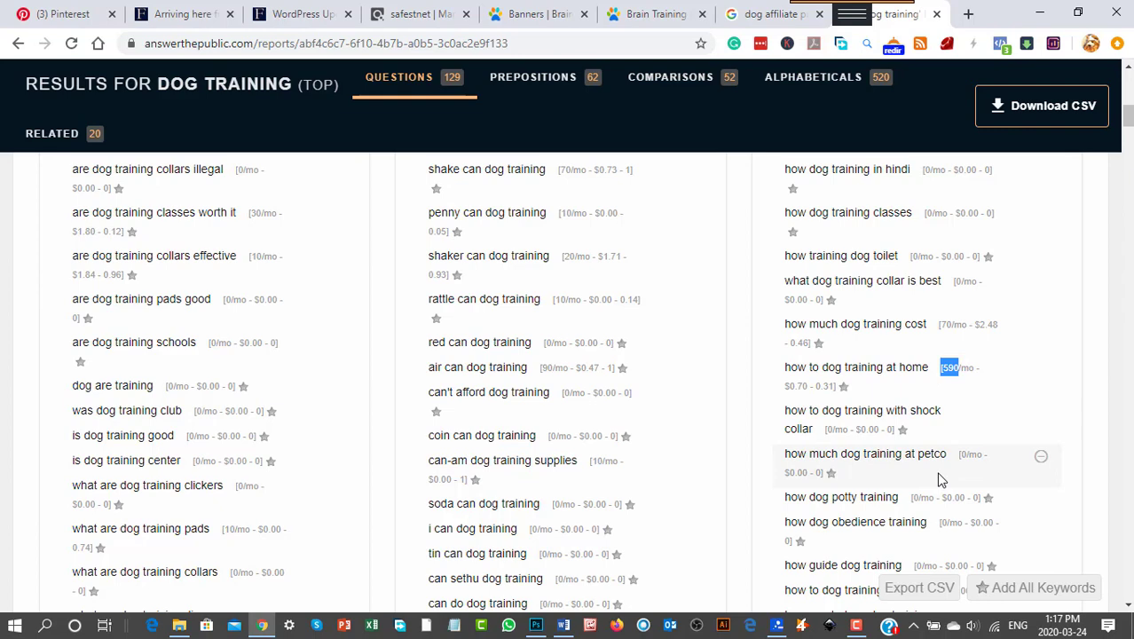
{"action": "mouse_move", "coordinate": [986, 452]}
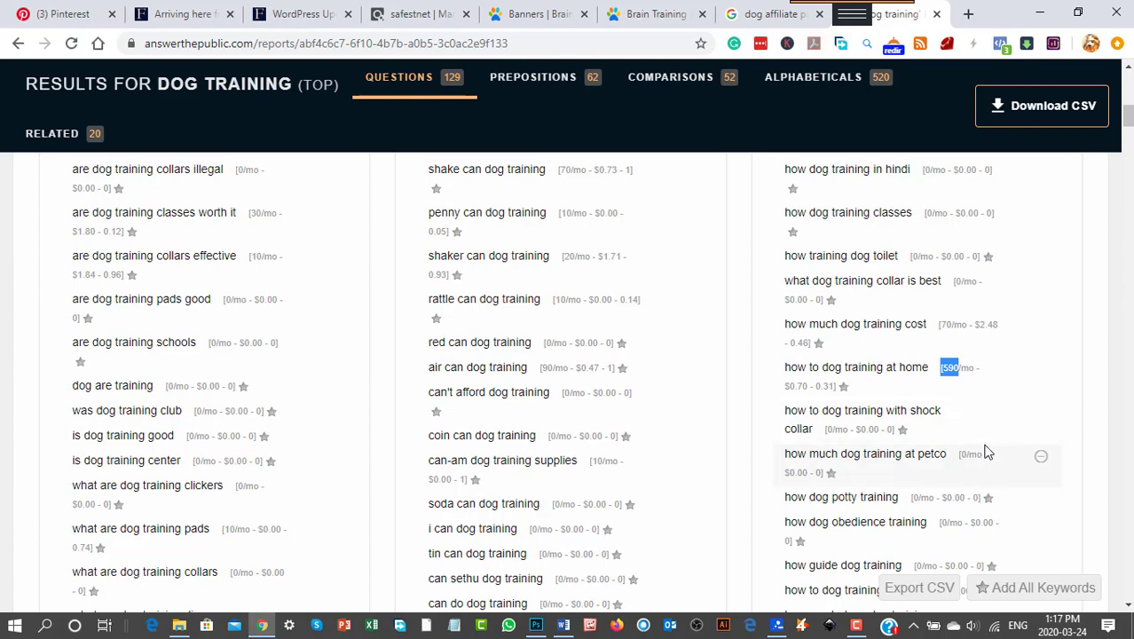
{"action": "scroll", "scroll_direction": "down", "scroll_amount": 3}
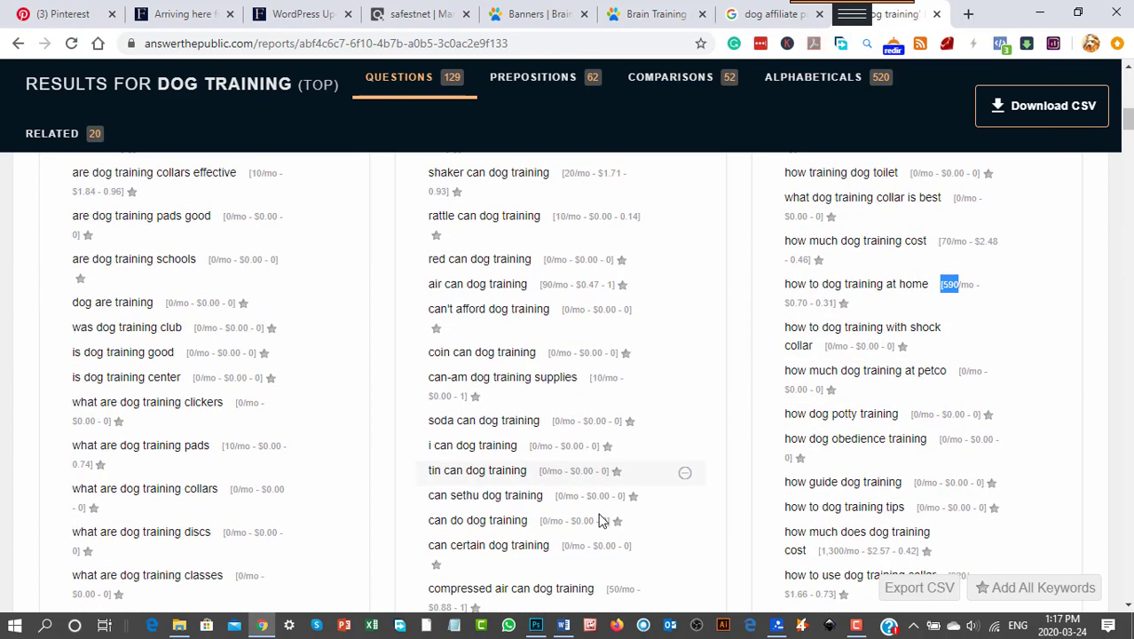
{"action": "mouse_move", "coordinate": [564, 284]}
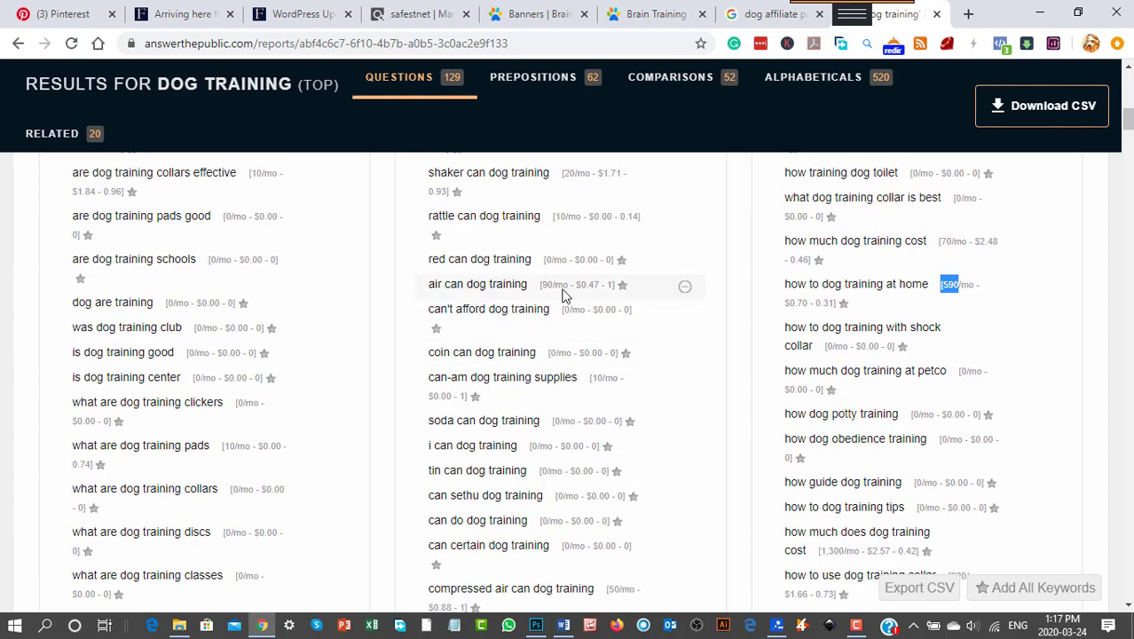
{"action": "mouse_move", "coordinate": [944, 320]}
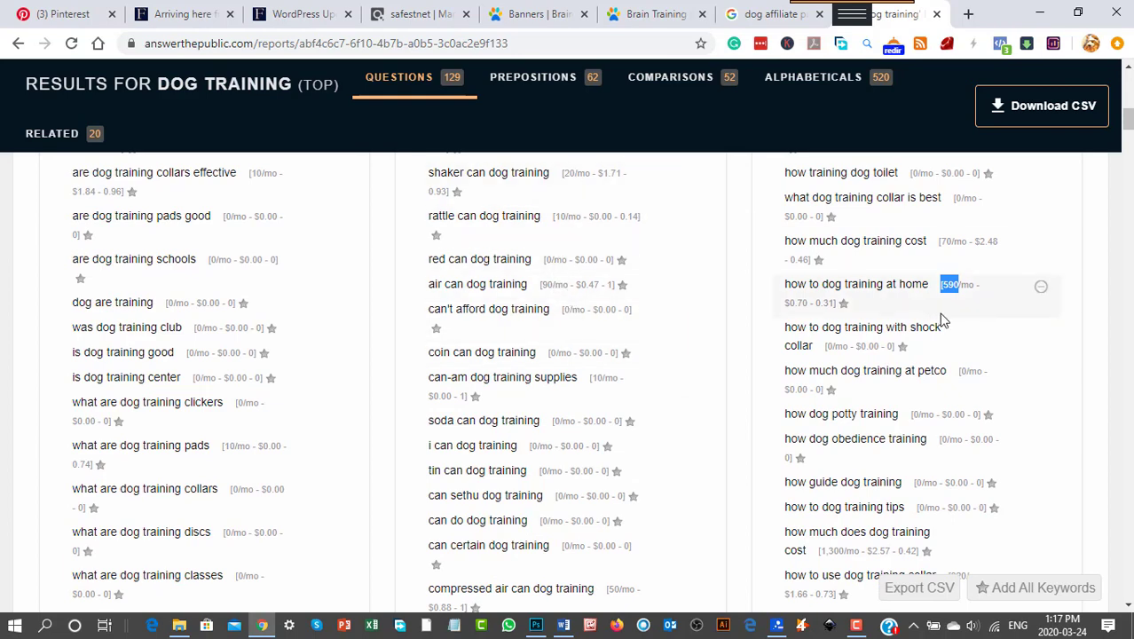
Scroll on through the can group and single out 'can dog training help with aggression'
{"action": "scroll", "scroll_direction": "down", "scroll_amount": 3}
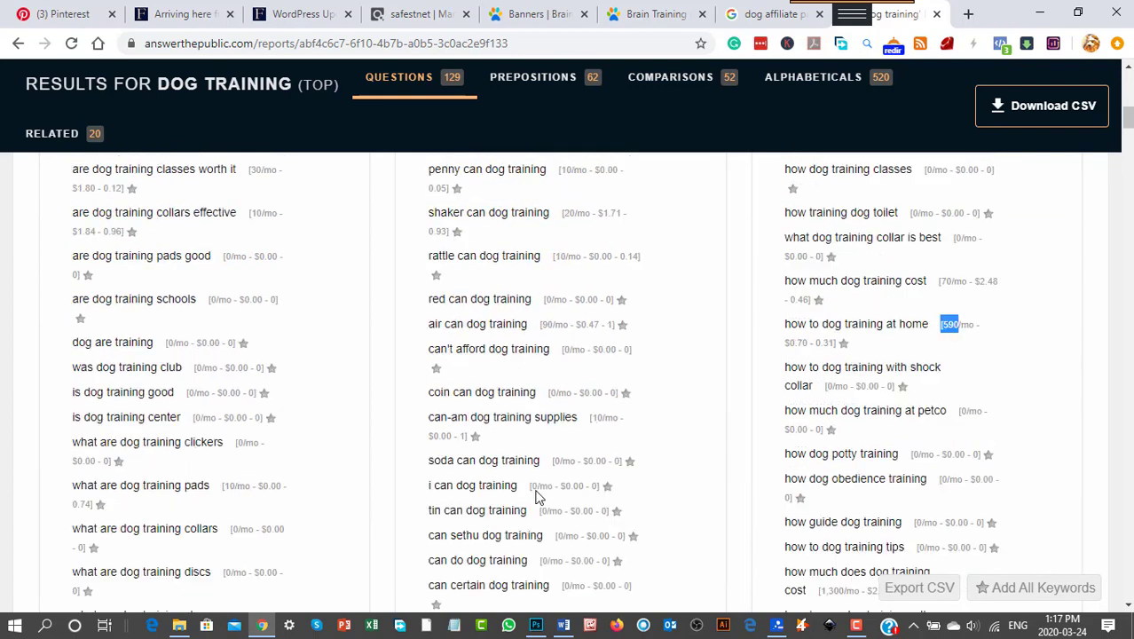
{"action": "scroll", "scroll_direction": "up", "scroll_amount": 3}
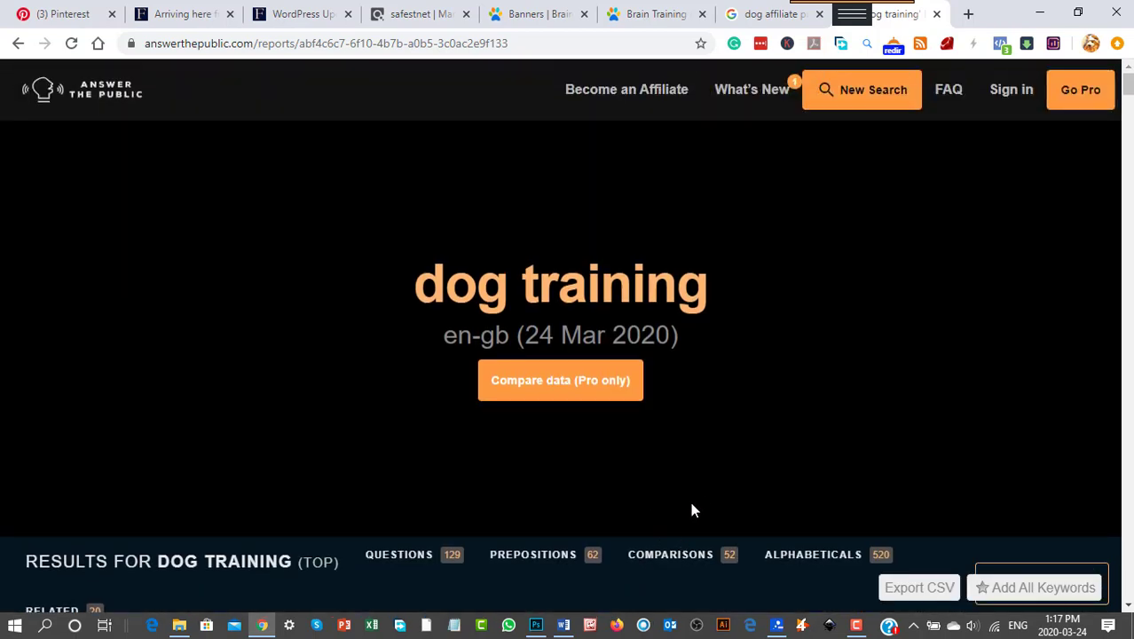
{"action": "scroll", "scroll_direction": "down", "scroll_amount": 3}
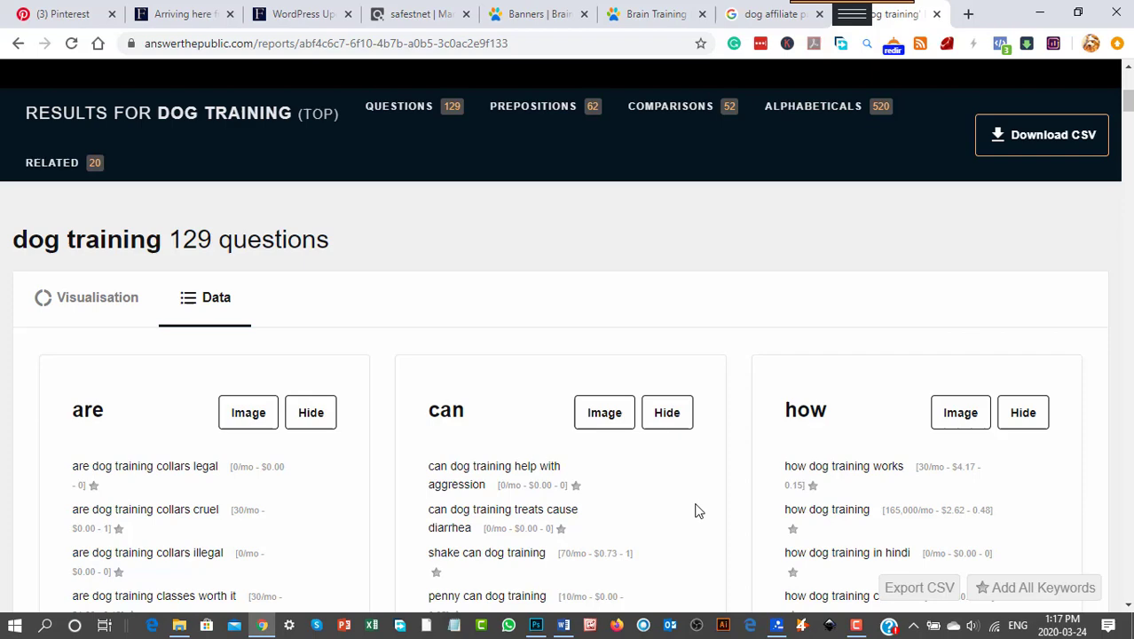
{"action": "scroll", "scroll_direction": "down", "scroll_amount": 3}
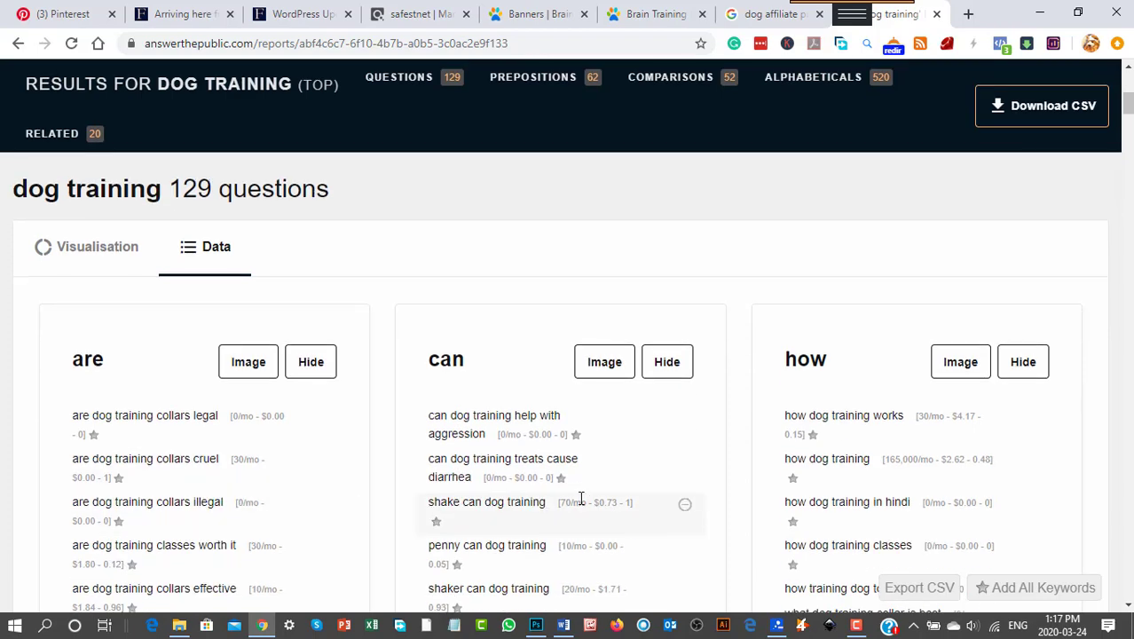
{"action": "scroll", "scroll_direction": "down", "scroll_amount": 3}
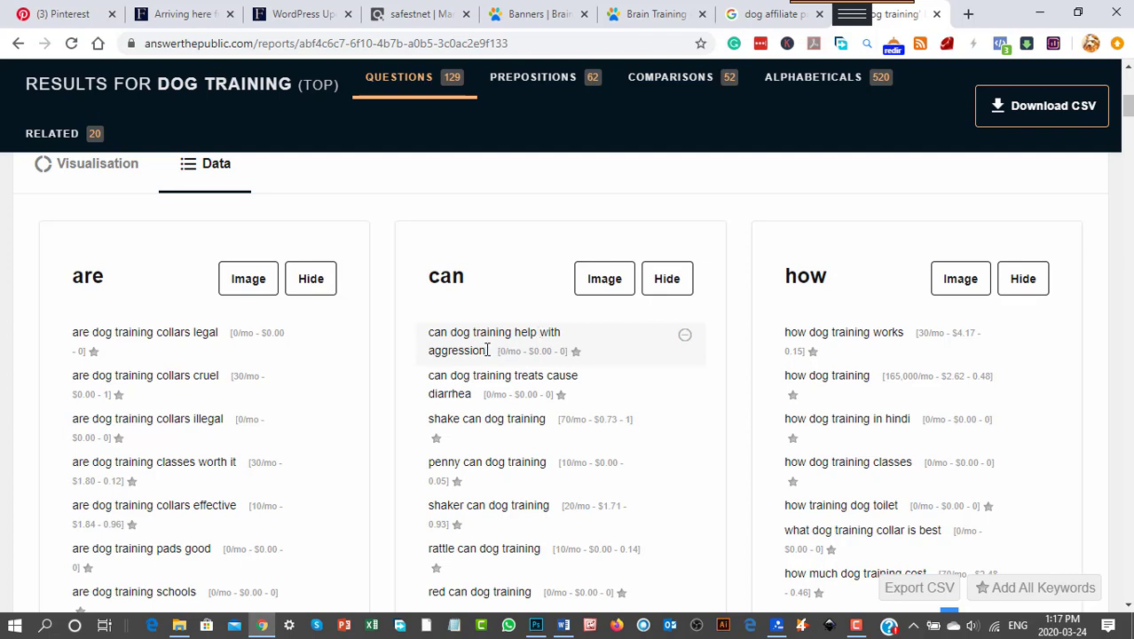
{"action": "double_click", "coordinate": [447, 332]}
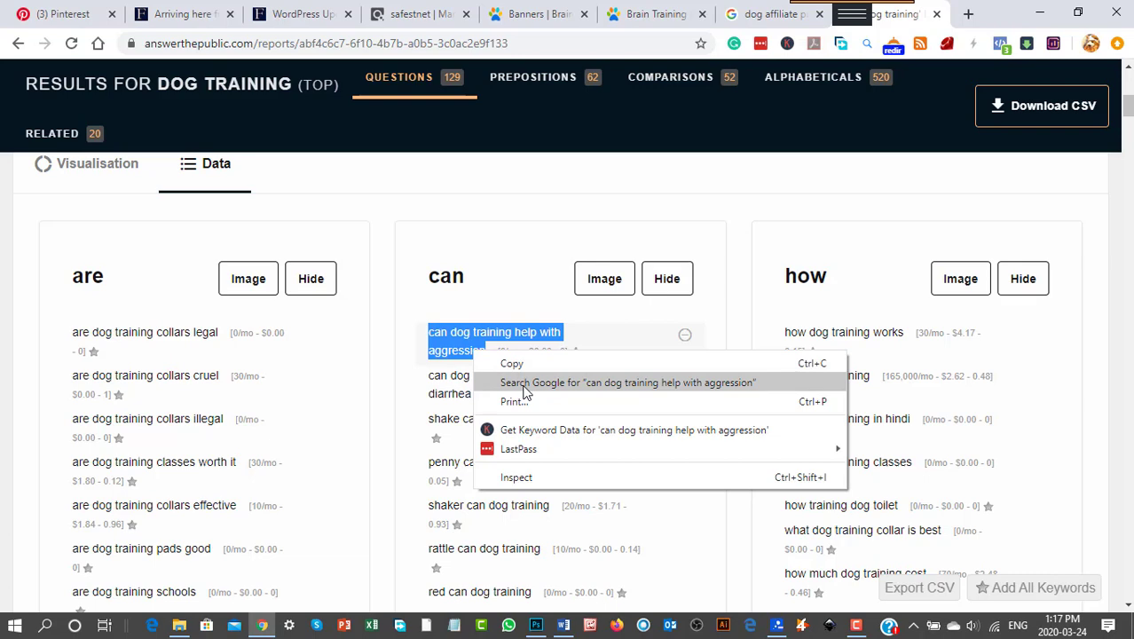
Search Google for 'can dog training help with aggression' and look down its results
{"action": "left_click", "coordinate": [628, 383]}
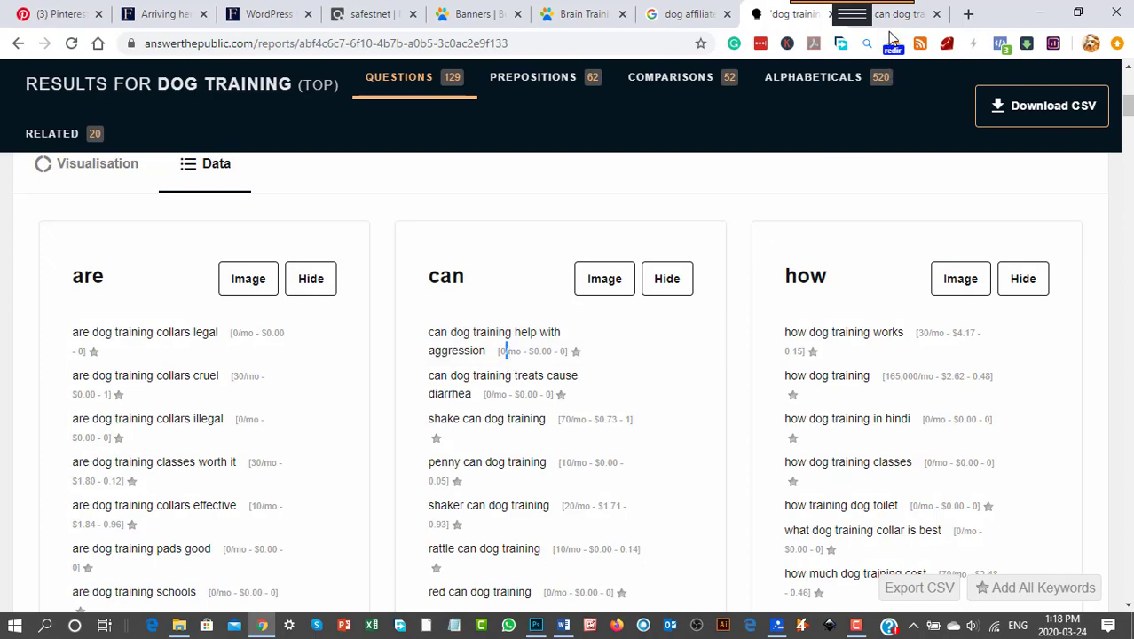
{"action": "left_click", "coordinate": [493, 331]}
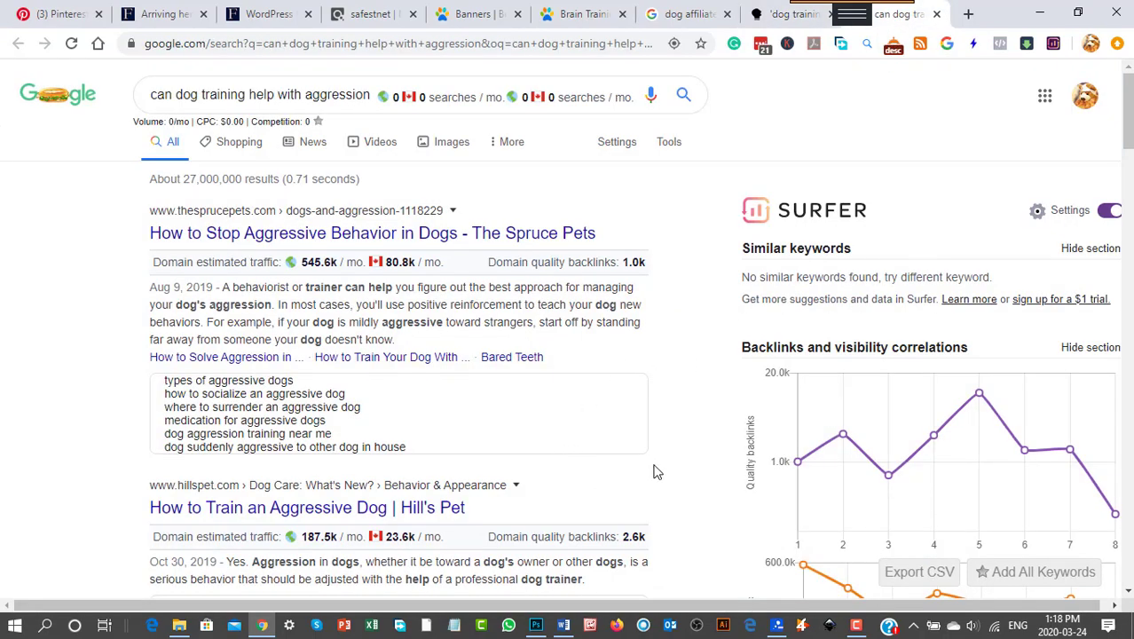
{"action": "scroll", "scroll_direction": "down", "scroll_amount": 3}
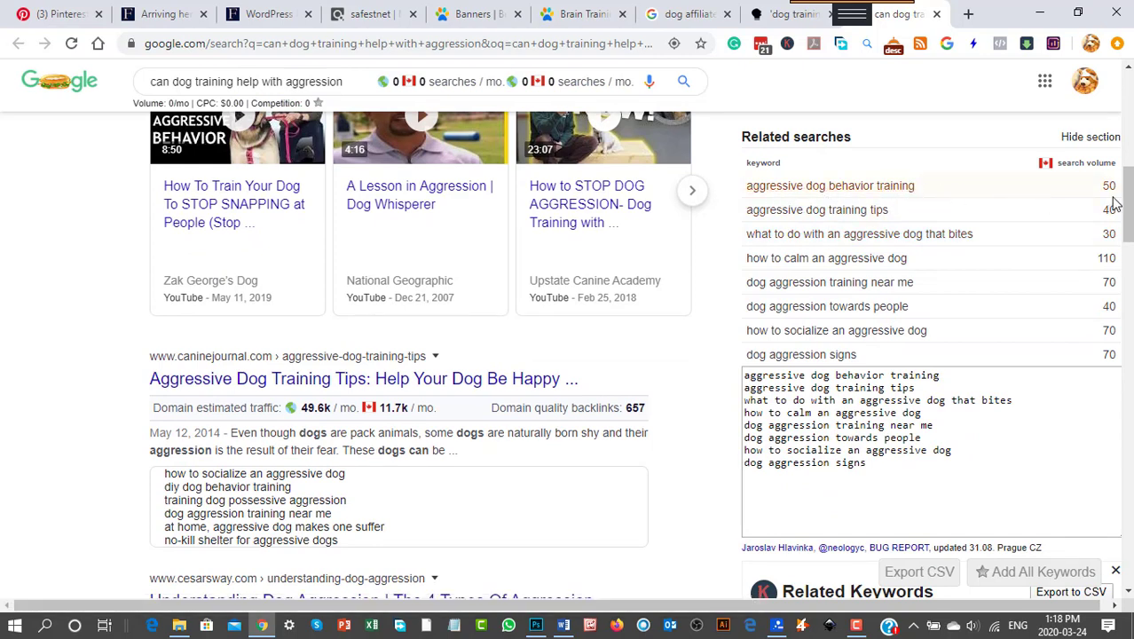
{"action": "mouse_move", "coordinate": [777, 229]}
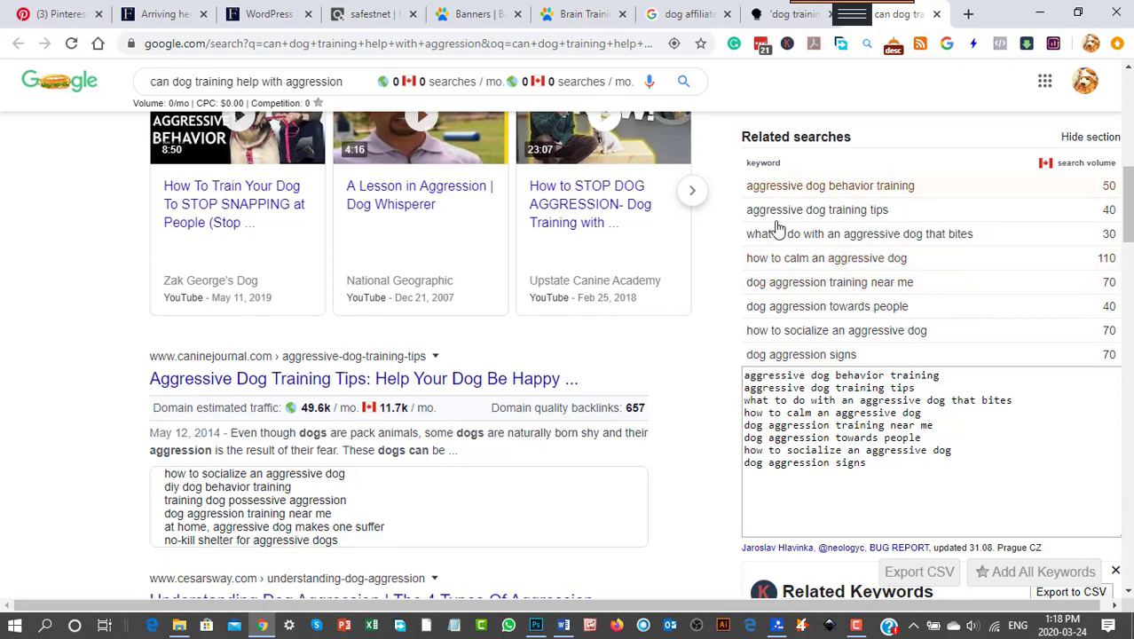
{"action": "scroll", "scroll_direction": "down", "scroll_amount": 3}
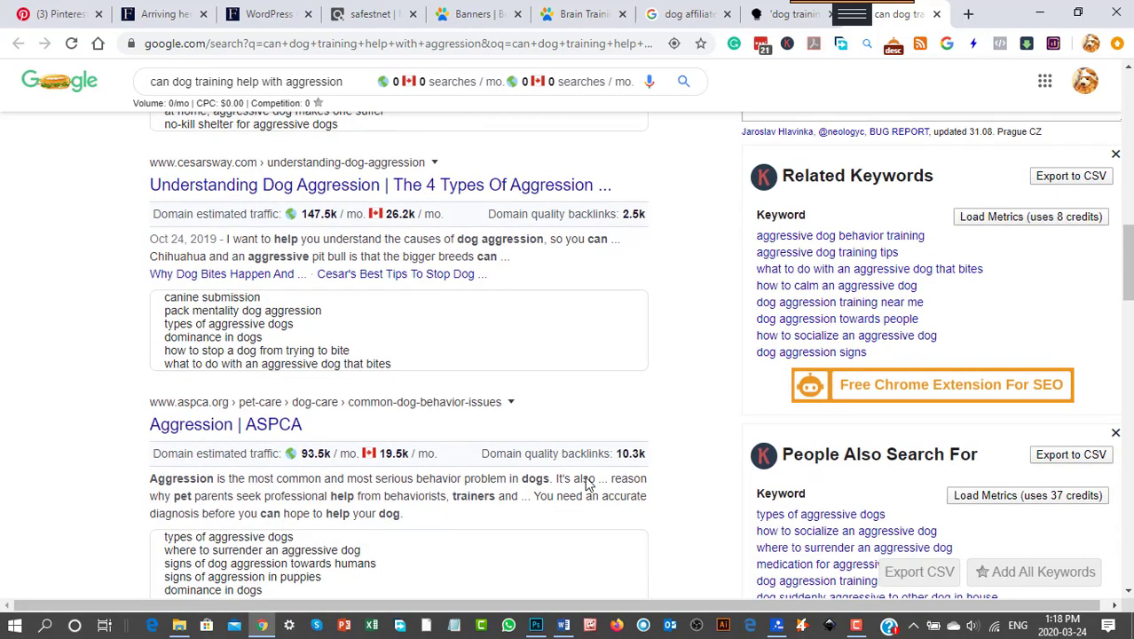
{"action": "scroll", "scroll_direction": "down", "scroll_amount": 3}
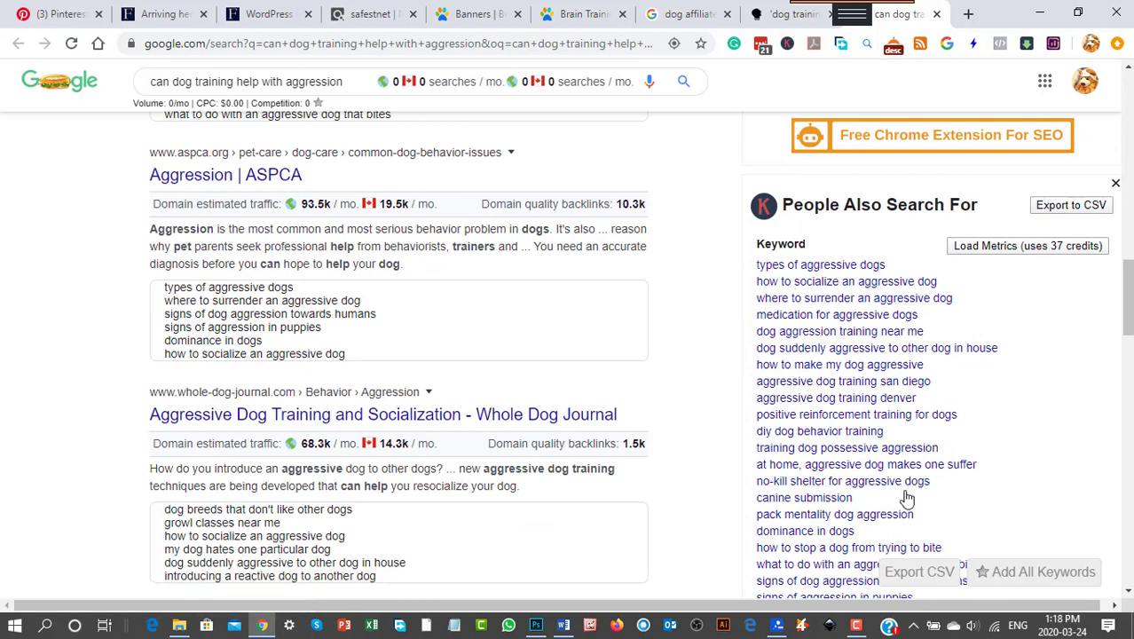
{"action": "mouse_move", "coordinate": [965, 344]}
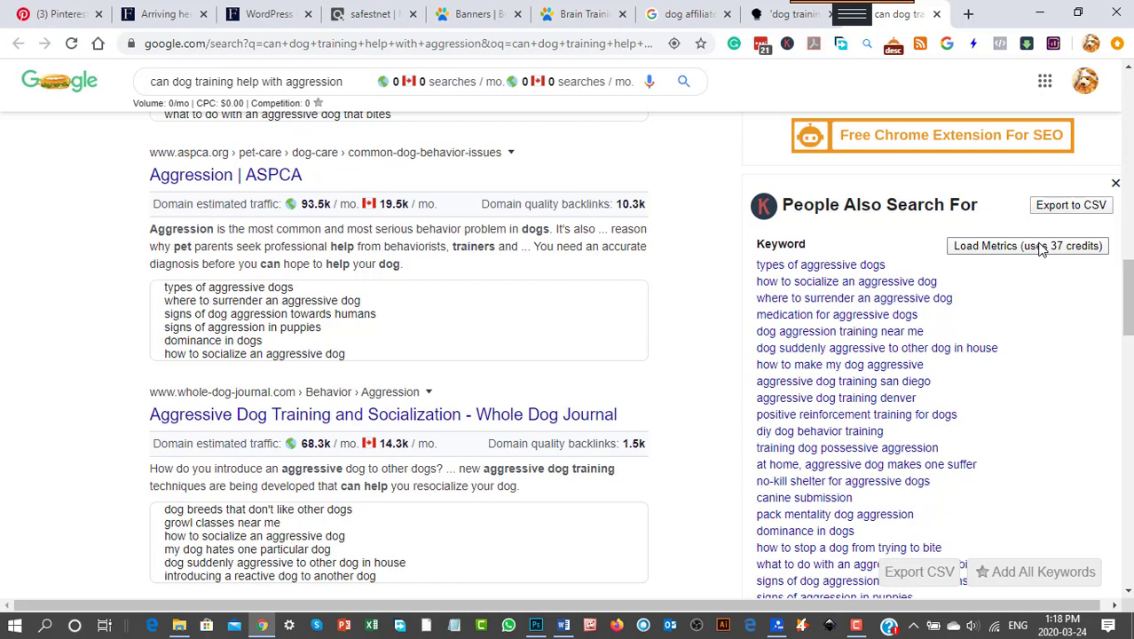
Load volume, CPC and competition metrics for related searches, then follow 'signs of dog aggression towards humans'
{"action": "left_click", "coordinate": [1025, 244]}
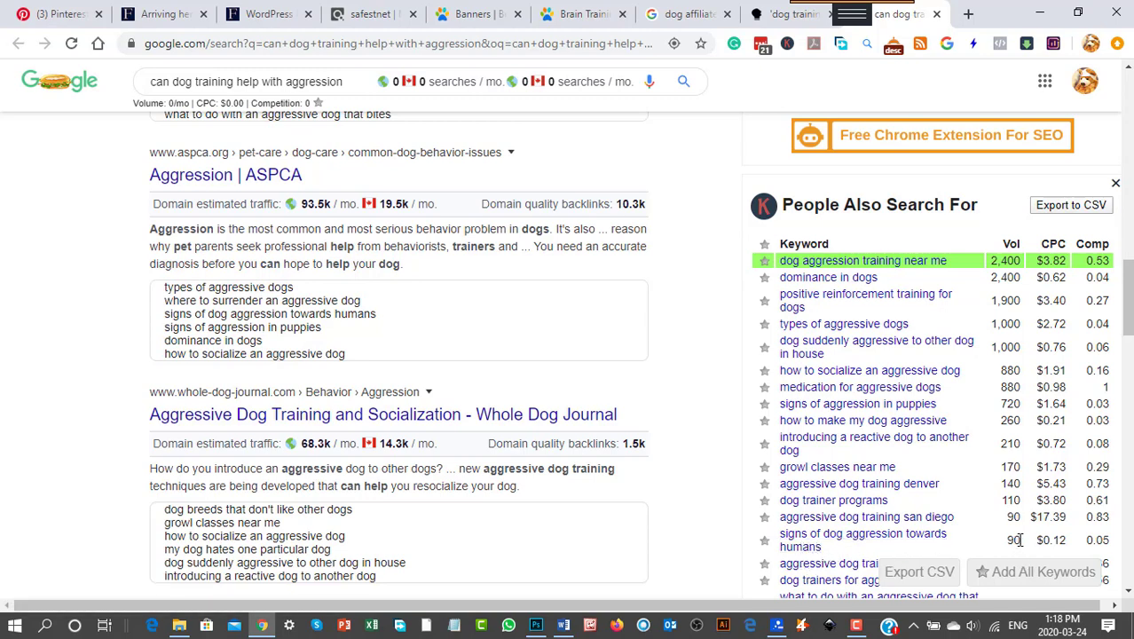
{"action": "scroll", "scroll_direction": "down", "scroll_amount": 3}
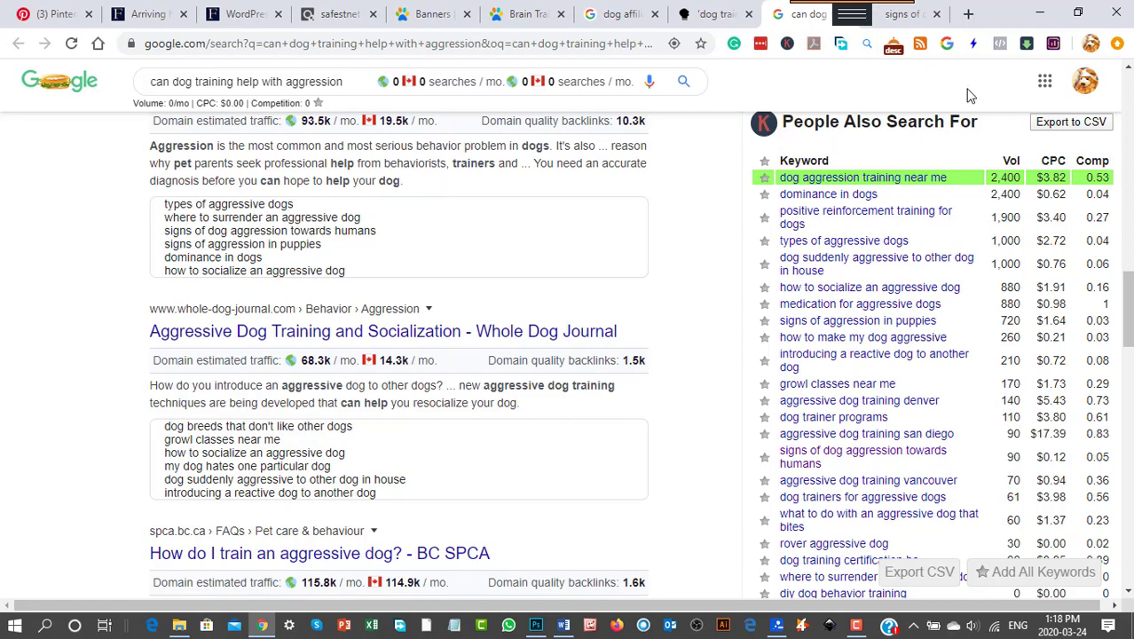
{"action": "left_click", "coordinate": [862, 451]}
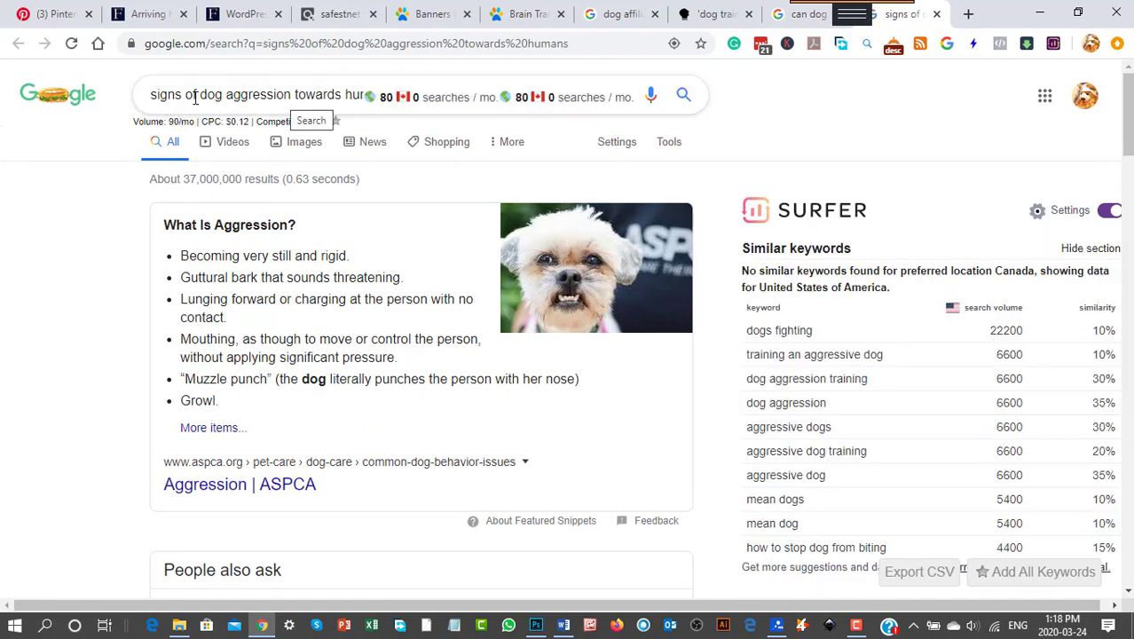
Run an allintitle: check on 'signs of dog aggression towards humans', which matches no documents
{"action": "scroll", "scroll_direction": "down", "scroll_amount": 3}
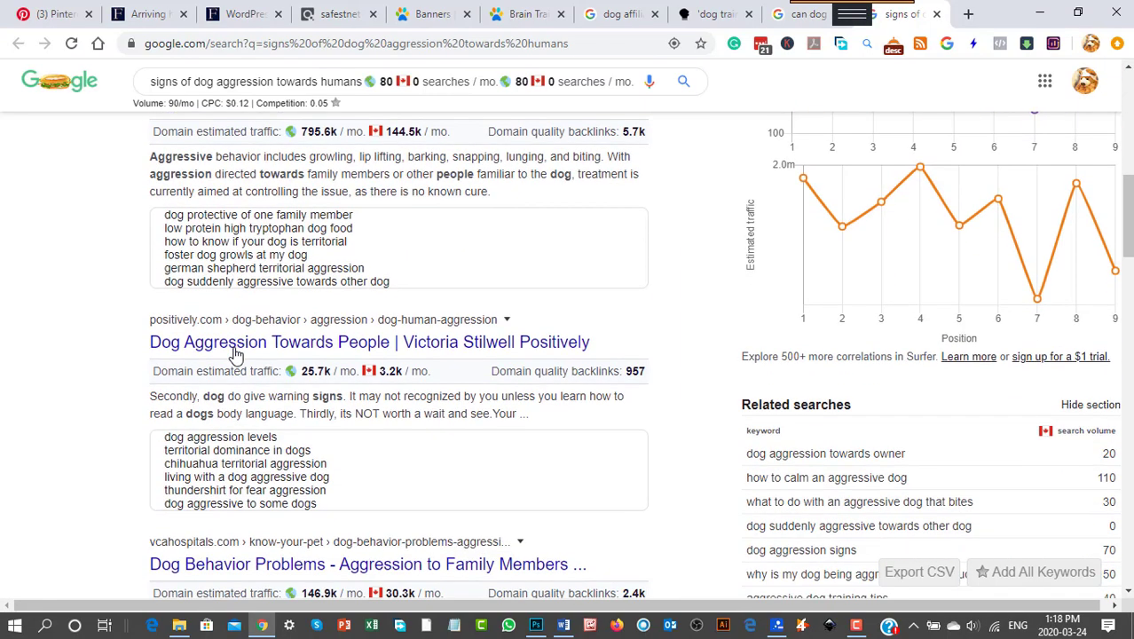
{"action": "scroll", "scroll_direction": "up", "scroll_amount": 3}
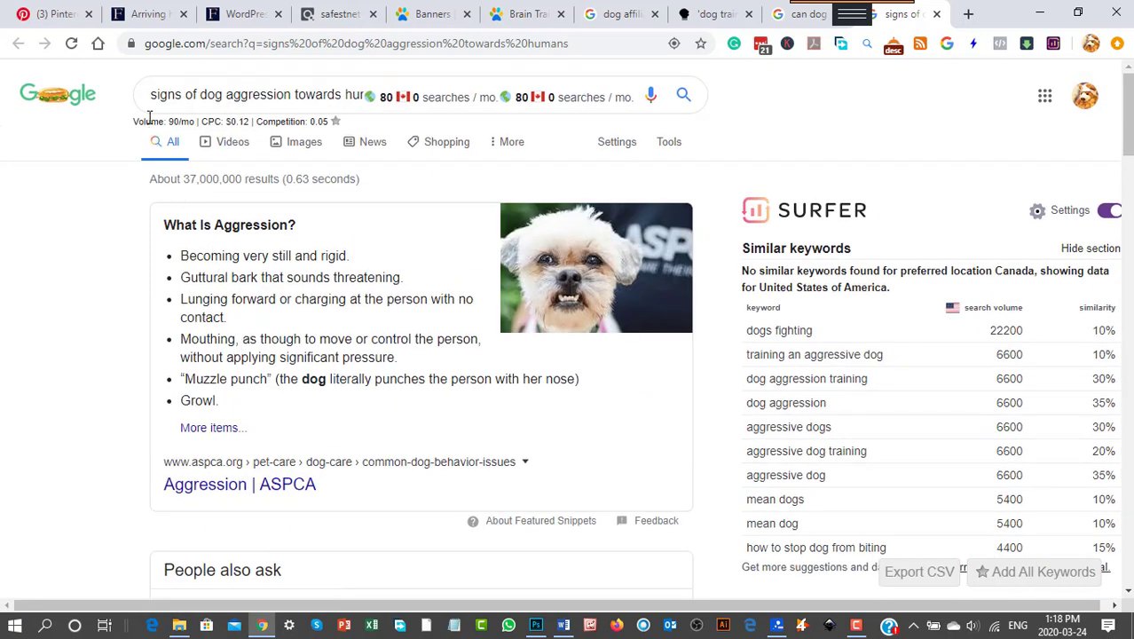
{"action": "left_click", "coordinate": [257, 94]}
{"action": "type", "text": "allintitle:"}
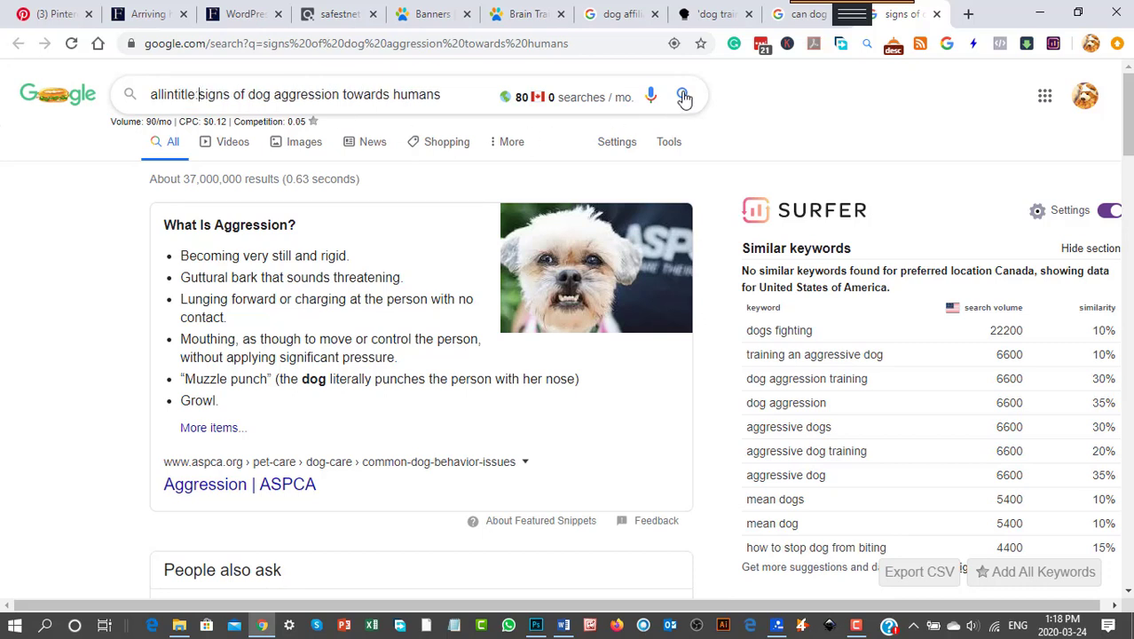
{"action": "left_click", "coordinate": [683, 96]}
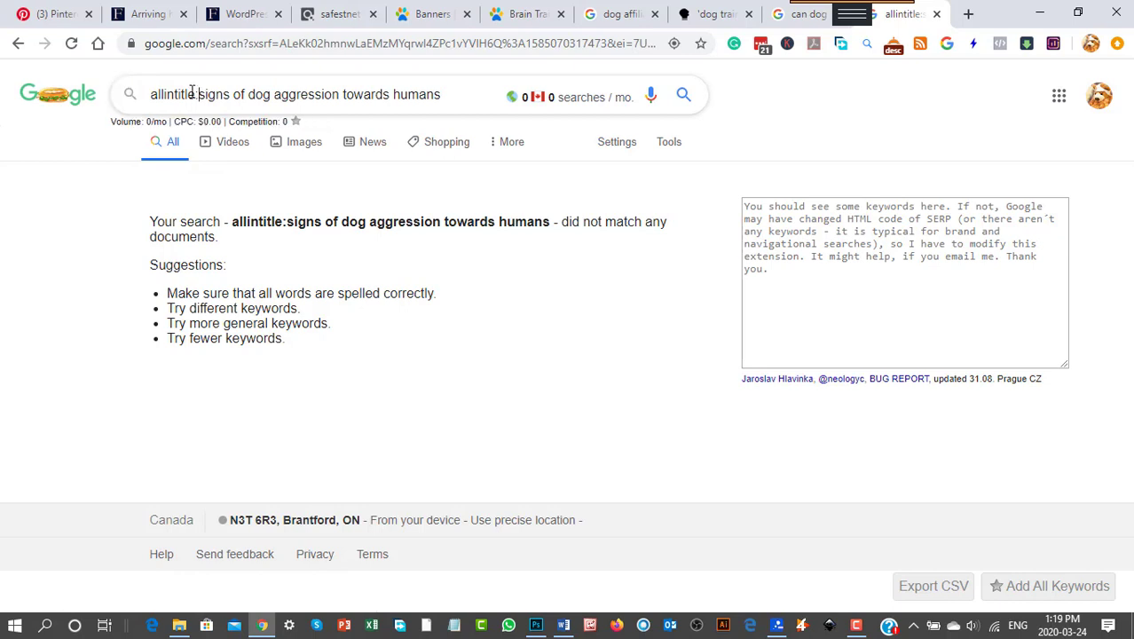
Remove the allintitle: operator and return to the aggression-training results tab
{"action": "double_click", "coordinate": [170, 96]}
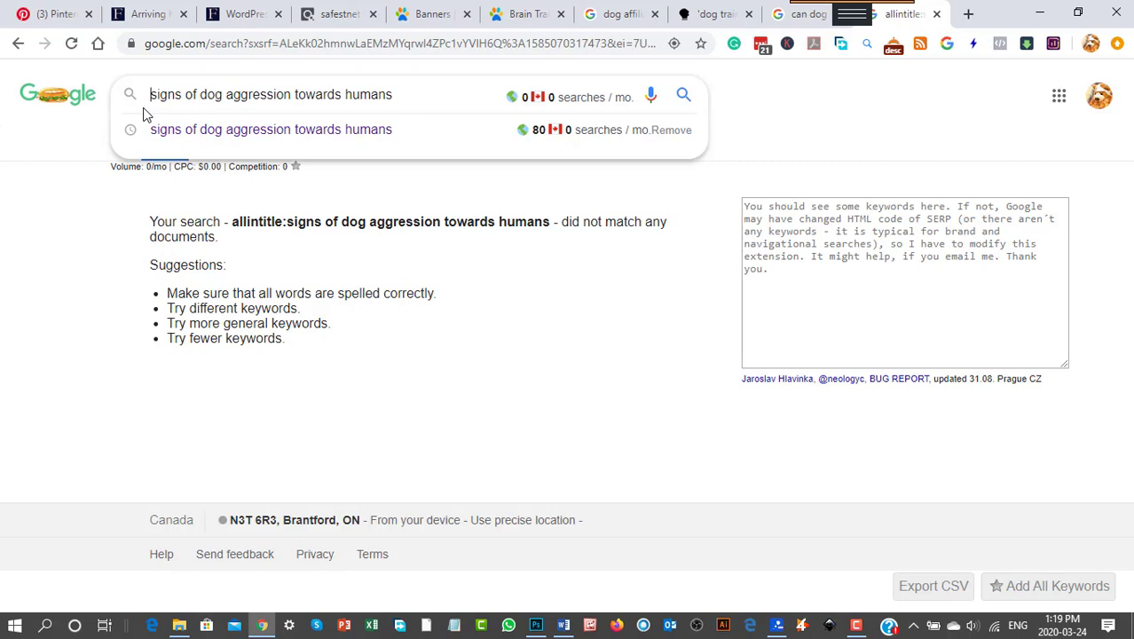
{"action": "mouse_move", "coordinate": [401, 99]}
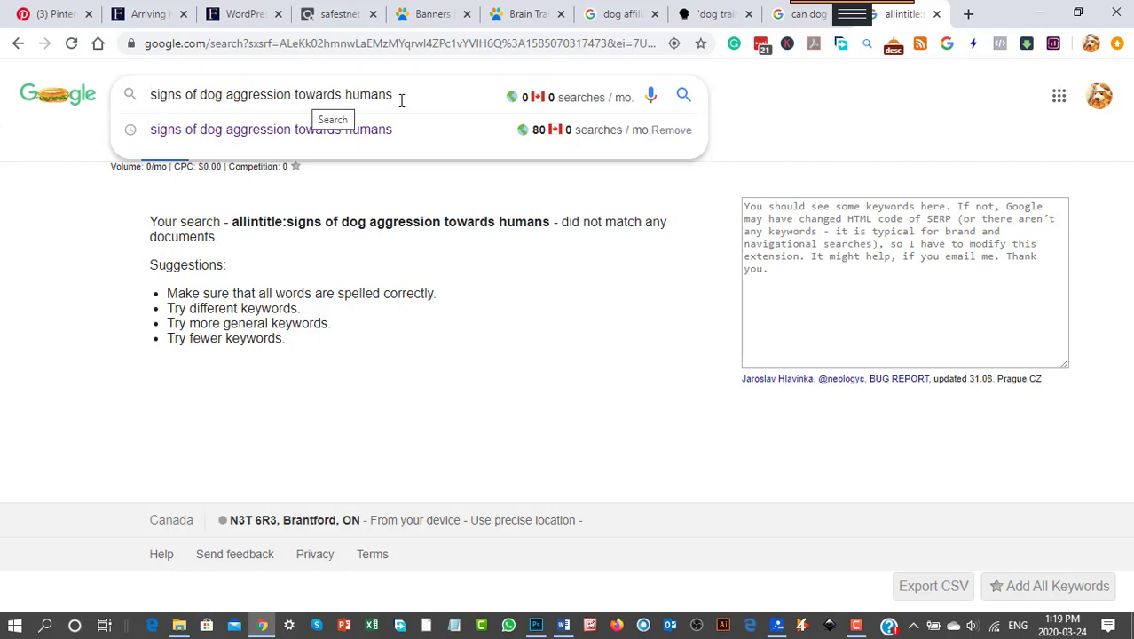
{"action": "mouse_move", "coordinate": [345, 258]}
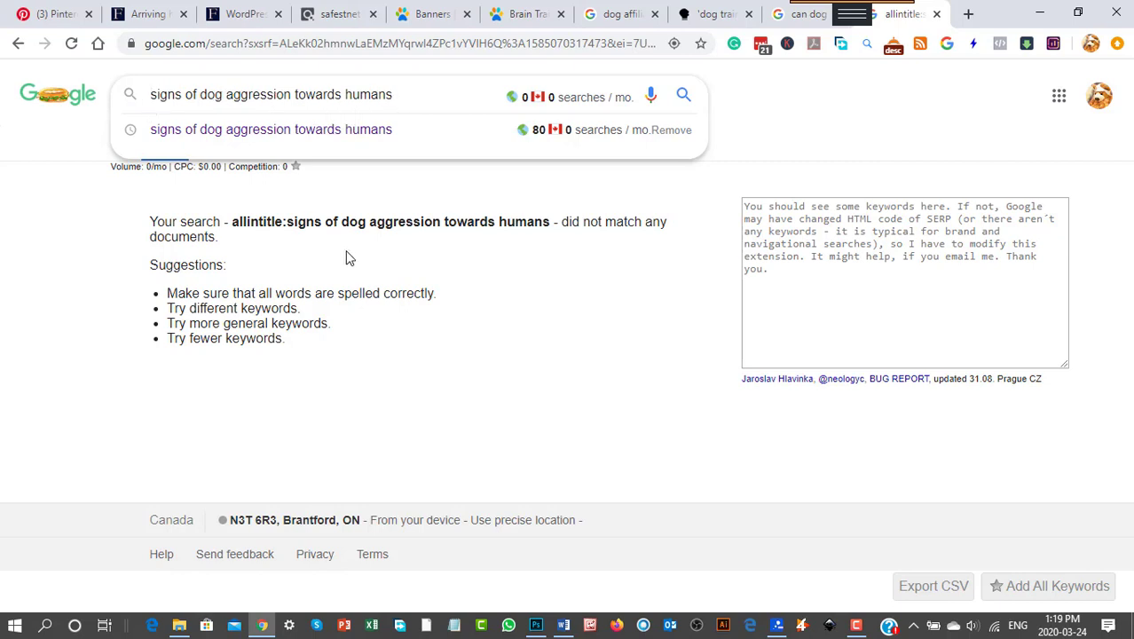
{"action": "mouse_move", "coordinate": [572, 316]}
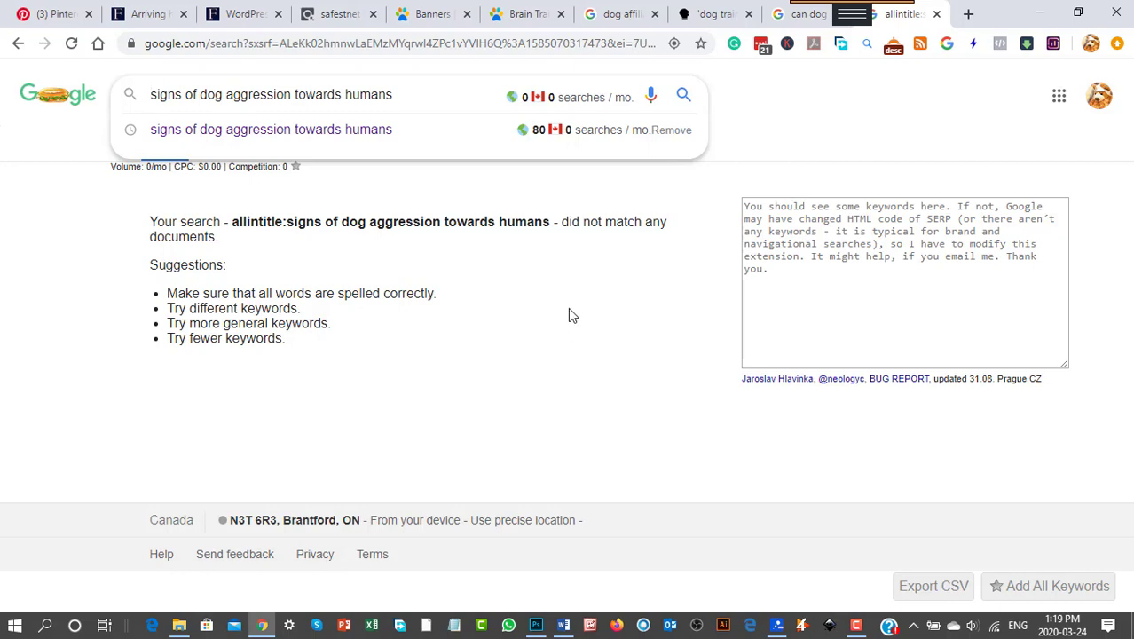
{"action": "mouse_move", "coordinate": [633, 323]}
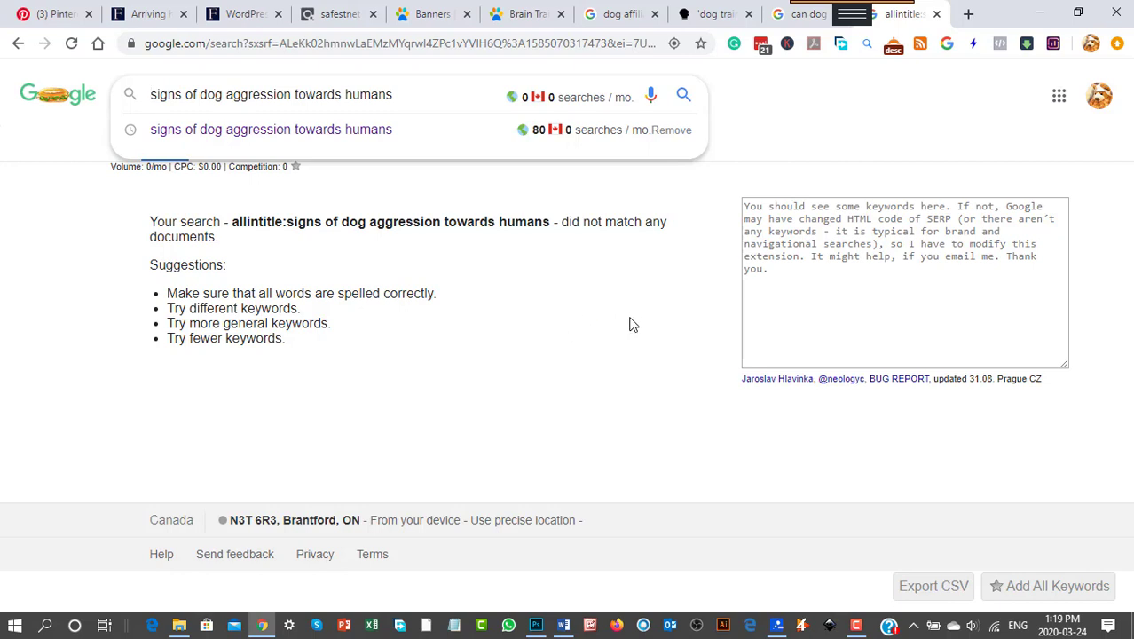
{"action": "mouse_move", "coordinate": [816, 32]}
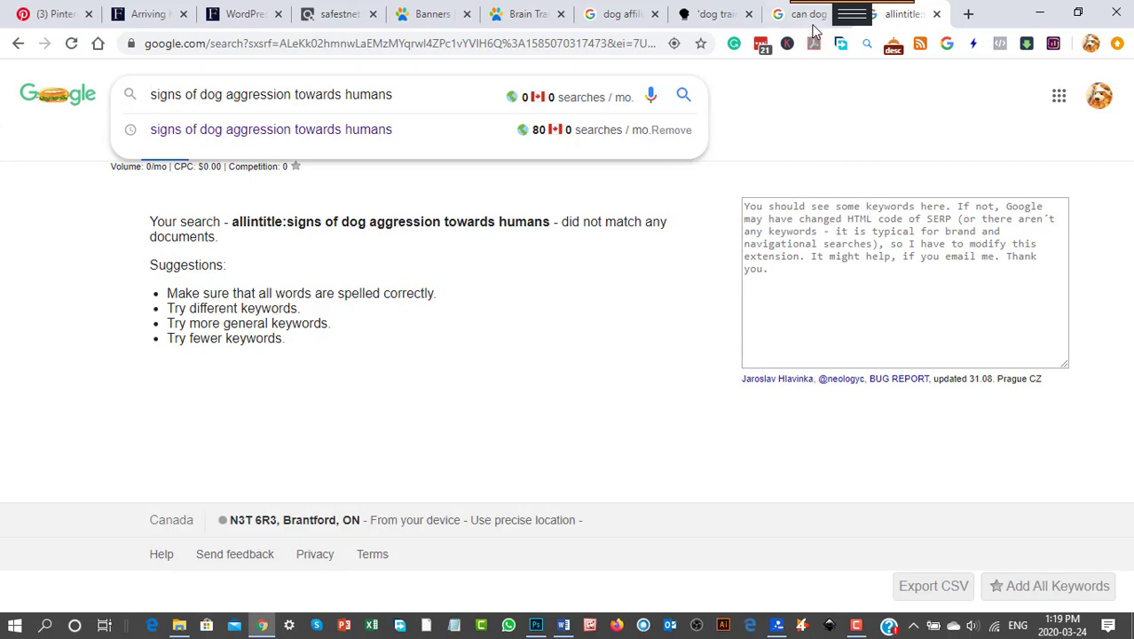
{"action": "mouse_move", "coordinate": [860, 74]}
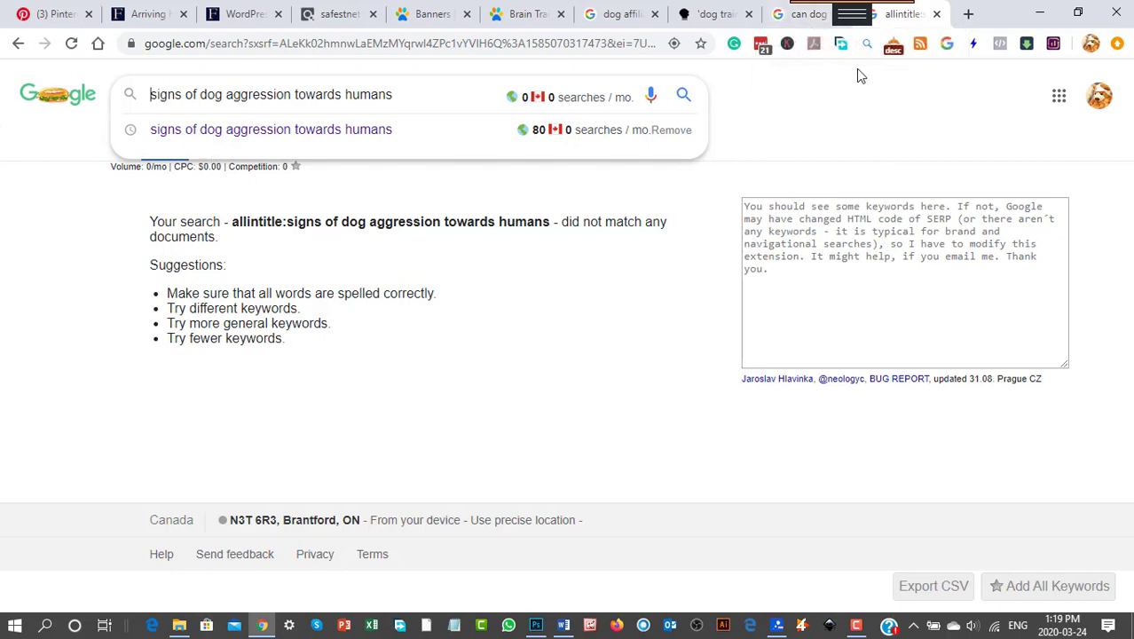
{"action": "mouse_move", "coordinate": [807, 14]}
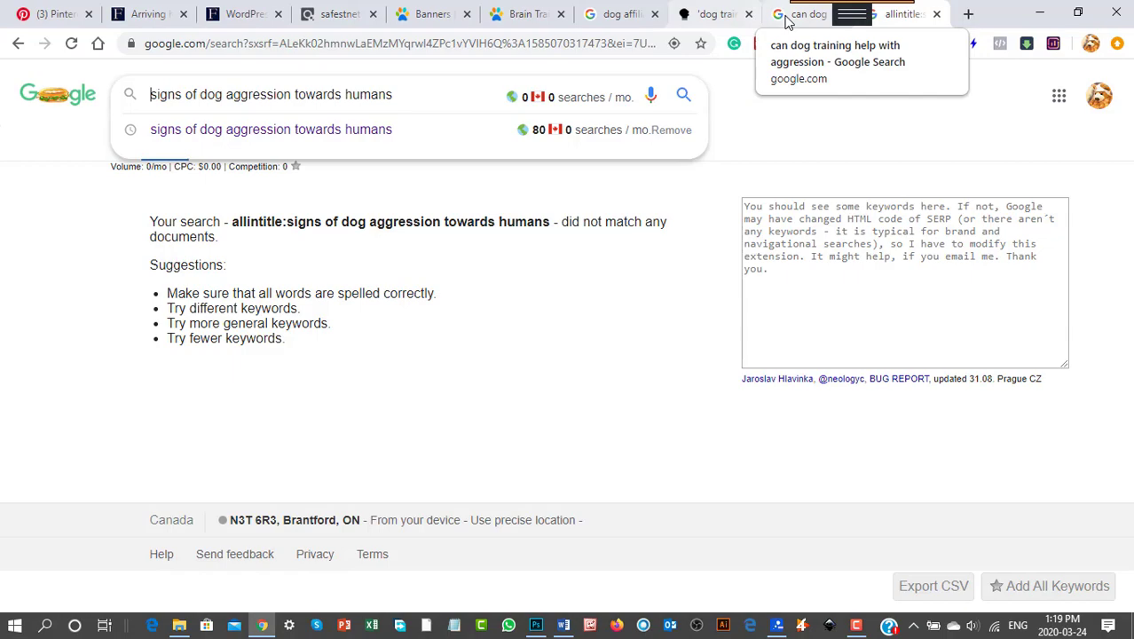
{"action": "left_click", "coordinate": [834, 60]}
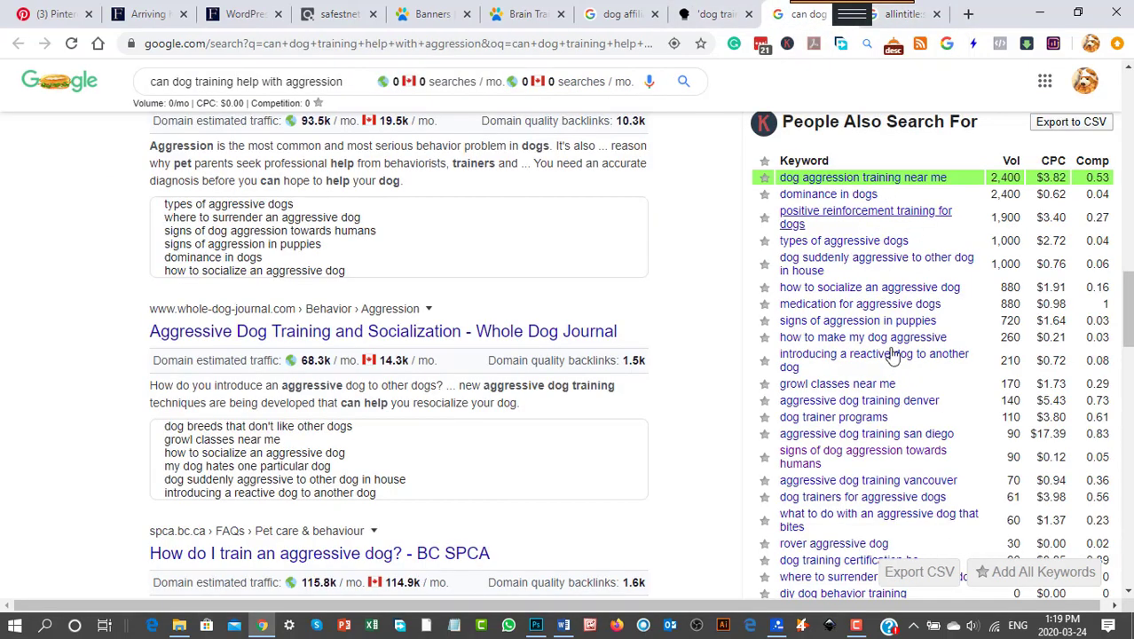
Review the Brain Training for Dogs sales page again, then return to ClickBank's Animal Care & Pets listings
{"action": "scroll", "scroll_direction": "down", "scroll_amount": 3}
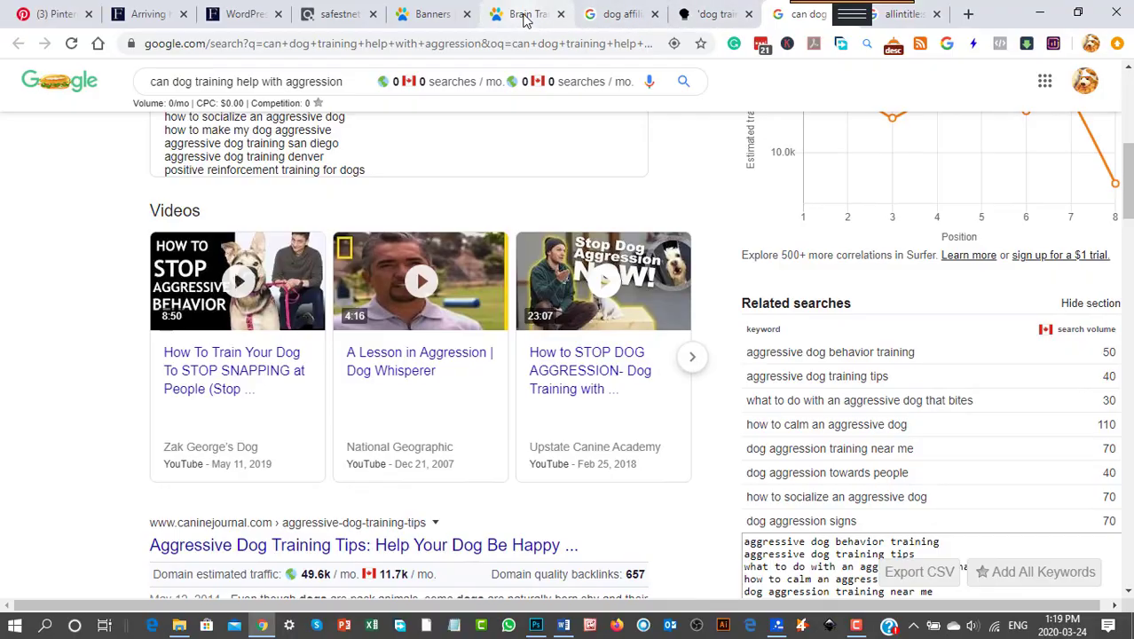
{"action": "left_click", "coordinate": [523, 15]}
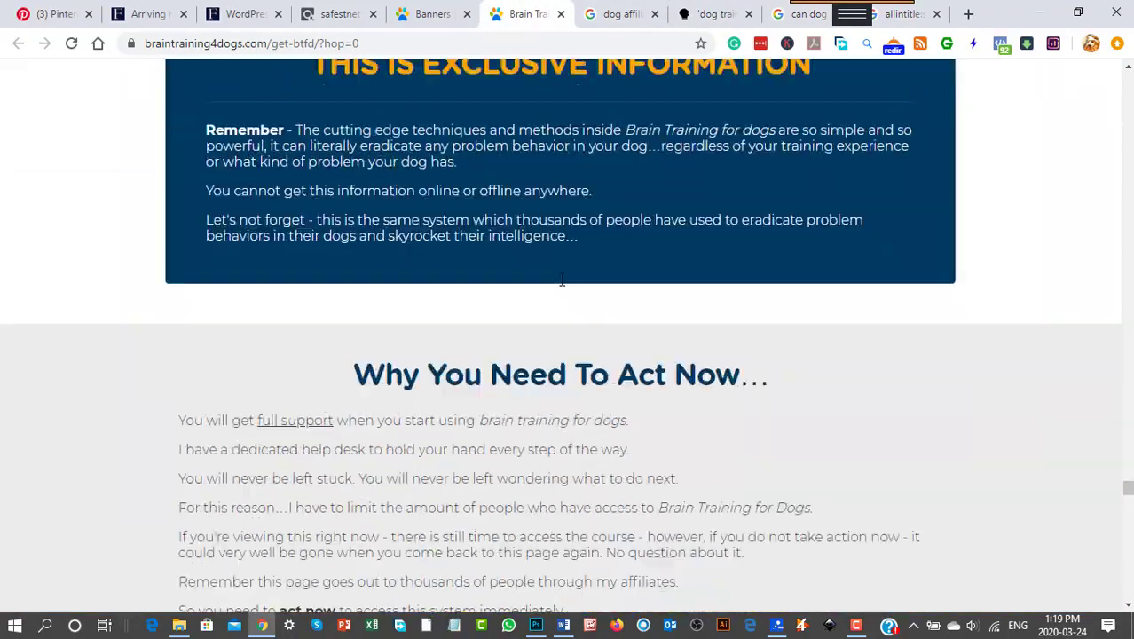
{"action": "scroll", "scroll_direction": "up", "scroll_amount": 3}
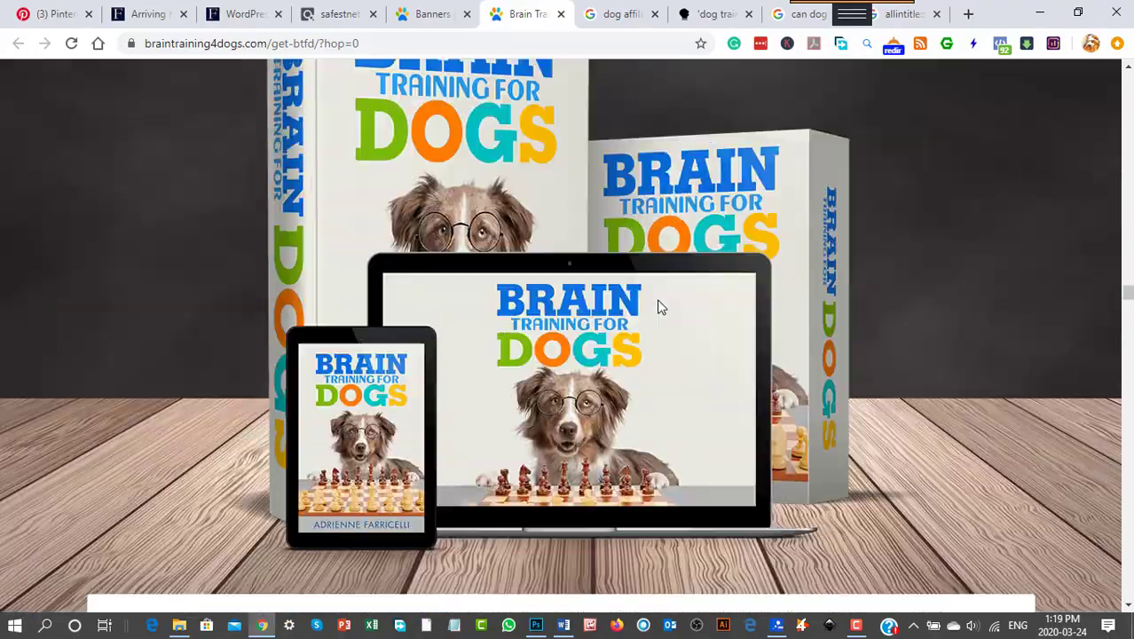
{"action": "scroll", "scroll_direction": "down", "scroll_amount": 3}
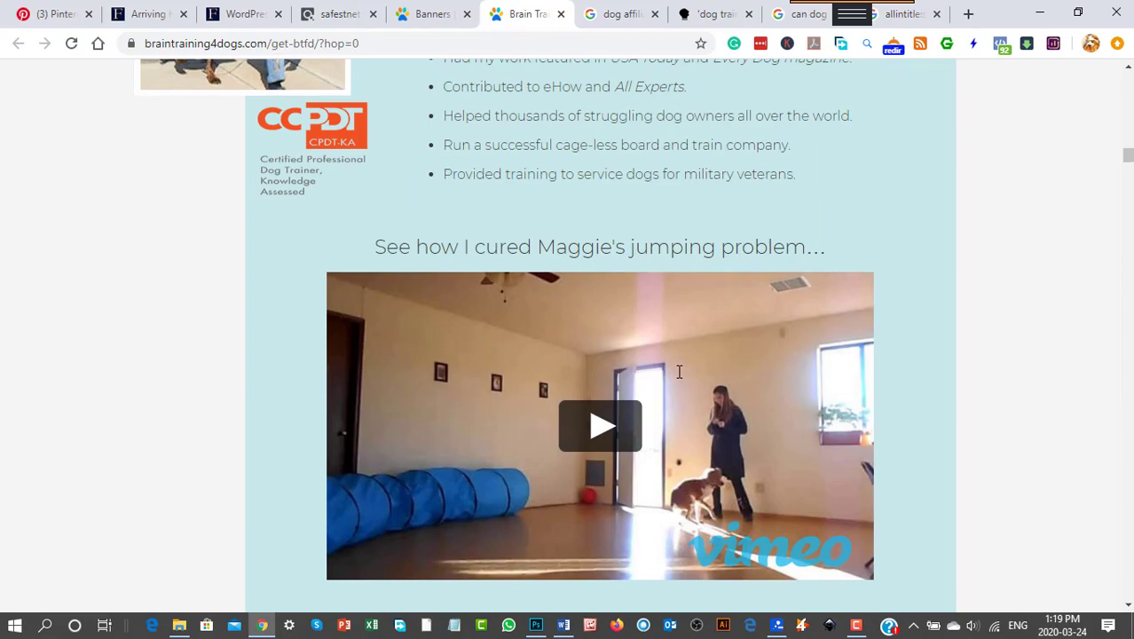
{"action": "scroll", "scroll_direction": "up", "scroll_amount": 3}
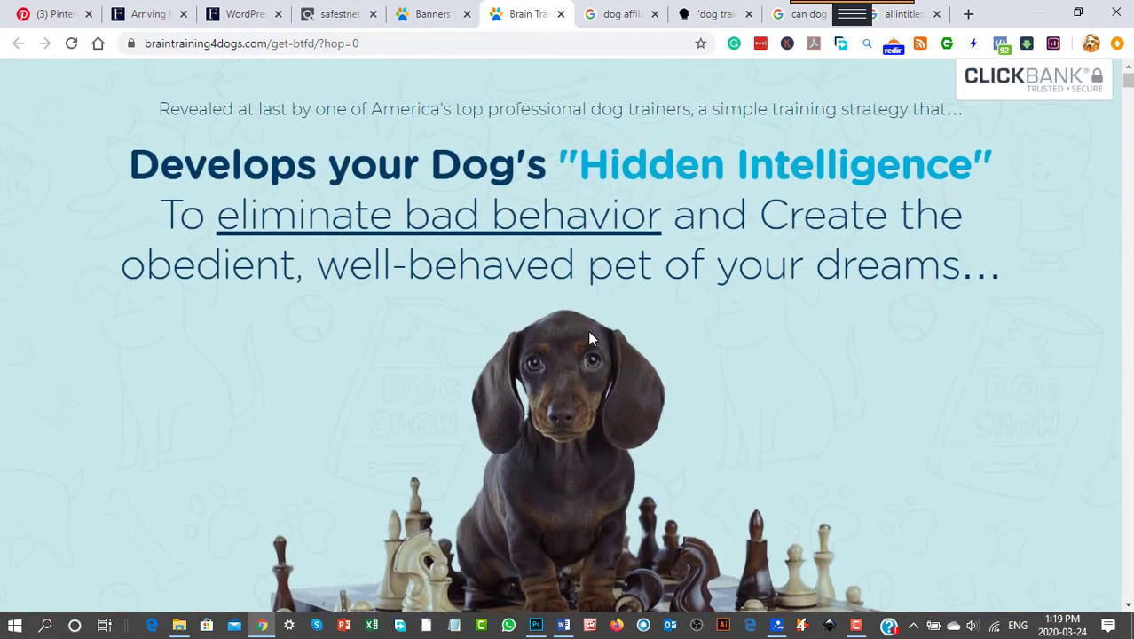
{"action": "left_click", "coordinate": [337, 14]}
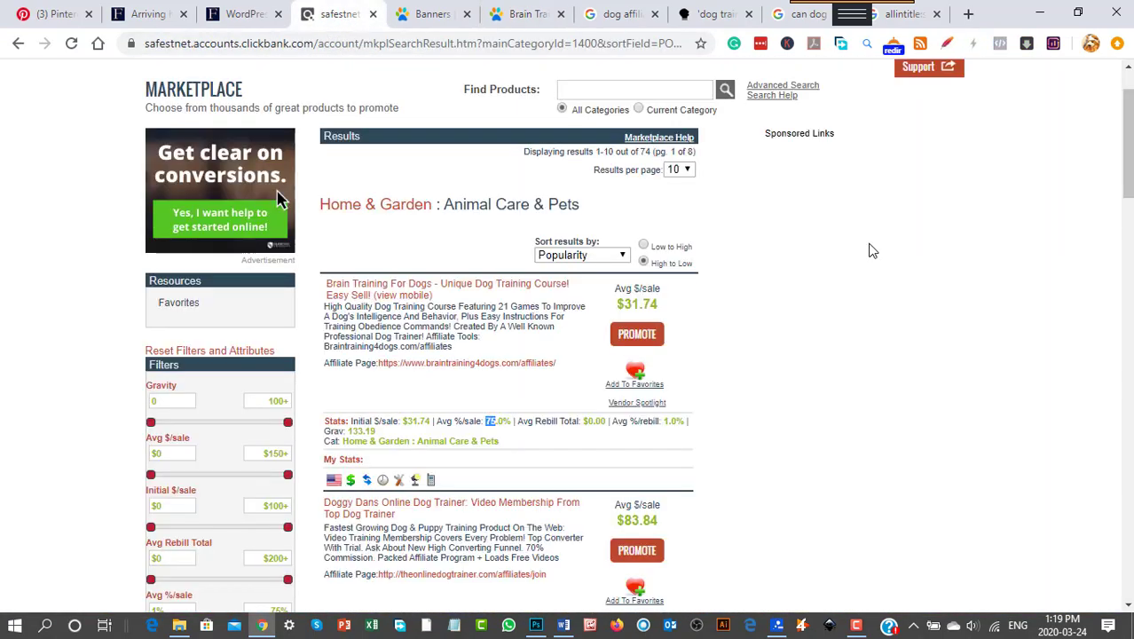
{"action": "scroll", "scroll_direction": "down", "scroll_amount": 3}
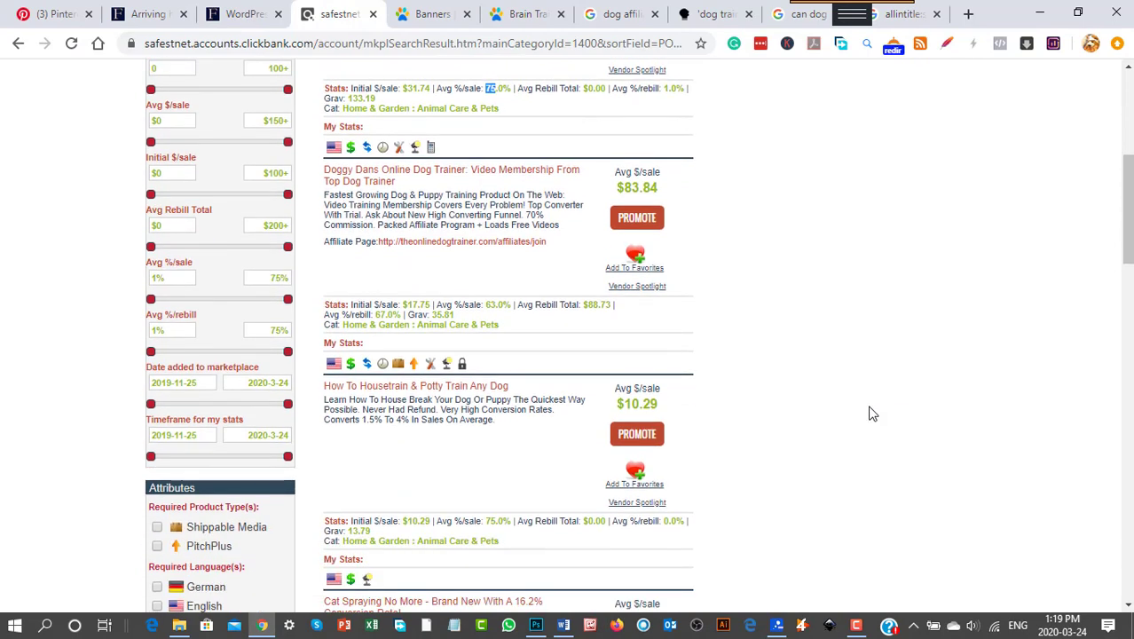
{"action": "scroll", "scroll_direction": "down", "scroll_amount": 3}
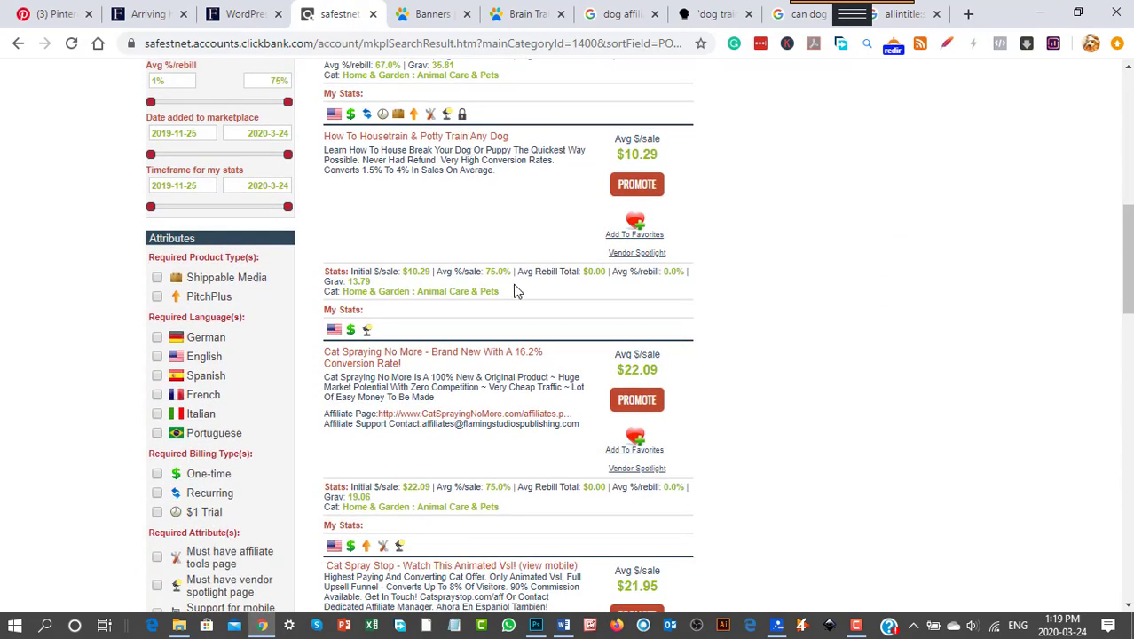
{"action": "scroll", "scroll_direction": "down", "scroll_amount": 3}
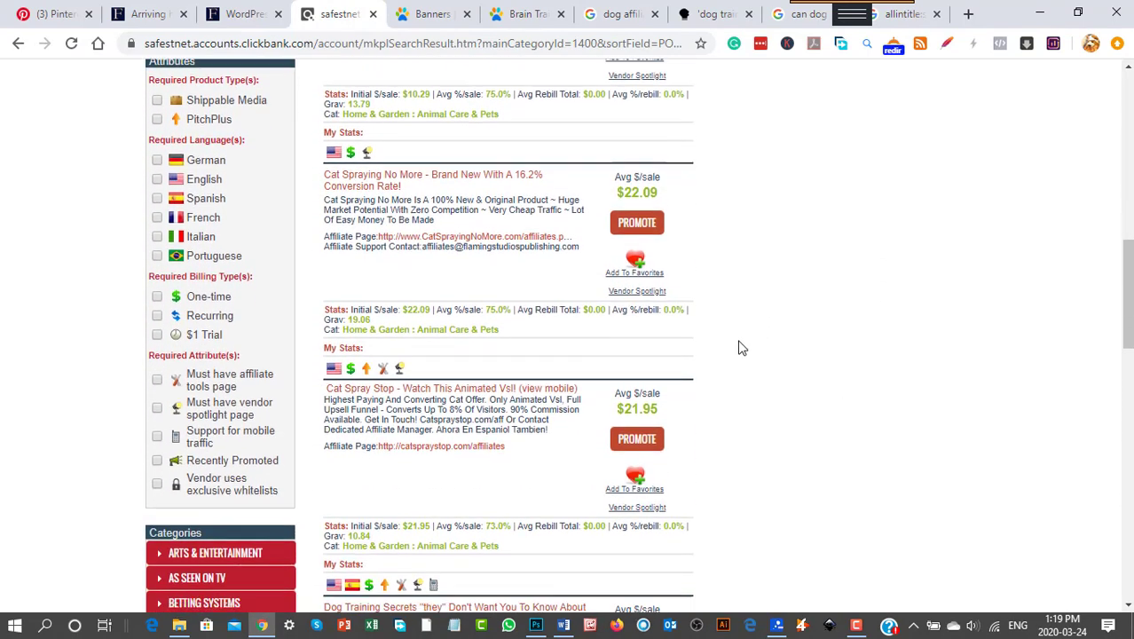
{"action": "scroll", "scroll_direction": "down", "scroll_amount": 3}
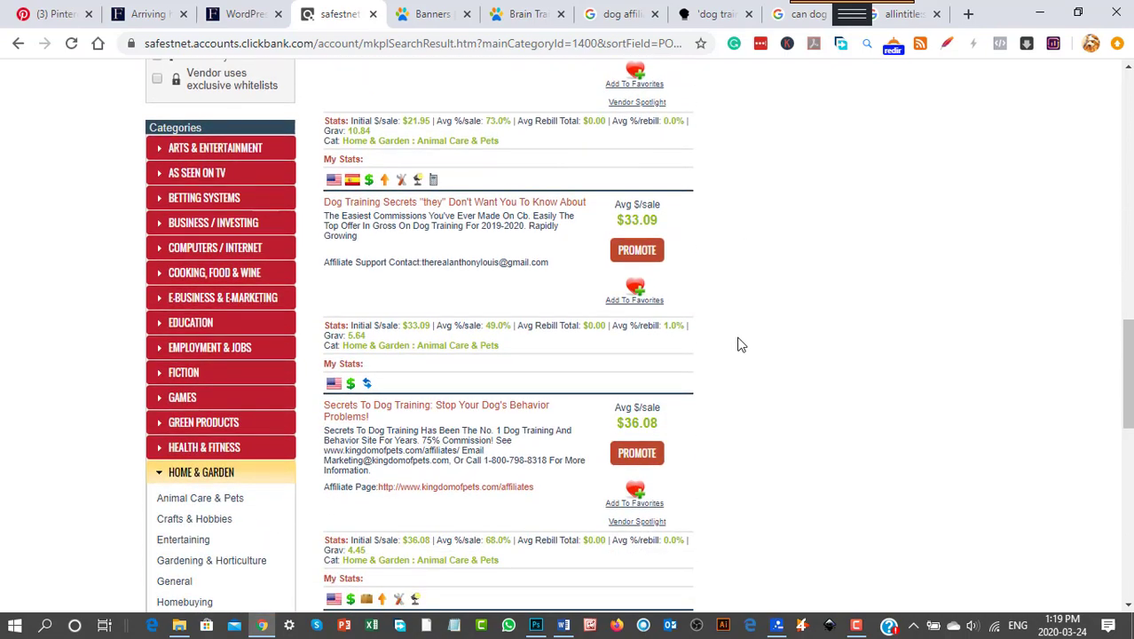
{"action": "scroll", "scroll_direction": "down", "scroll_amount": 3}
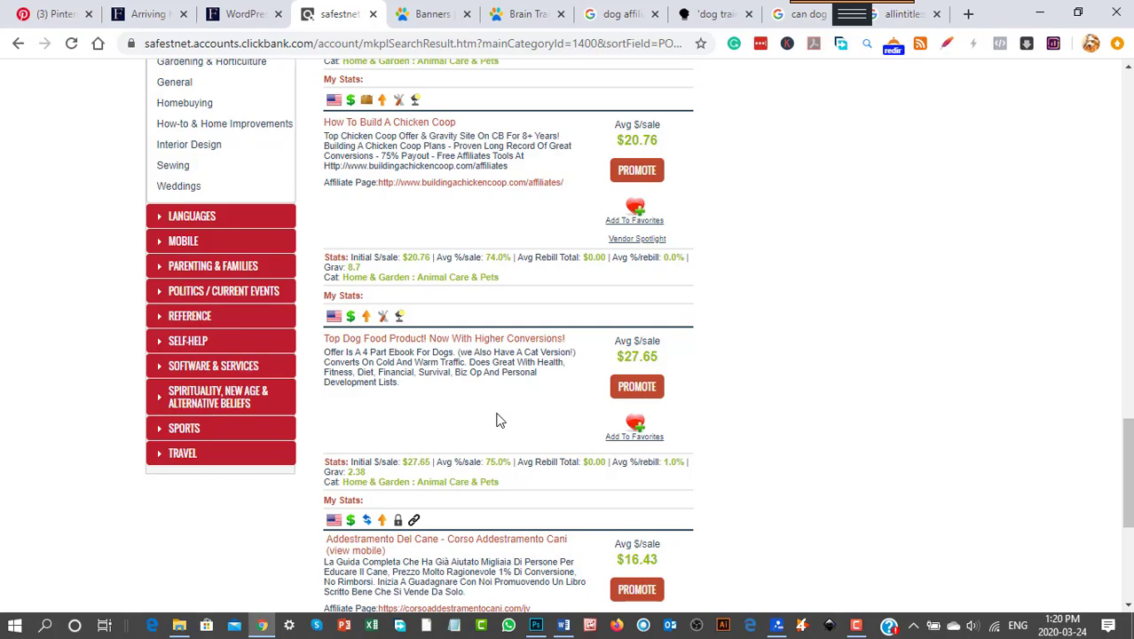
{"action": "scroll", "scroll_direction": "down", "scroll_amount": 3}
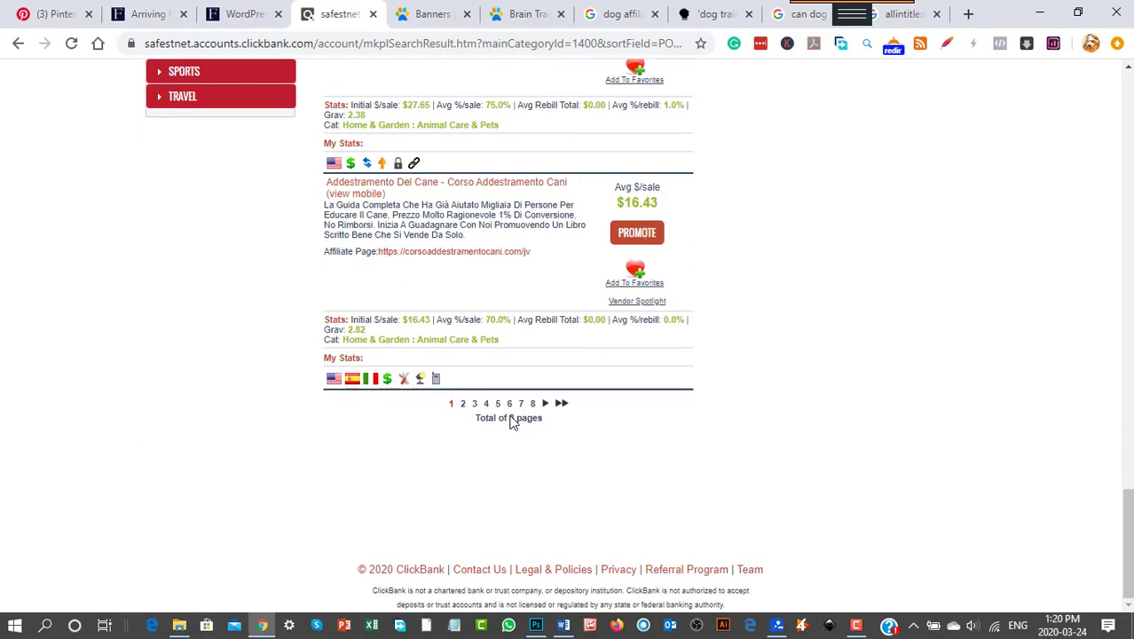
{"action": "scroll", "scroll_direction": "up", "scroll_amount": 3}
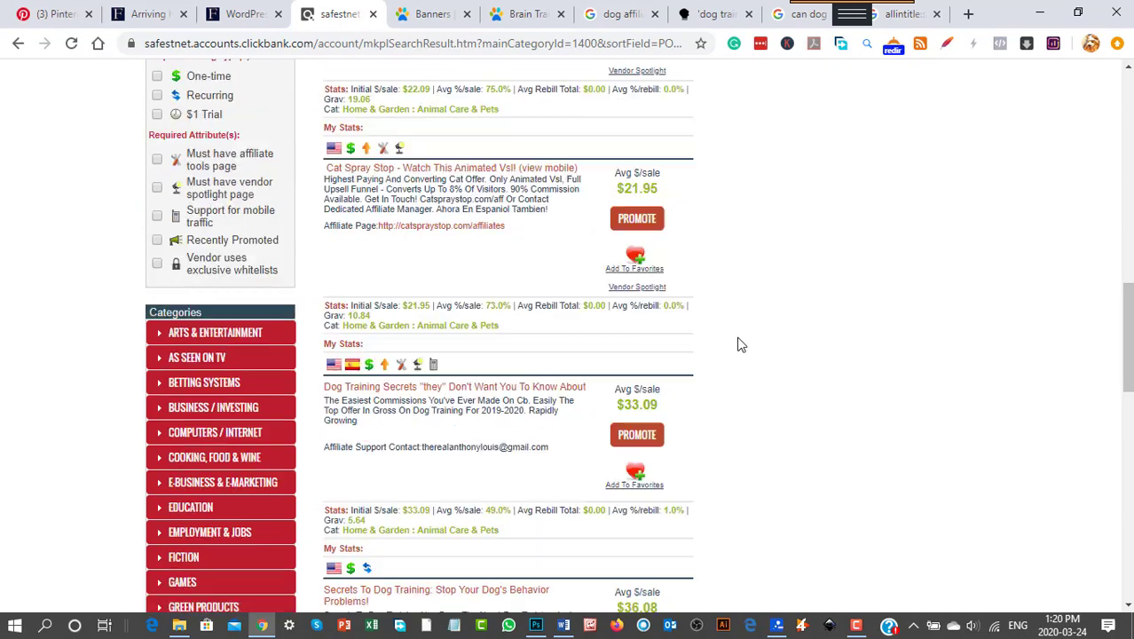
{"action": "scroll", "scroll_direction": "up", "scroll_amount": 3}
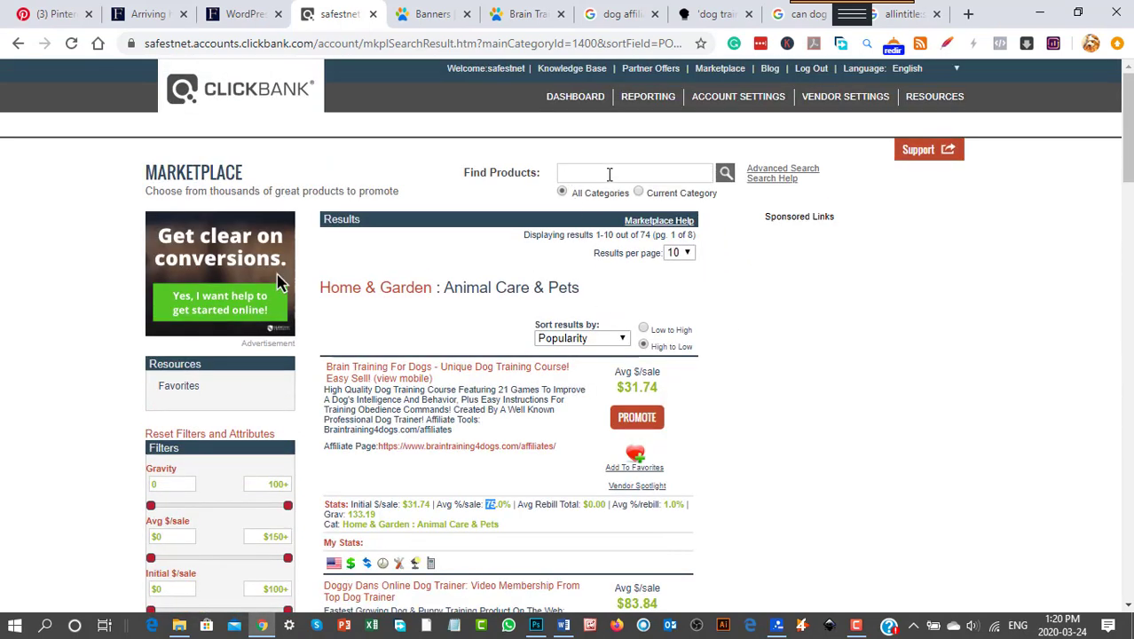
Search the ClickBank marketplace for 'dog food' and browse the 49 results past Dog Food Secrets to Cookbook For Dogs
{"action": "left_click", "coordinate": [635, 172]}
{"action": "type", "text": "dog foo"}
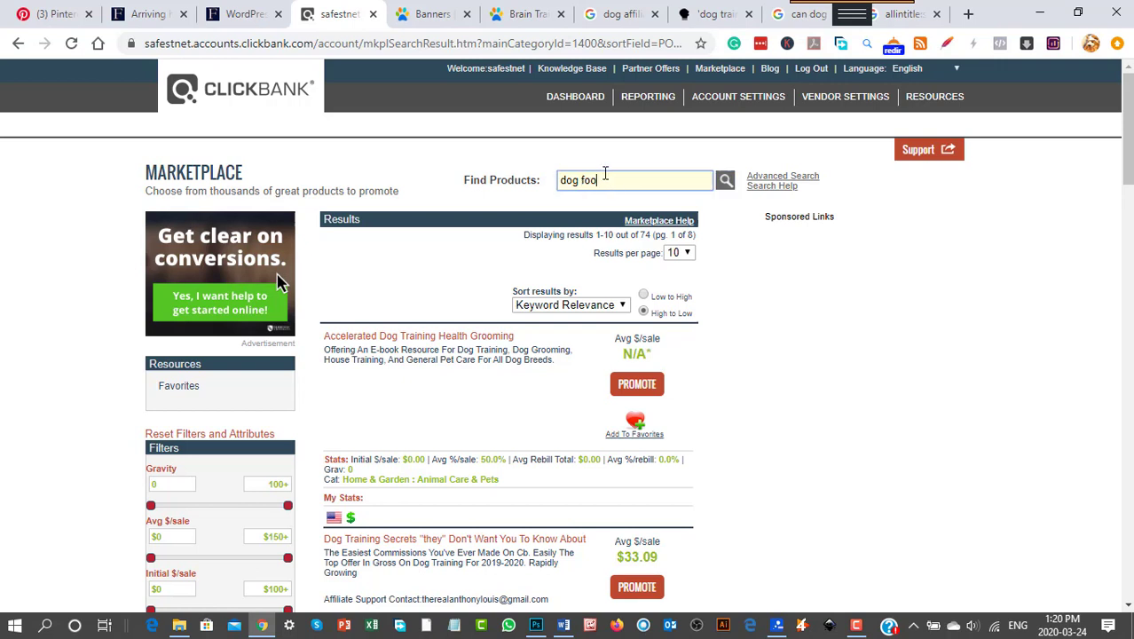
{"action": "left_click", "coordinate": [723, 181]}
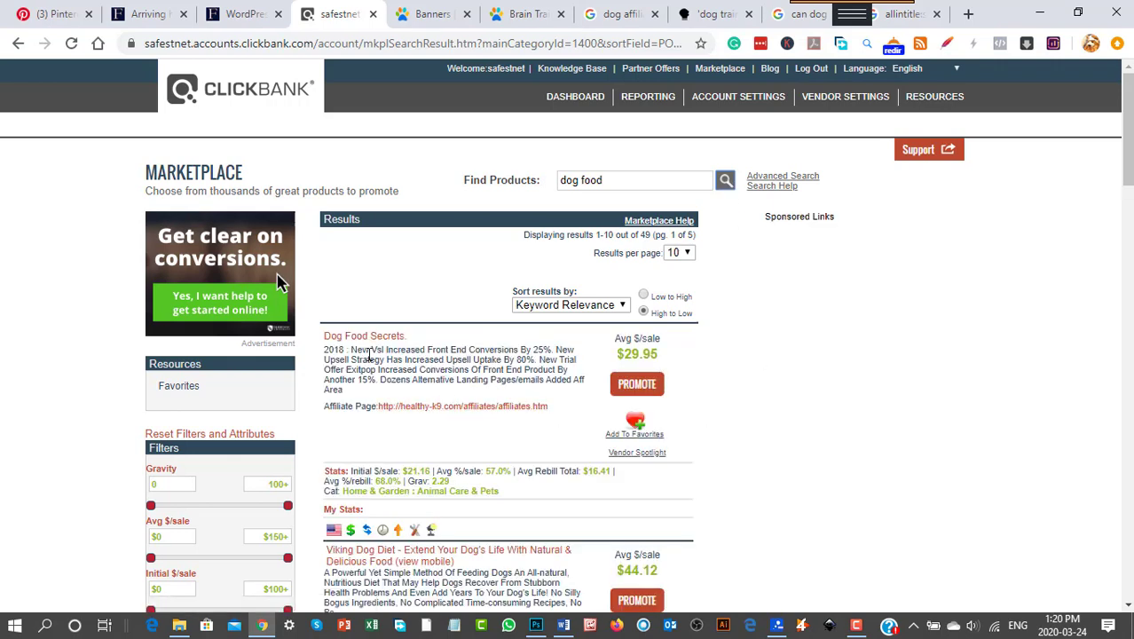
{"action": "scroll", "scroll_direction": "down", "scroll_amount": 3}
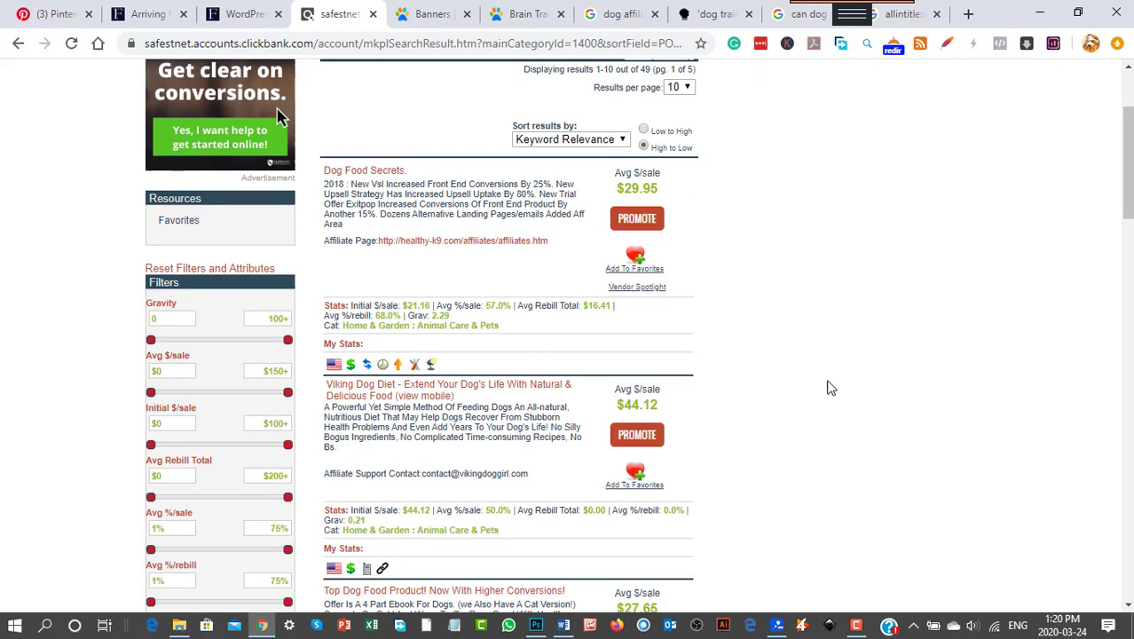
{"action": "scroll", "scroll_direction": "down", "scroll_amount": 3}
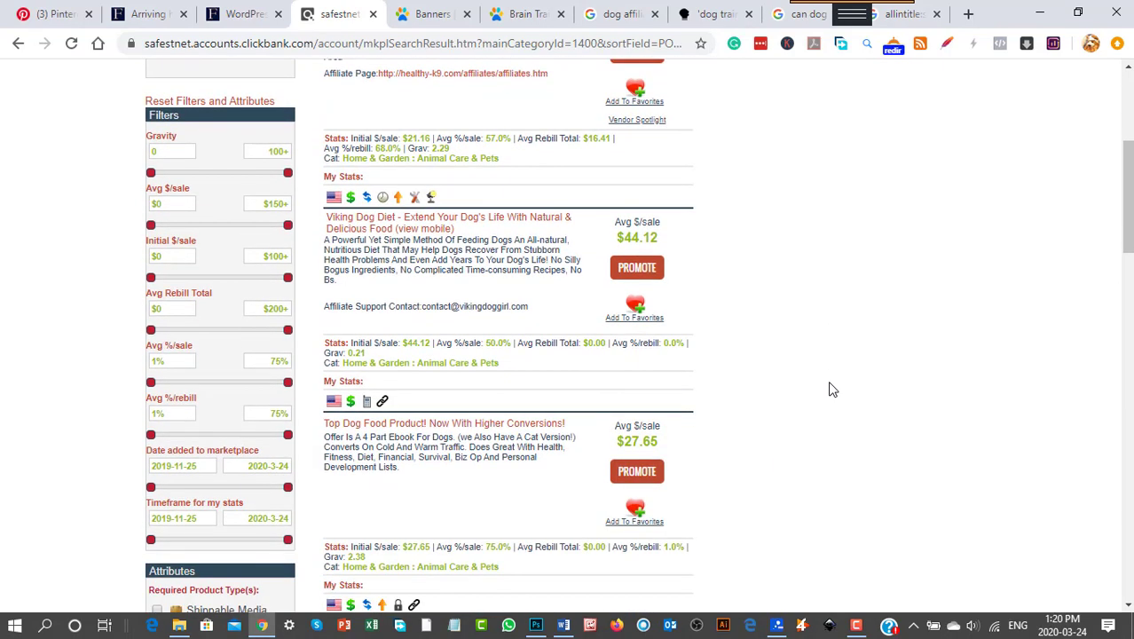
{"action": "scroll", "scroll_direction": "down", "scroll_amount": 3}
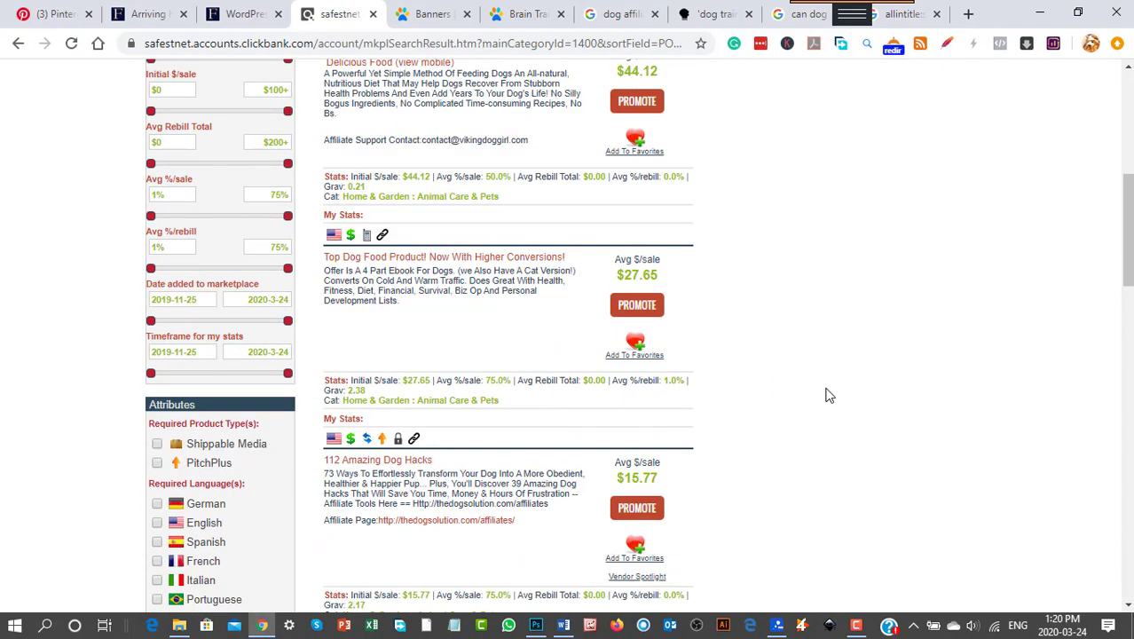
{"action": "scroll", "scroll_direction": "down", "scroll_amount": 3}
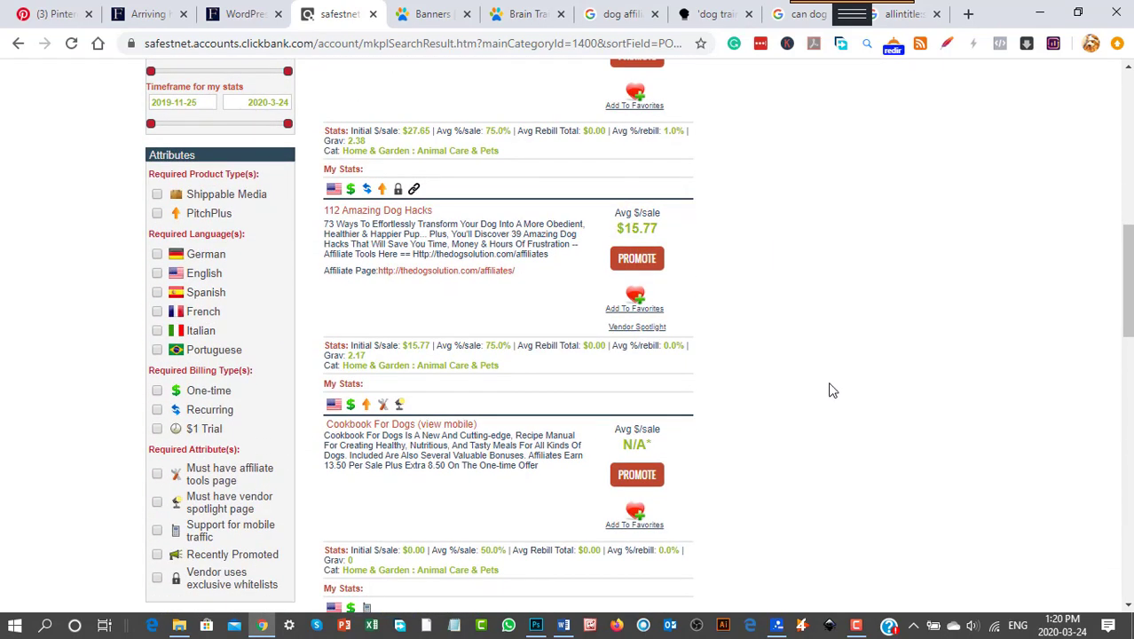
{"action": "mouse_move", "coordinate": [820, 384]}
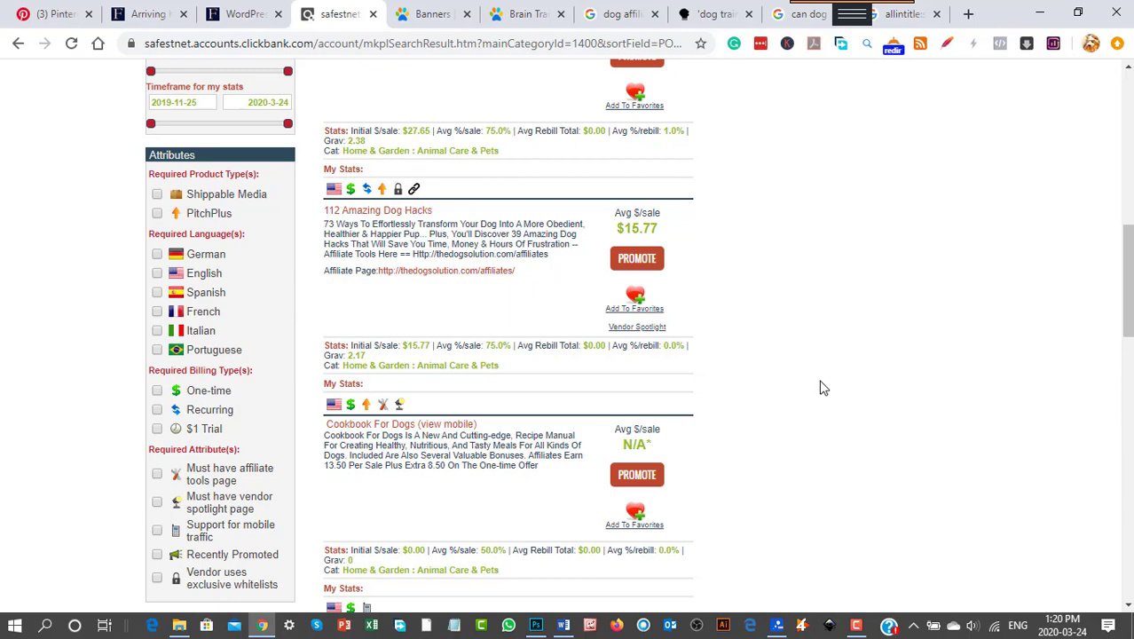
{"action": "scroll", "scroll_direction": "down", "scroll_amount": 3}
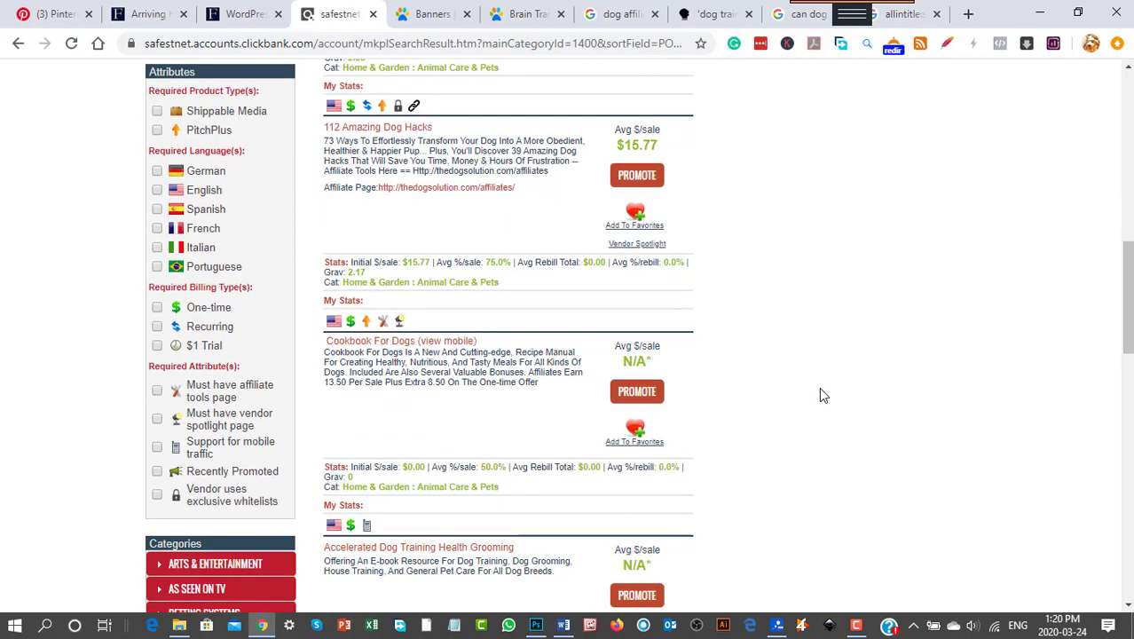
{"action": "mouse_move", "coordinate": [429, 428]}
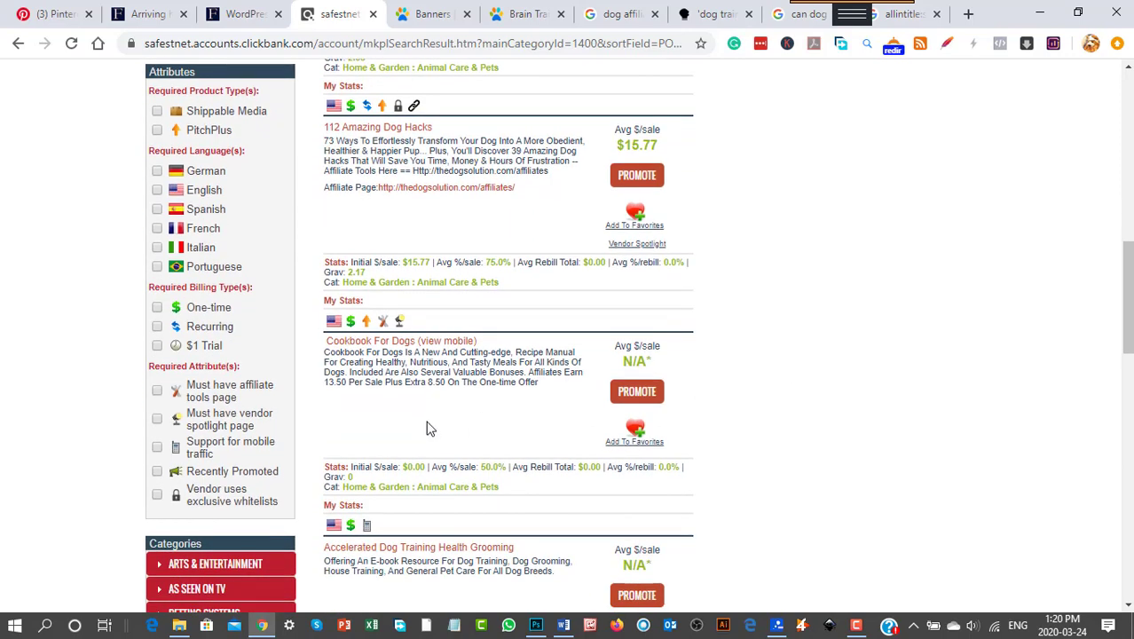
{"action": "mouse_move", "coordinate": [402, 351]}
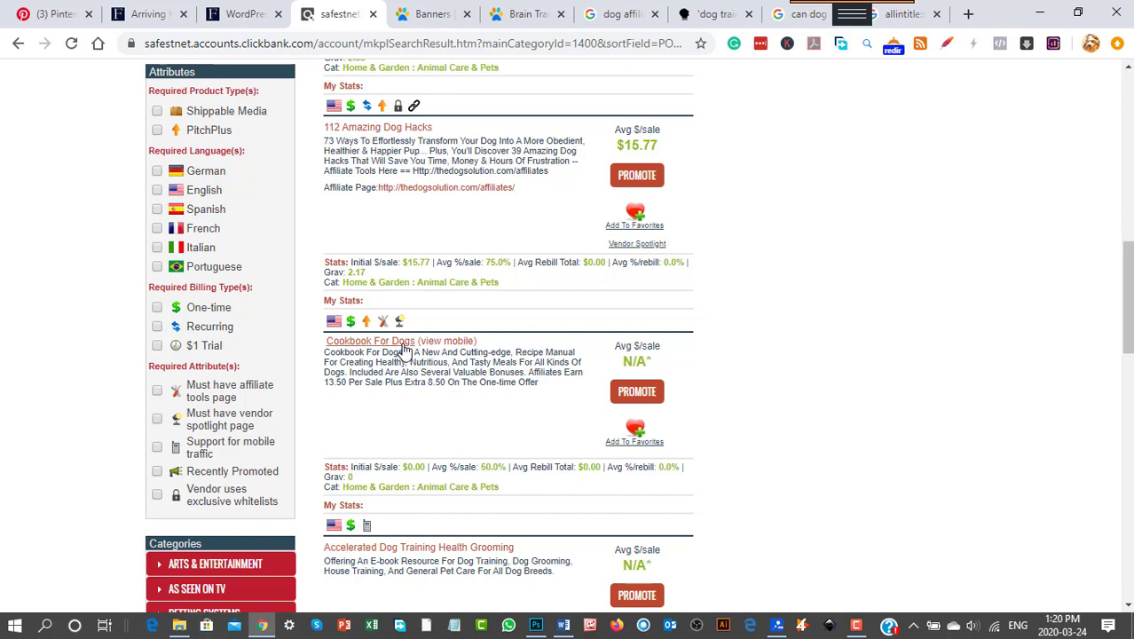
Open the Cookbook for Dogs sales page and scroll through its $27 Buy Now offer
{"action": "left_click", "coordinate": [369, 340]}
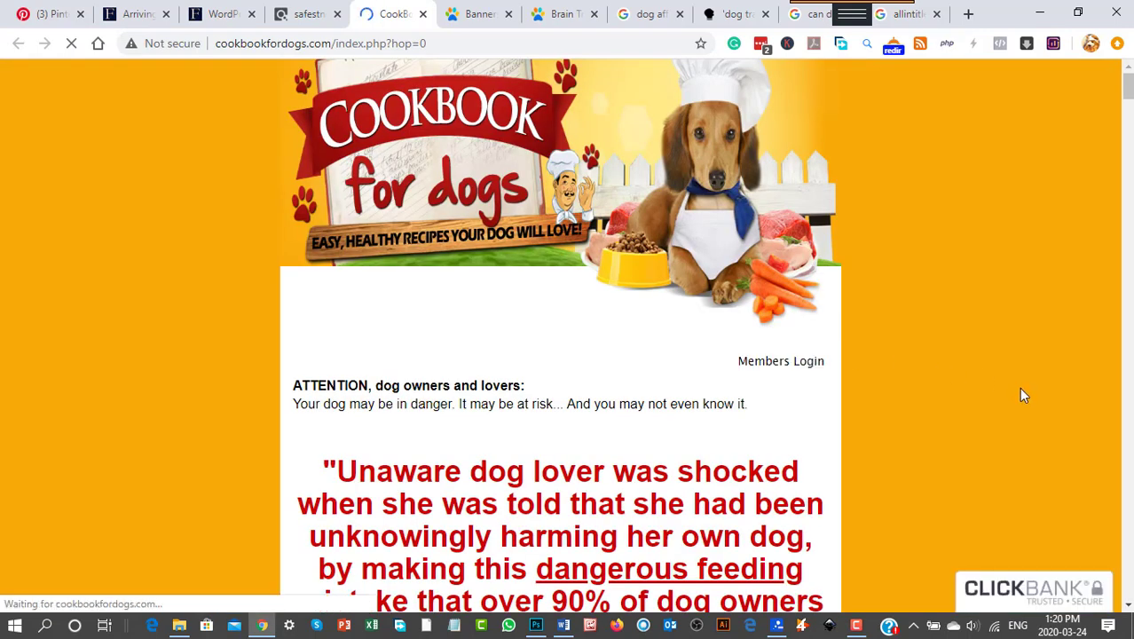
{"action": "scroll", "scroll_direction": "down", "scroll_amount": 3}
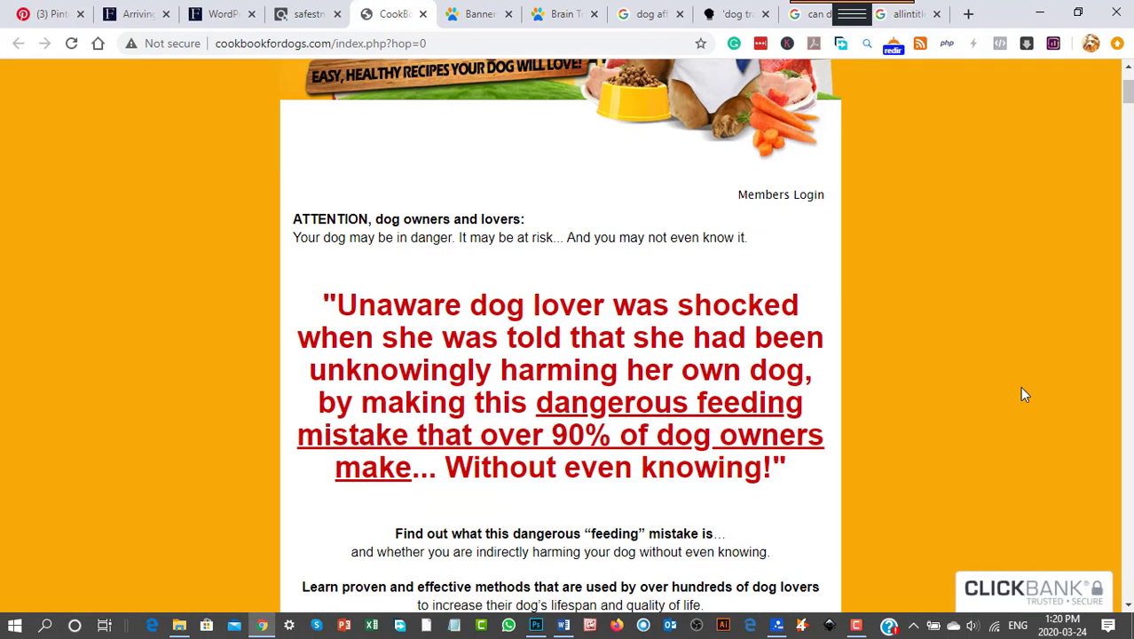
{"action": "scroll", "scroll_direction": "down", "scroll_amount": 3}
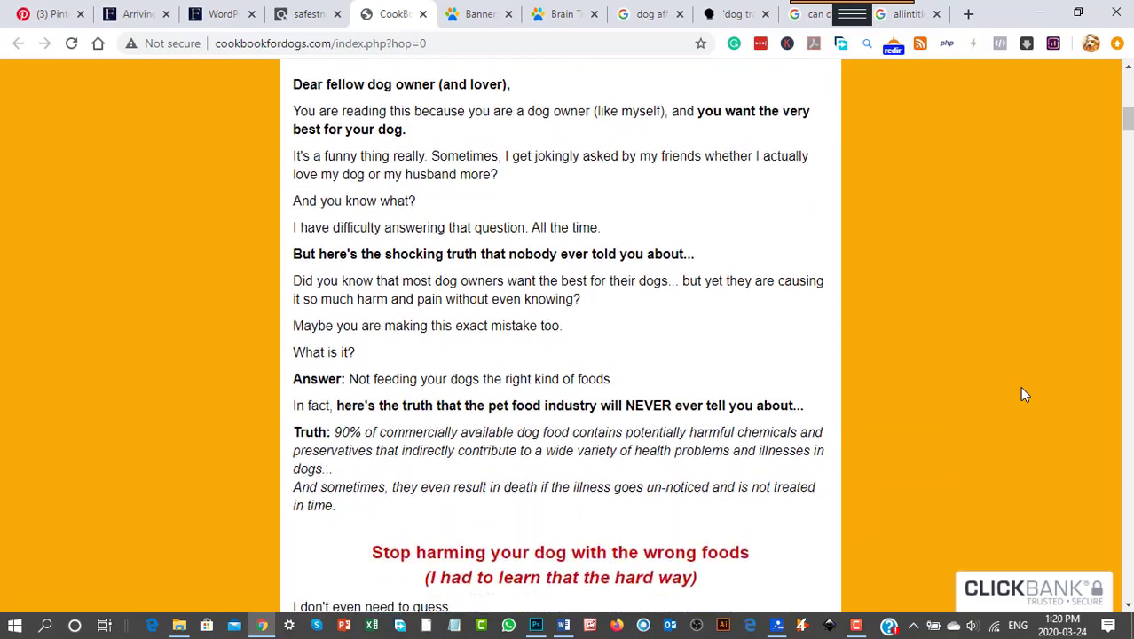
{"action": "scroll", "scroll_direction": "down", "scroll_amount": 3}
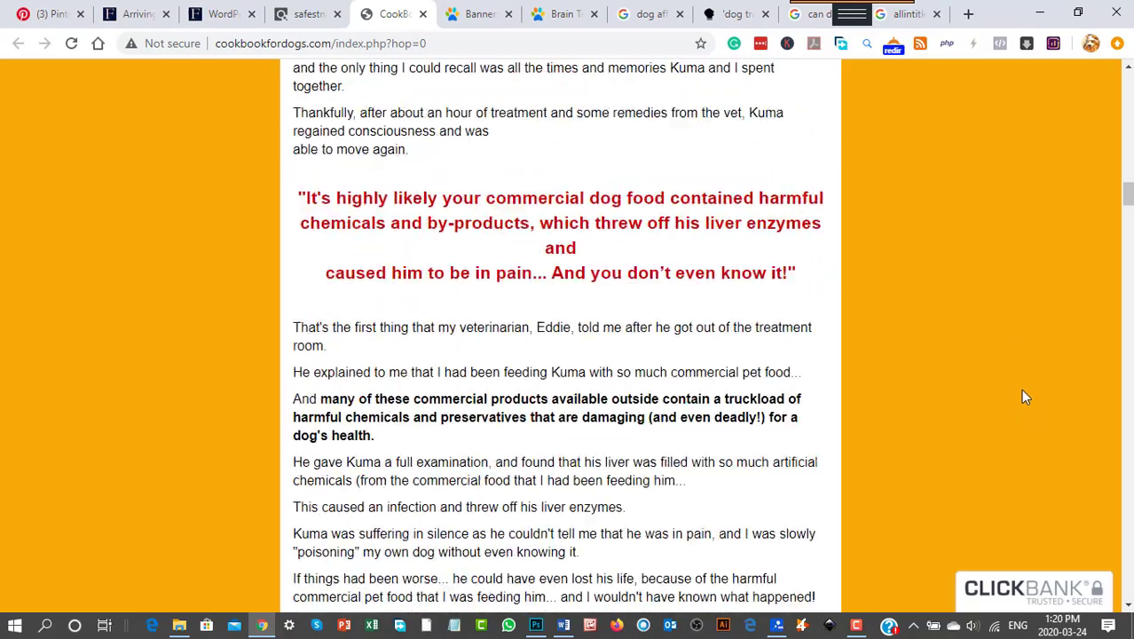
{"action": "scroll", "scroll_direction": "down", "scroll_amount": 3}
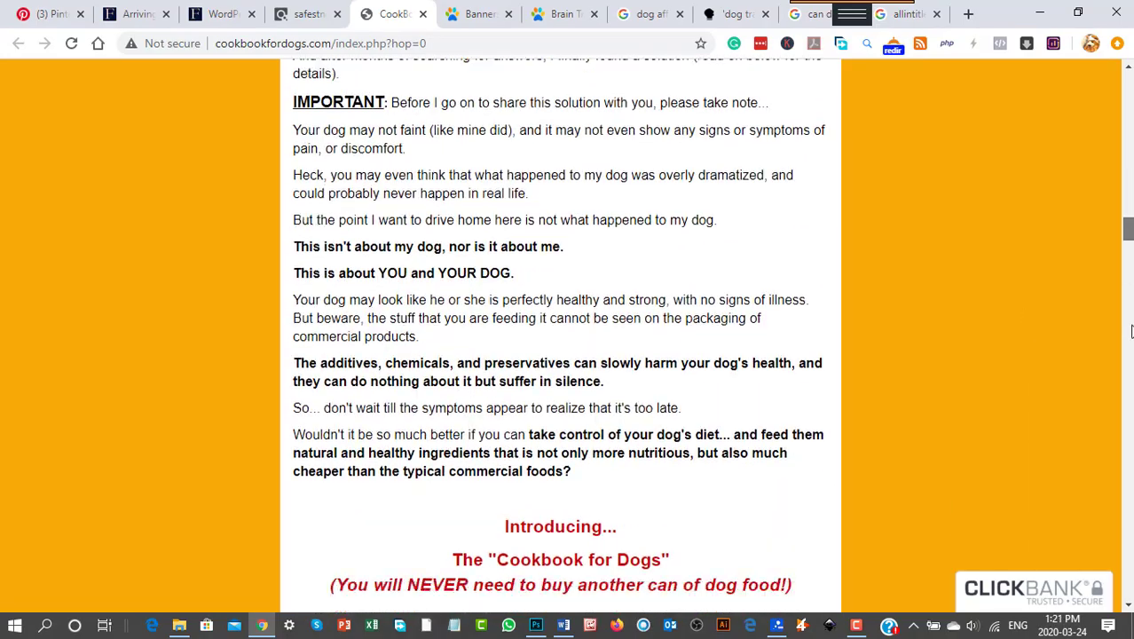
{"action": "scroll", "scroll_direction": "down", "scroll_amount": 3}
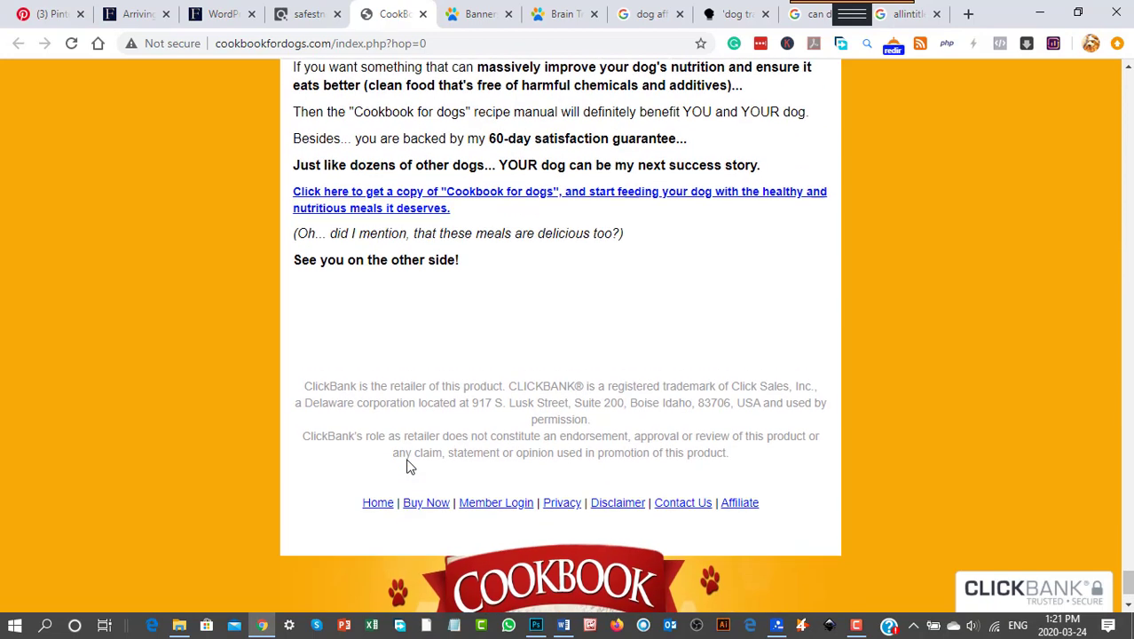
Look back over the sales page to its footer links, then return to the ClickBank marketplace results
{"action": "scroll", "scroll_direction": "up", "scroll_amount": 3}
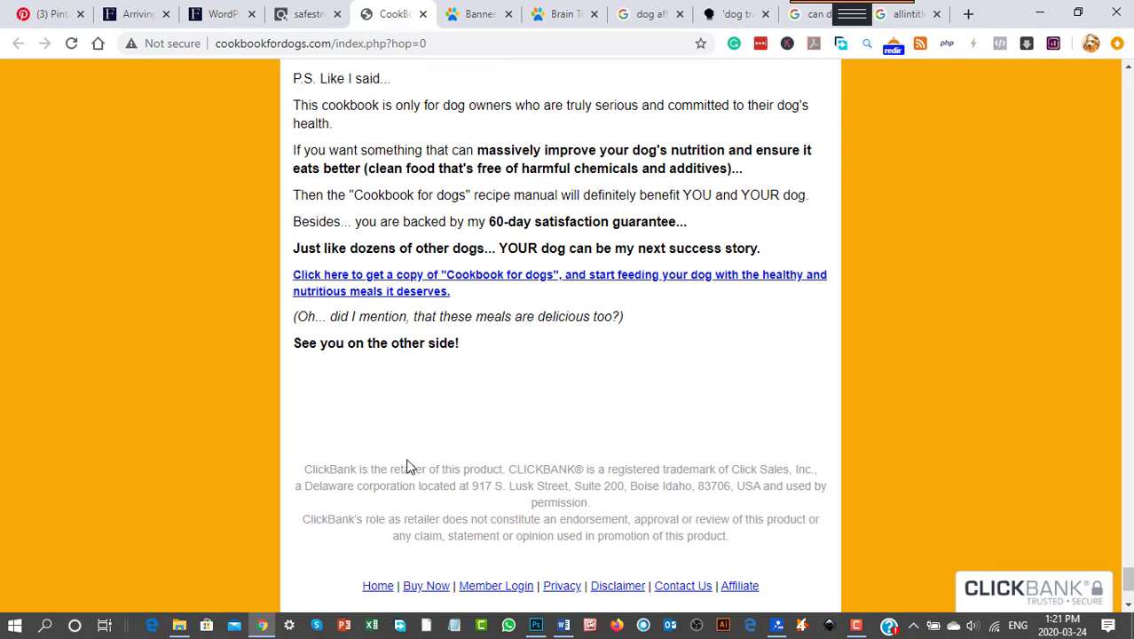
{"action": "scroll", "scroll_direction": "up", "scroll_amount": 3}
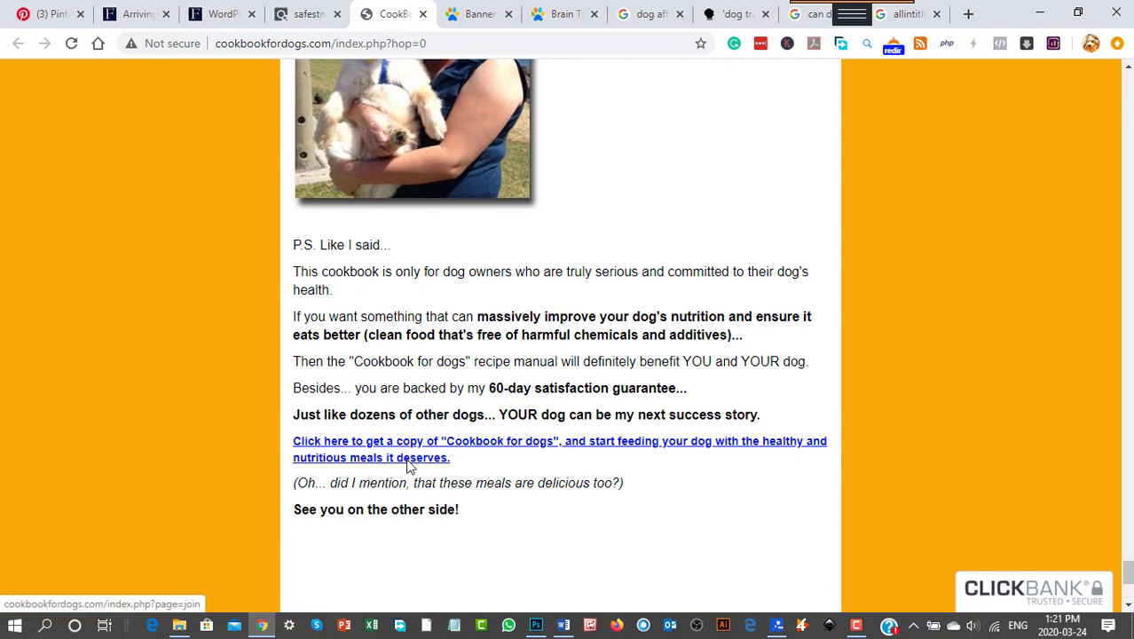
{"action": "scroll", "scroll_direction": "up", "scroll_amount": 3}
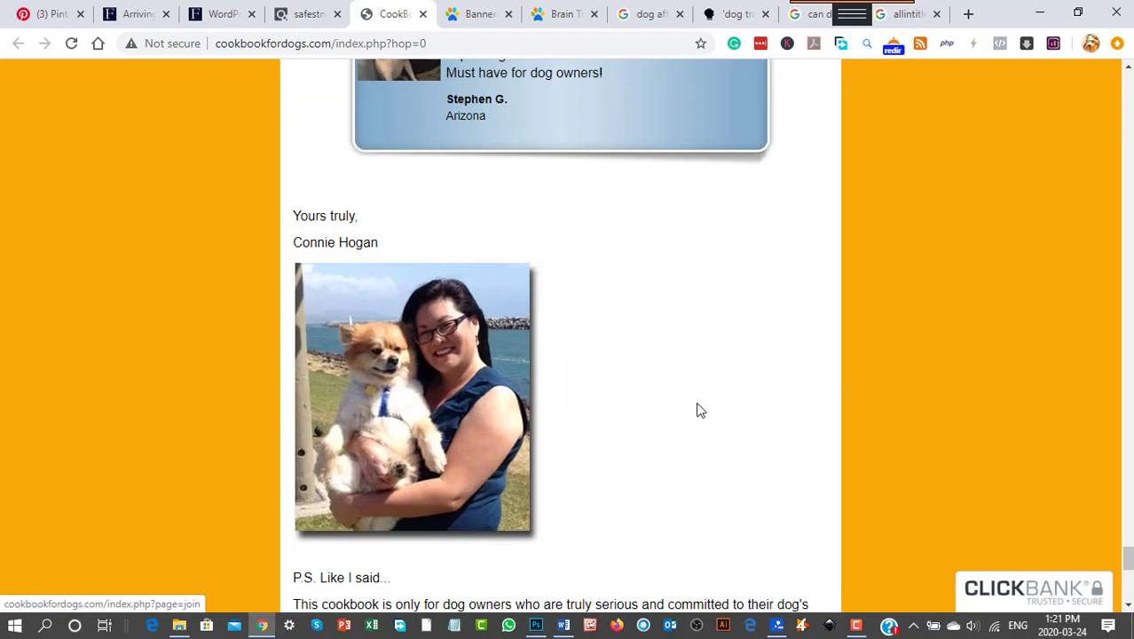
{"action": "scroll", "scroll_direction": "down", "scroll_amount": 3}
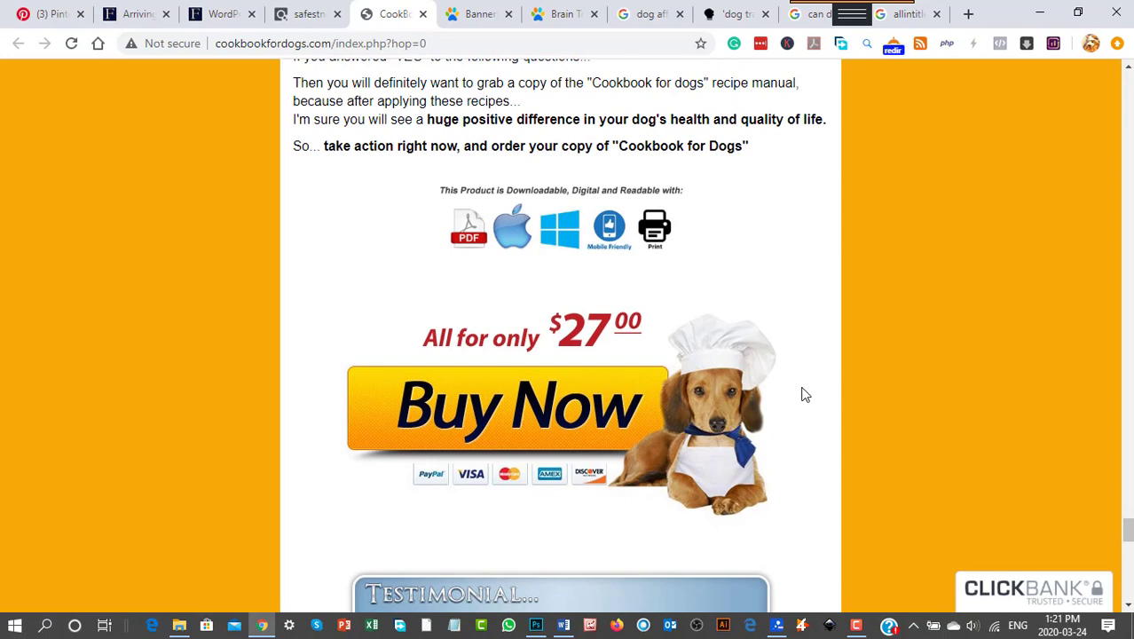
{"action": "left_click", "coordinate": [307, 14]}
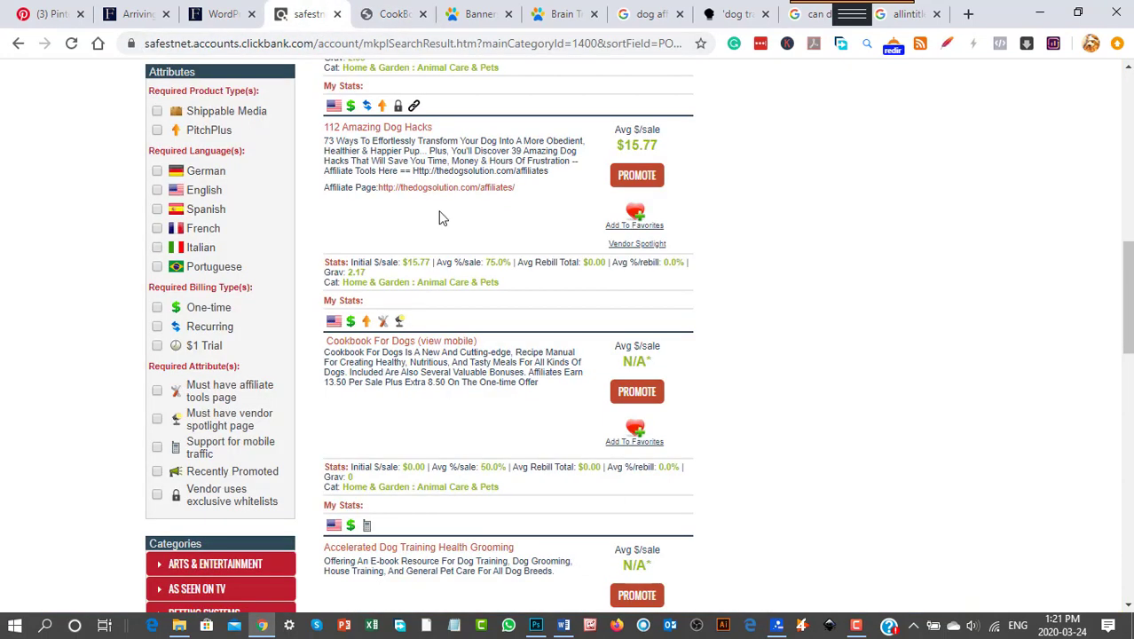
{"action": "mouse_move", "coordinate": [819, 559]}
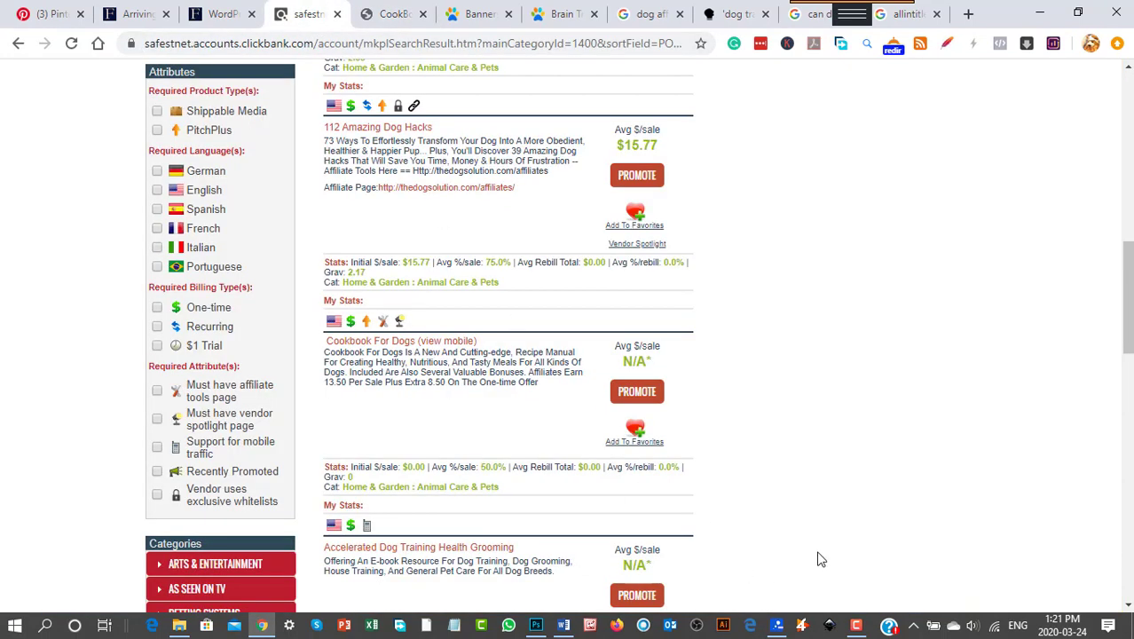
{"action": "mouse_move", "coordinate": [806, 80]}
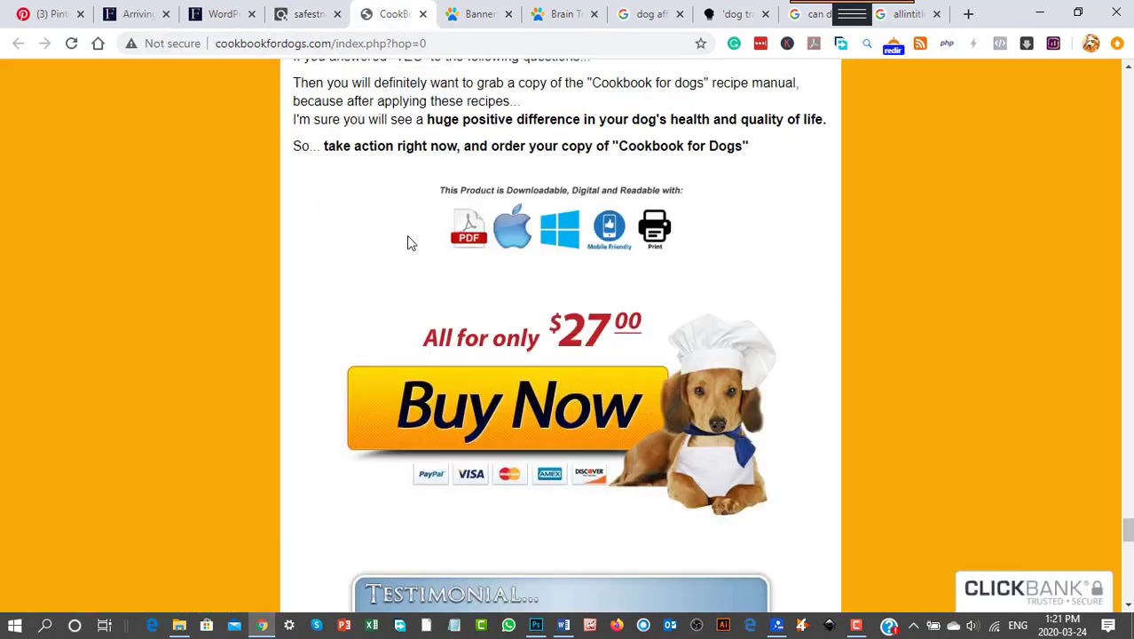
{"action": "scroll", "scroll_direction": "down", "scroll_amount": 3}
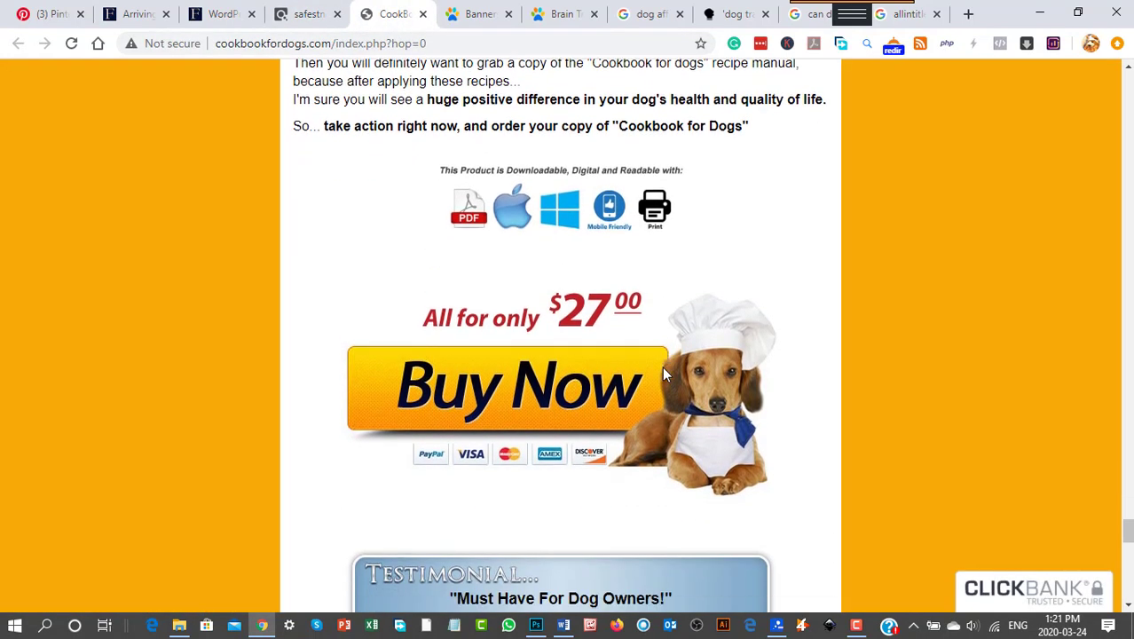
{"action": "scroll", "scroll_direction": "down", "scroll_amount": 3}
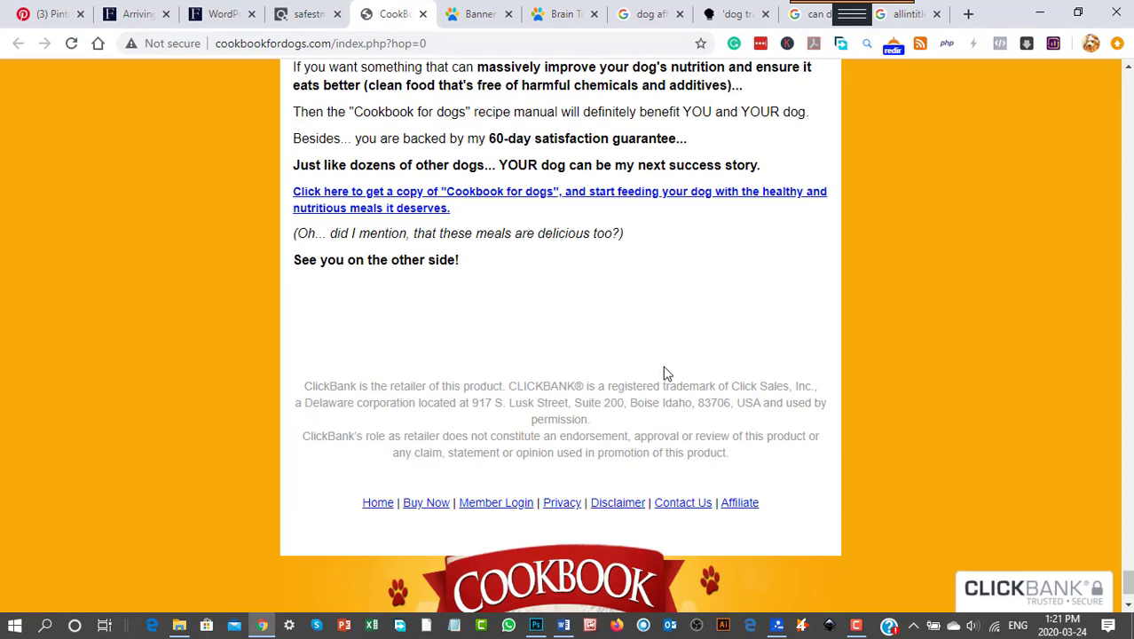
{"action": "mouse_move", "coordinate": [740, 502]}
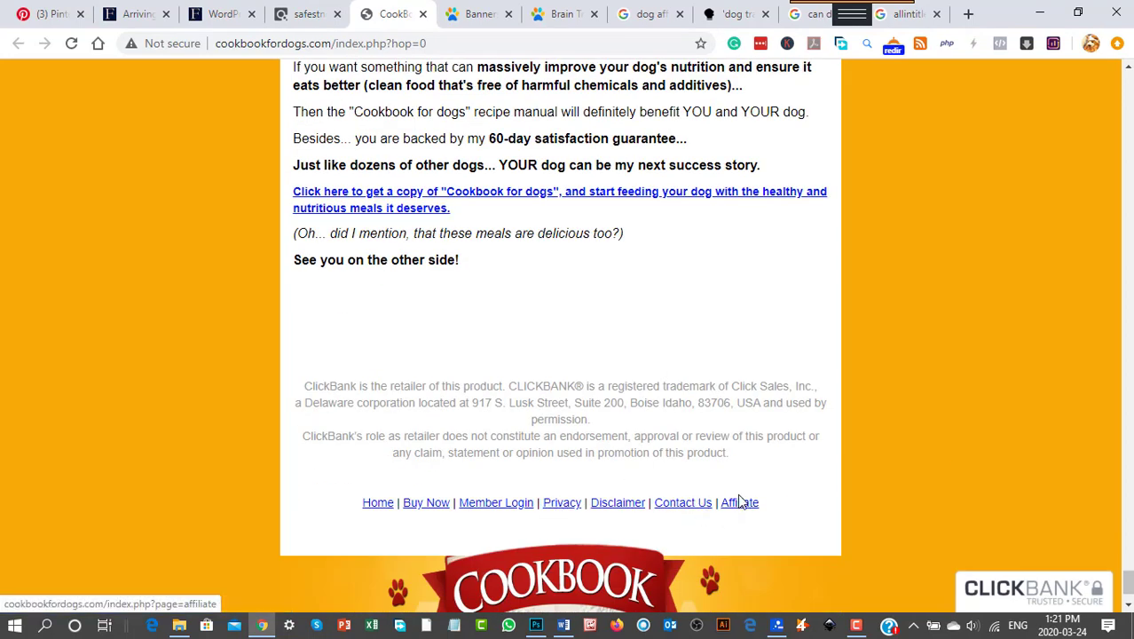
{"action": "mouse_move", "coordinate": [739, 502]}
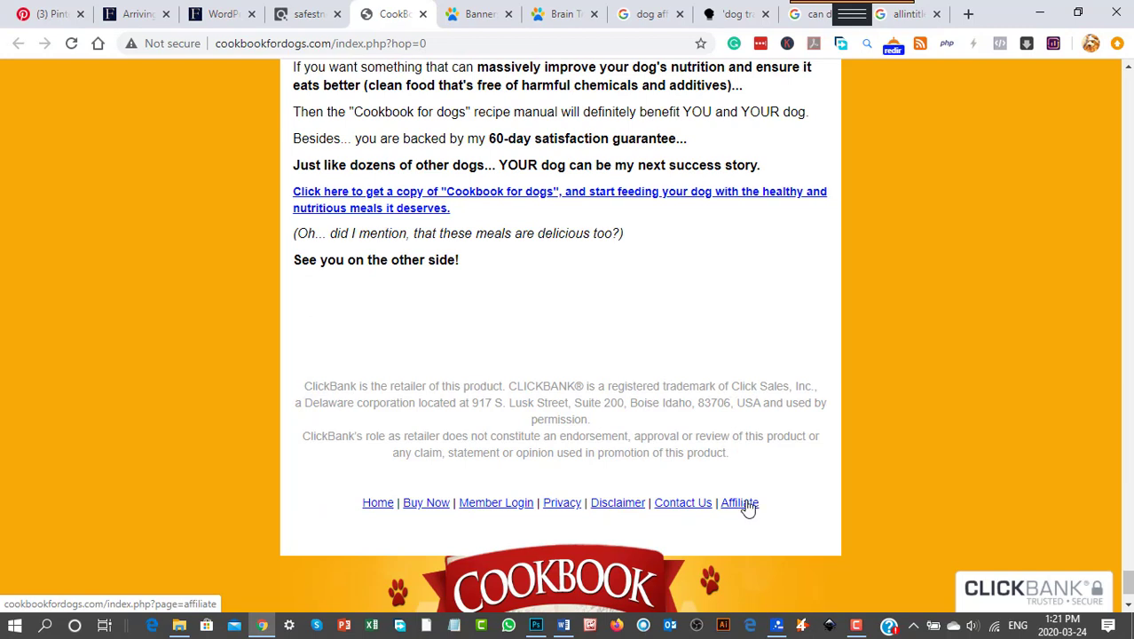
{"action": "mouse_move", "coordinate": [742, 497]}
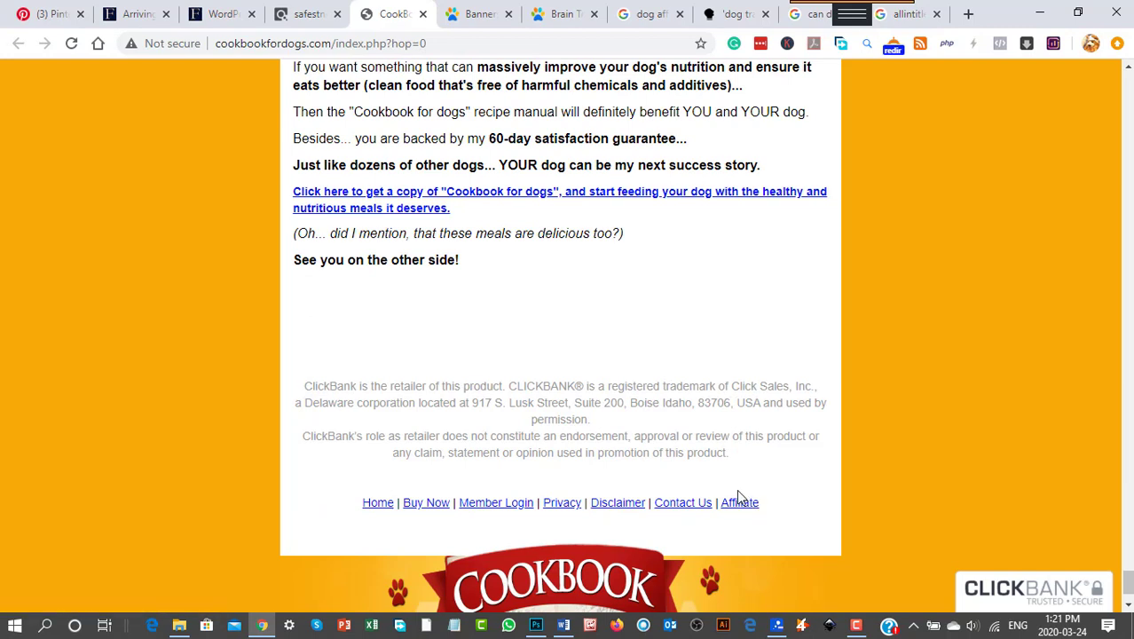
{"action": "mouse_move", "coordinate": [739, 502]}
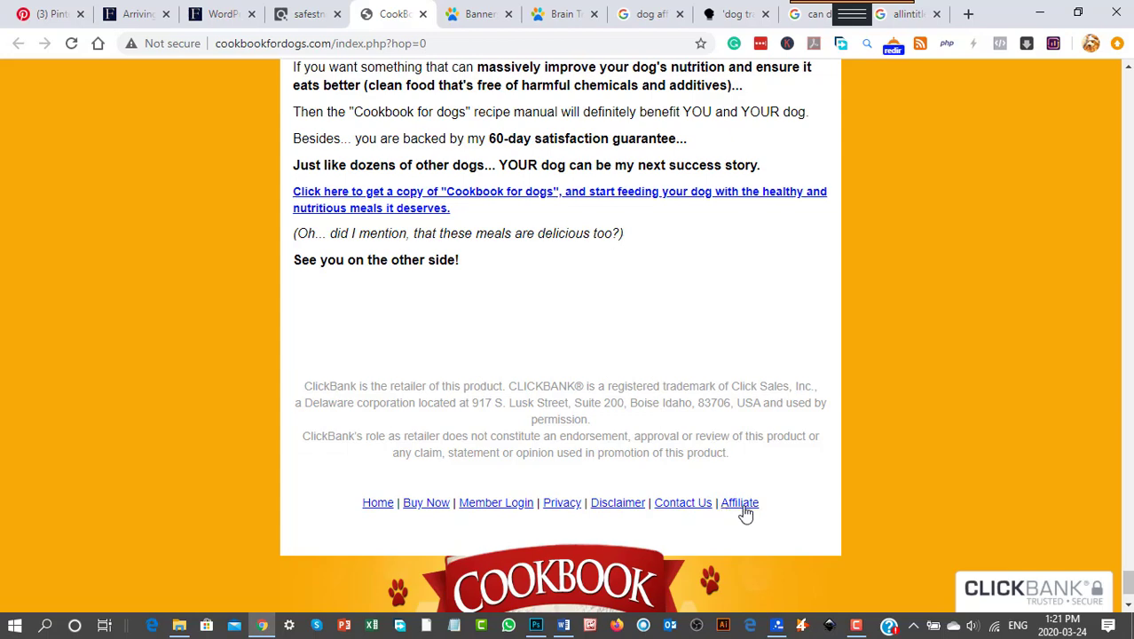
Go to the Cookbook for Dogs affiliate page via the footer link and browse its ClickBank promo link, email swipe and banners
{"action": "left_click", "coordinate": [738, 502]}
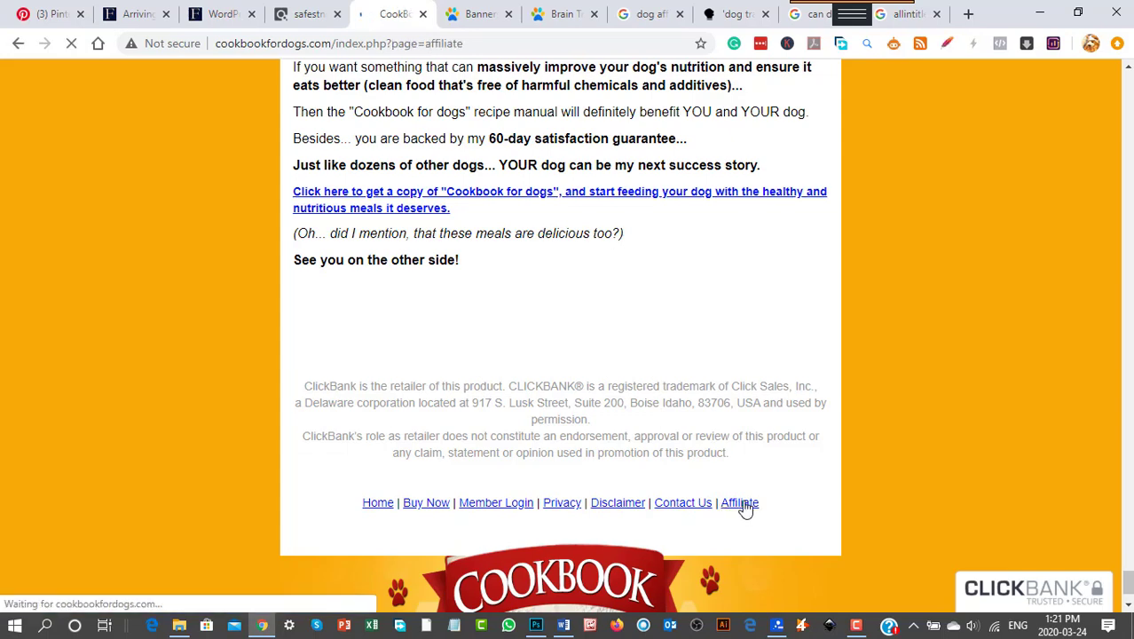
{"action": "left_click", "coordinate": [738, 502]}
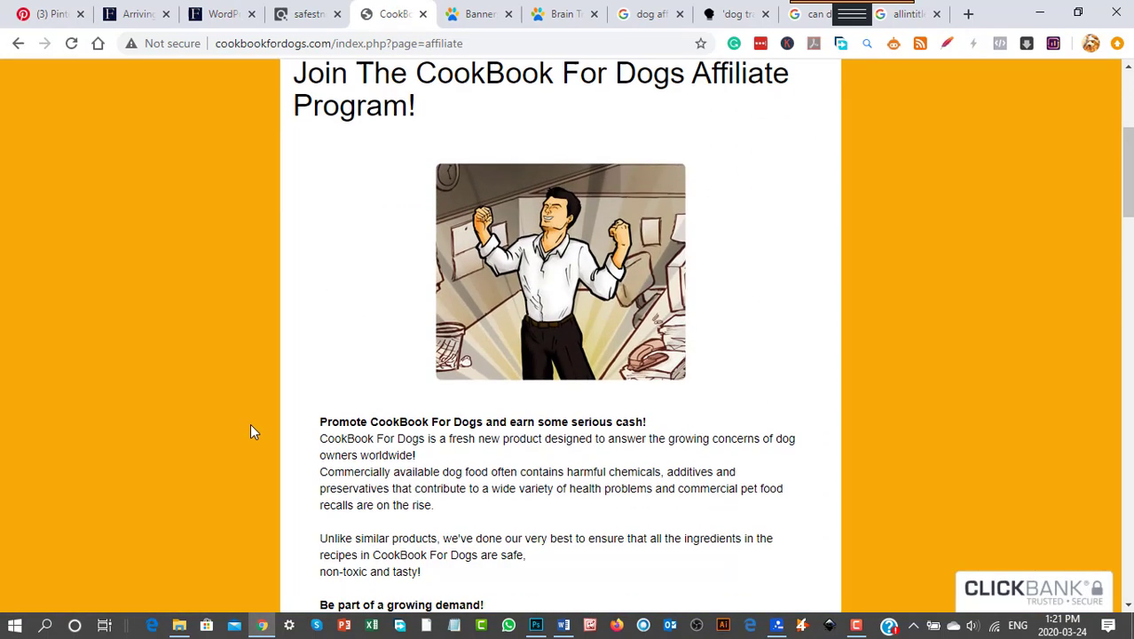
{"action": "scroll", "scroll_direction": "down", "scroll_amount": 3}
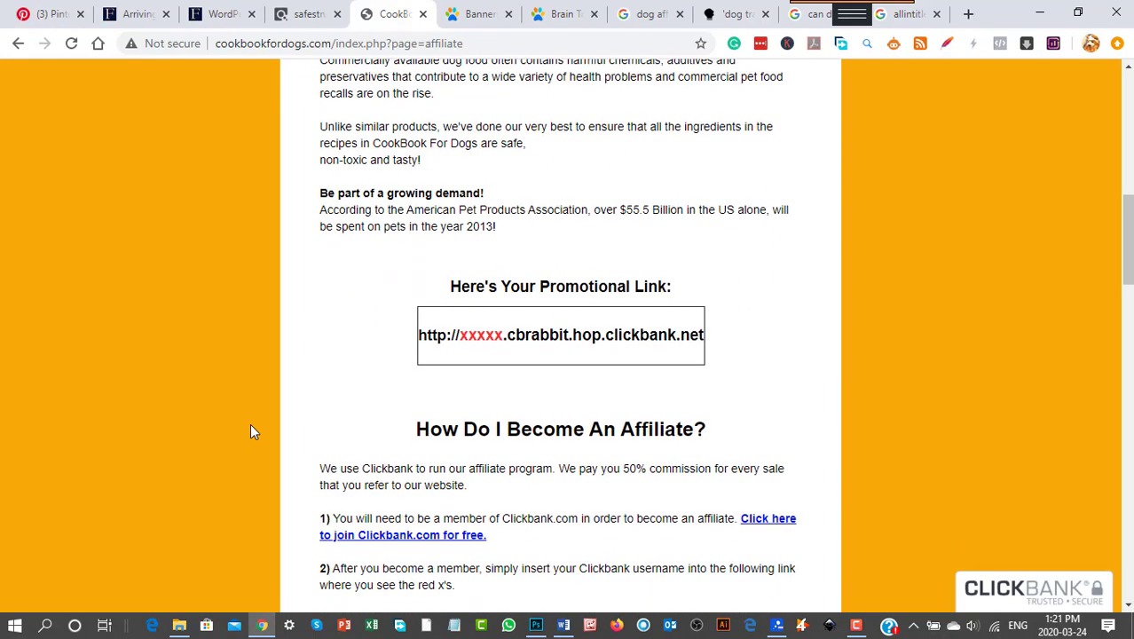
{"action": "scroll", "scroll_direction": "down", "scroll_amount": 3}
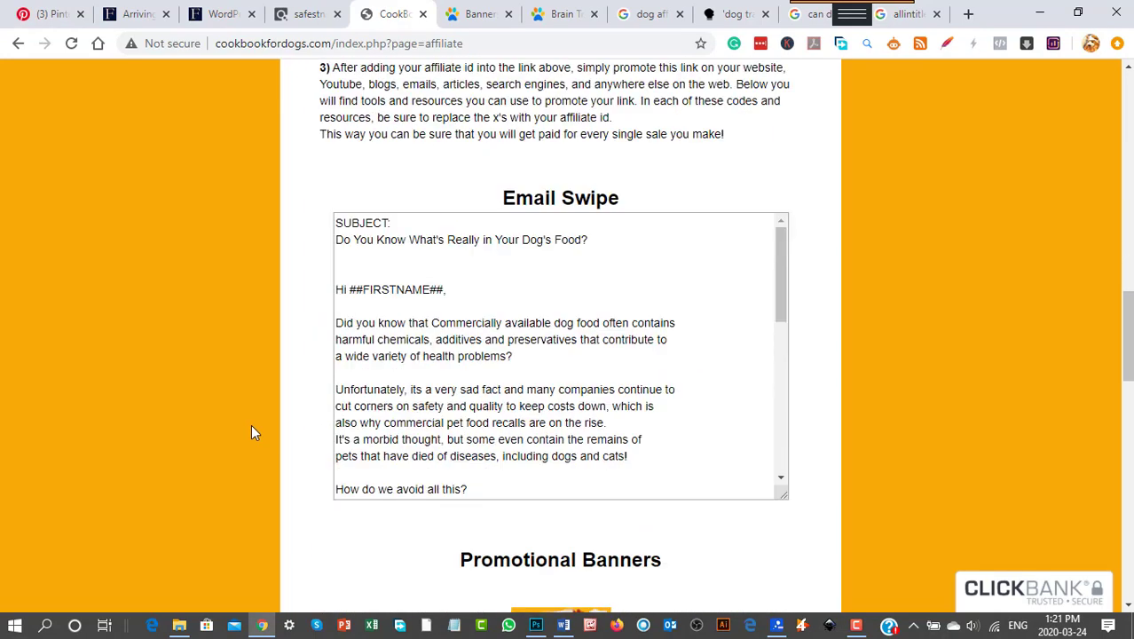
{"action": "scroll", "scroll_direction": "down", "scroll_amount": 3}
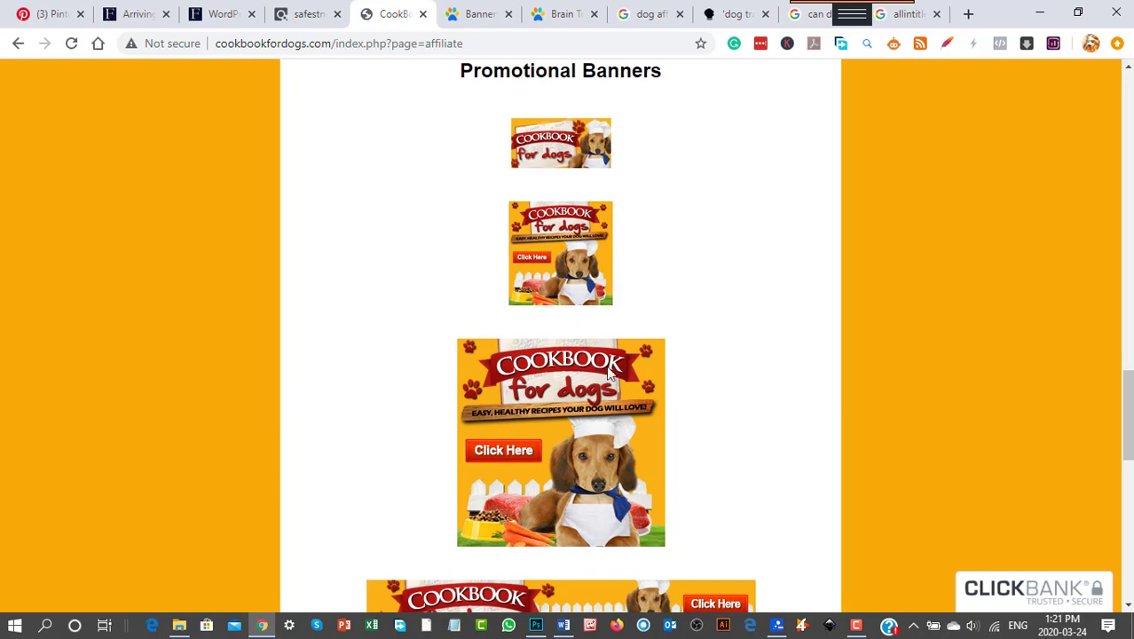
{"action": "scroll", "scroll_direction": "down", "scroll_amount": 3}
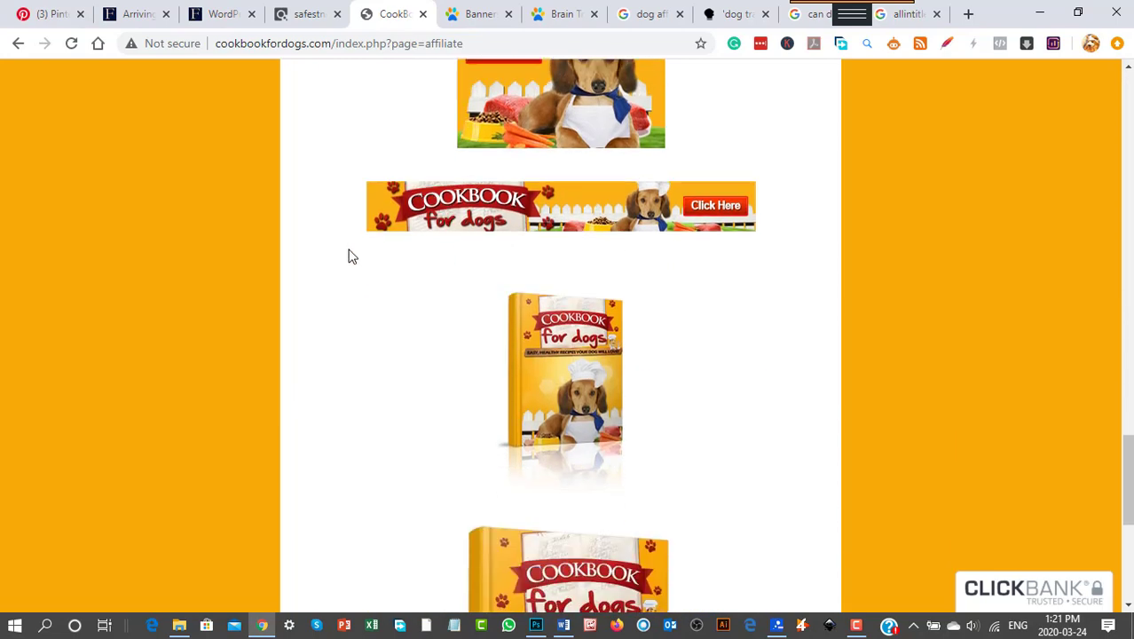
{"action": "scroll", "scroll_direction": "down", "scroll_amount": 3}
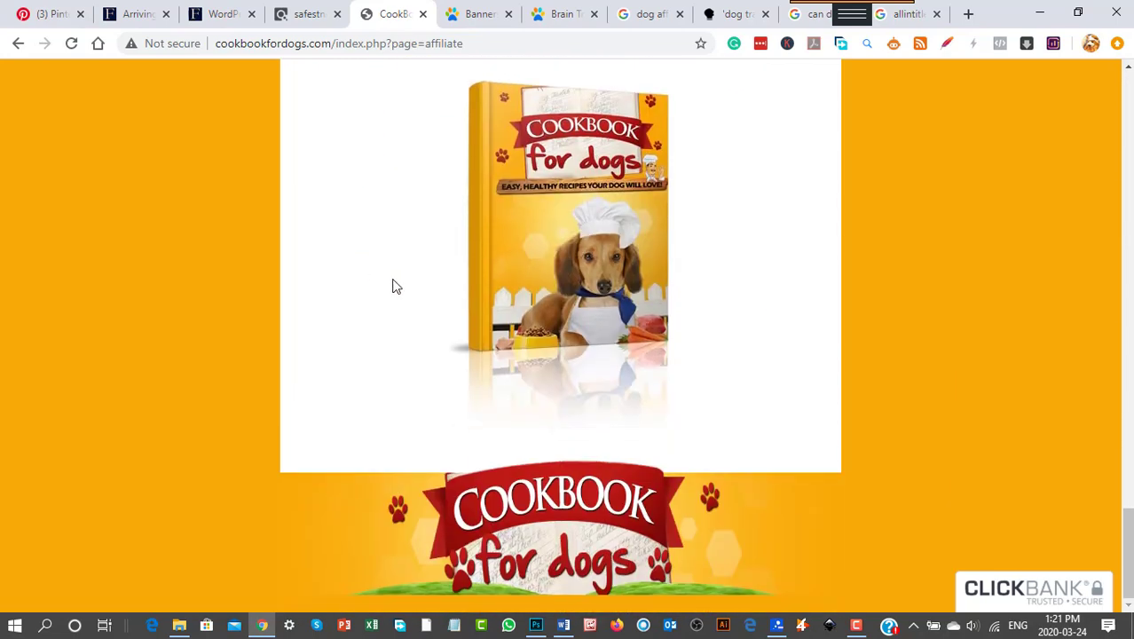
{"action": "scroll", "scroll_direction": "down", "scroll_amount": 3}
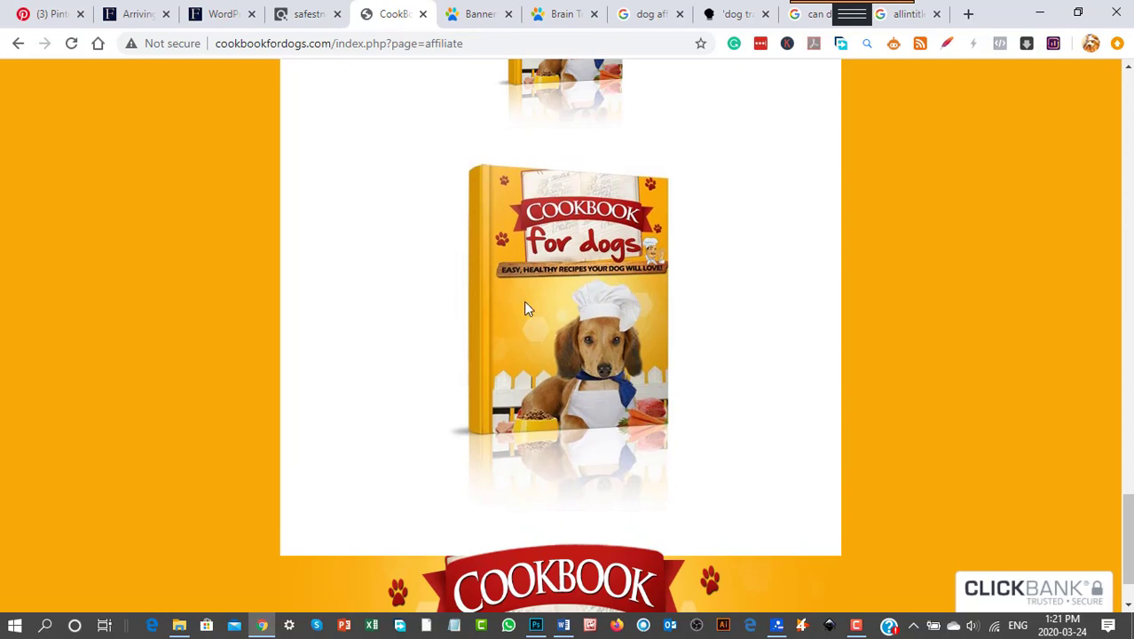
{"action": "scroll", "scroll_direction": "down", "scroll_amount": 3}
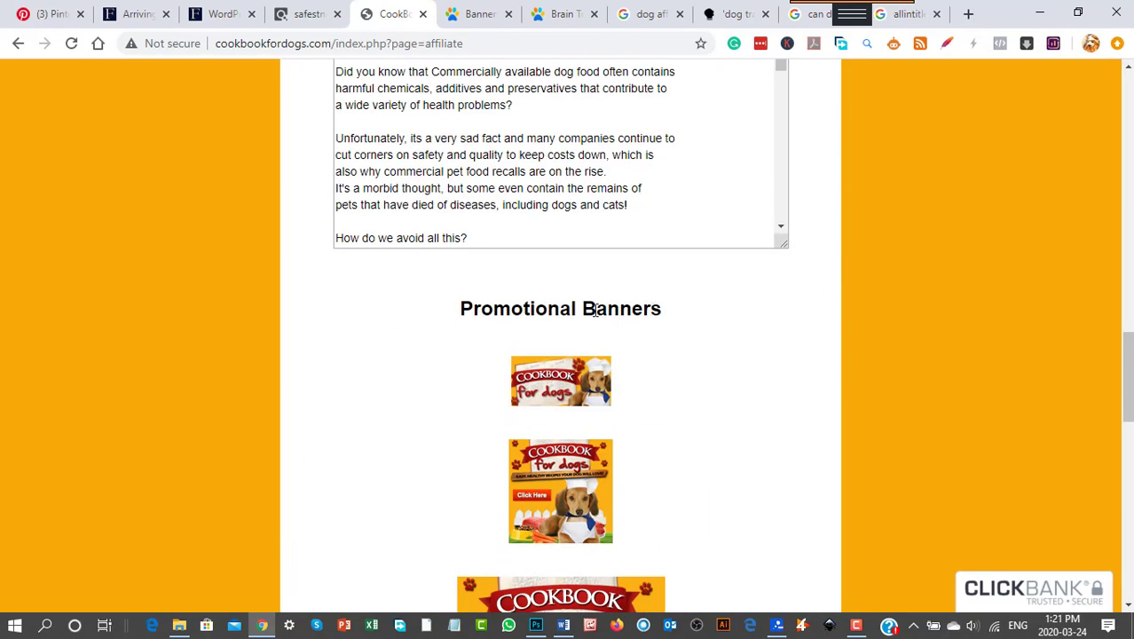